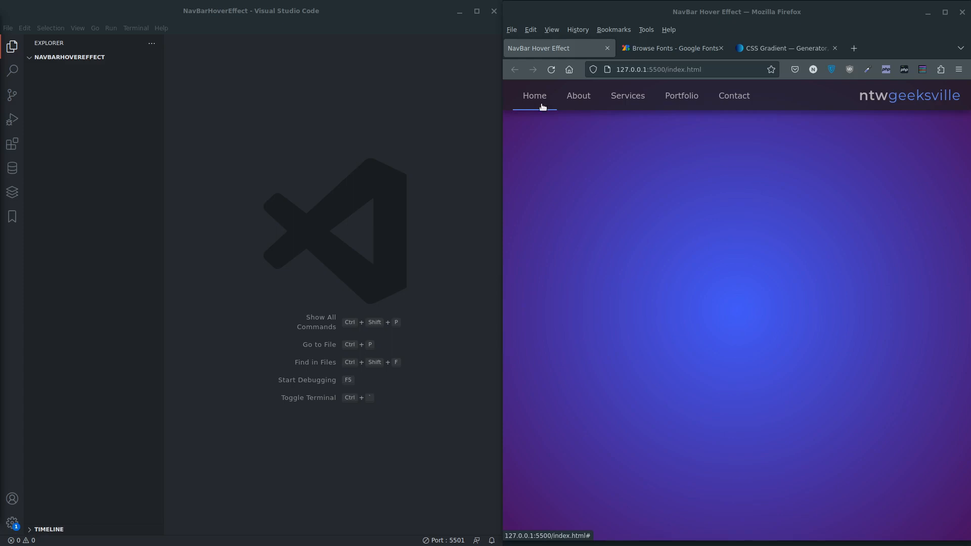
{"action": "mouse_move", "coordinate": [705, 103]}
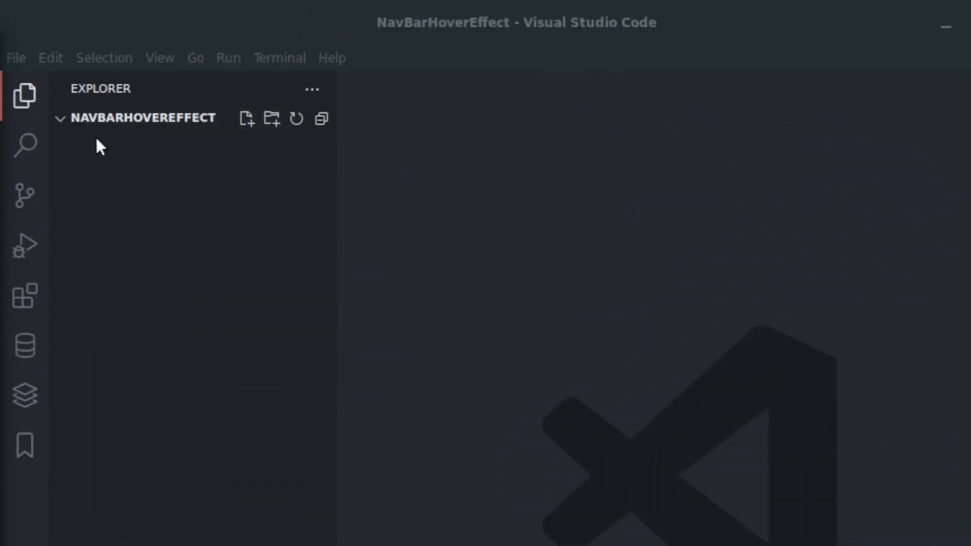
Create a new file named index.html in the NavBarHoverEffect project.
{"action": "left_click", "coordinate": [247, 119]}
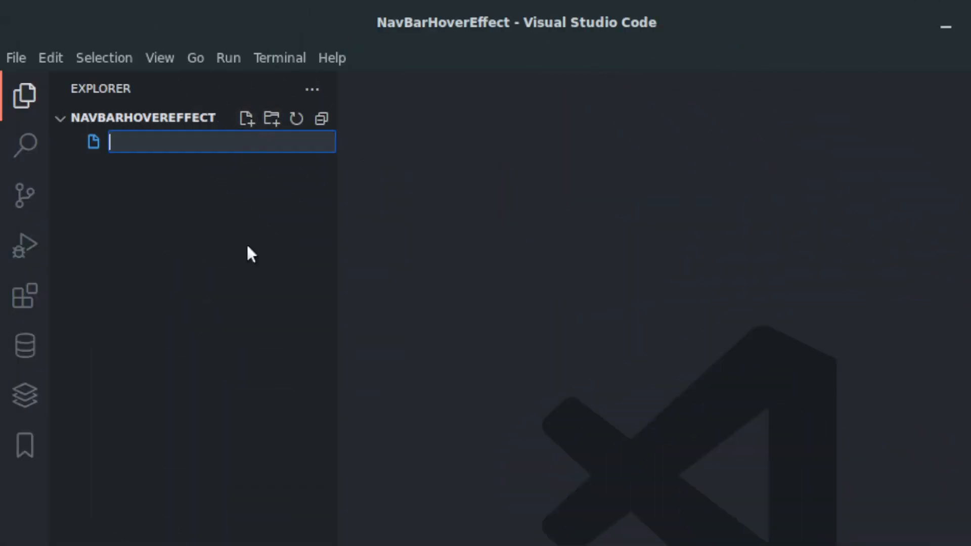
{"action": "type", "text": "ndex."}
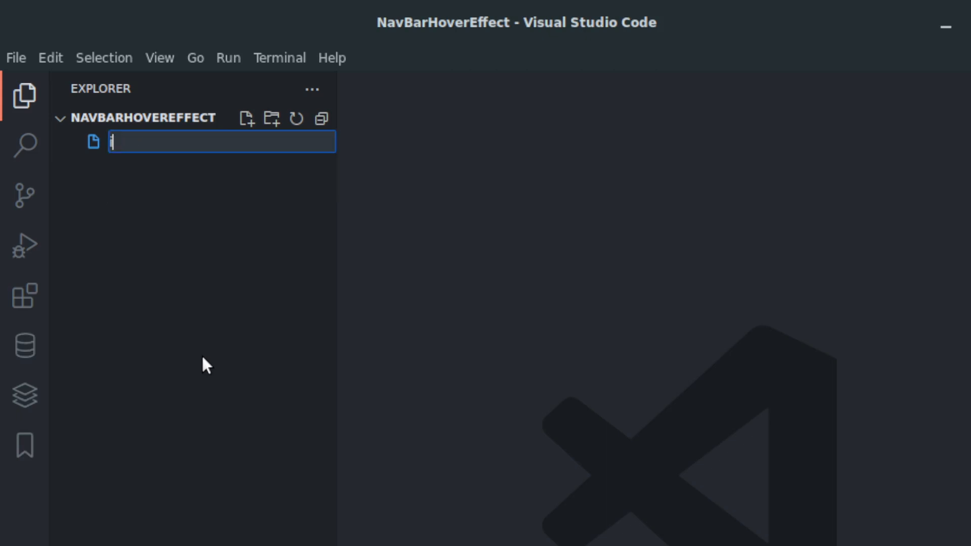
{"action": "type", "text": "index.html"}
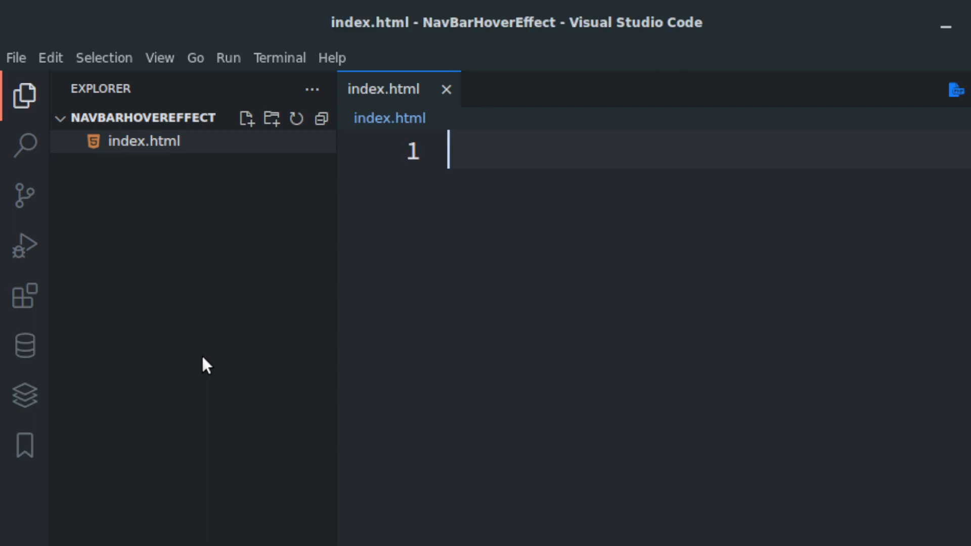
Create a second new file named styles.css in the project.
{"action": "left_click", "coordinate": [247, 117]}
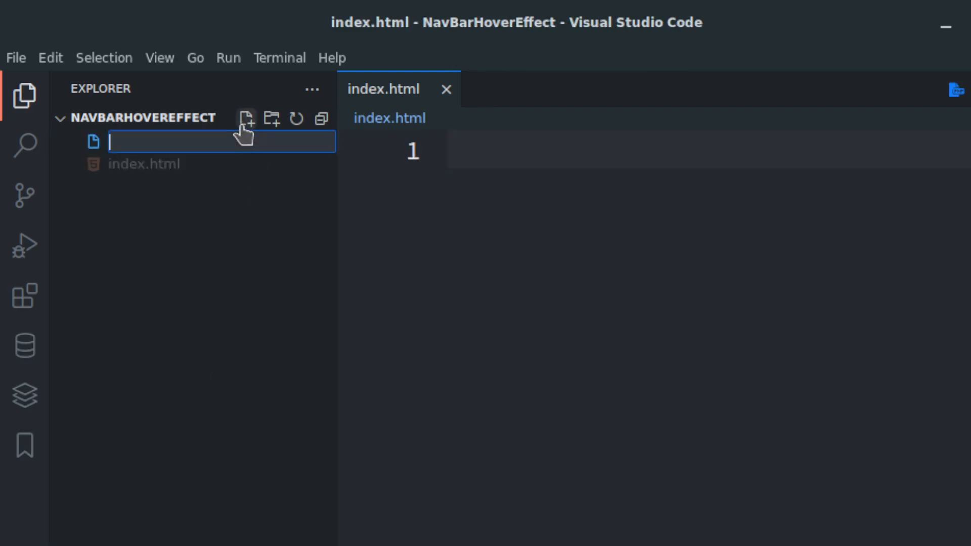
{"action": "type", "text": "styles."}
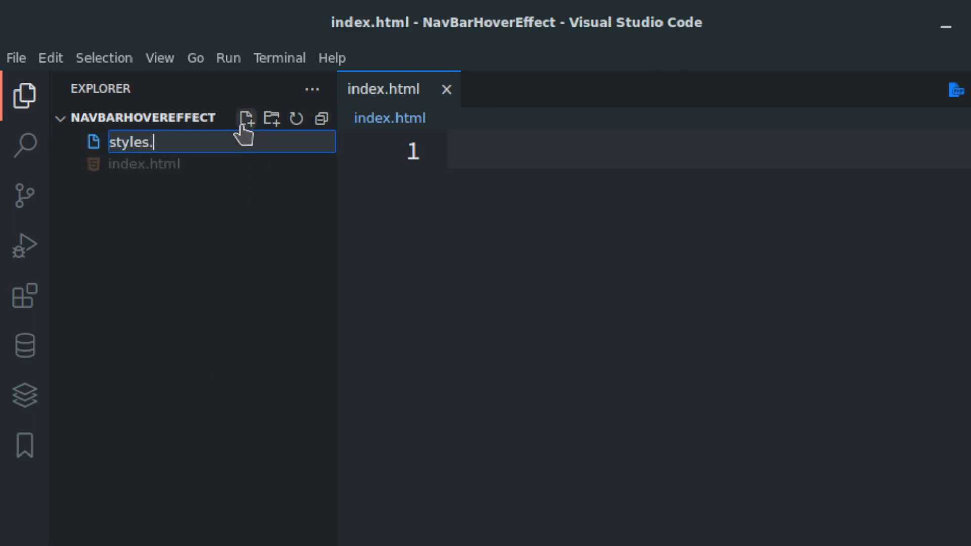
{"action": "type", "text": "c"}
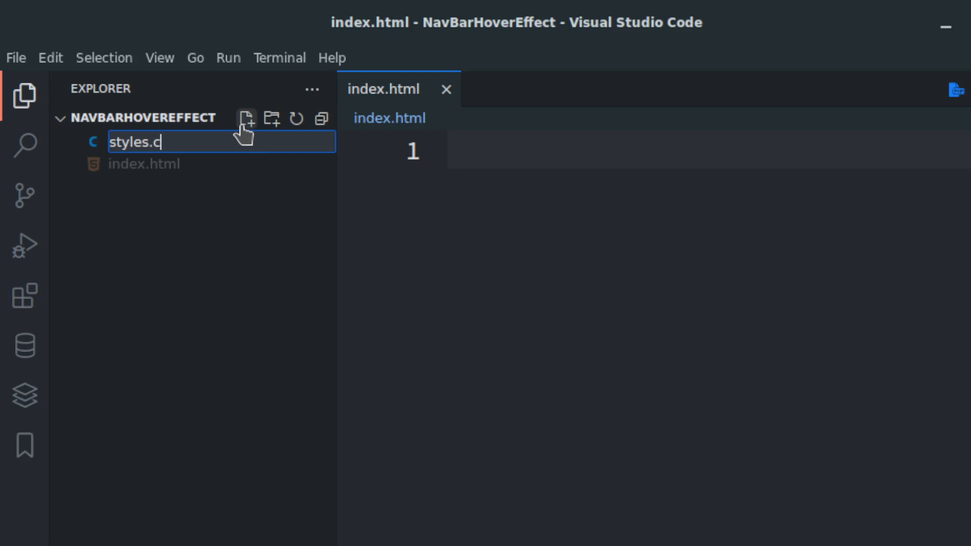
{"action": "key", "text": "Enter"}
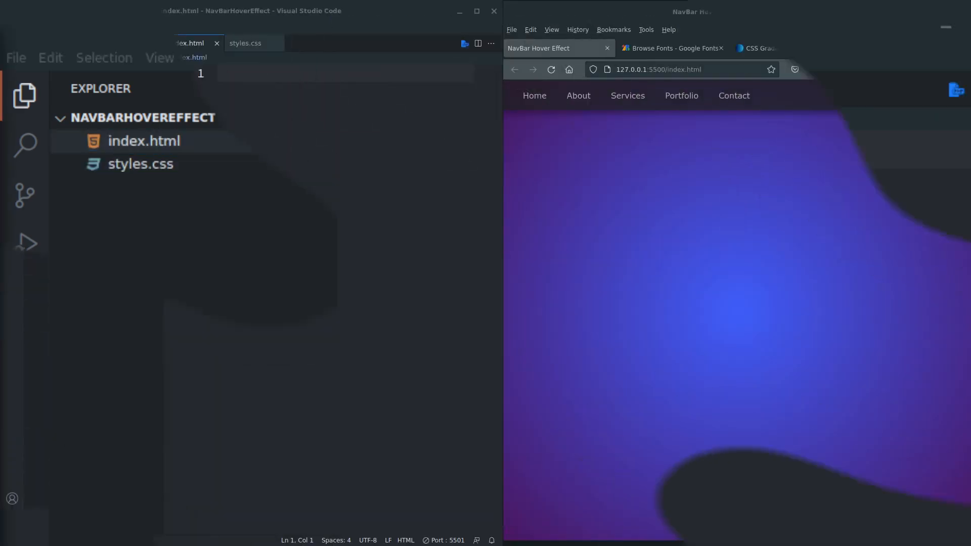
Generate the HTML boilerplate with Emmet and set the title to Hover Effect.
{"action": "type", "text": "!"}
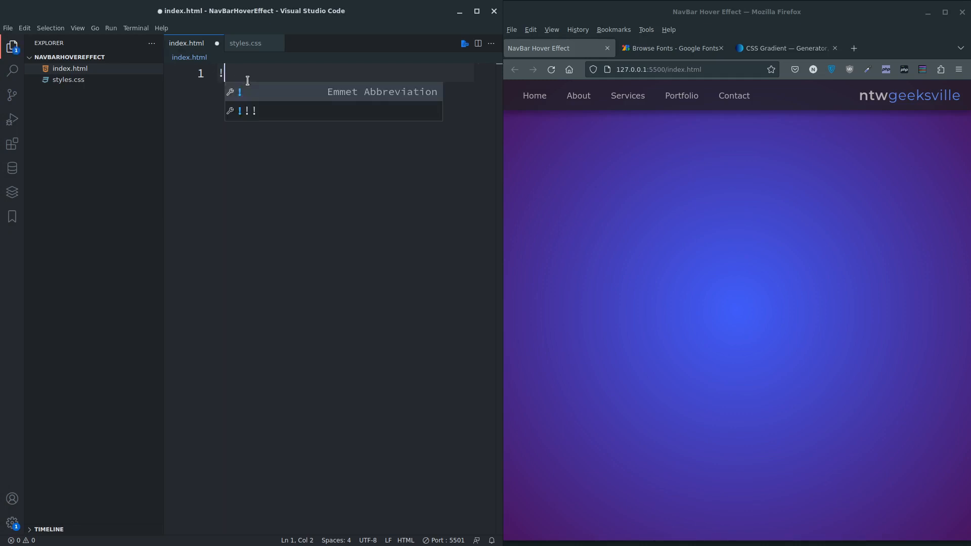
{"action": "key", "text": "Tab"}
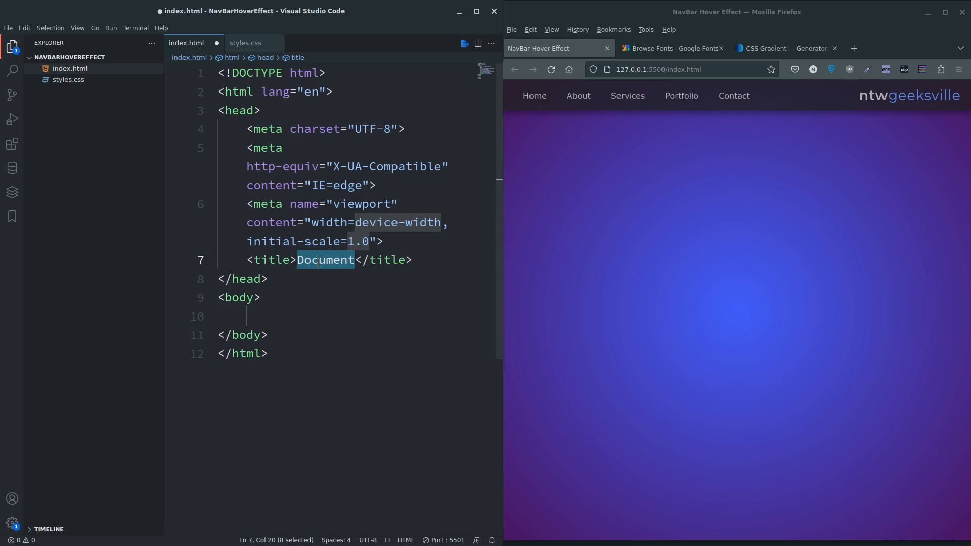
{"action": "type", "text": "H"}
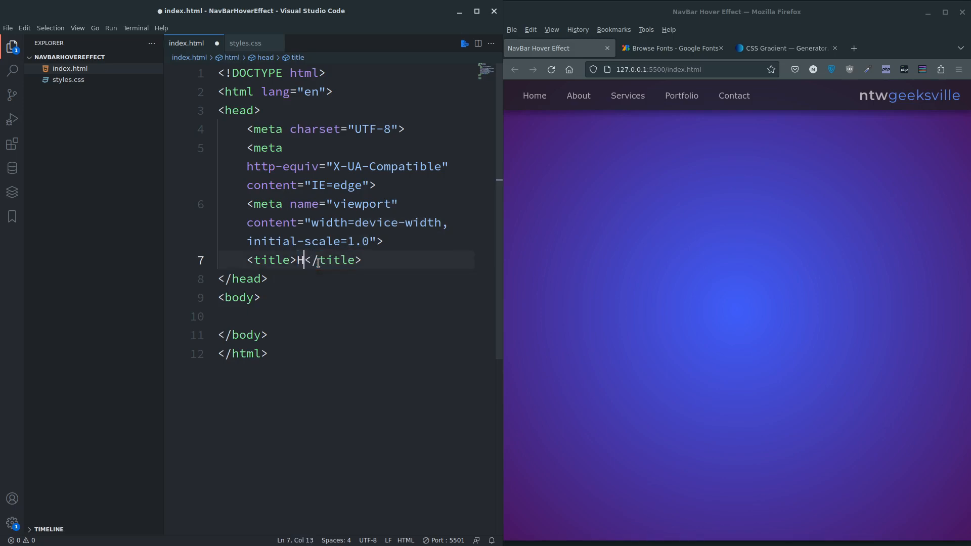
{"action": "type", "text": "over Effect"}
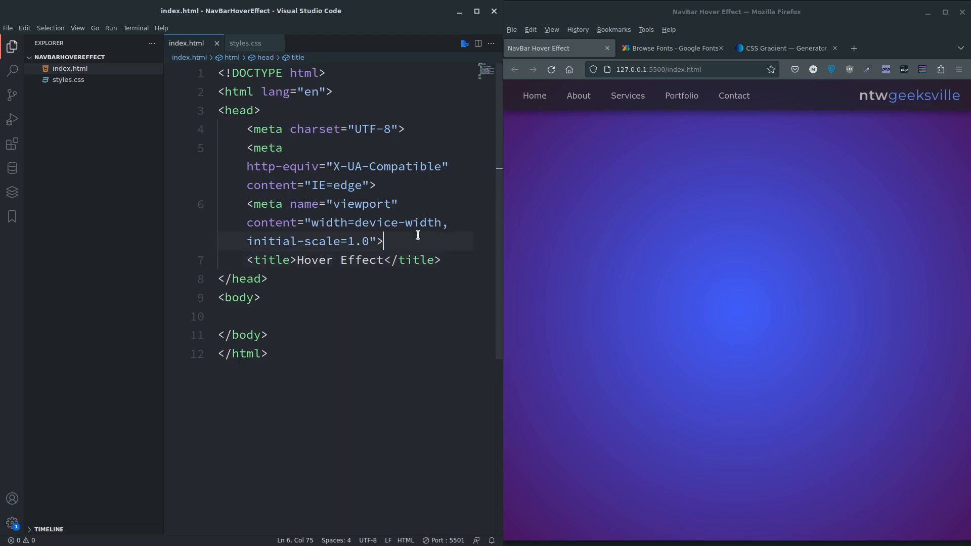
Launch index.html with Live Server and add a link tag to styles.css.
{"action": "right_click", "coordinate": [70, 69]}
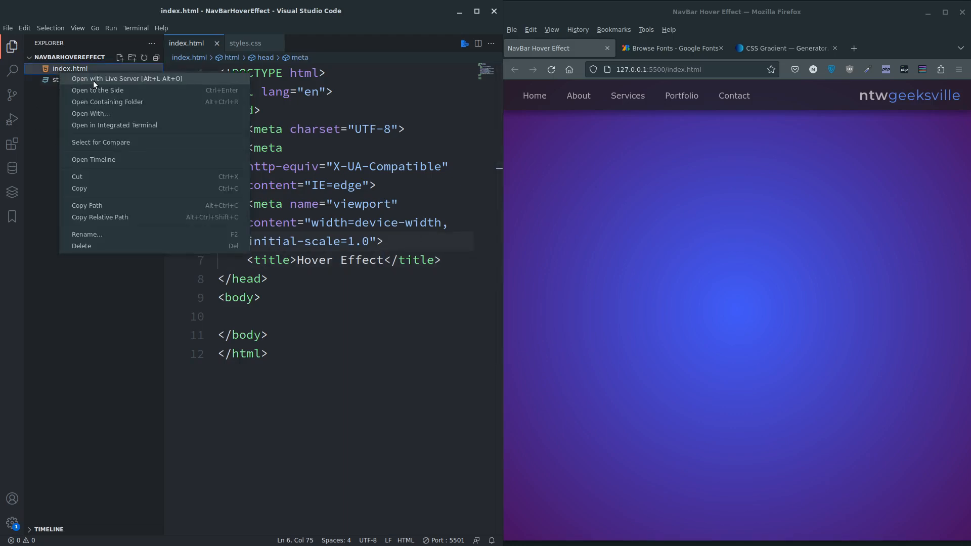
{"action": "left_click", "coordinate": [127, 78]}
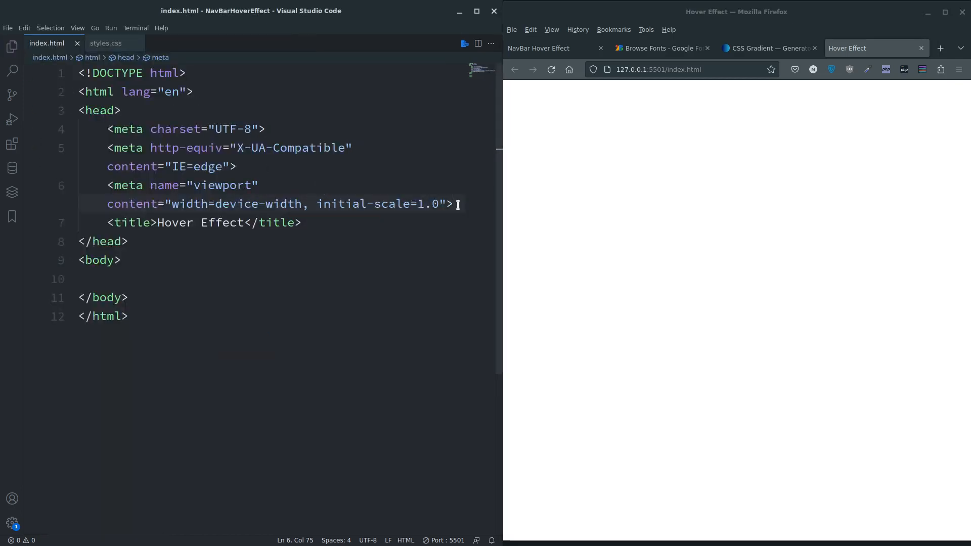
{"action": "type", "text": "lin"}
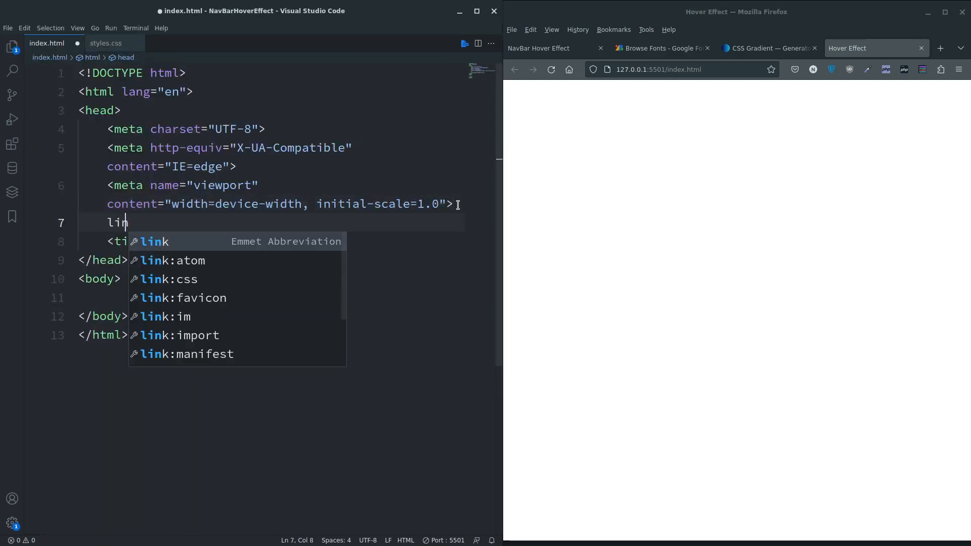
{"action": "key", "text": "Tab"}
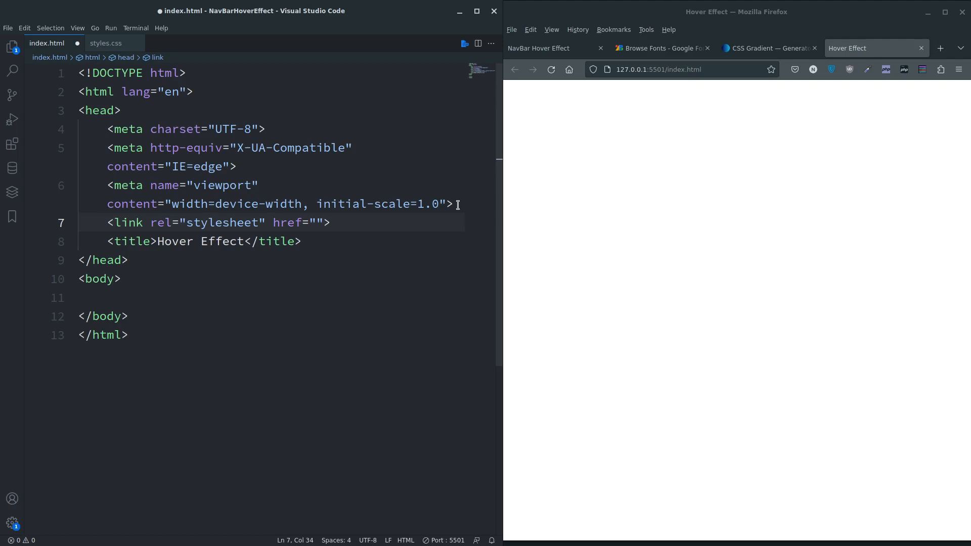
{"action": "type", "text": "s"}
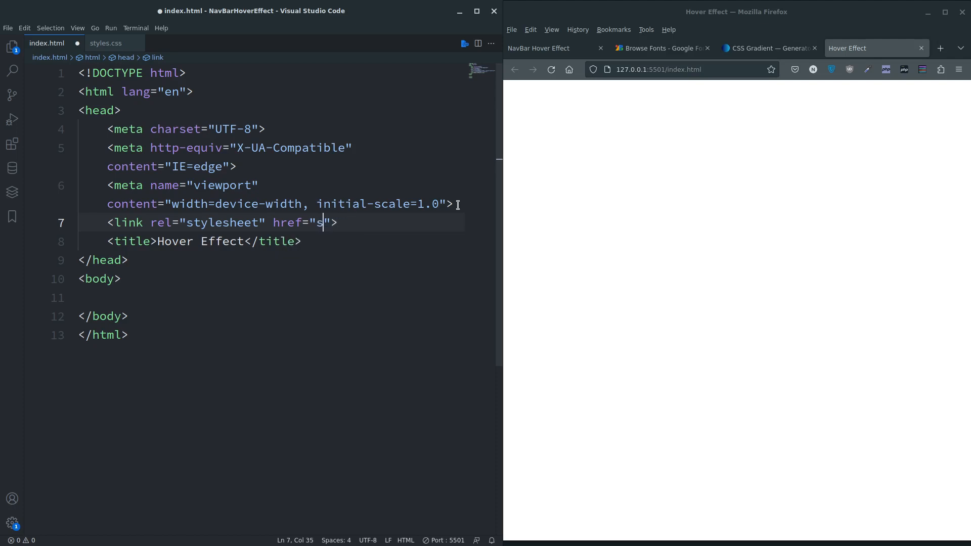
{"action": "type", "text": "tyles.css"}
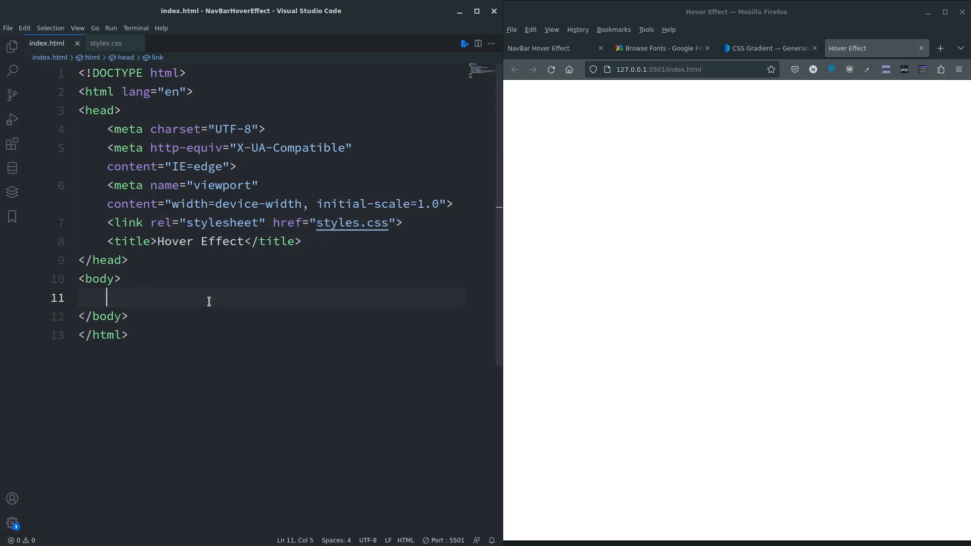
Add a div with class navBar in the body wrapping a nav element.
{"action": "key", "text": "Enter"}
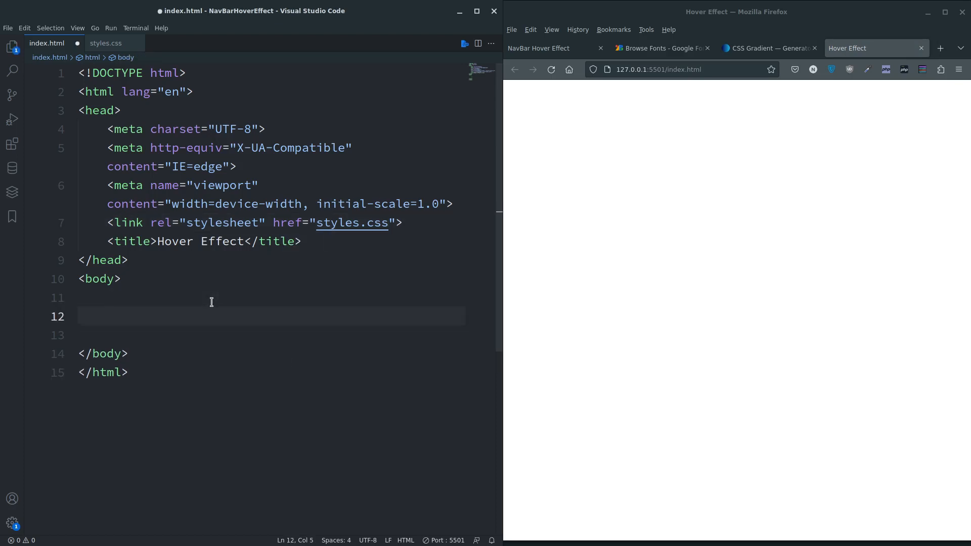
{"action": "mouse_move", "coordinate": [148, 338]}
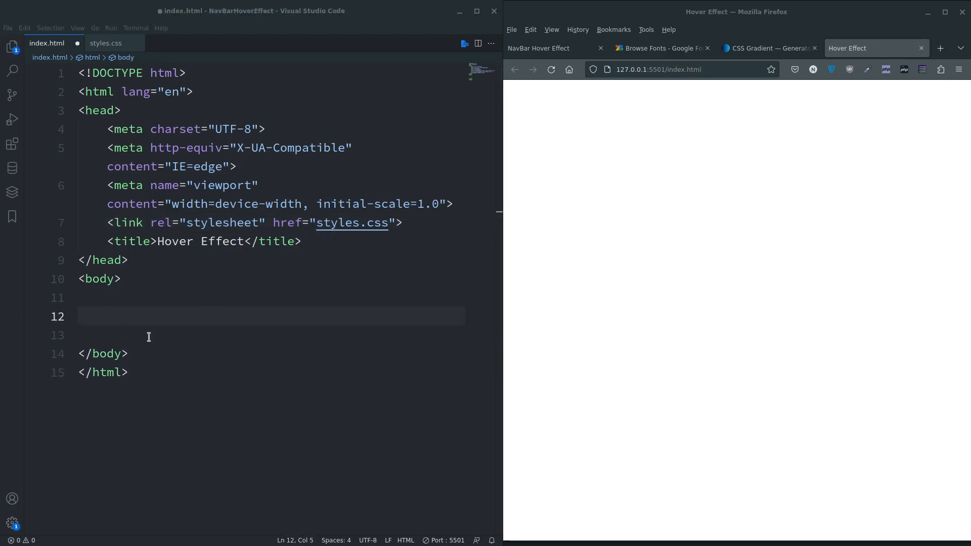
{"action": "type", "text": "."}
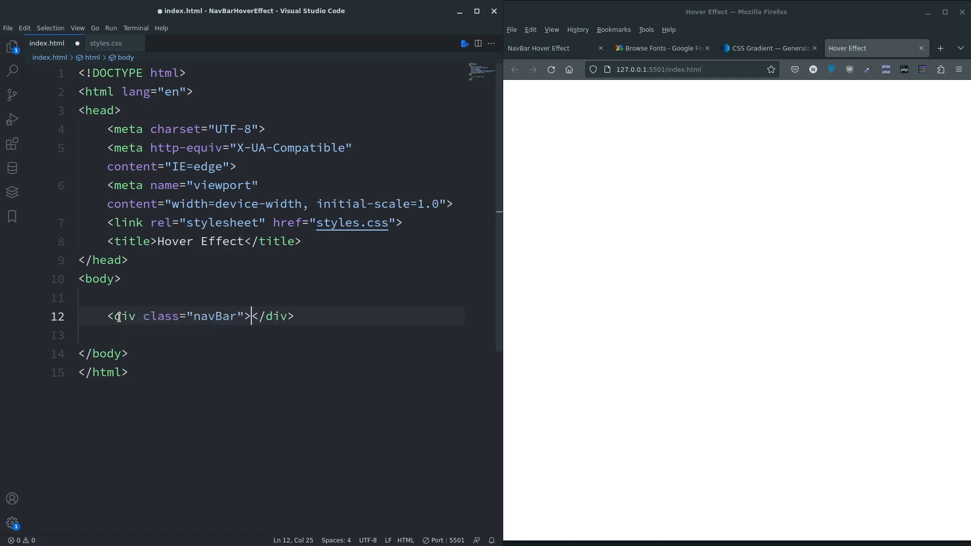
{"action": "key", "text": "Enter"}
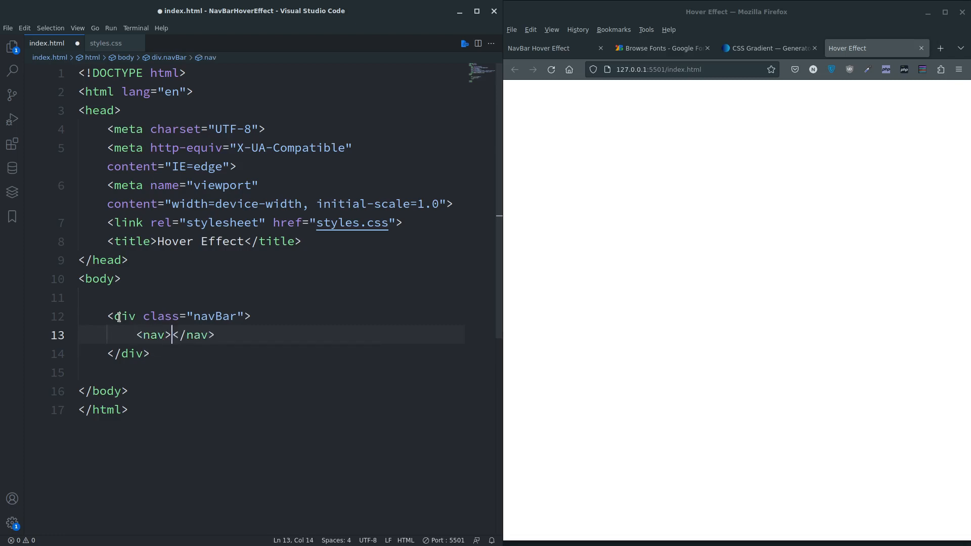
{"action": "key", "text": "Enter"}
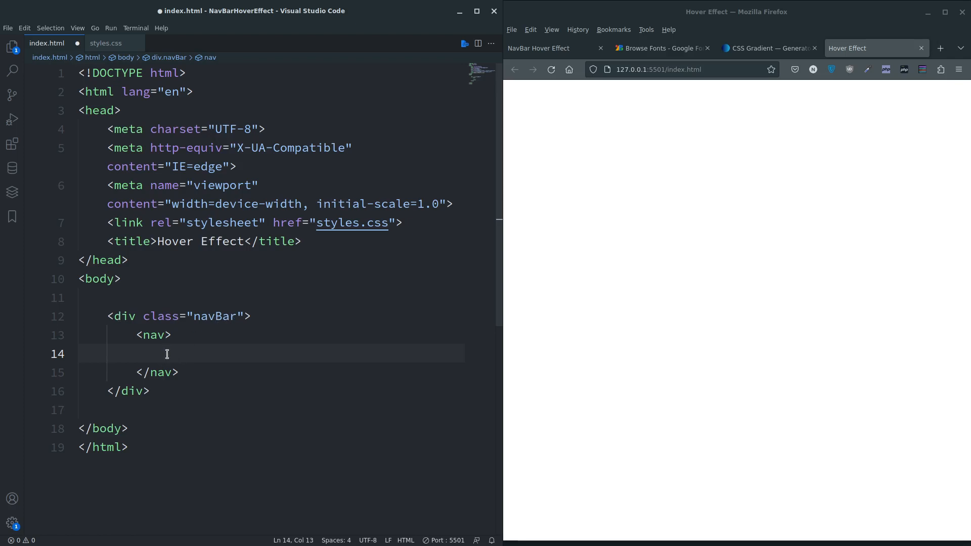
Expand ul>li*5>a inside the nav into a list of five empty links.
{"action": "type", "text": "ul"}
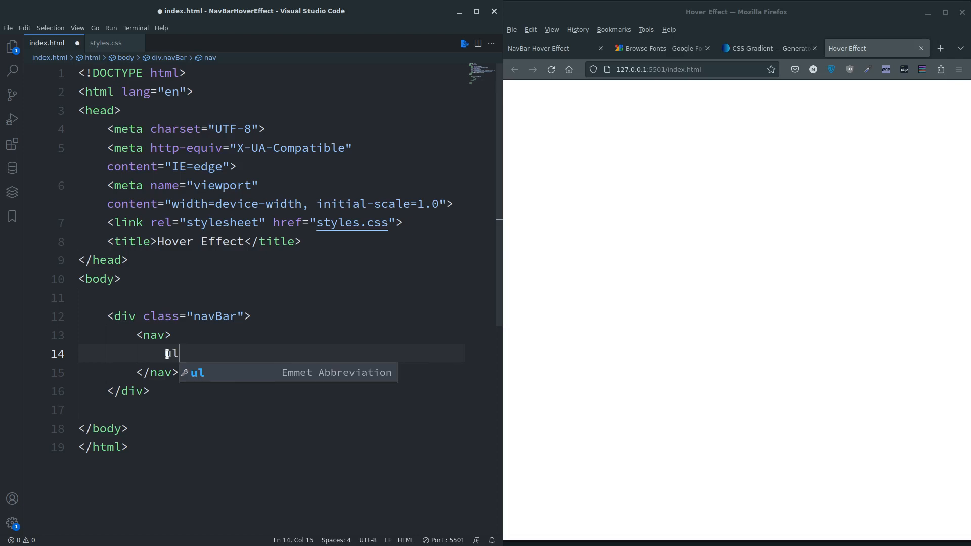
{"action": "type", "text": ">l"}
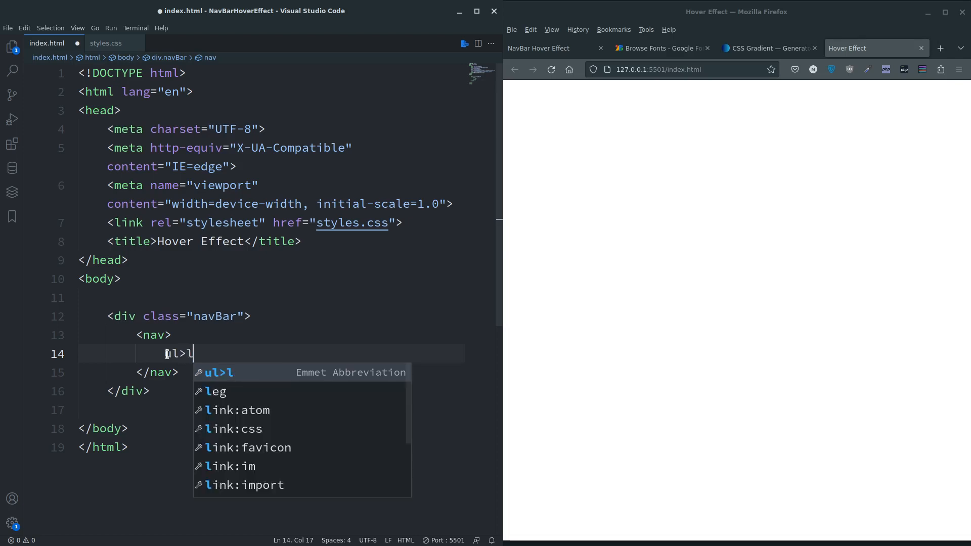
{"action": "type", "text": "i*5"}
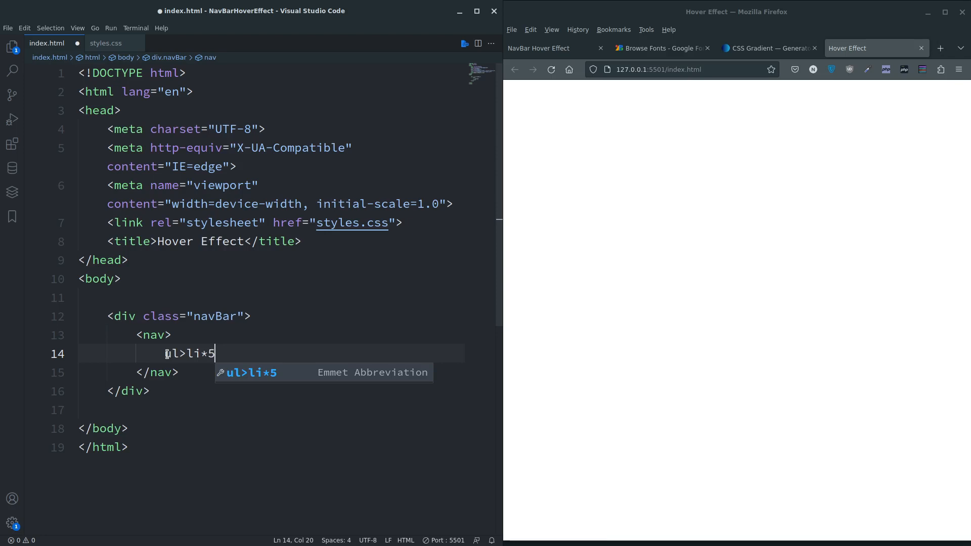
{"action": "type", "text": ">a"}
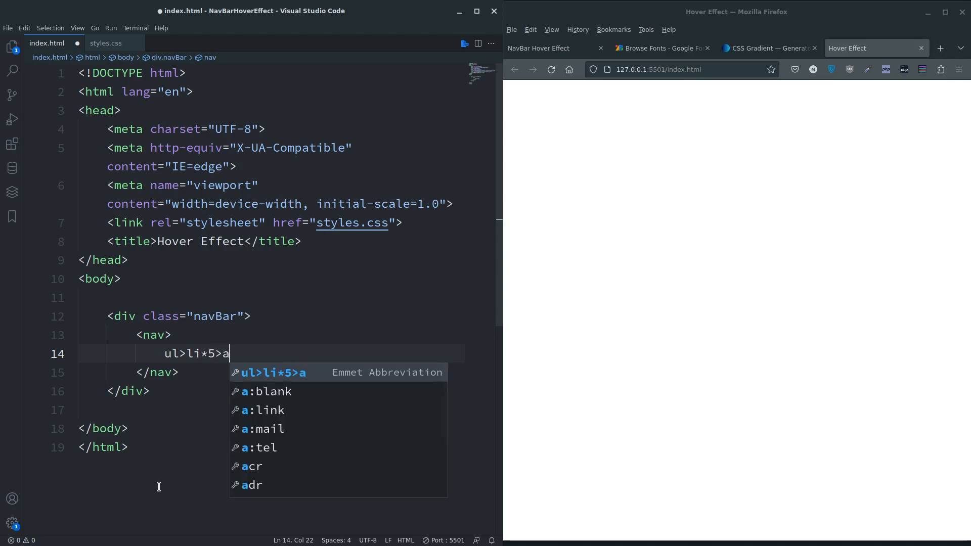
{"action": "key", "text": "Tab"}
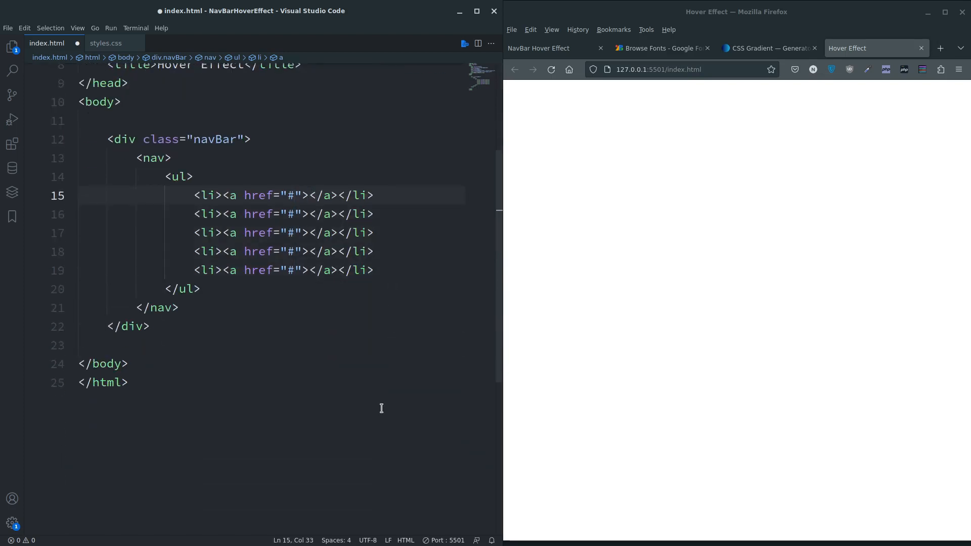
Fill the five links with Home, About, Services, Portfolio and Contact.
{"action": "type", "text": "Hme"}
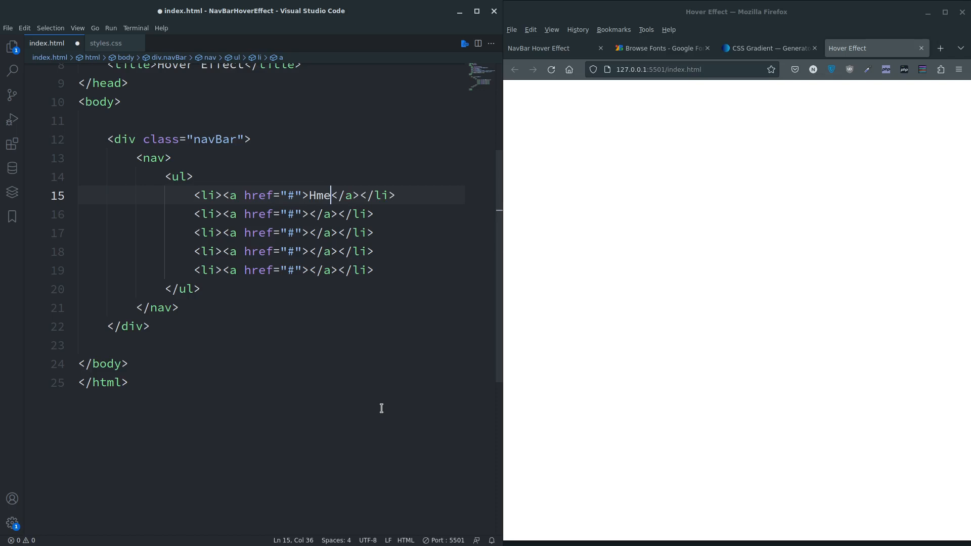
{"action": "type", "text": "o"}
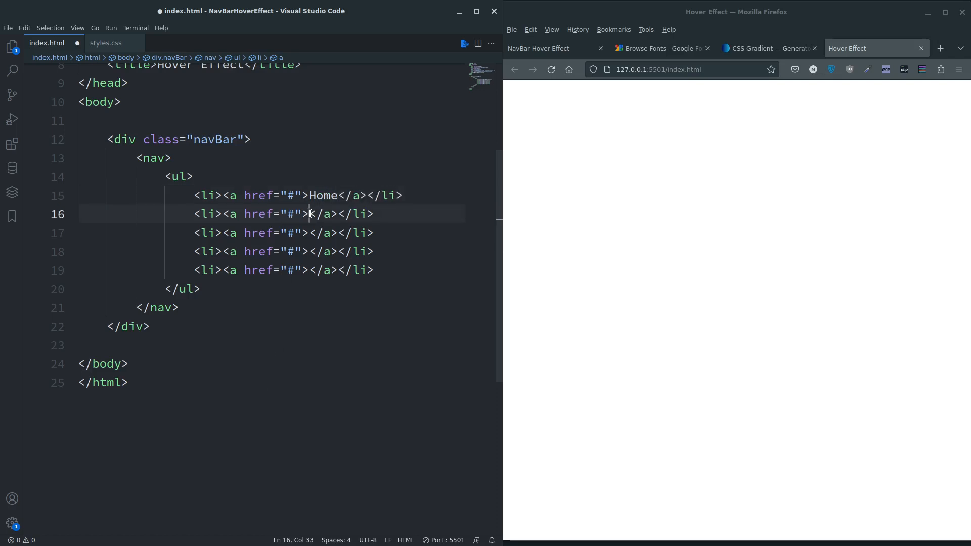
{"action": "type", "text": "About"}
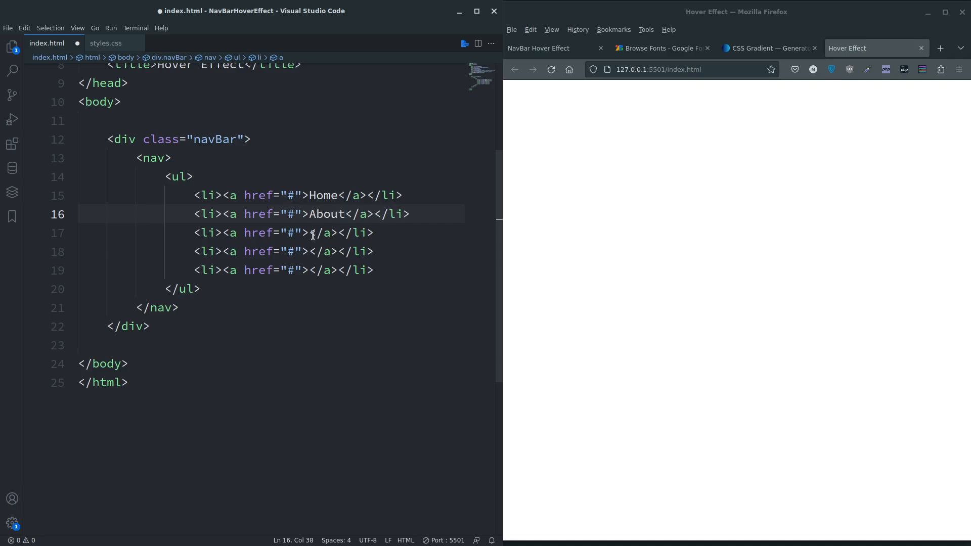
{"action": "type", "text": "Services"}
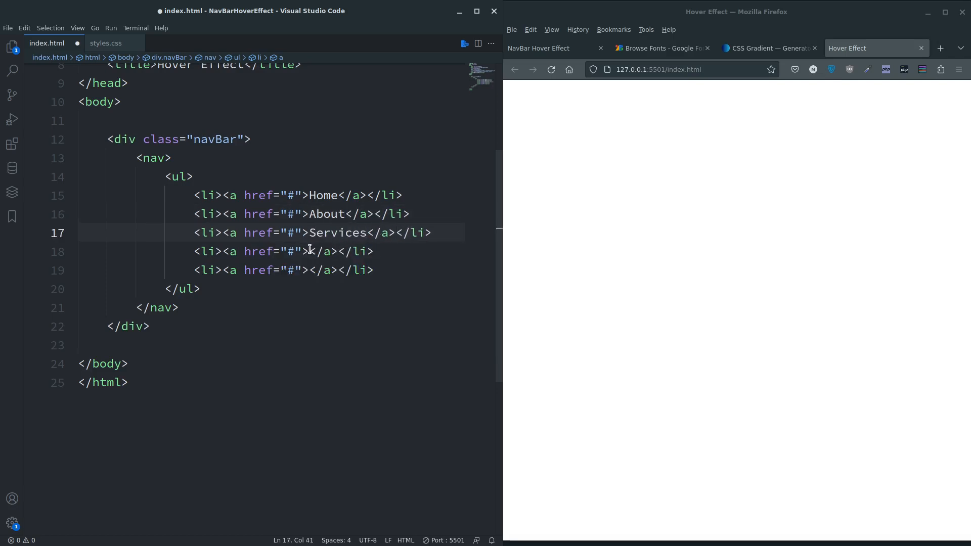
{"action": "type", "text": "Portfolio"}
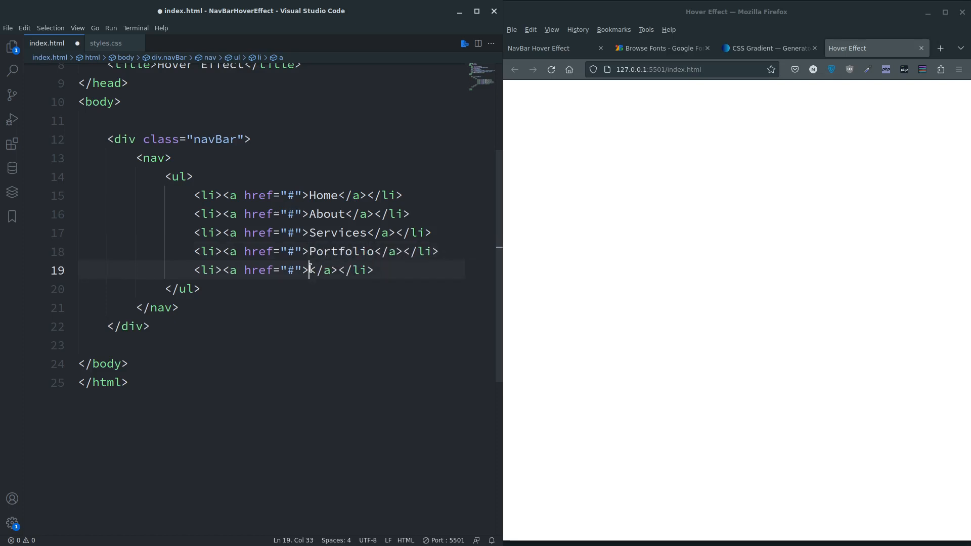
{"action": "type", "text": "Conta"}
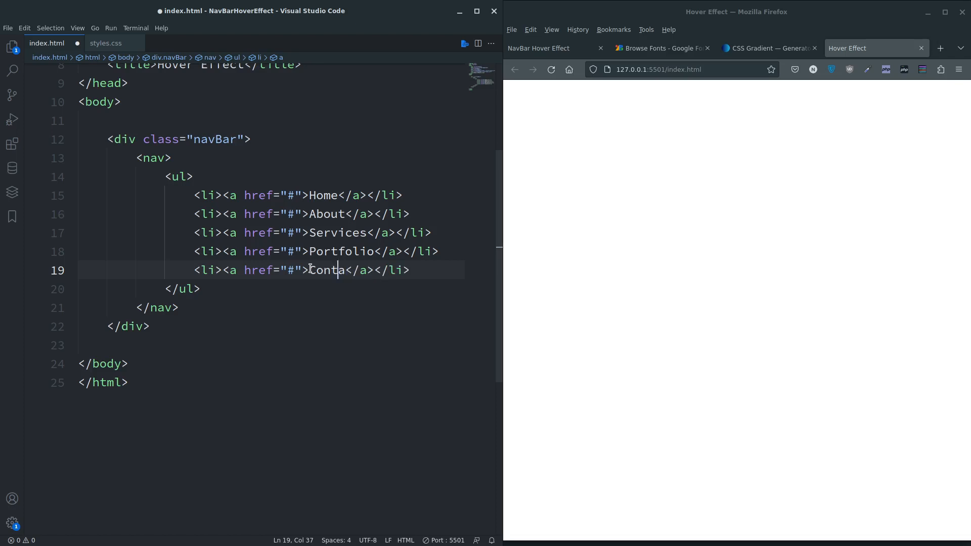
{"action": "type", "text": "ct"}
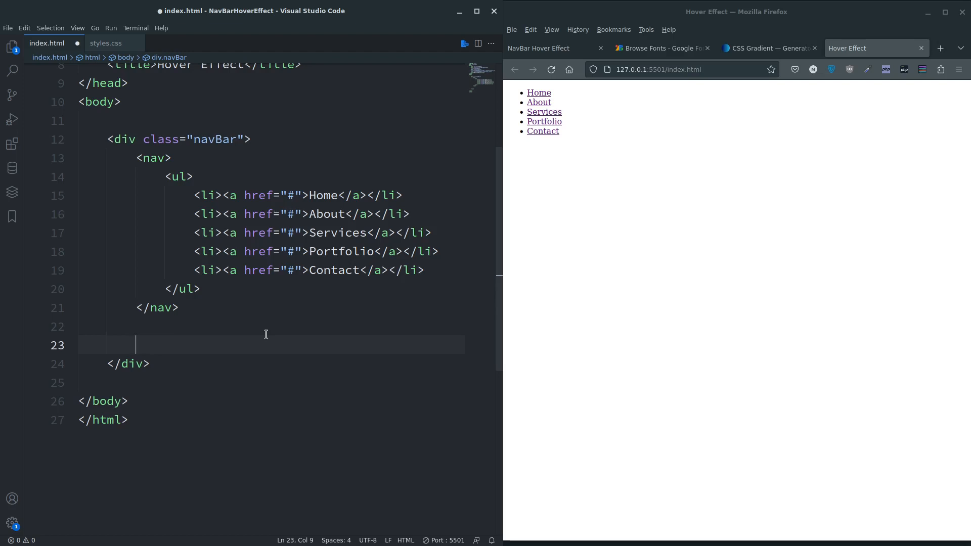
Add a .logo div after the nav reading ntwgeeksville with ntw in a span.
{"action": "type", "text": ".logo"}
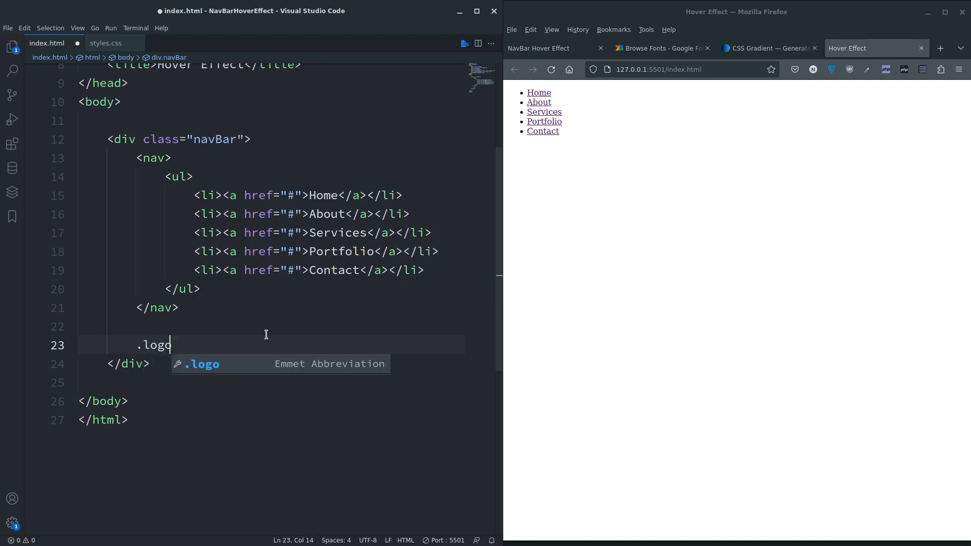
{"action": "key", "text": "Tab"}
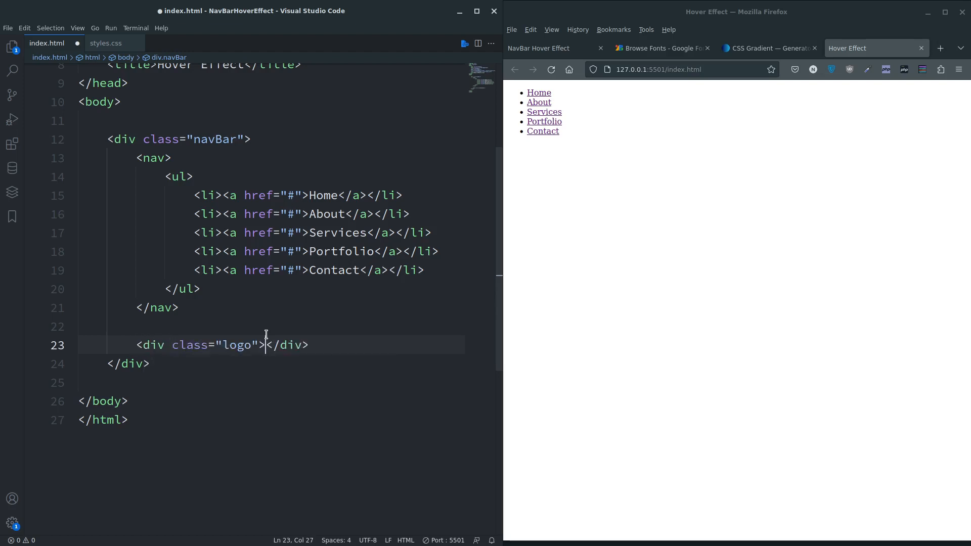
{"action": "key", "text": "Enter"}
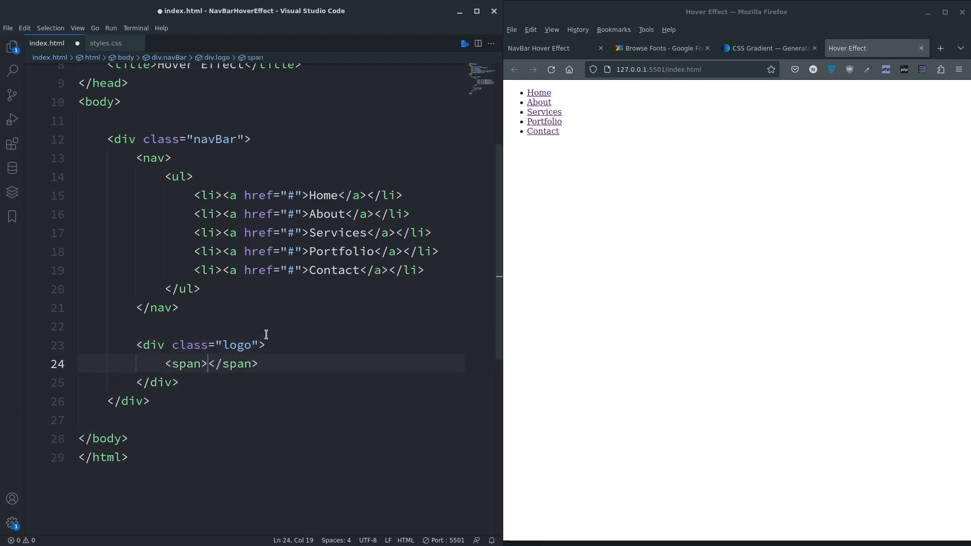
{"action": "type", "text": "ntw"}
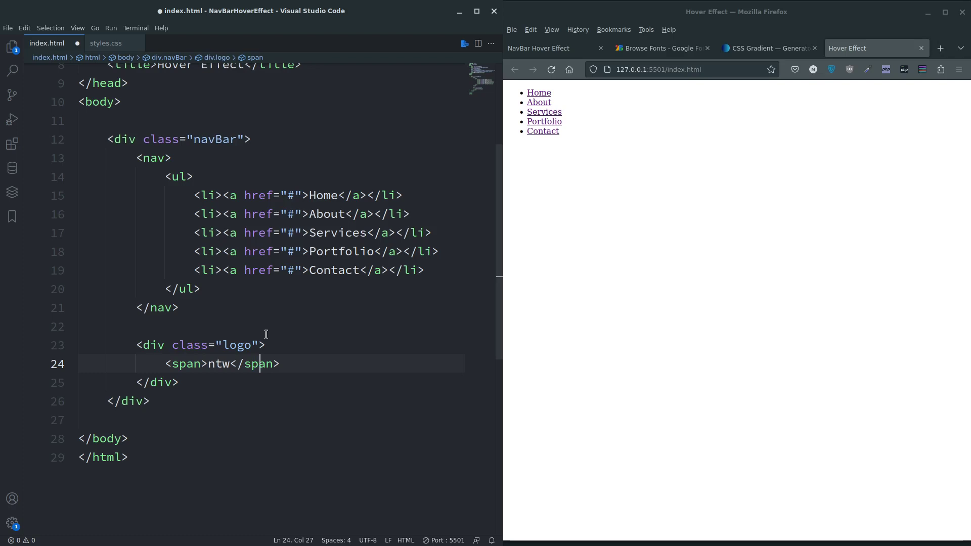
{"action": "type", "text": "gee"}
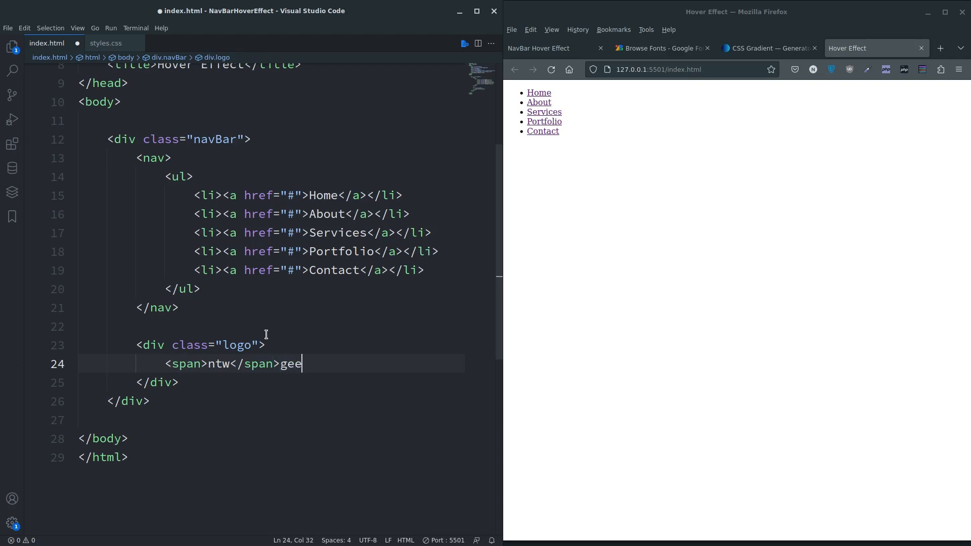
{"action": "type", "text": "ksville"}
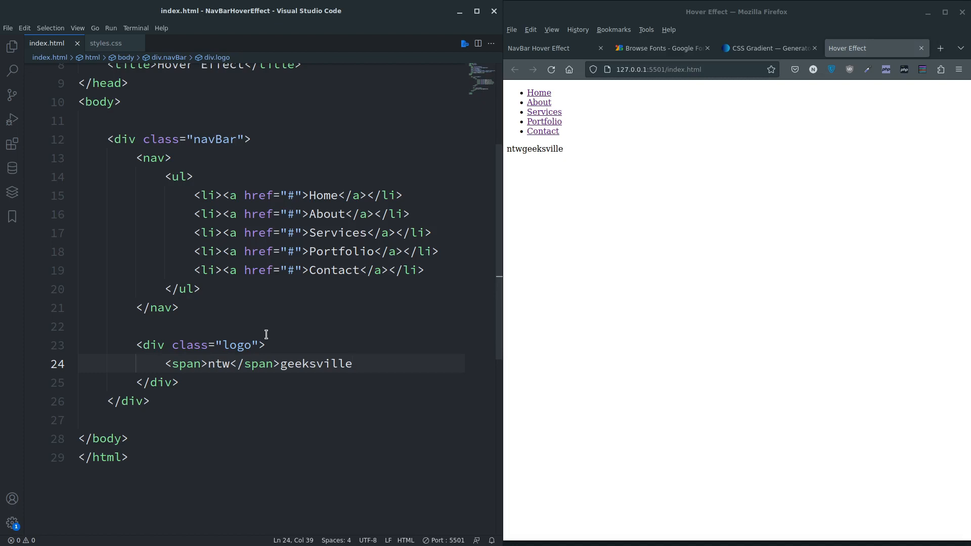
{"action": "mouse_move", "coordinate": [269, 337]}
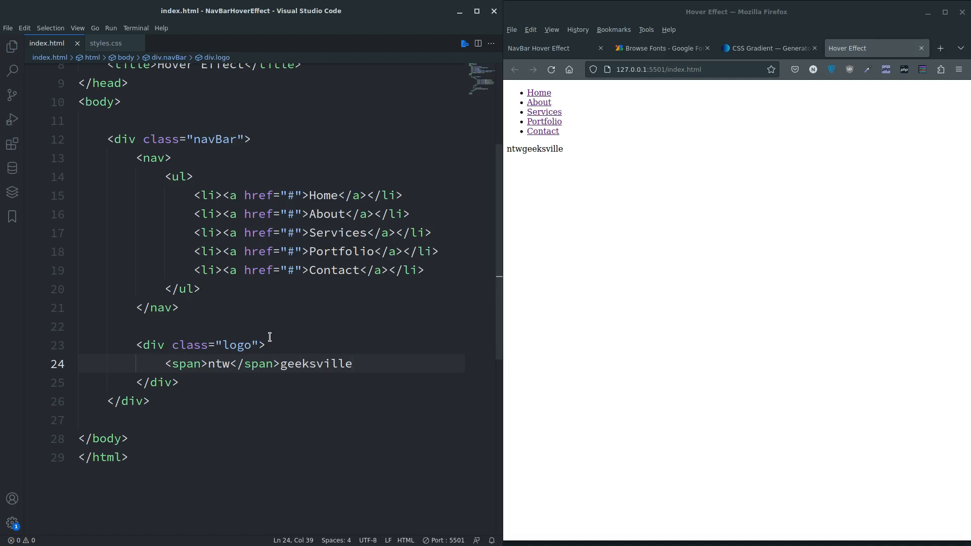
{"action": "mouse_move", "coordinate": [163, 227]}
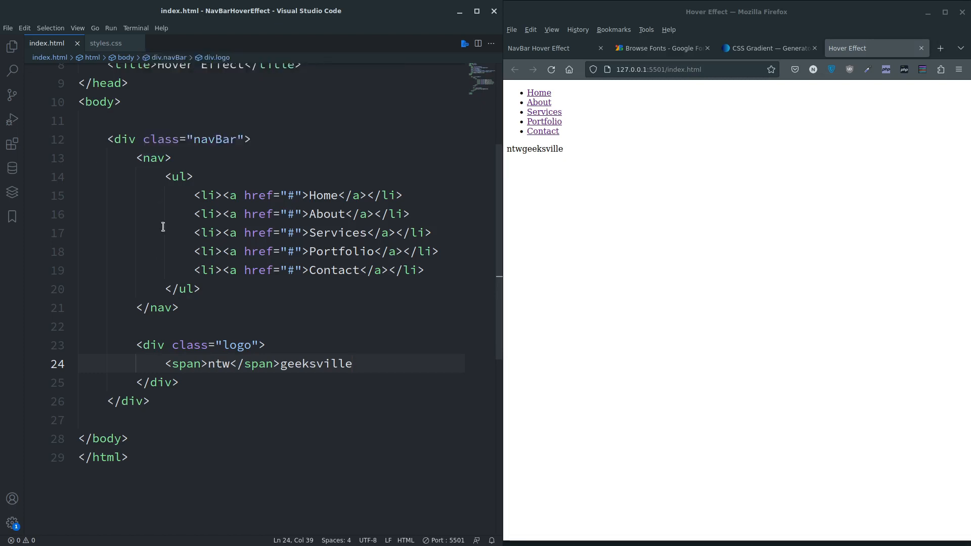
{"action": "left_click", "coordinate": [105, 42]}
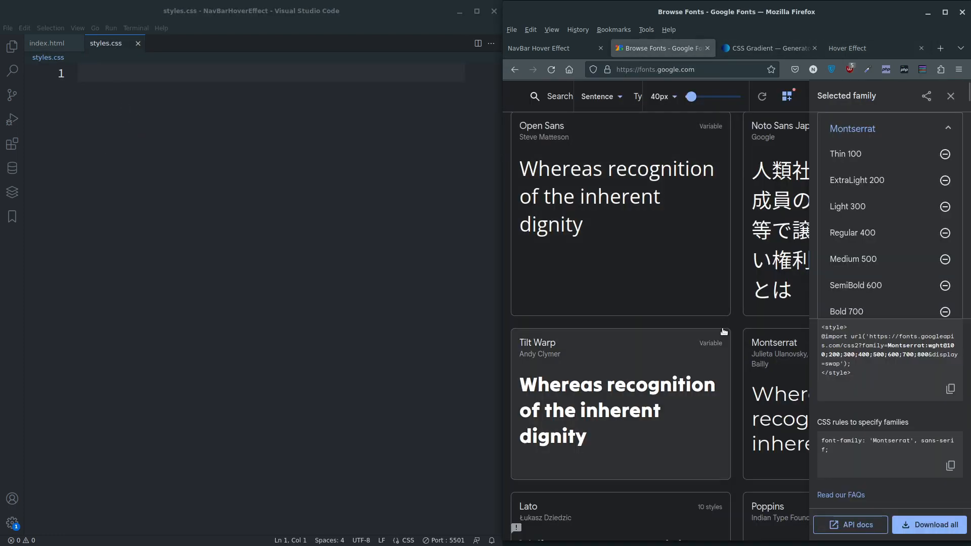
{"action": "mouse_move", "coordinate": [787, 245]}
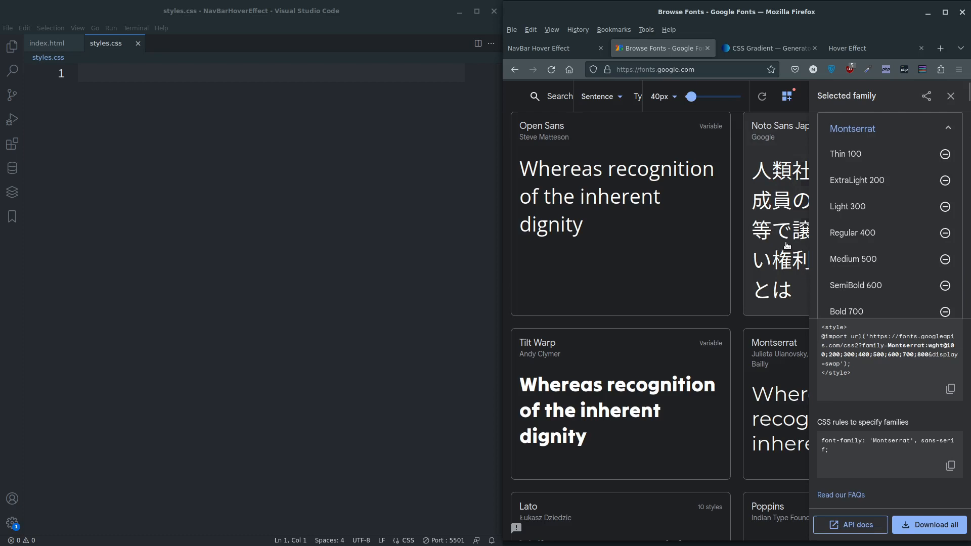
{"action": "mouse_move", "coordinate": [869, 376]}
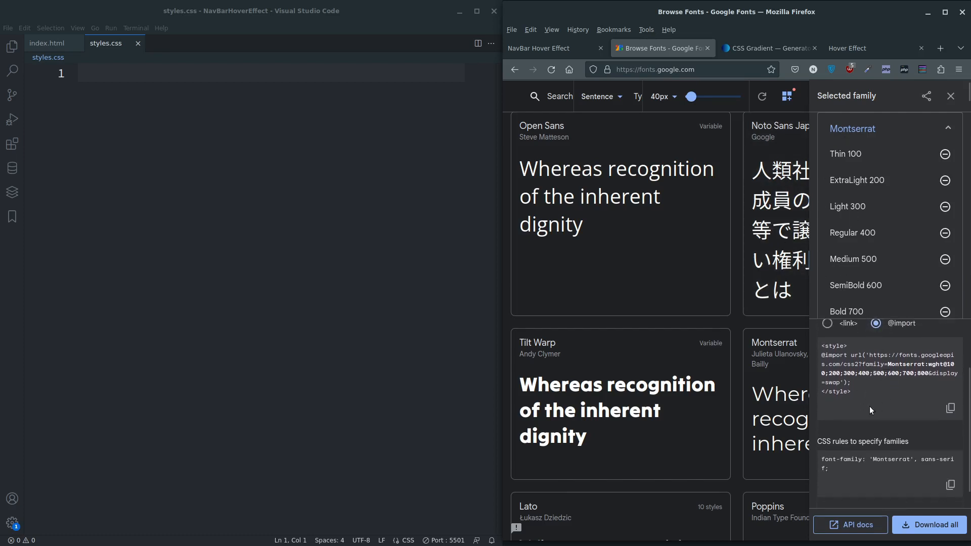
{"action": "right_click", "coordinate": [870, 372]}
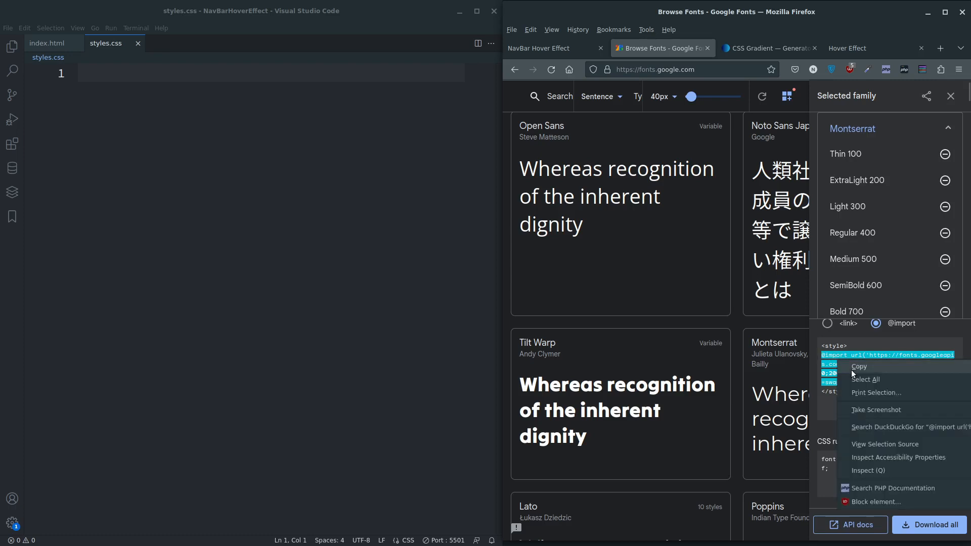
{"action": "left_click", "coordinate": [859, 368]}
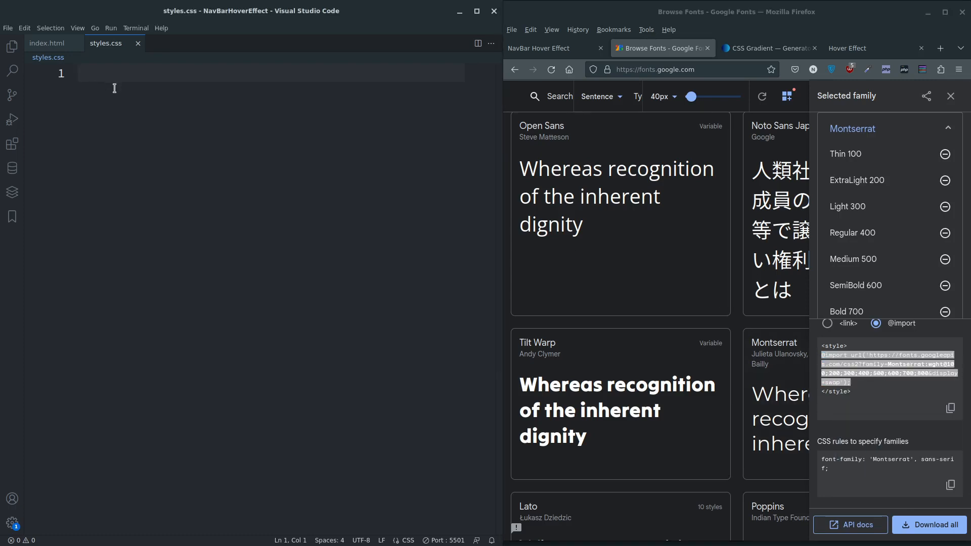
{"action": "type", "text": "@import url('https://fonts.googleapis.com/css2?family=Montserrat:wght@100;200;300;400;500;600;700;800&display=swap');"}
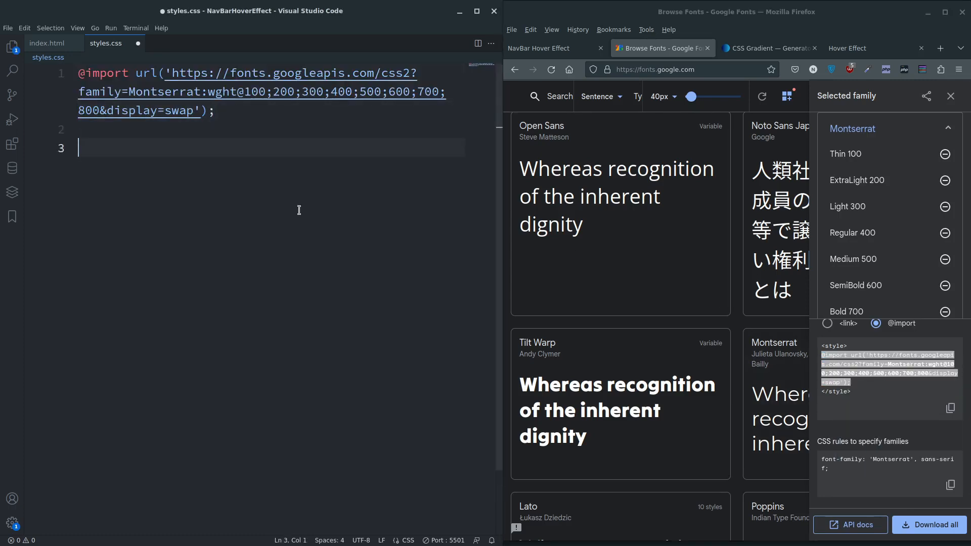
Write a universal * rule with Montserrat font-family, padding, margin and box-sizing.
{"action": "type", "text": "*"}
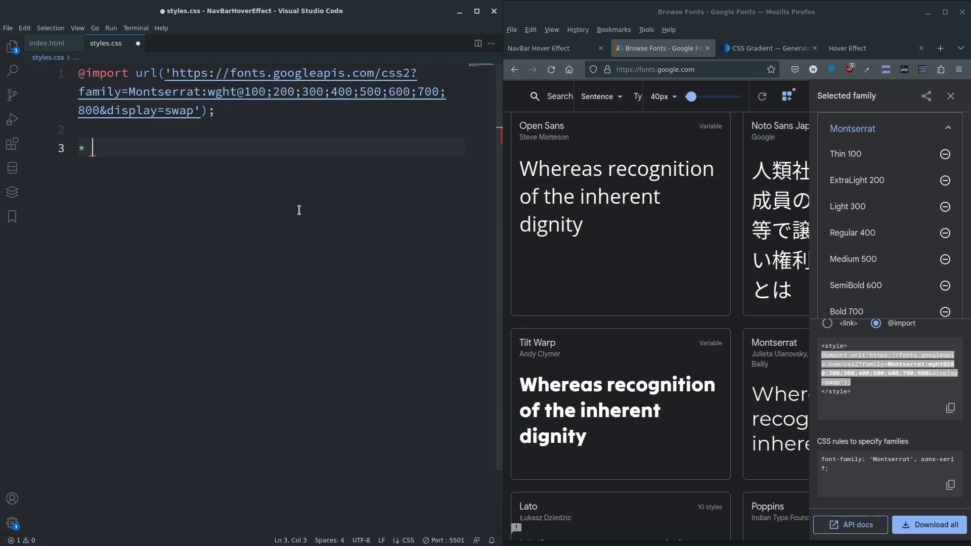
{"action": "type", "text": "{"}
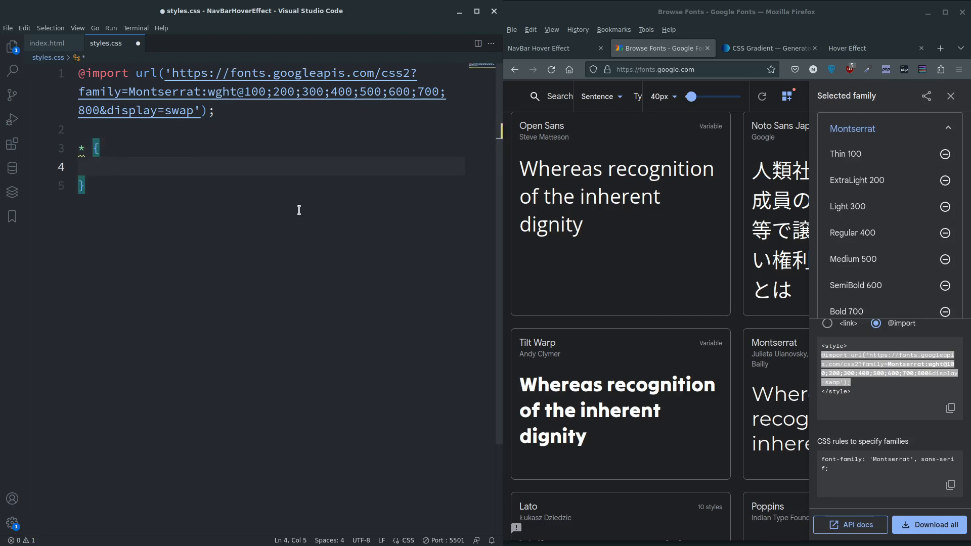
{"action": "mouse_move", "coordinate": [650, 473]}
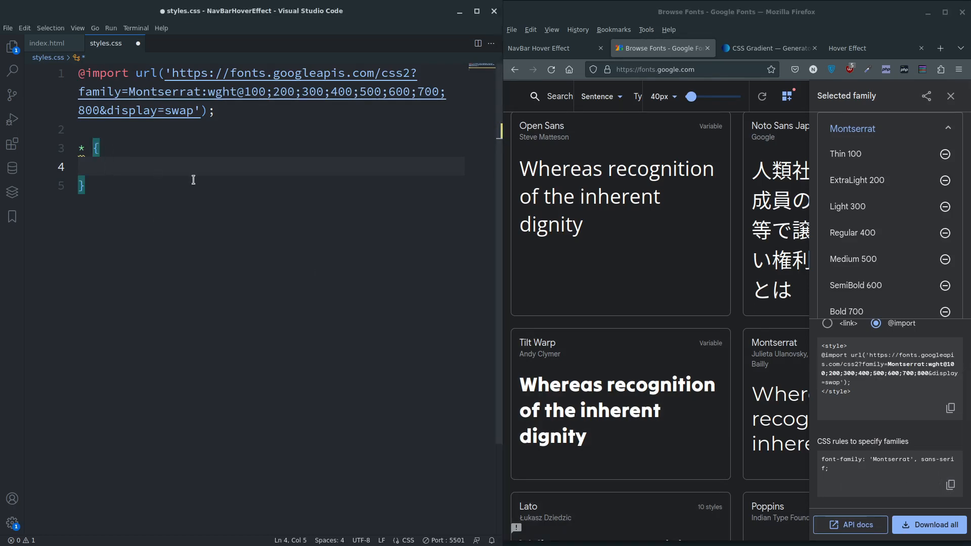
{"action": "type", "text": "font-family: 'Montserrat', sans-serif;"}
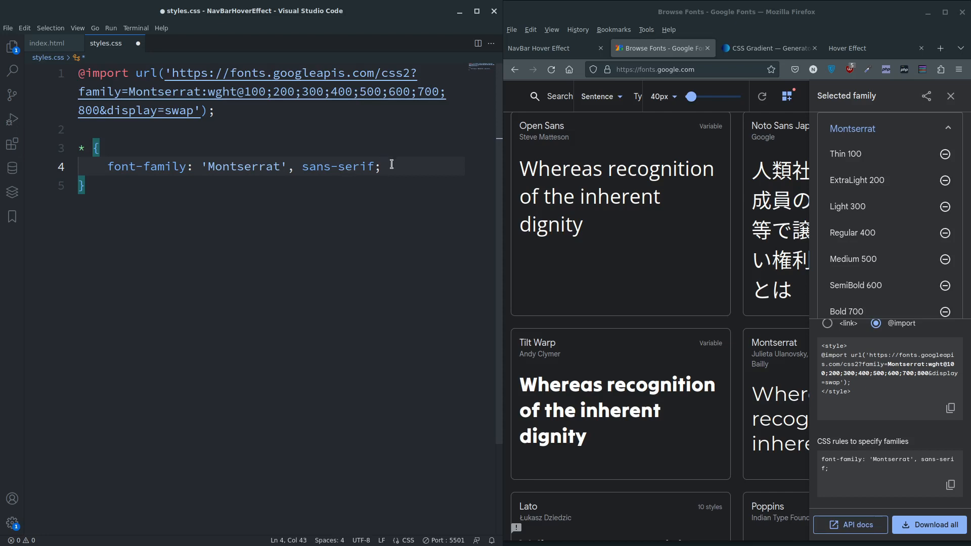
{"action": "type", "text": "padding: 0;"}
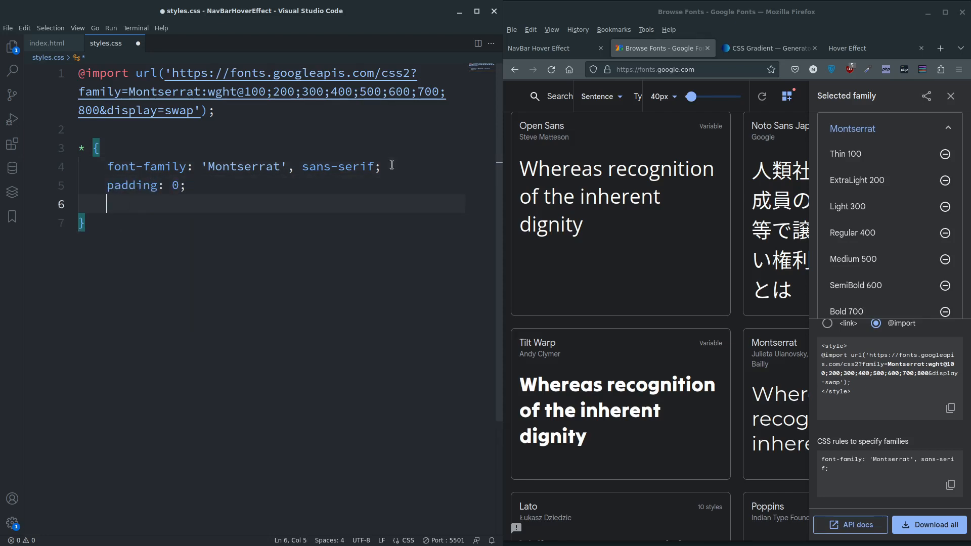
{"action": "type", "text": "margin: 0;"}
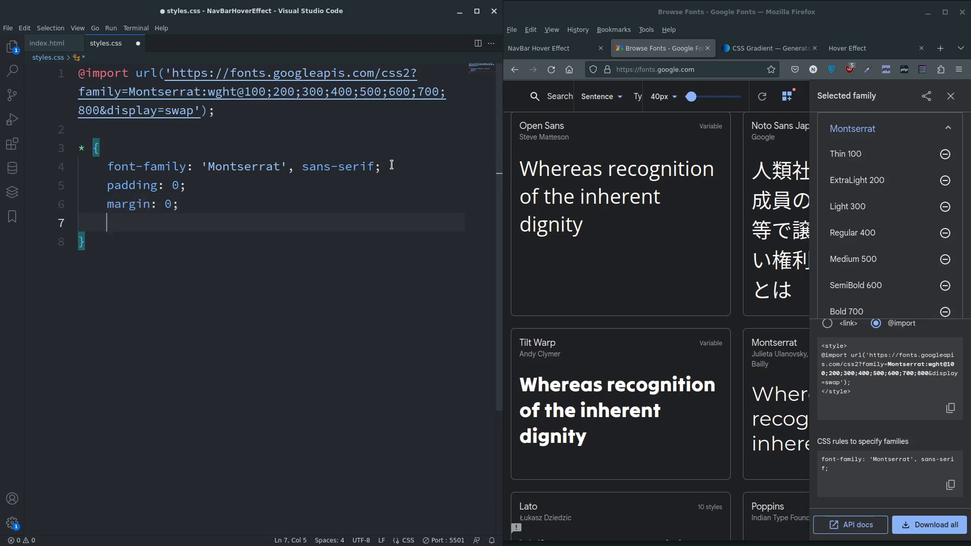
{"action": "type", "text": "box-sizing: border-box;"}
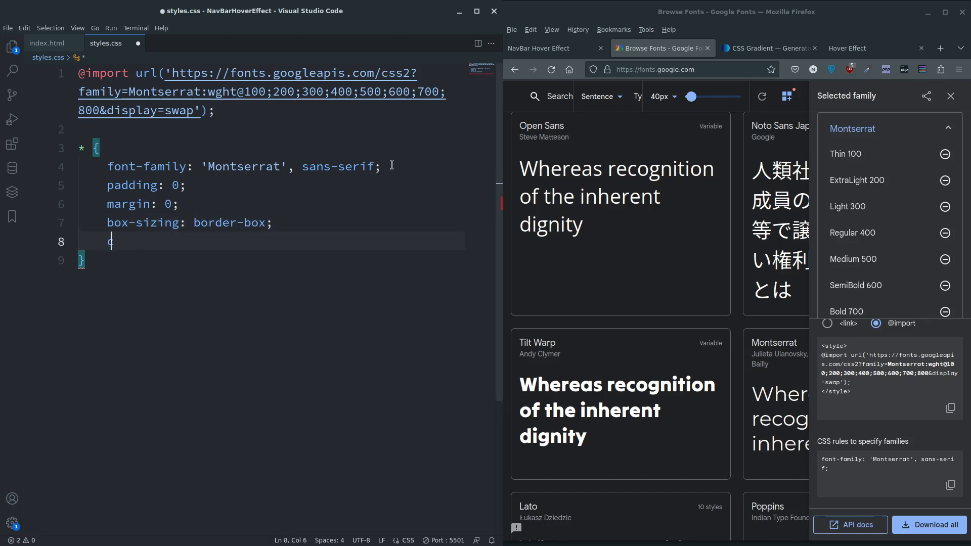
Complete the universal rule with color #b1adad.
{"action": "type", "text": "color:"}
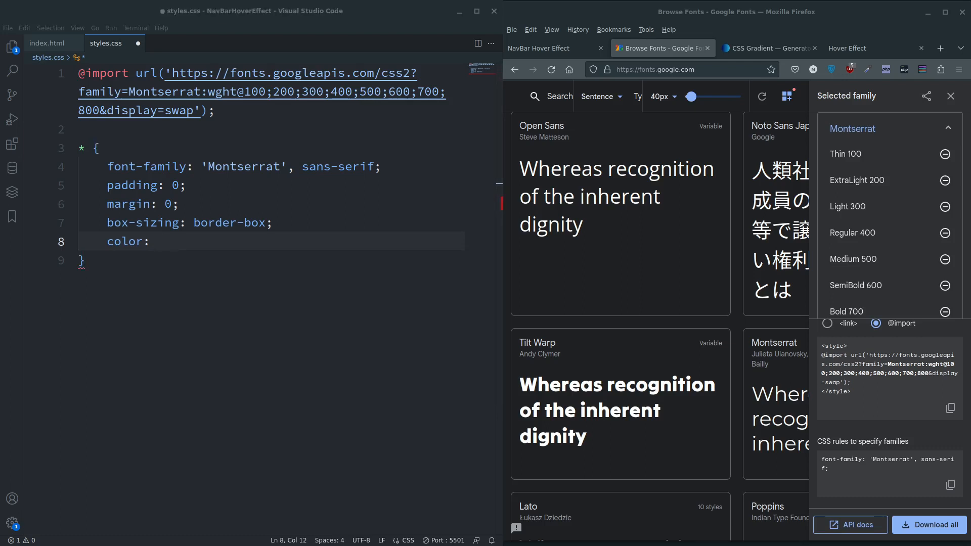
{"action": "left_click", "coordinate": [158, 240]}
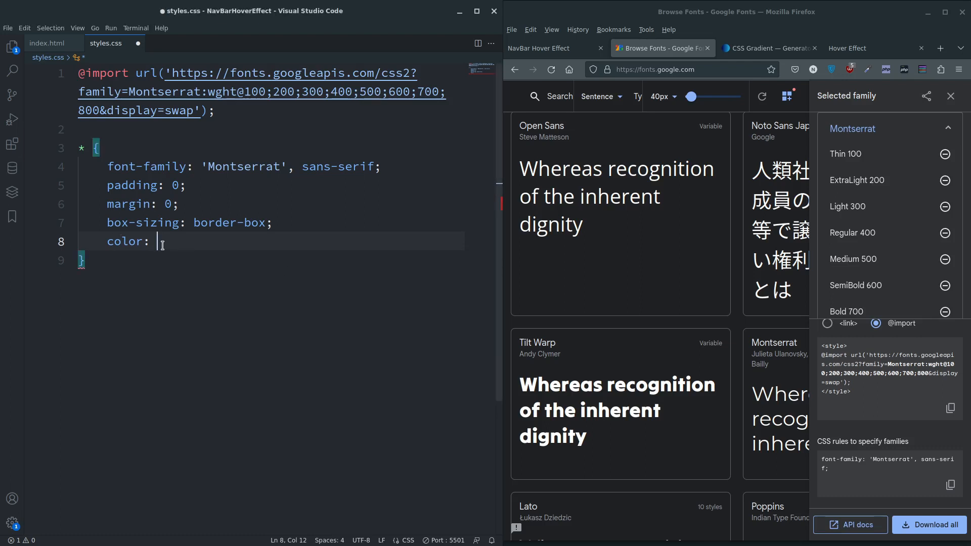
{"action": "type", "text": "#b1"}
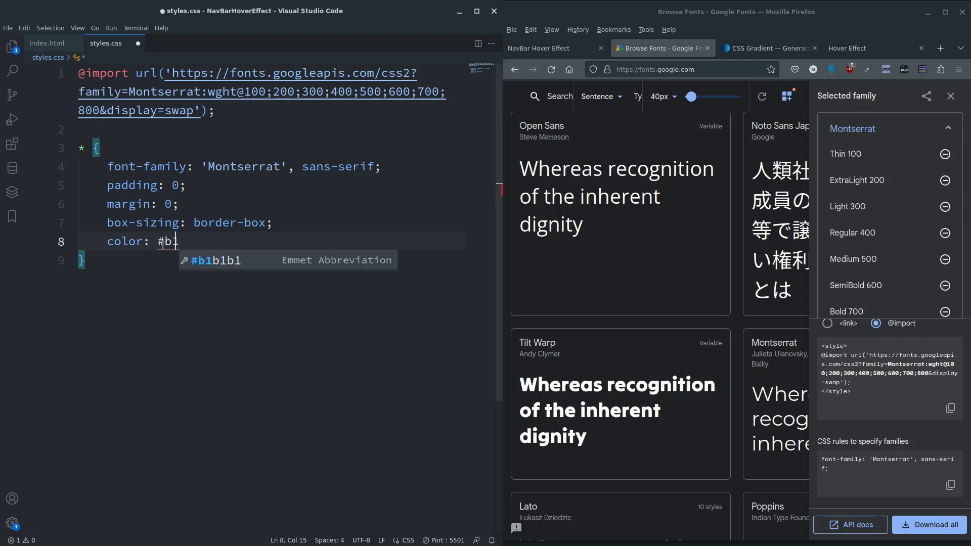
{"action": "type", "text": "adad;"}
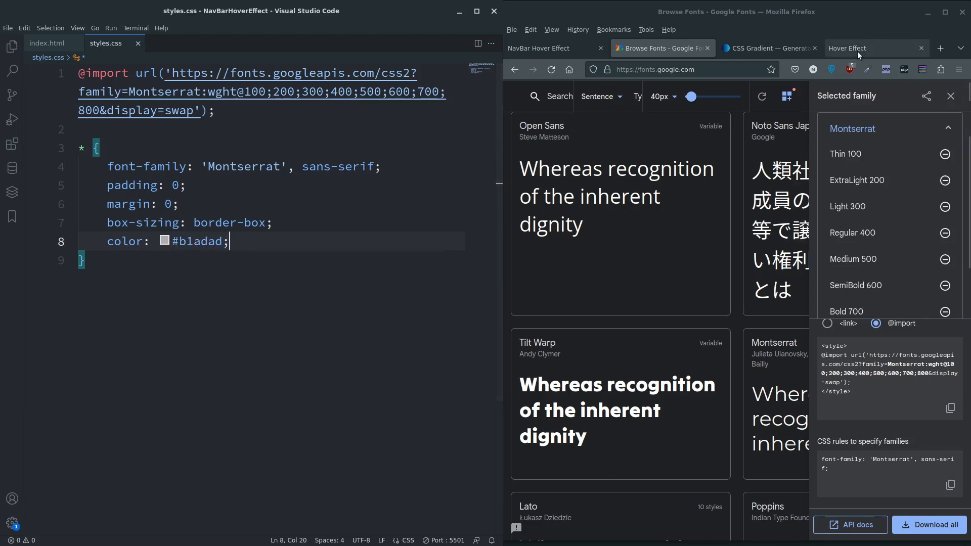
Add a body rule with height 100vh and width 100%.
{"action": "left_click", "coordinate": [864, 47]}
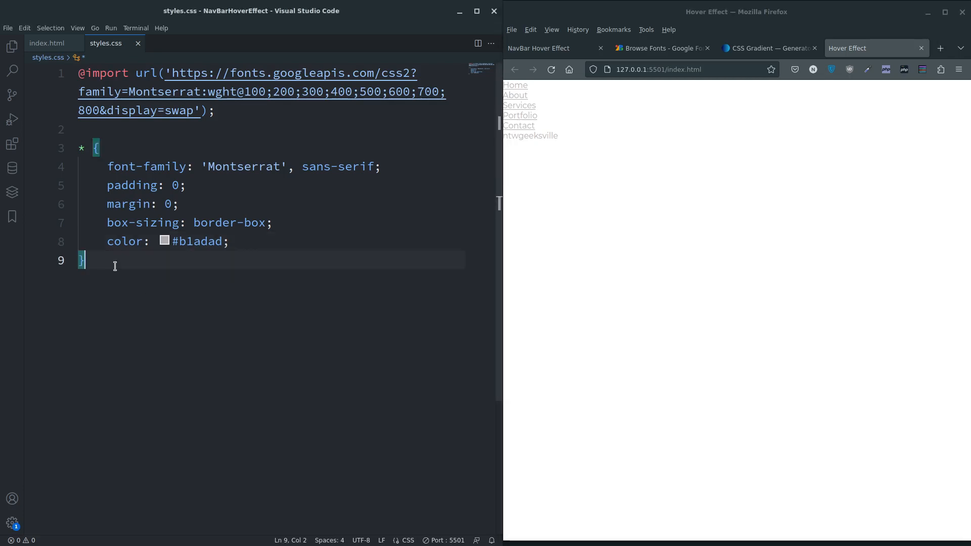
{"action": "type", "text": "body {"}
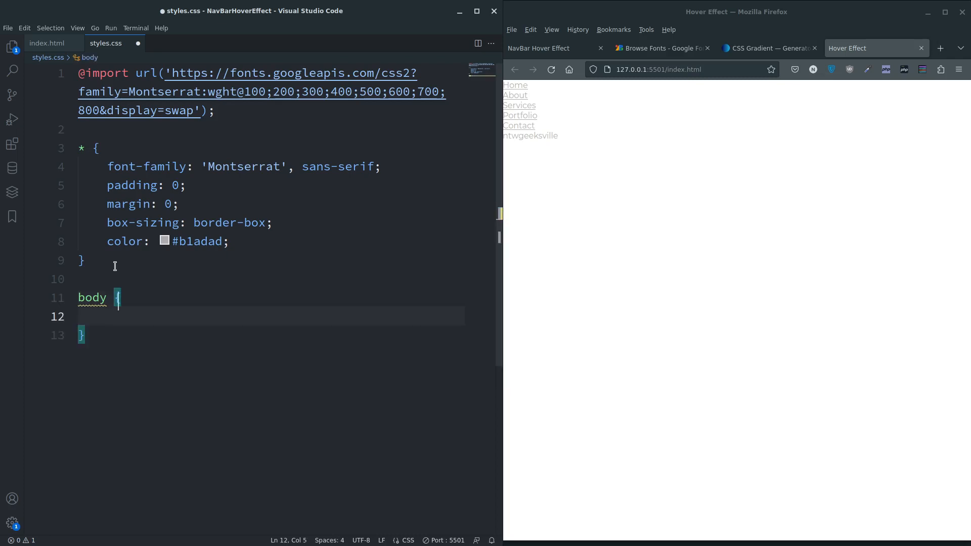
{"action": "type", "text": "height:"}
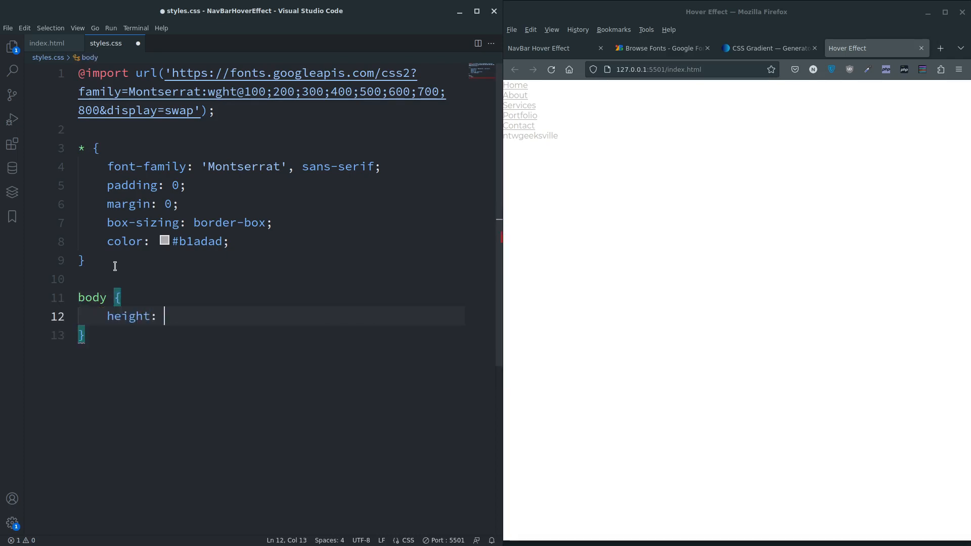
{"action": "type", "text": "100"}
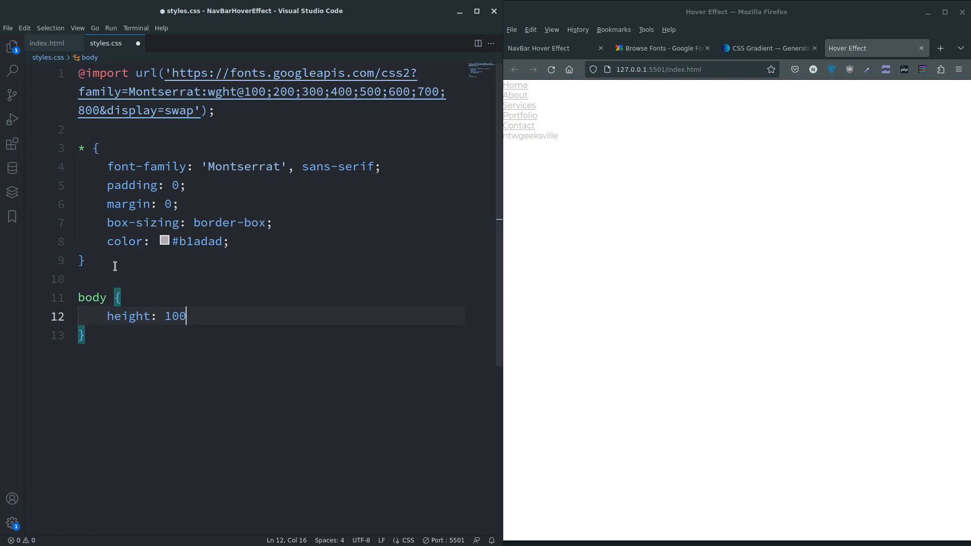
{"action": "type", "text": "vh;"}
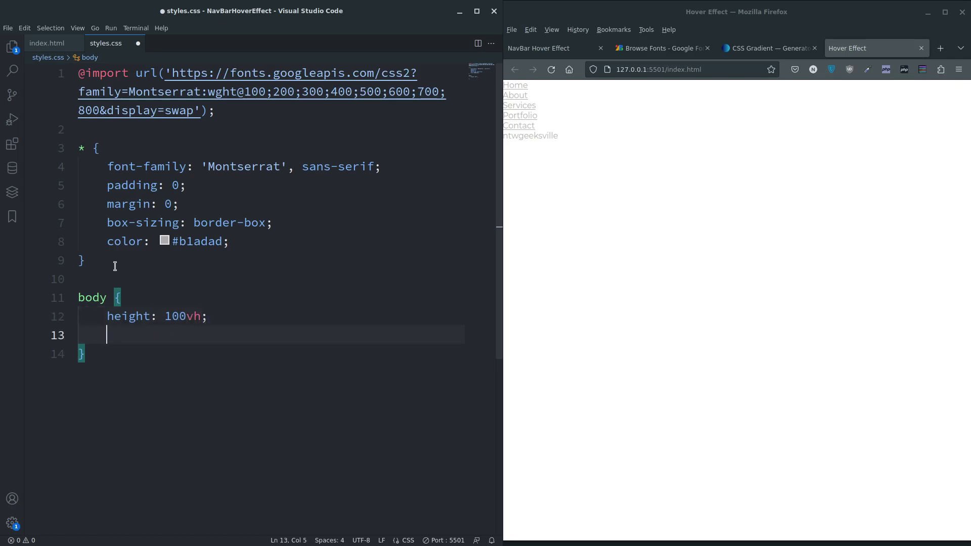
{"action": "type", "text": "width:"}
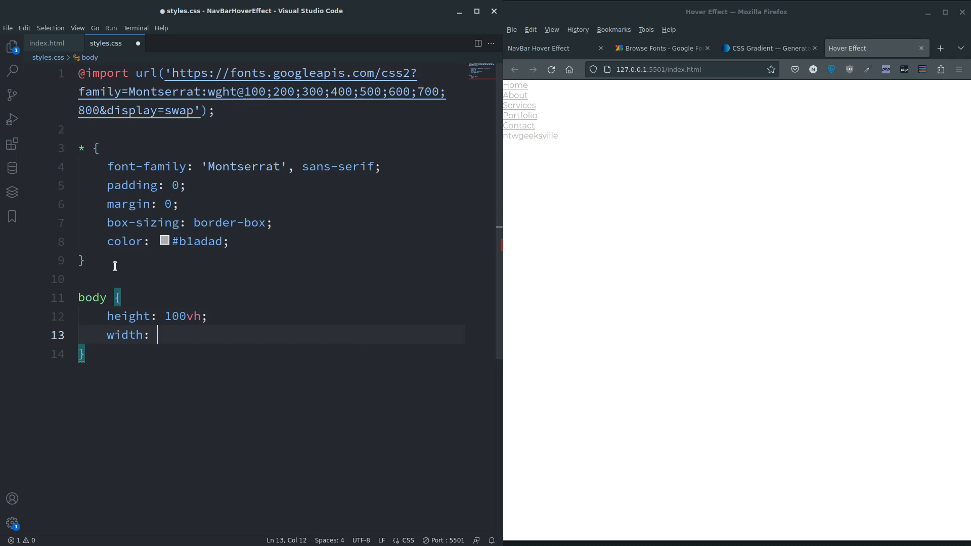
{"action": "type", "text": "100%;"}
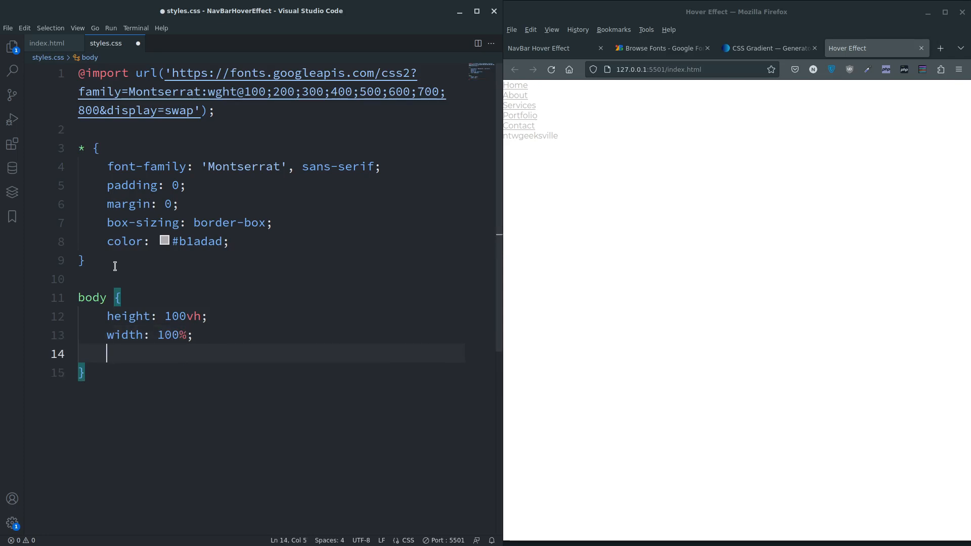
{"action": "left_click", "coordinate": [764, 47]}
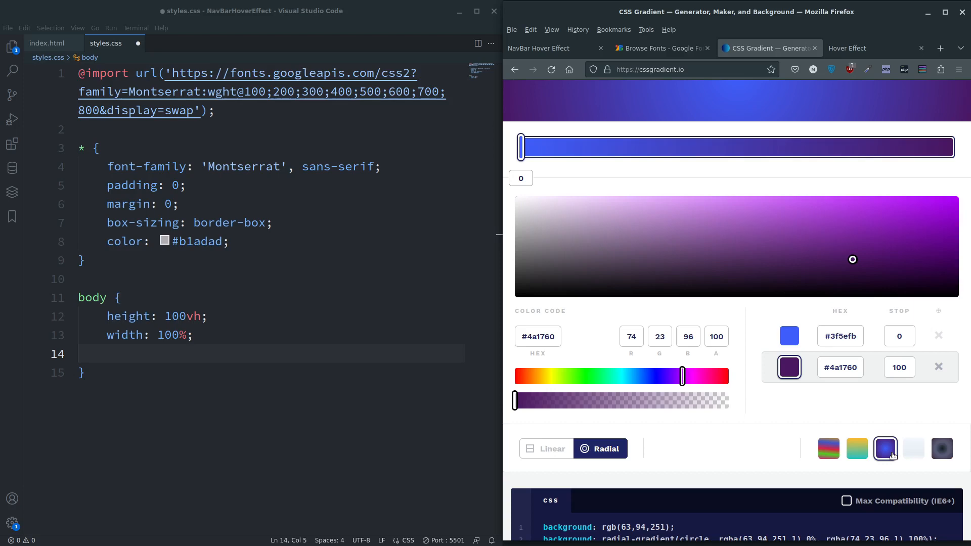
Scroll the CSS Gradient page down to the generated radial gradient code.
{"action": "scroll", "scroll_direction": "down", "scroll_amount": 3}
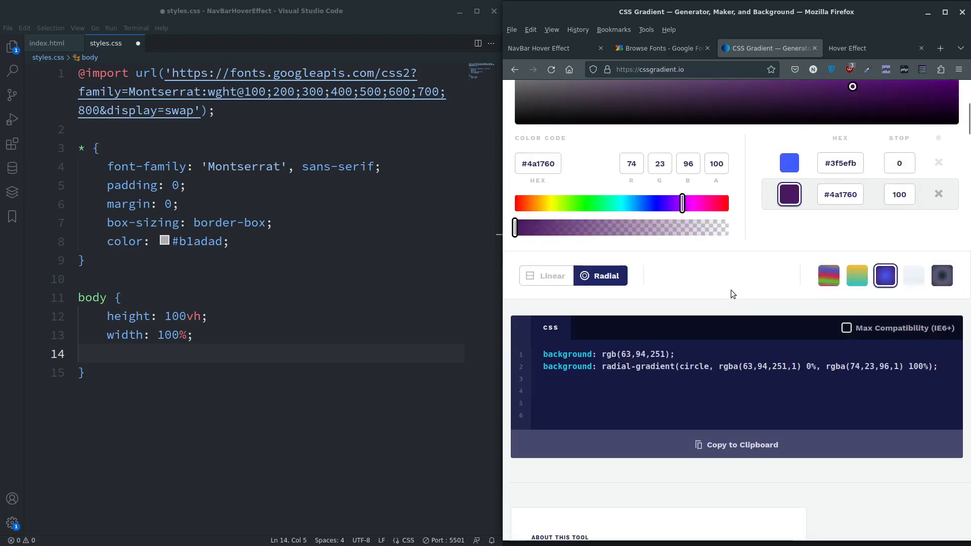
{"action": "scroll", "scroll_direction": "down", "scroll_amount": 3}
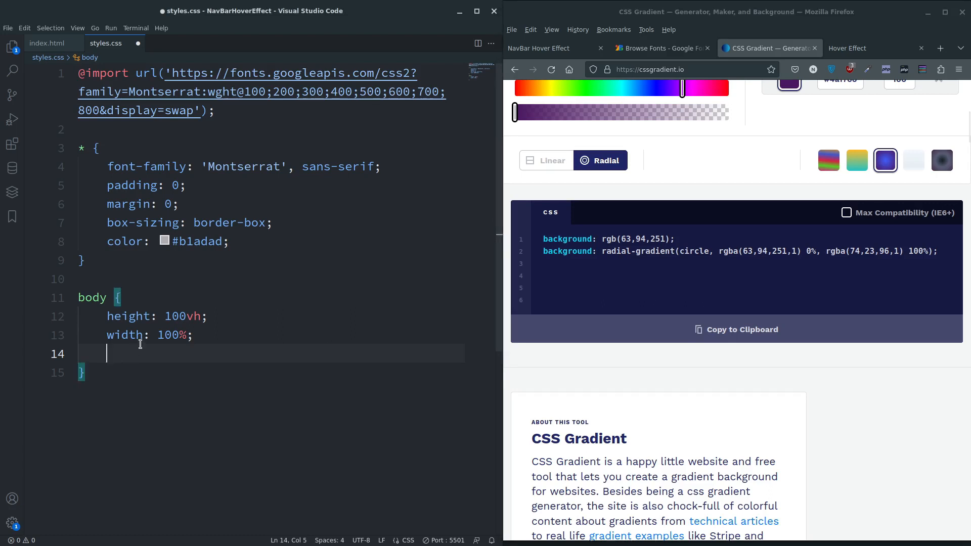
Paste the radial gradient background into the body rule with background-attachment fixed and preview it.
{"action": "type", "text": "background: rgb(63,94,251);"}
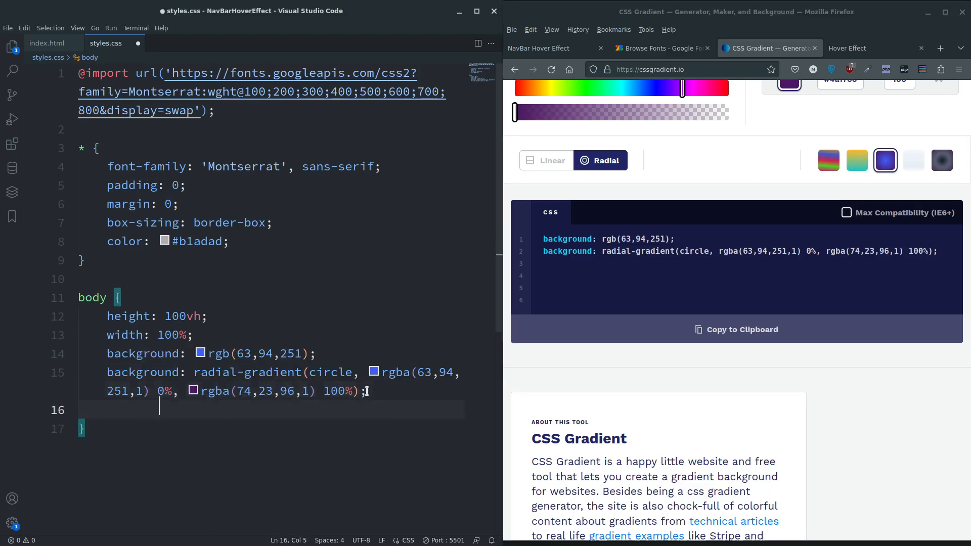
{"action": "type", "text": "backgro"}
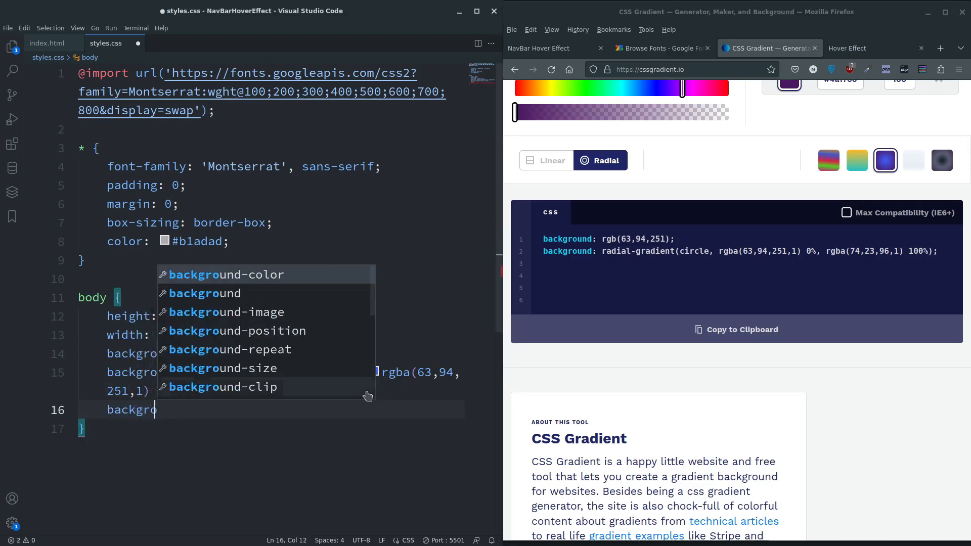
{"action": "type", "text": "-attachment: fixed;"}
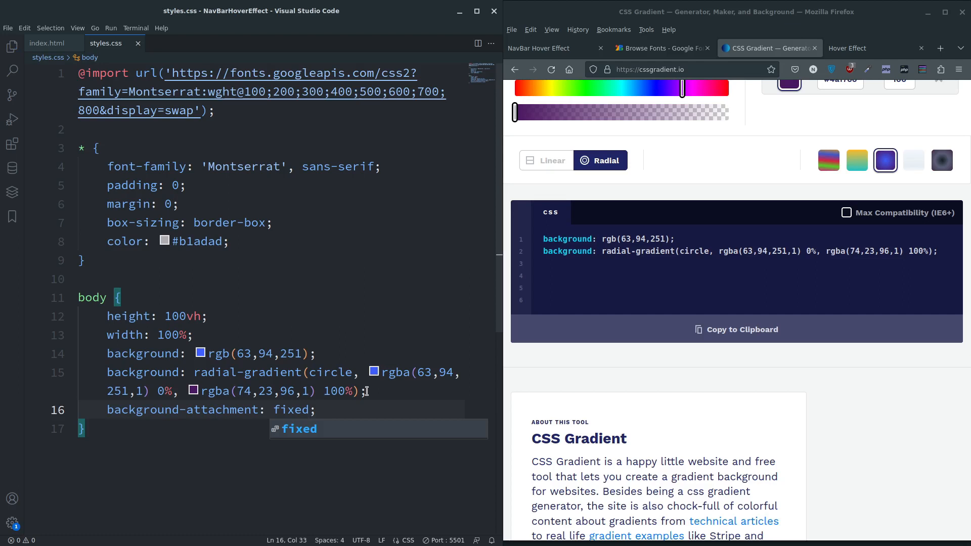
{"action": "left_click", "coordinate": [869, 48]}
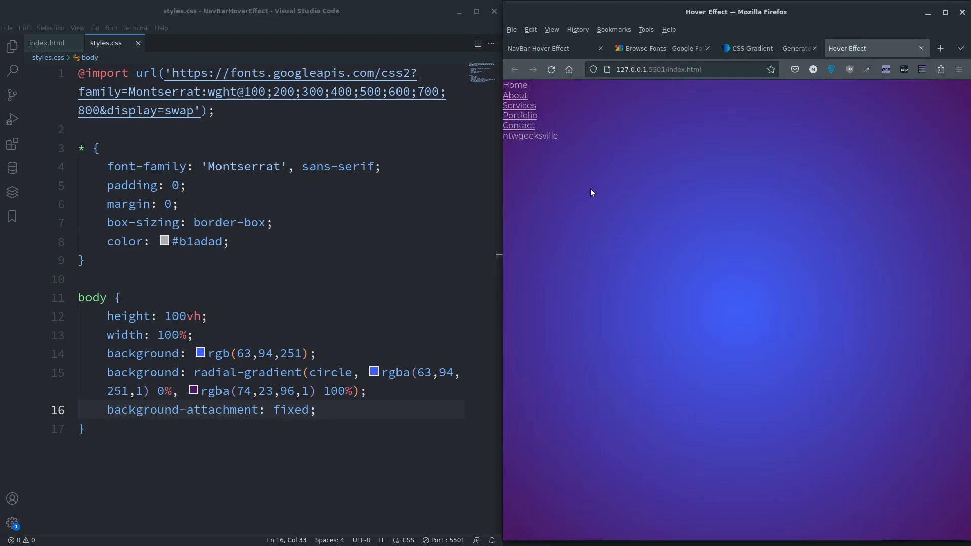
{"action": "mouse_move", "coordinate": [690, 338]}
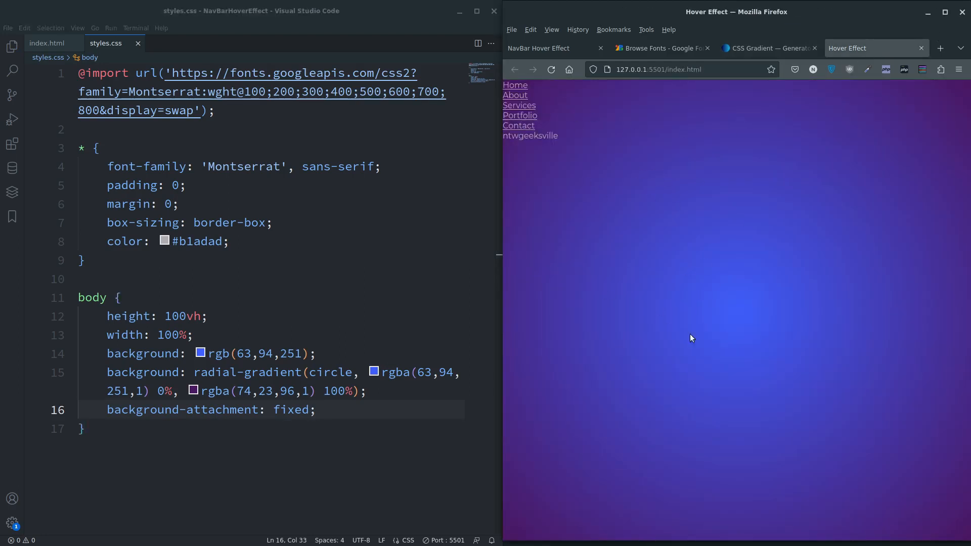
{"action": "mouse_move", "coordinate": [774, 228]}
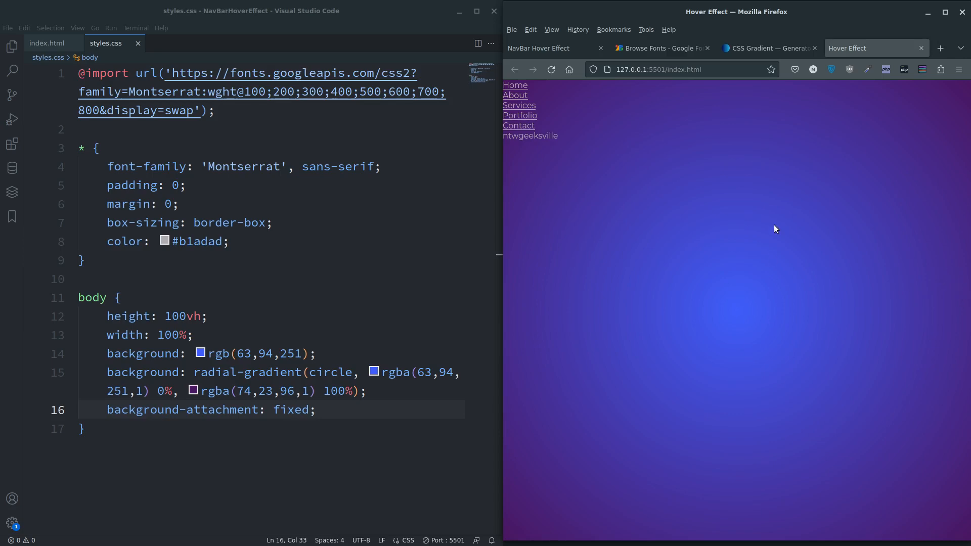
{"action": "mouse_move", "coordinate": [710, 254]}
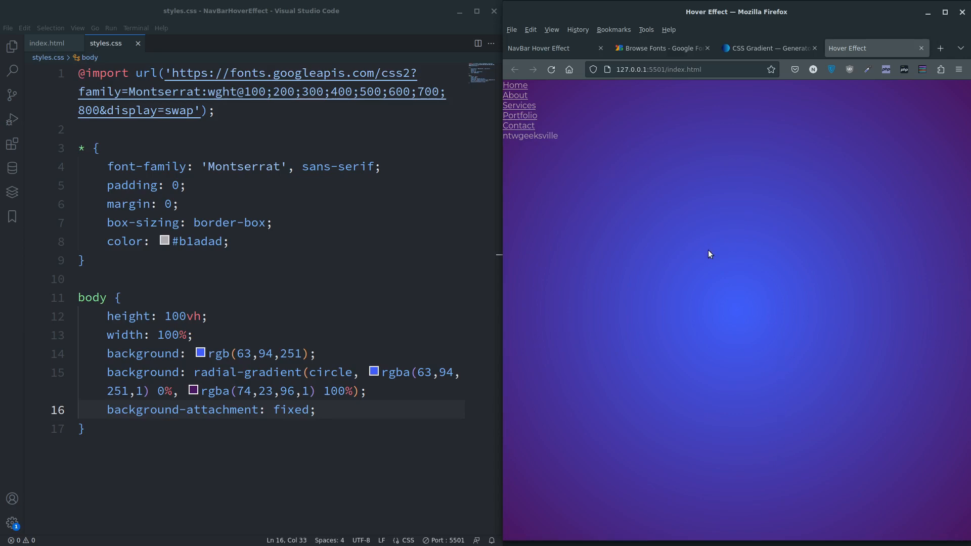
{"action": "mouse_move", "coordinate": [821, 364]}
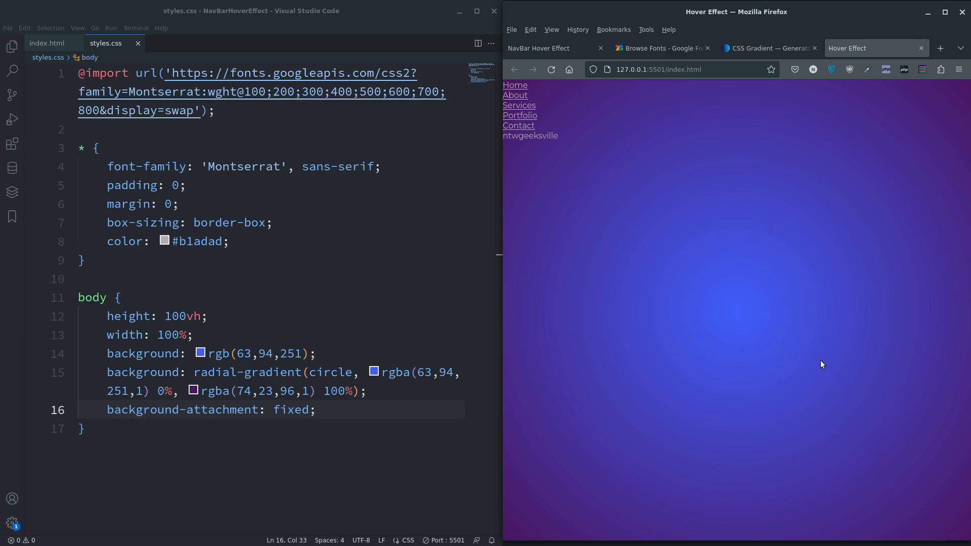
{"action": "mouse_move", "coordinate": [823, 367]}
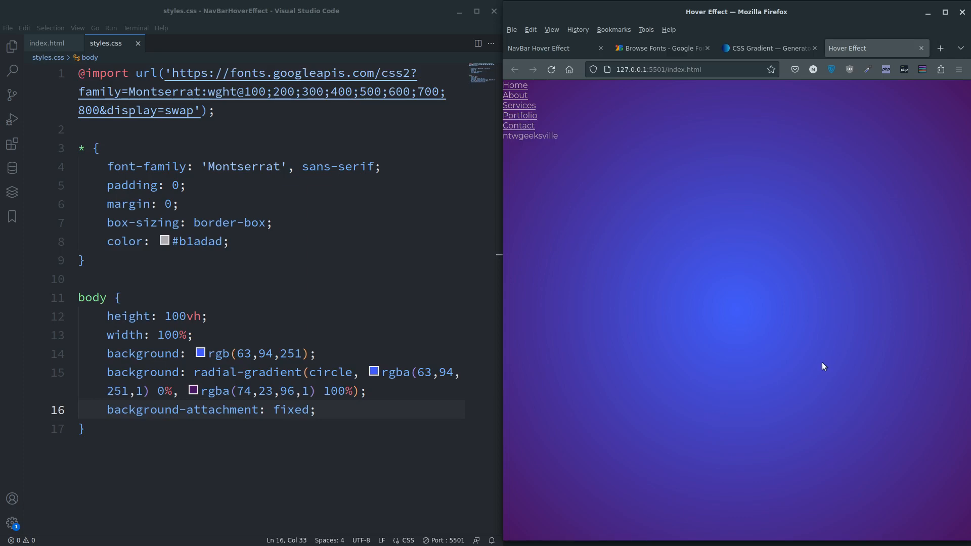
{"action": "mouse_move", "coordinate": [571, 118]}
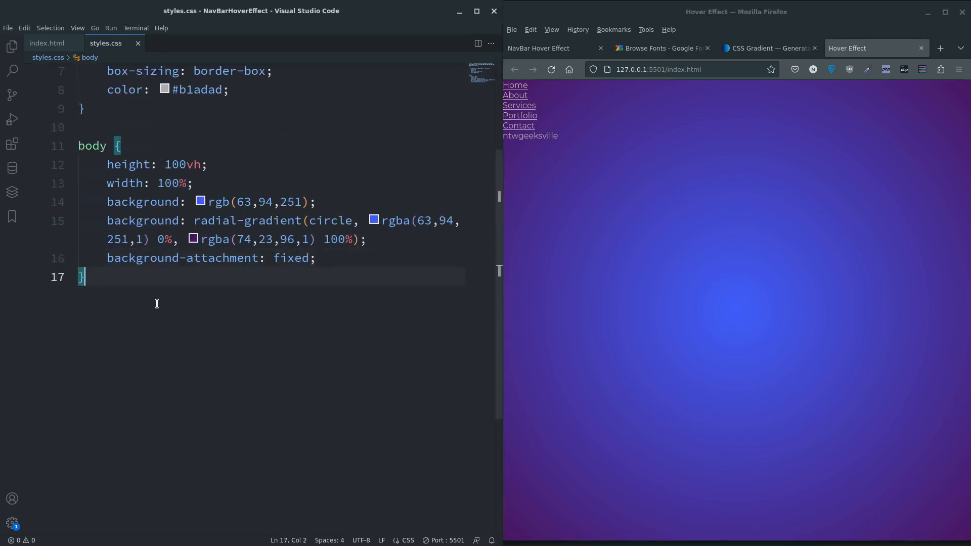
Add an li rule with list-style none to remove bullets.
{"action": "type", "text": "li"}
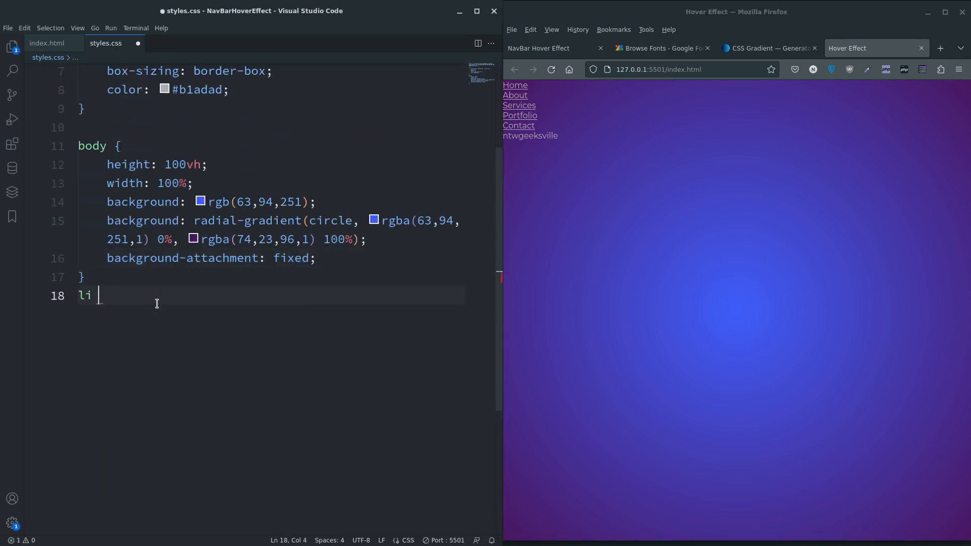
{"action": "type", "text": "{"}
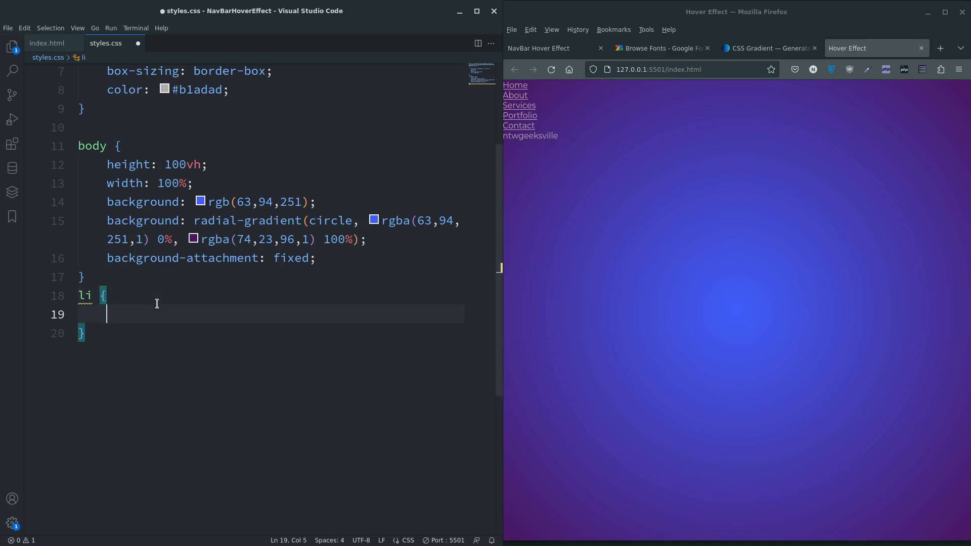
{"action": "type", "text": "list-style:"}
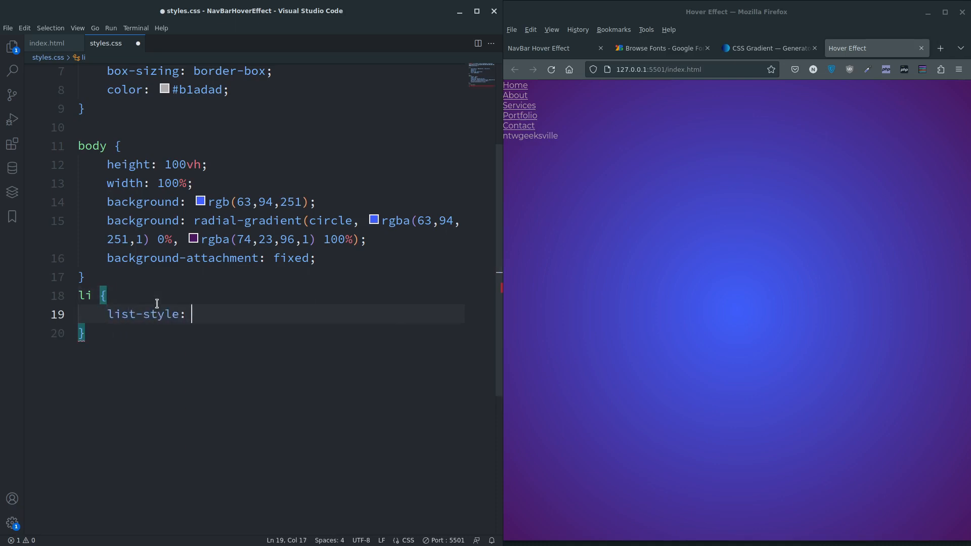
{"action": "type", "text": "none;"}
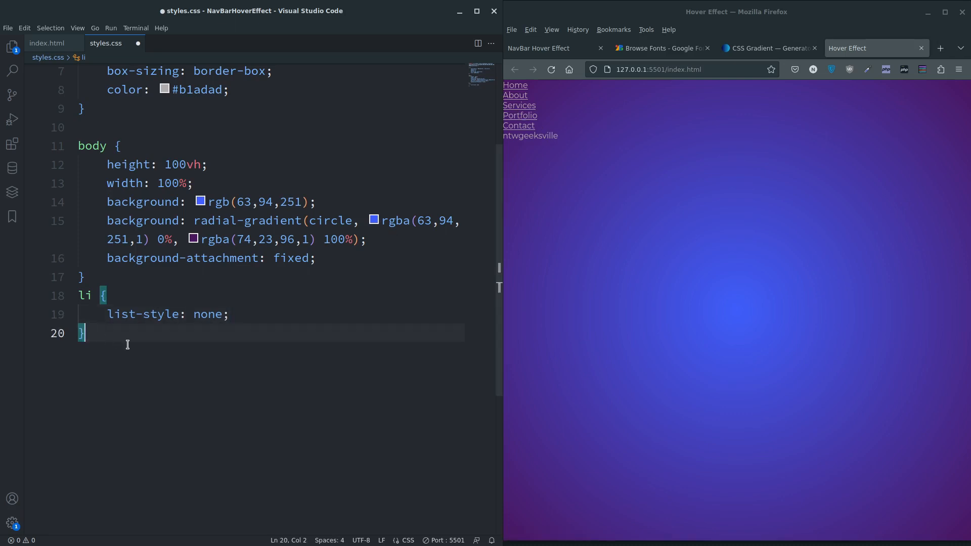
Add an a rule with text-decoration none to remove link underlines.
{"action": "type", "text": "a {"}
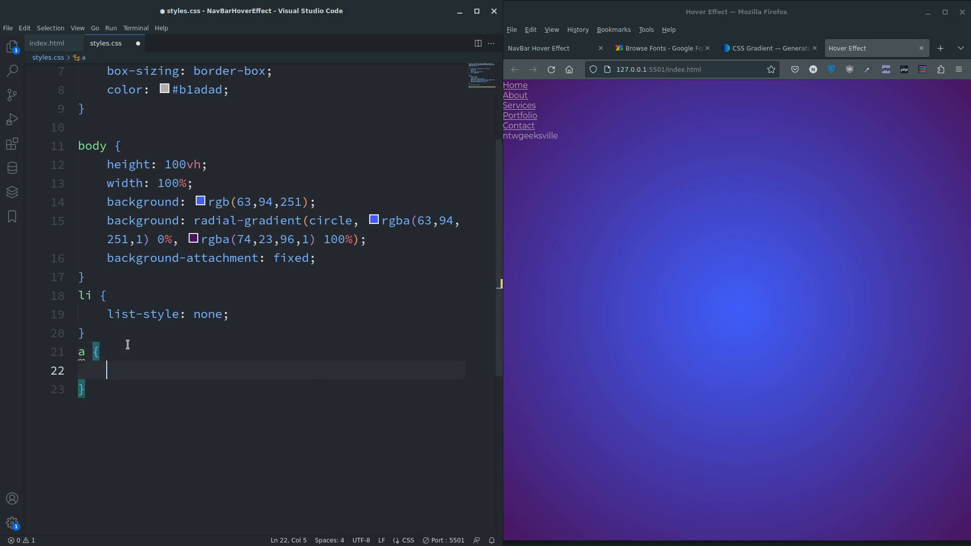
{"action": "type", "text": "text=decra"}
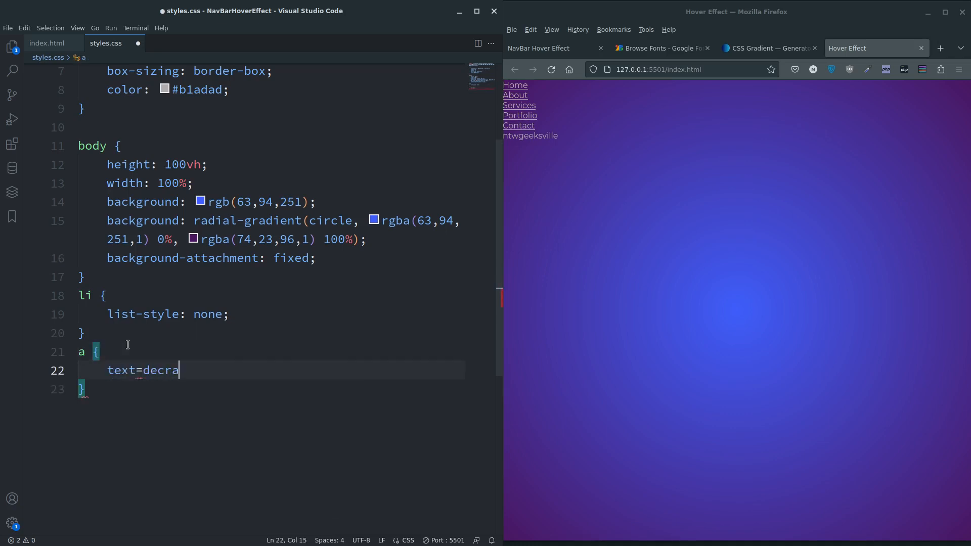
{"action": "key", "text": "BackSpace"}
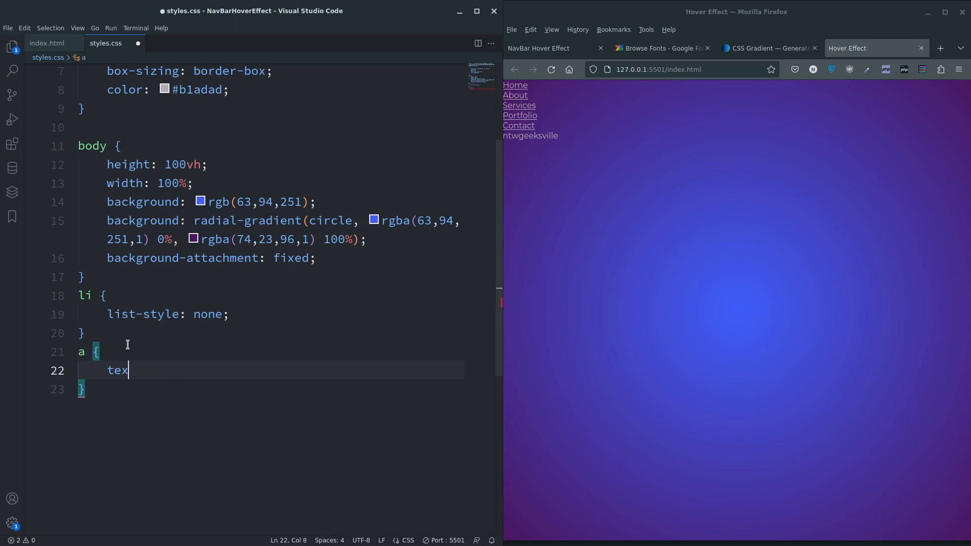
{"action": "type", "text": "t-decoration:"}
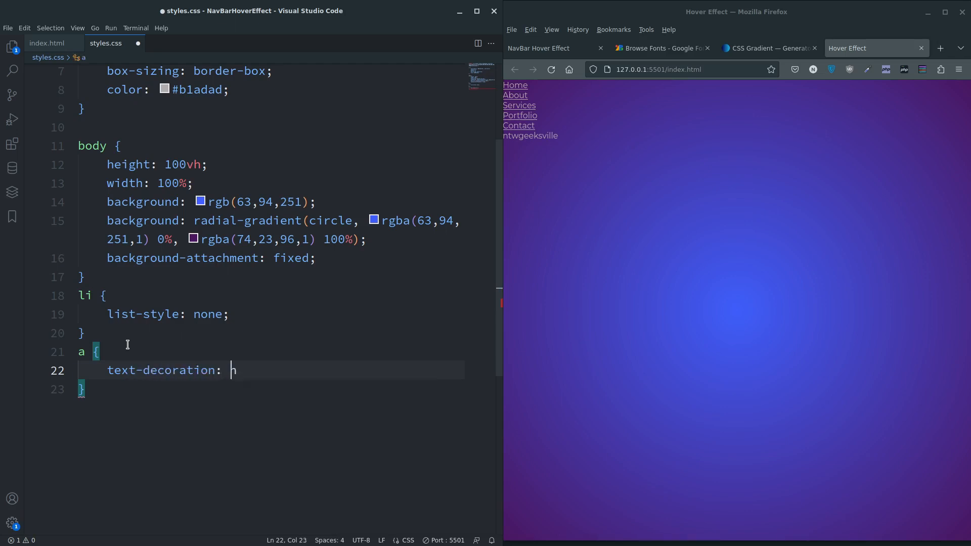
{"action": "type", "text": "none;"}
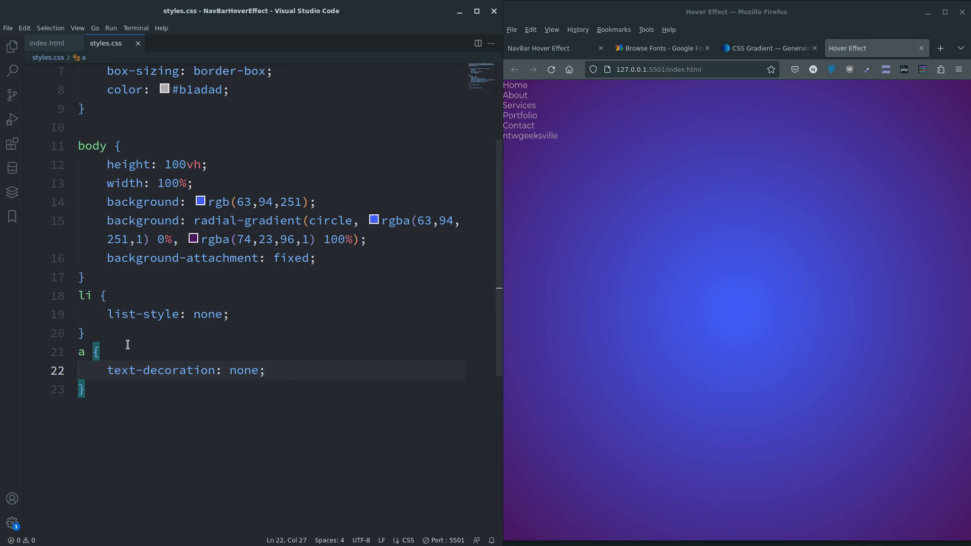
{"action": "mouse_move", "coordinate": [178, 398]}
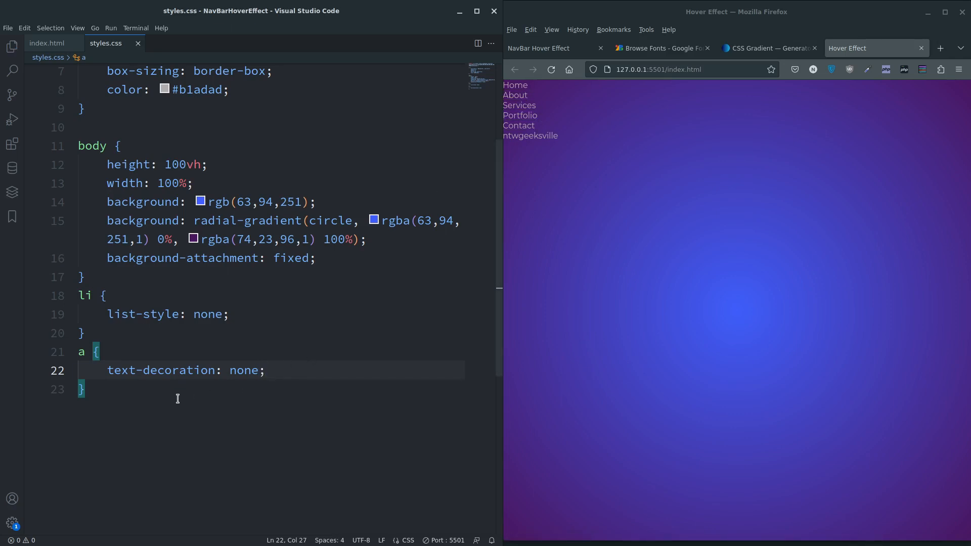
{"action": "key", "text": "Enter"}
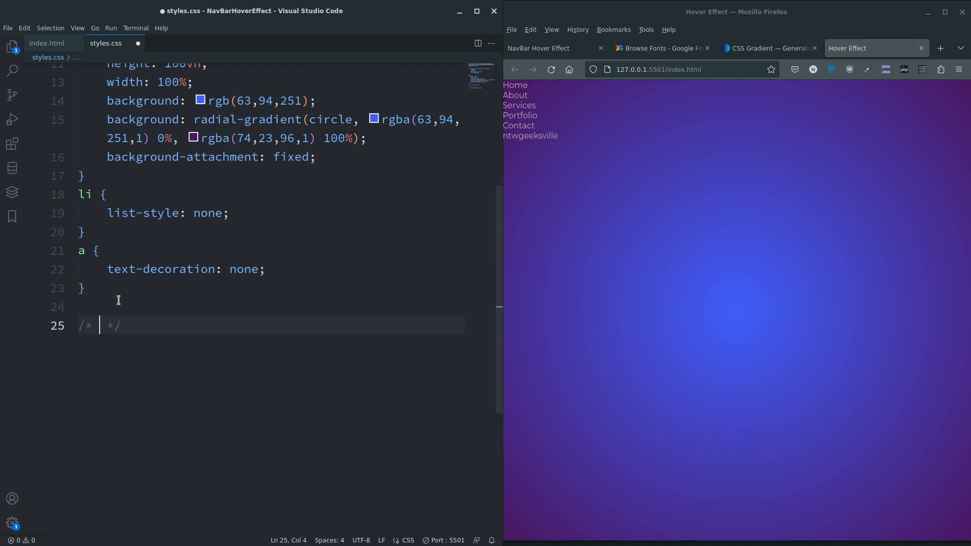
Write 'Nav Bar' as the section comment heading, then check the class names in index.html.
{"action": "type", "text": "Nav Bar"}
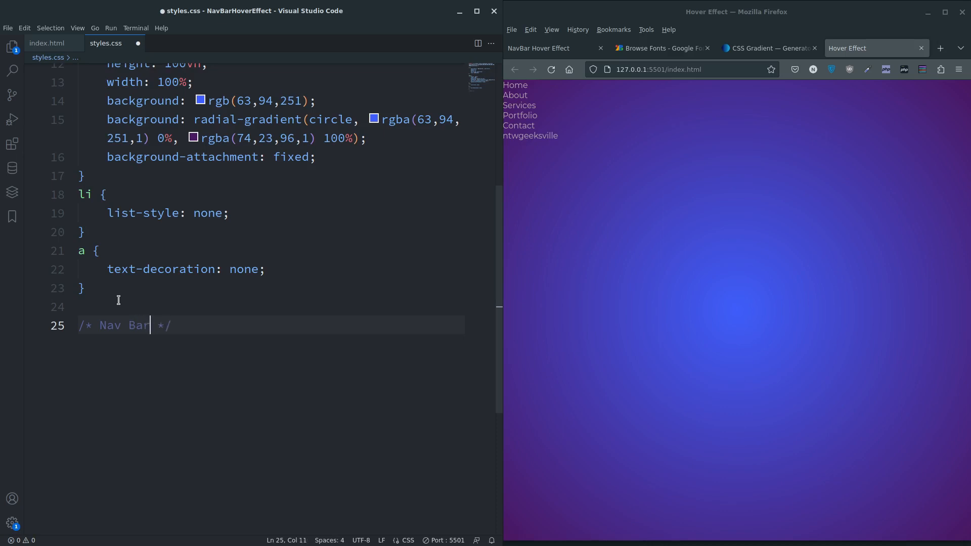
{"action": "key", "text": "Enter"}
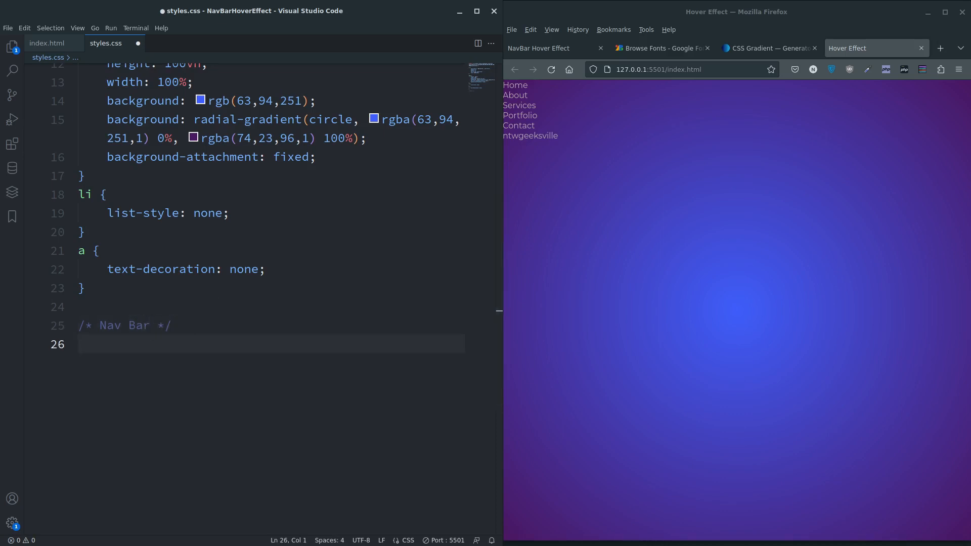
{"action": "left_click", "coordinate": [46, 42]}
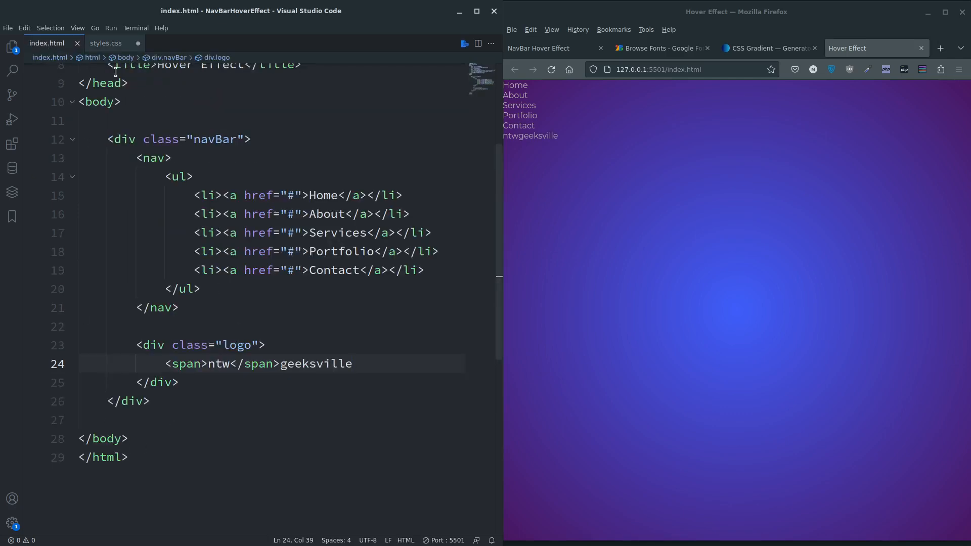
Add a .navBar rule with display: flex, flex-direction: row and justify-content: space-between.
{"action": "left_click", "coordinate": [105, 43]}
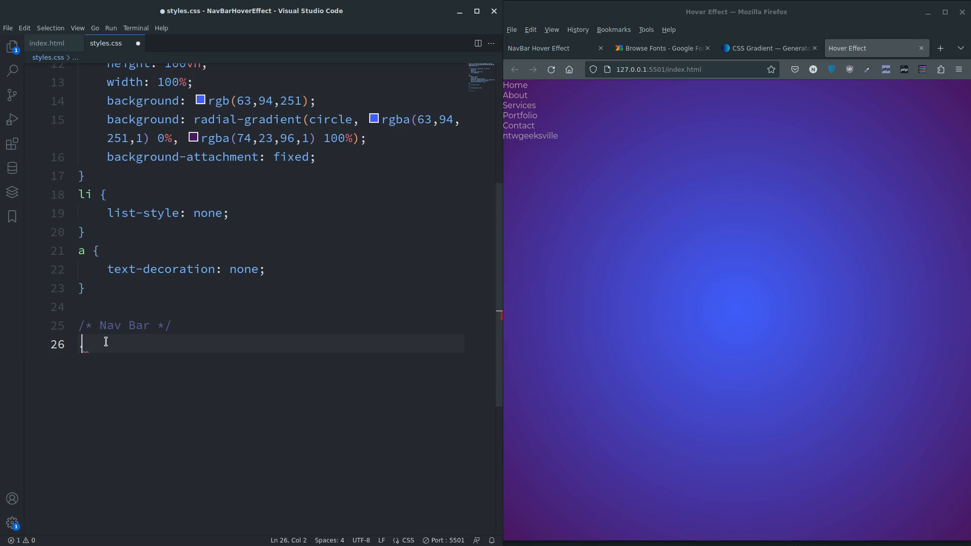
{"action": "type", "text": ".navBar"}
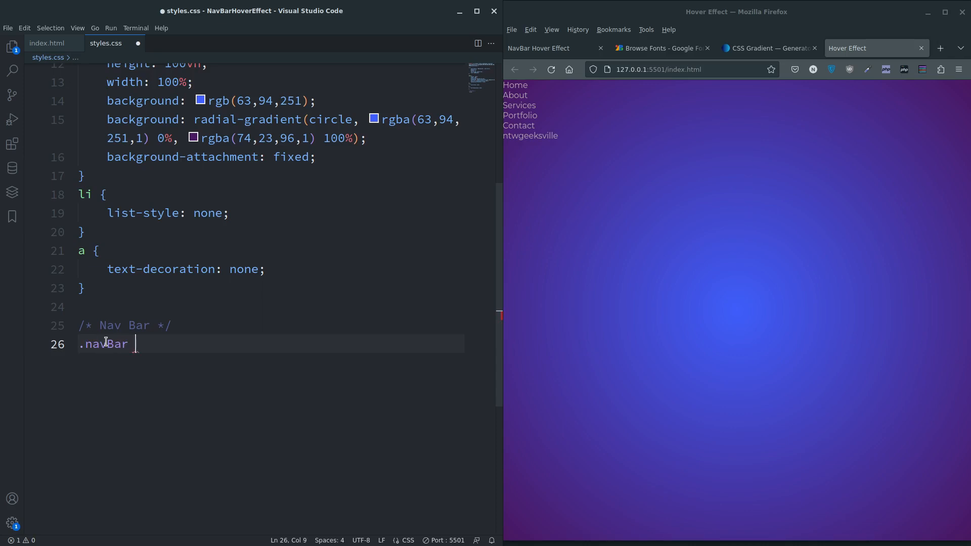
{"action": "type", "text": "{"}
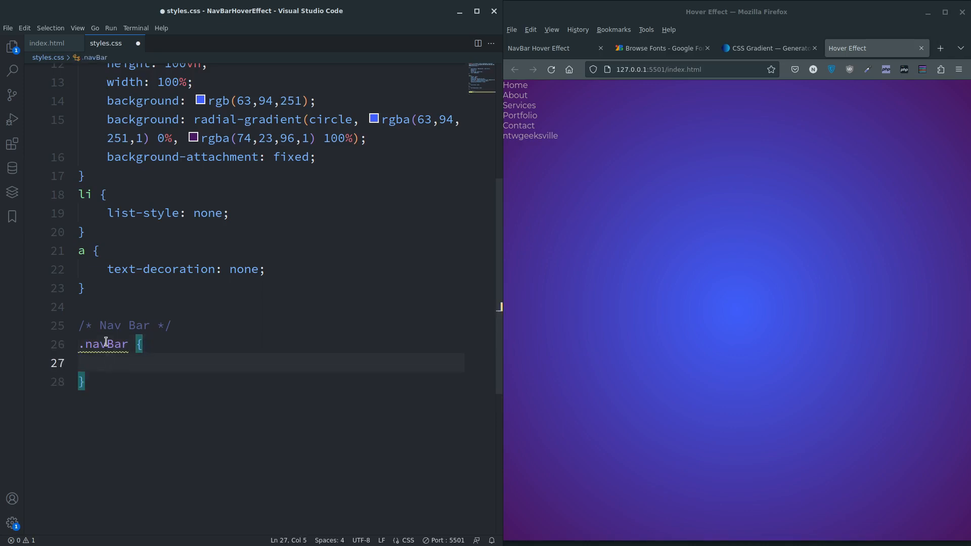
{"action": "type", "text": "displ"}
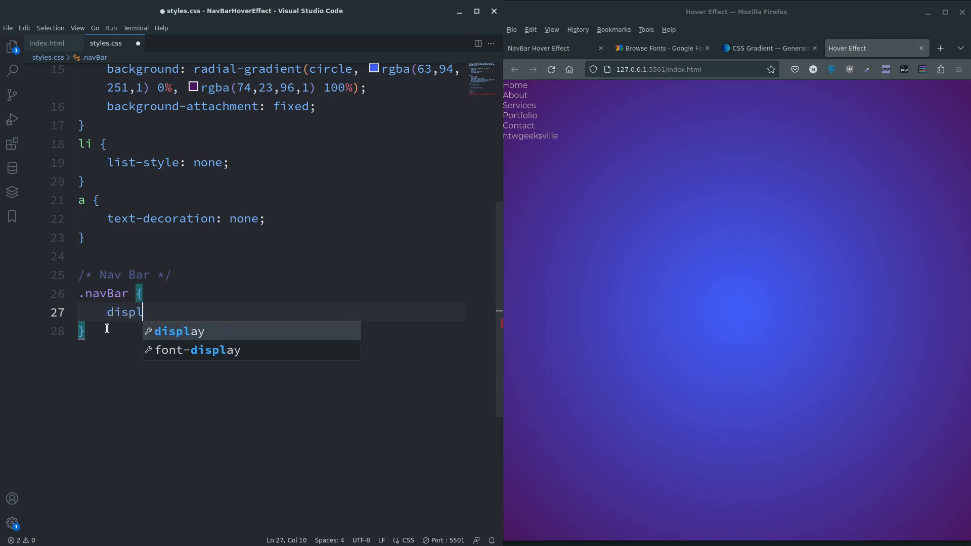
{"action": "type", "text": "ay: flex"}
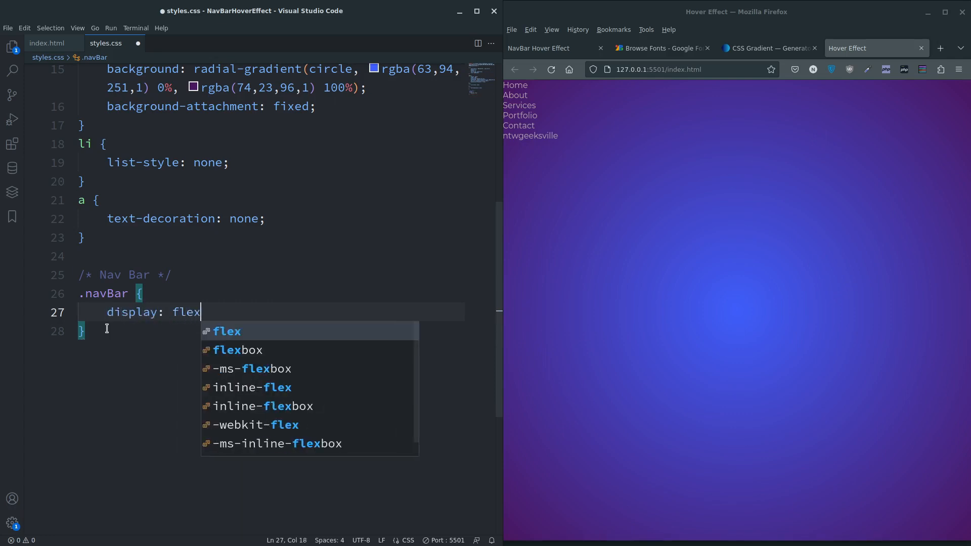
{"action": "key", "text": "Enter"}
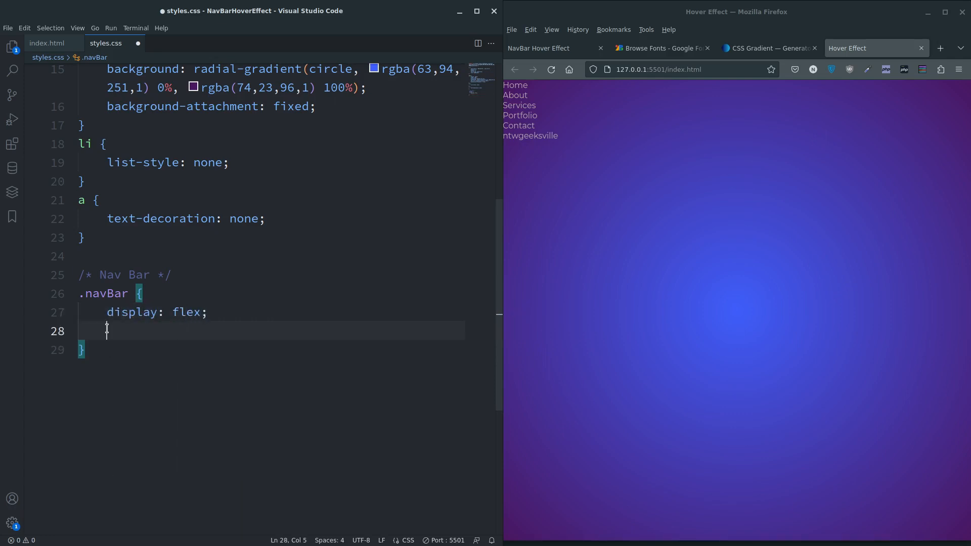
{"action": "type", "text": "flex-direction"}
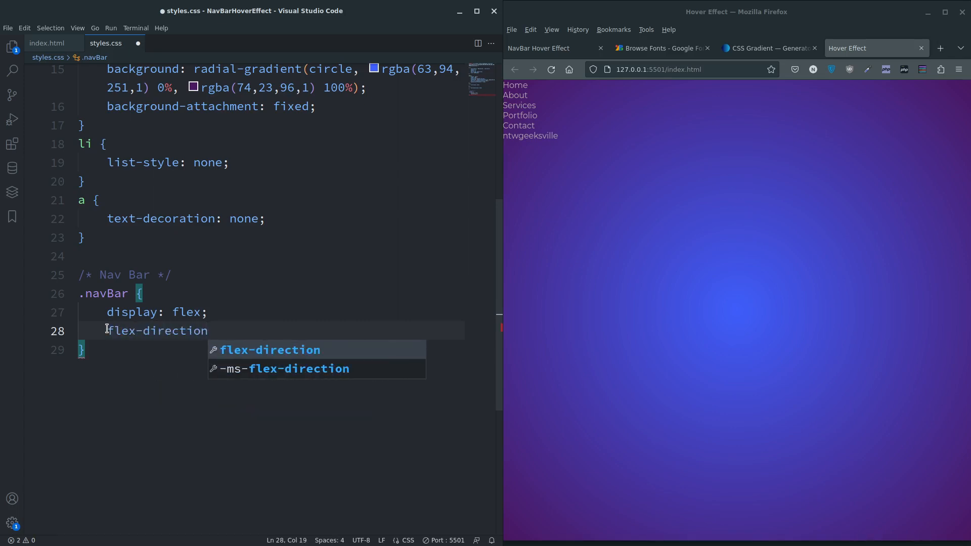
{"action": "type", "text": ": row;"}
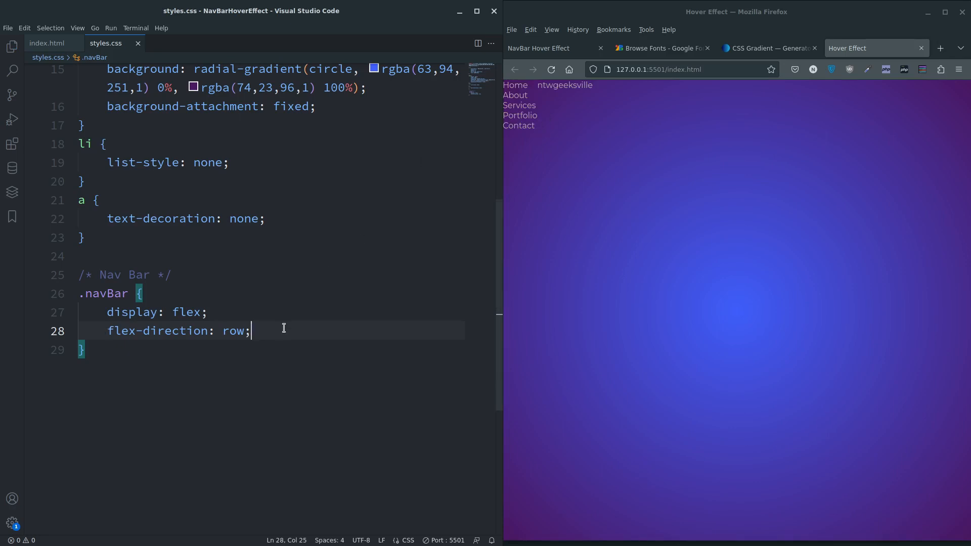
{"action": "key", "text": "Enter"}
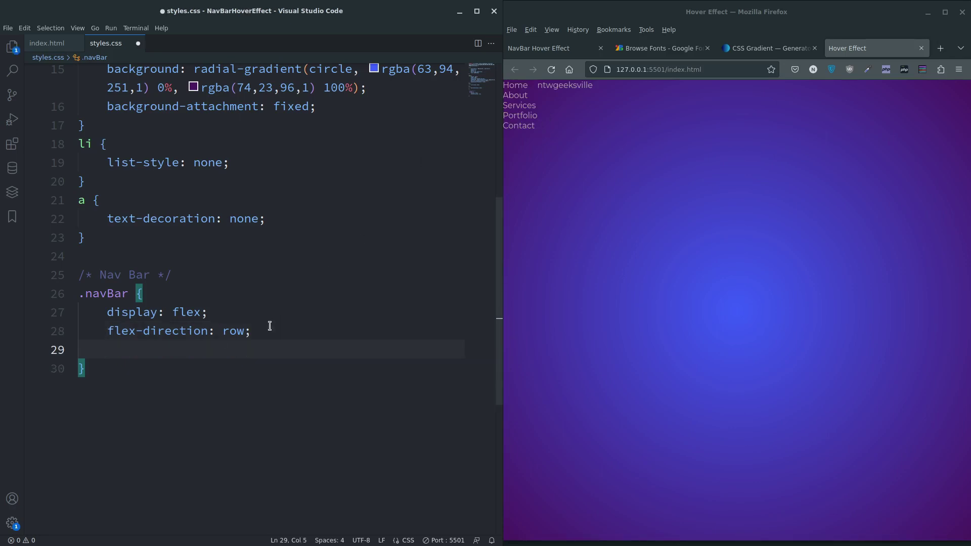
{"action": "type", "text": "justify-content: s;"}
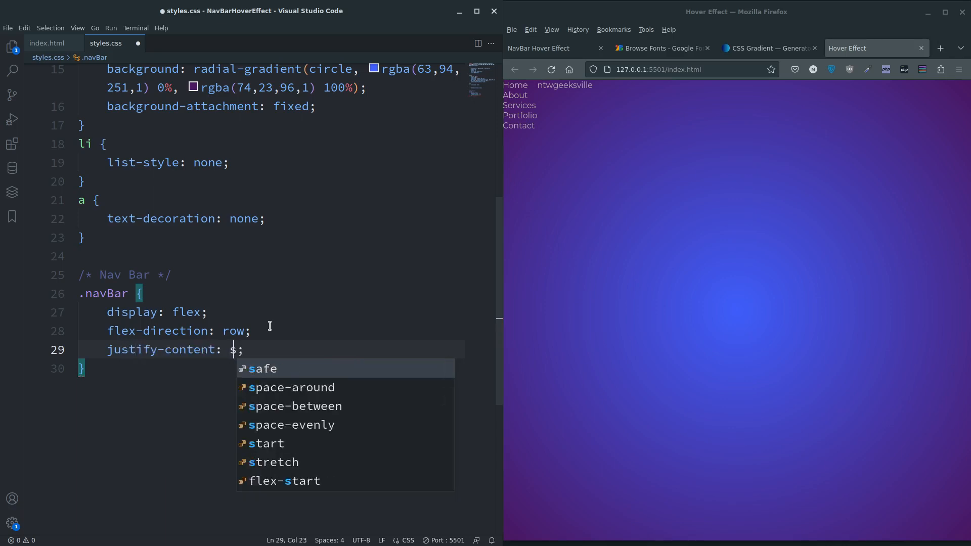
{"action": "type", "text": "space"}
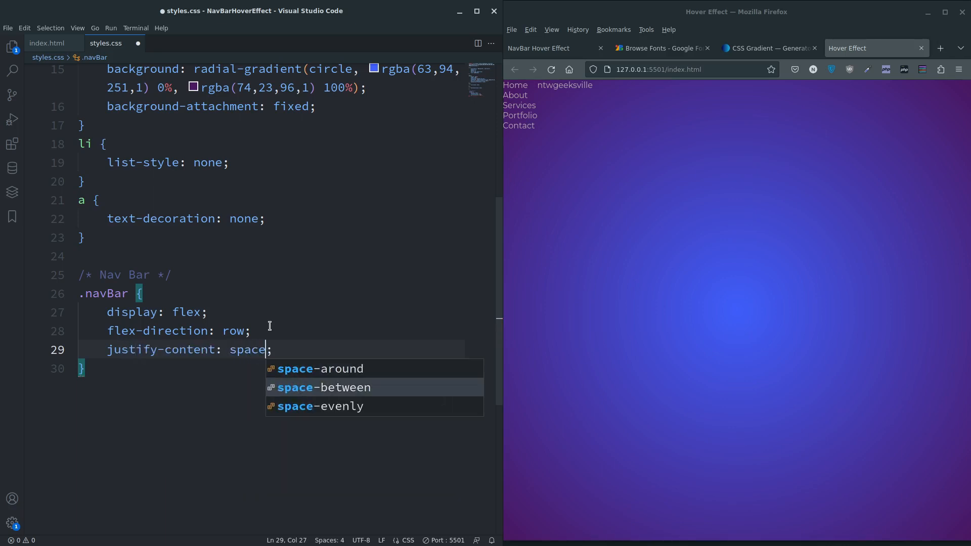
{"action": "left_click", "coordinate": [324, 388]}
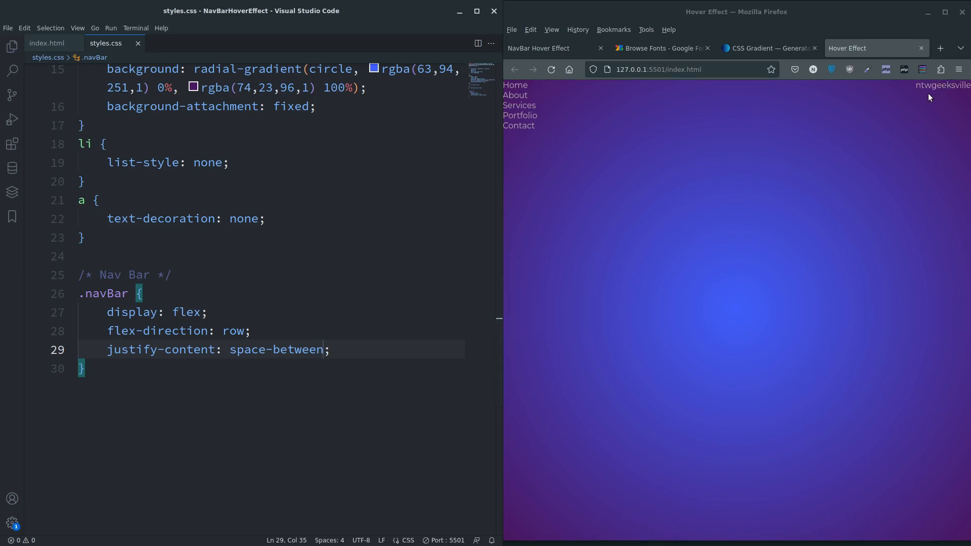
{"action": "mouse_move", "coordinate": [513, 200]}
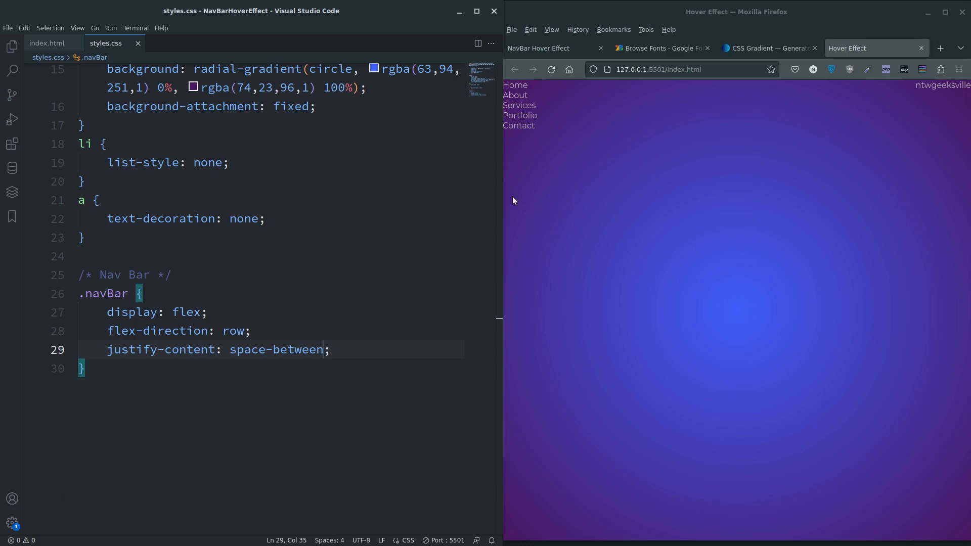
Extend .navBar with align-items: center, height: 60px and width: 100%, and save.
{"action": "key", "text": "Enter"}
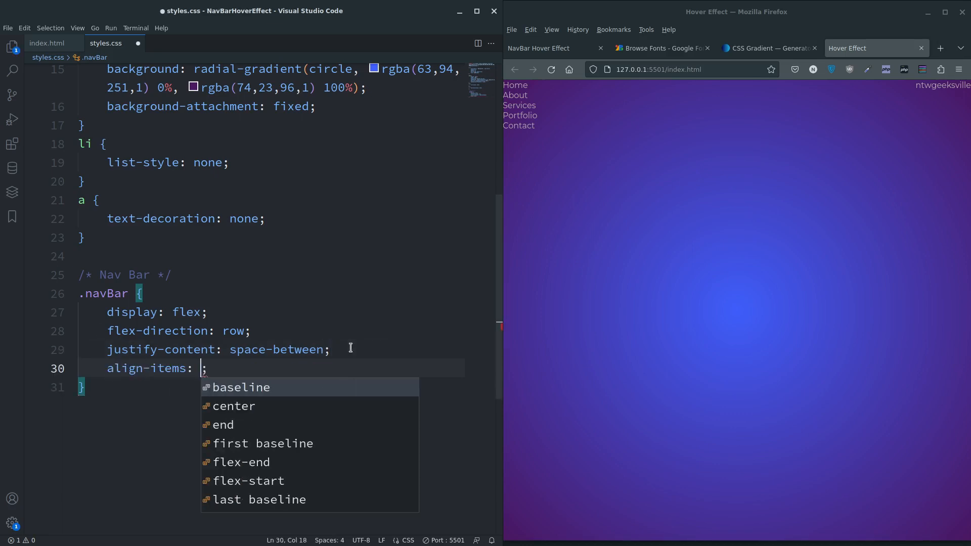
{"action": "type", "text": "center"}
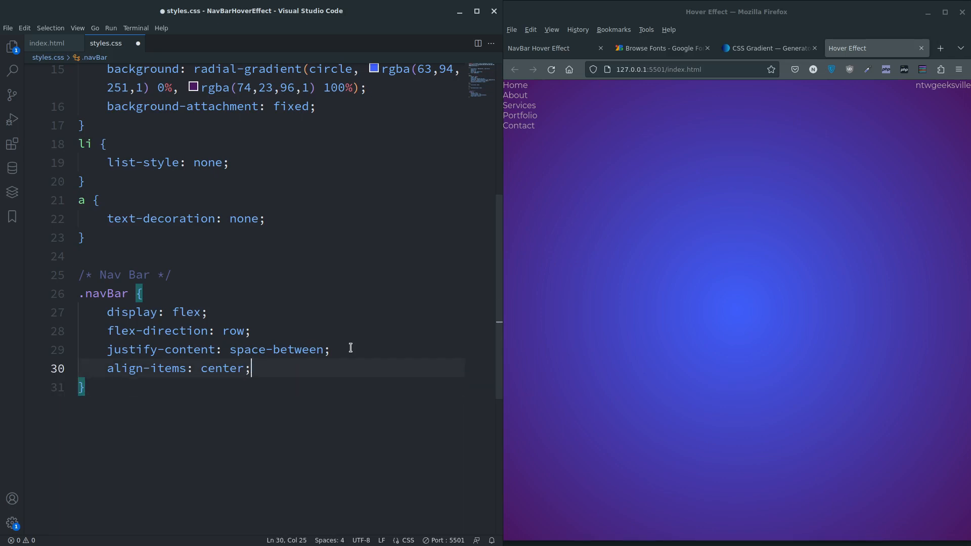
{"action": "key", "text": "Enter"}
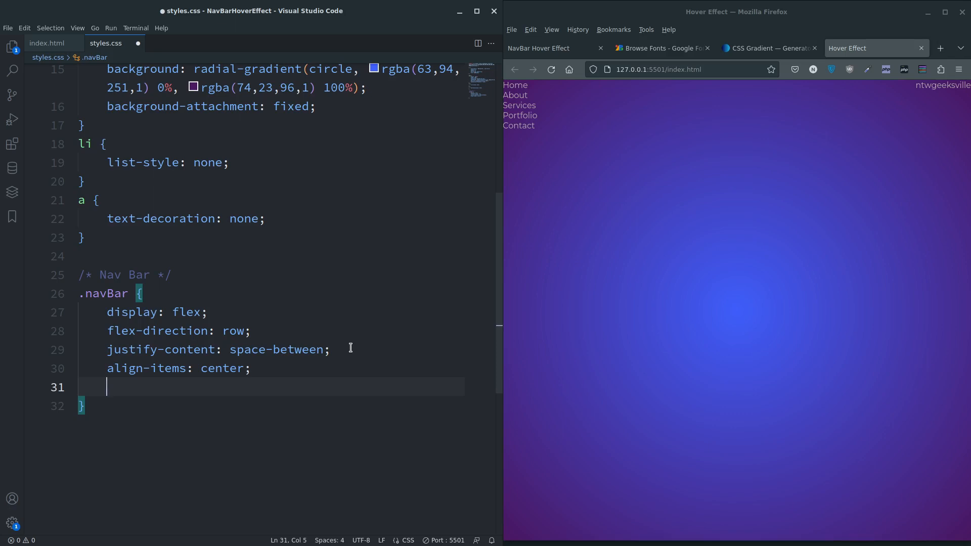
{"action": "type", "text": "height:"}
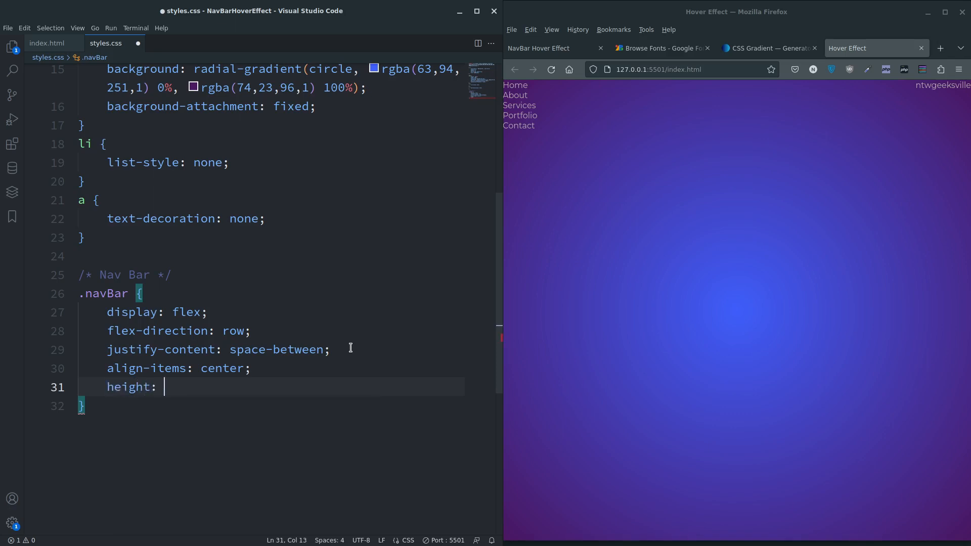
{"action": "type", "text": "60px;"}
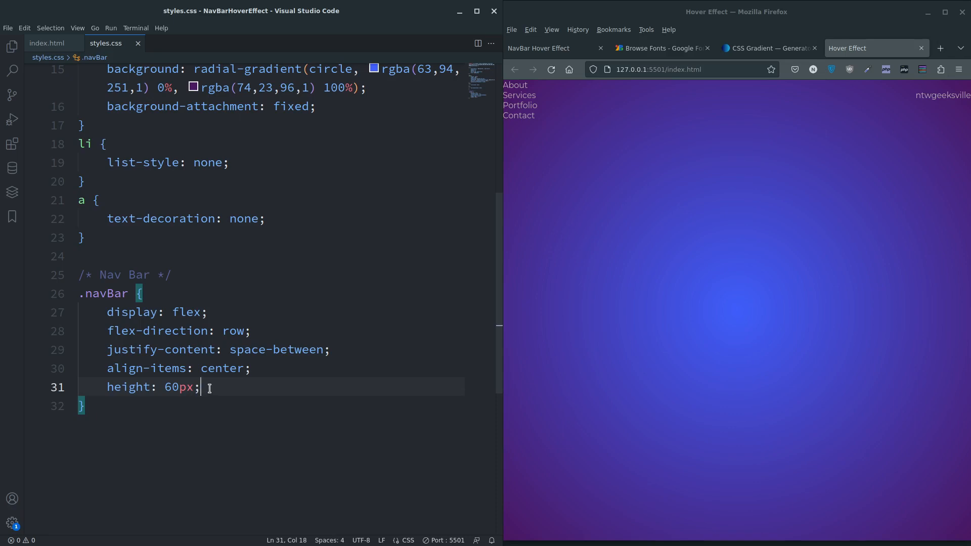
{"action": "key", "text": "Enter"}
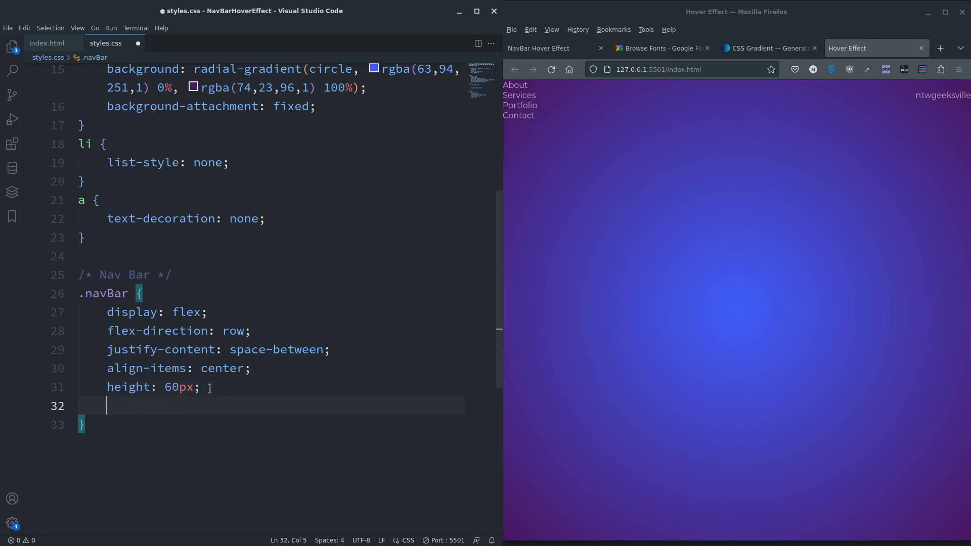
{"action": "type", "text": "width:"}
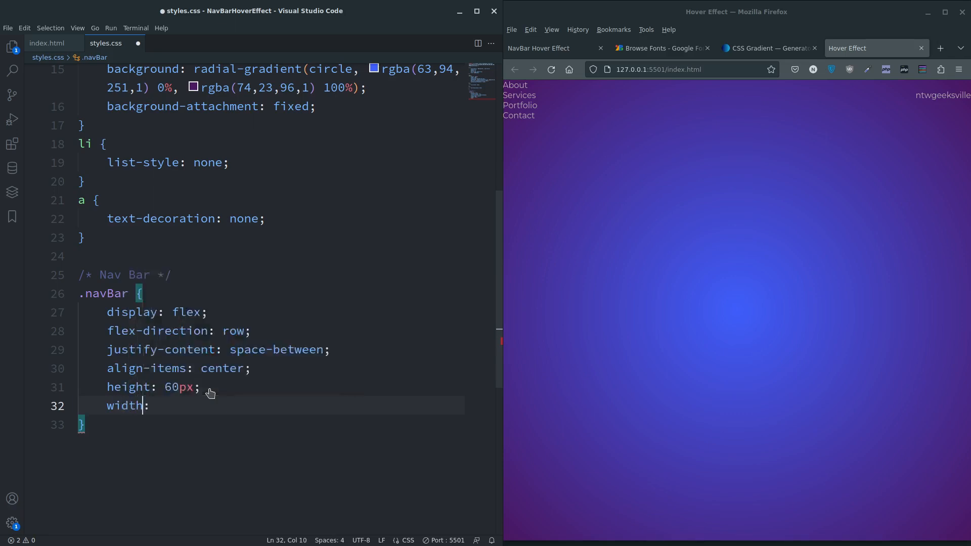
{"action": "type", "text": "100%;"}
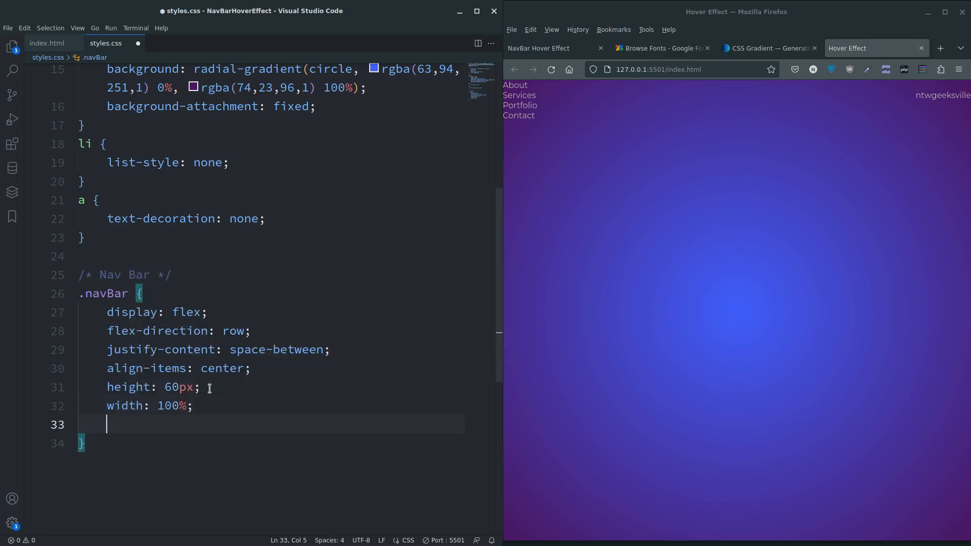
{"action": "key", "text": "Ctrl+s"}
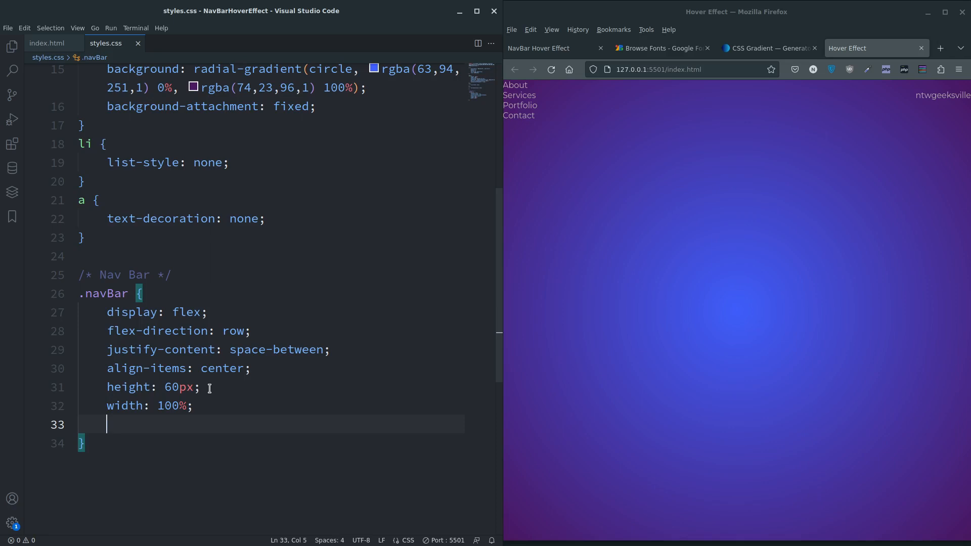
Give .navBar padding of 0 20px and a min-width of 800px.
{"action": "type", "text": "padding: 0"}
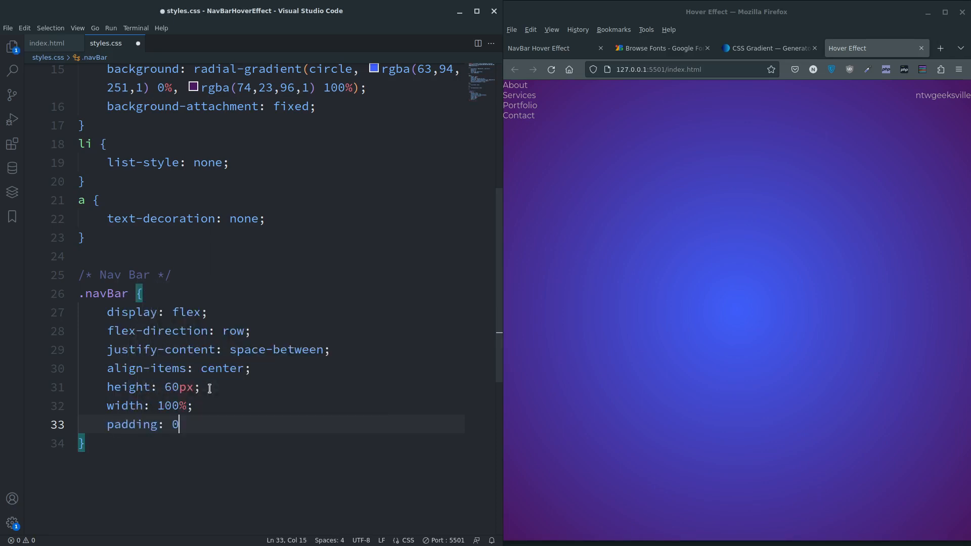
{"action": "type", "text": "20px;"}
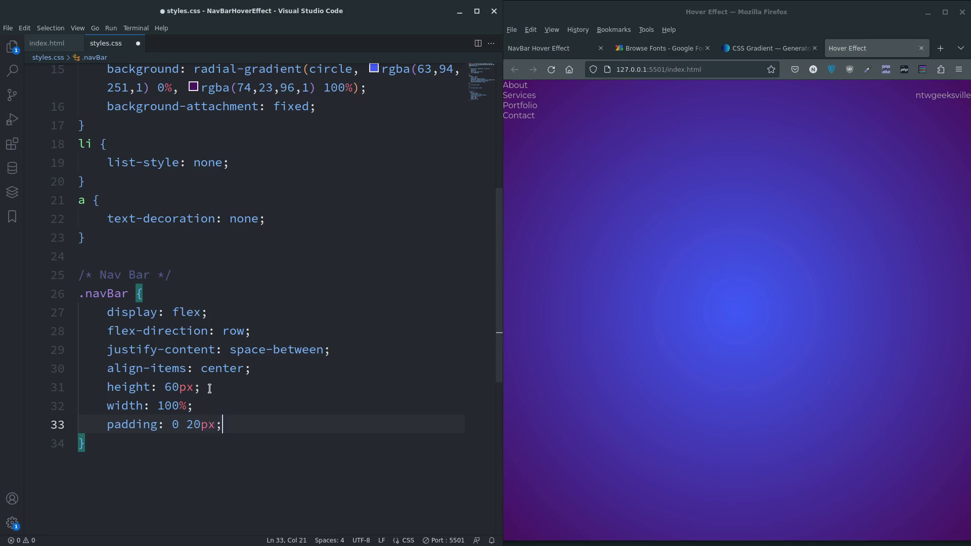
{"action": "key", "text": "ctrl+s"}
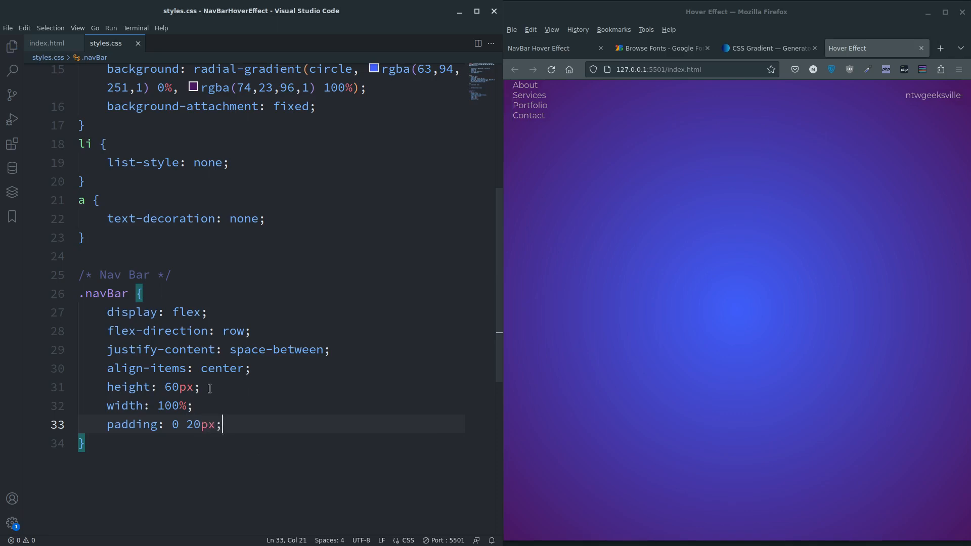
{"action": "key", "text": "Enter"}
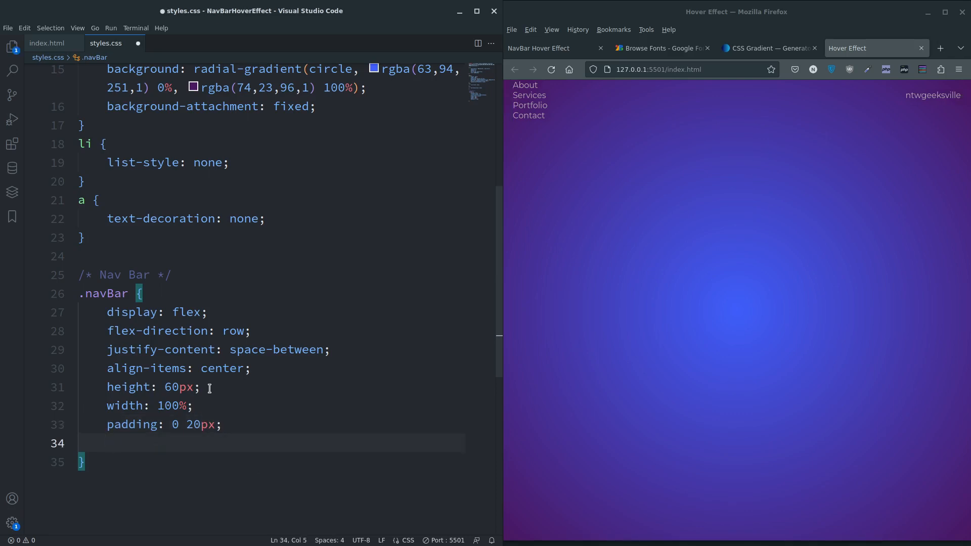
{"action": "type", "text": "mi"}
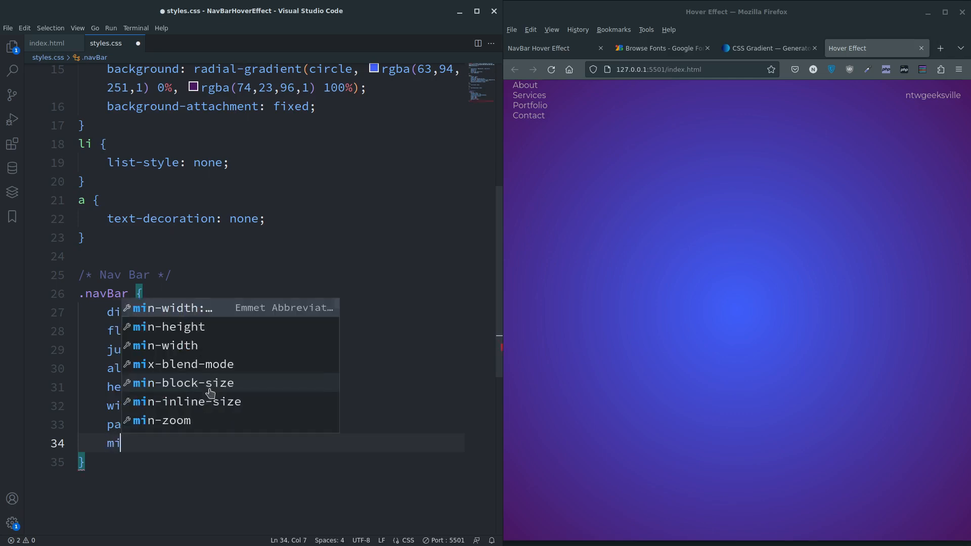
{"action": "type", "text": "min-width"}
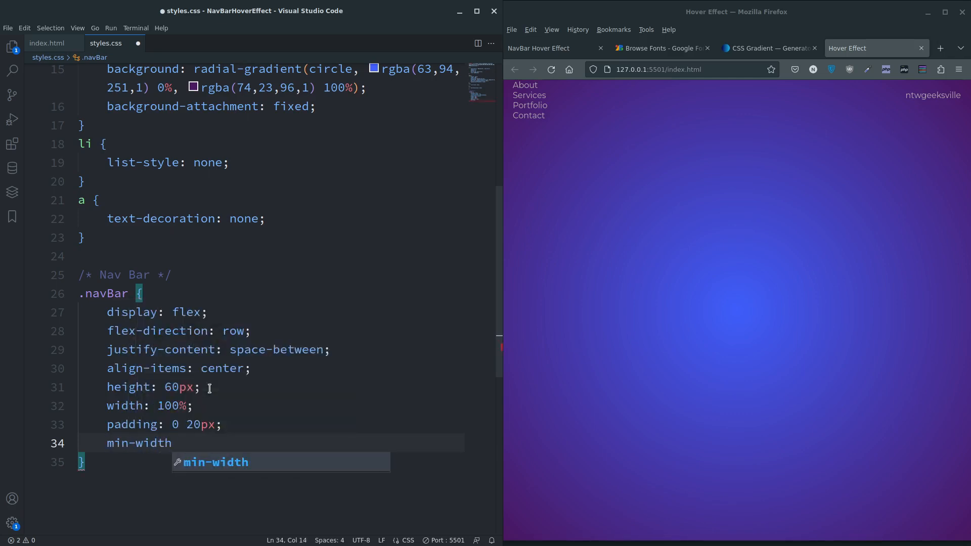
{"action": "type", "text": ": 800px;"}
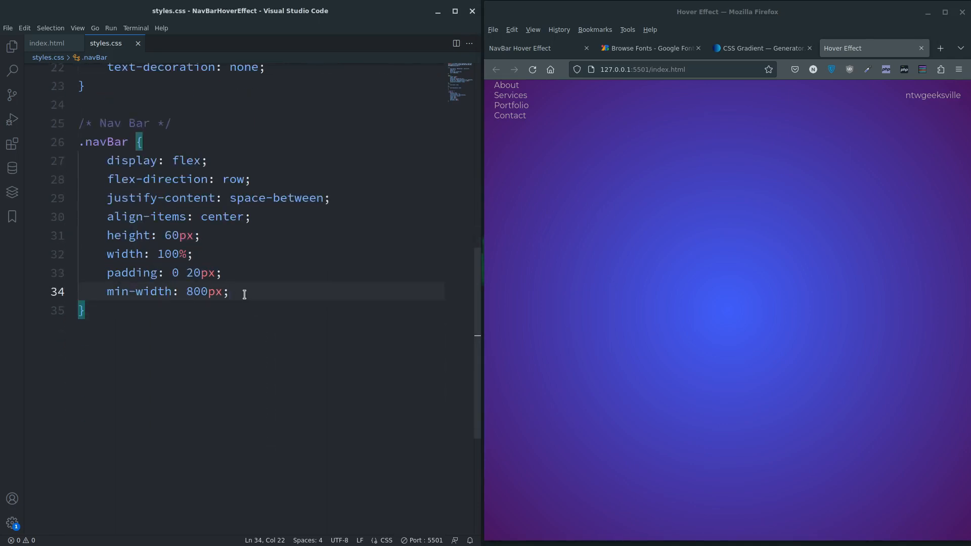
{"action": "mouse_move", "coordinate": [250, 289]}
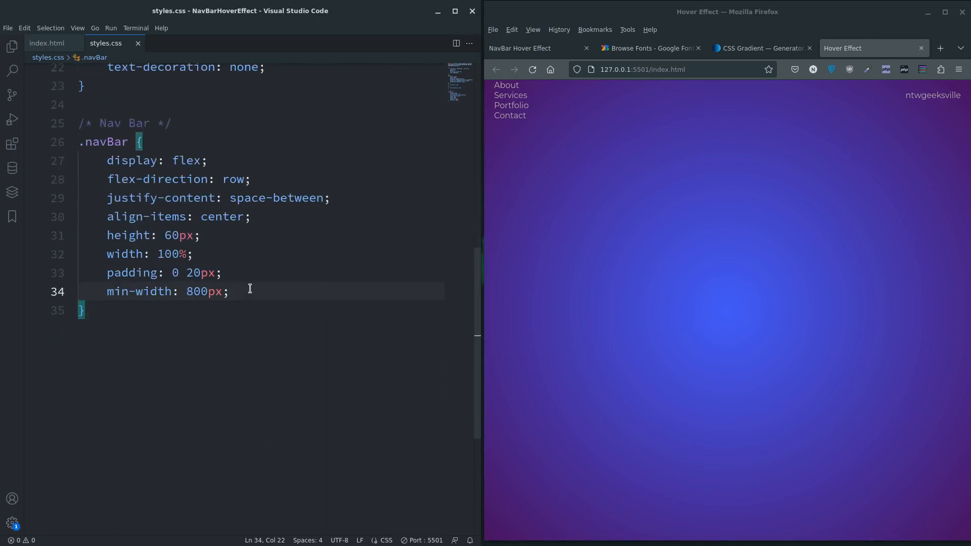
Set the .navBar background-color to rgba(32,32,32,0.8).
{"action": "type", "text": "backgrou"}
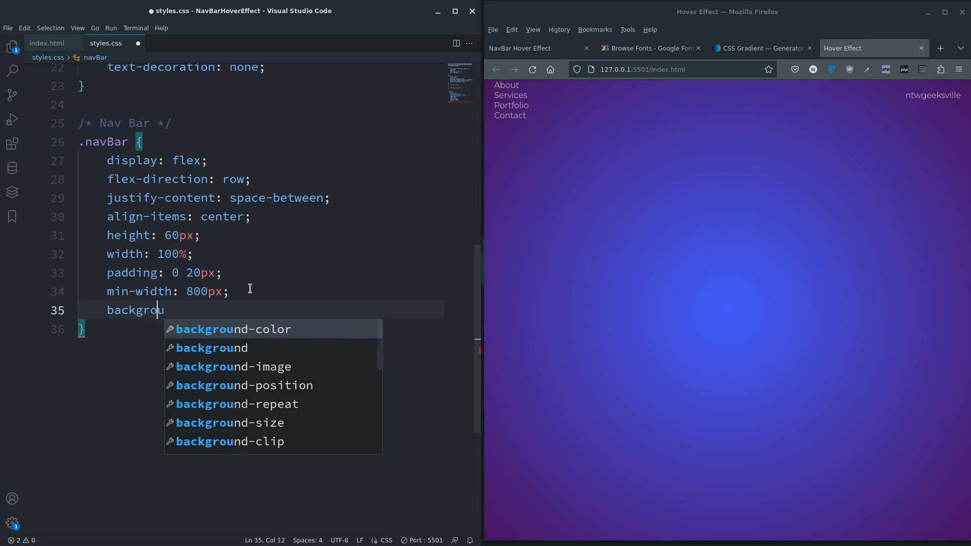
{"action": "left_click", "coordinate": [233, 330]}
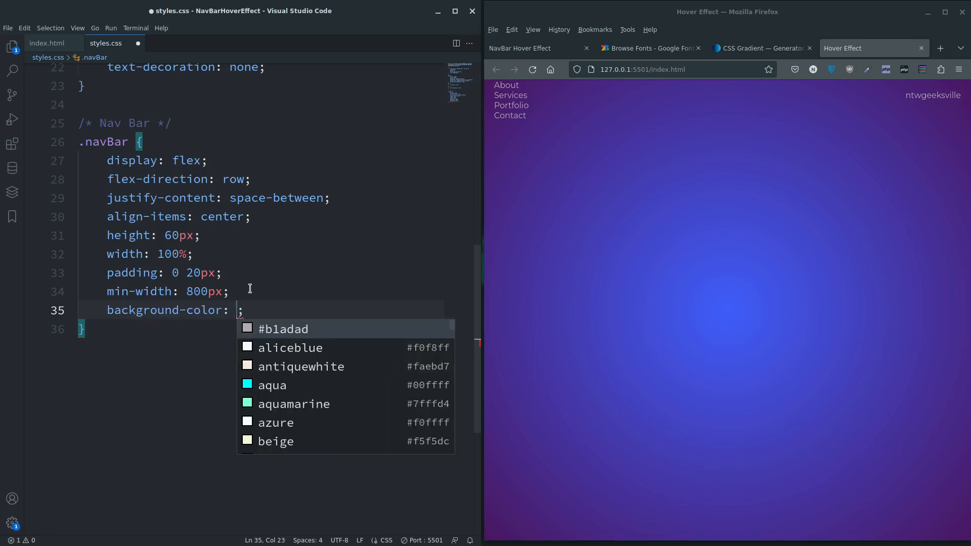
{"action": "type", "text": "rgba("}
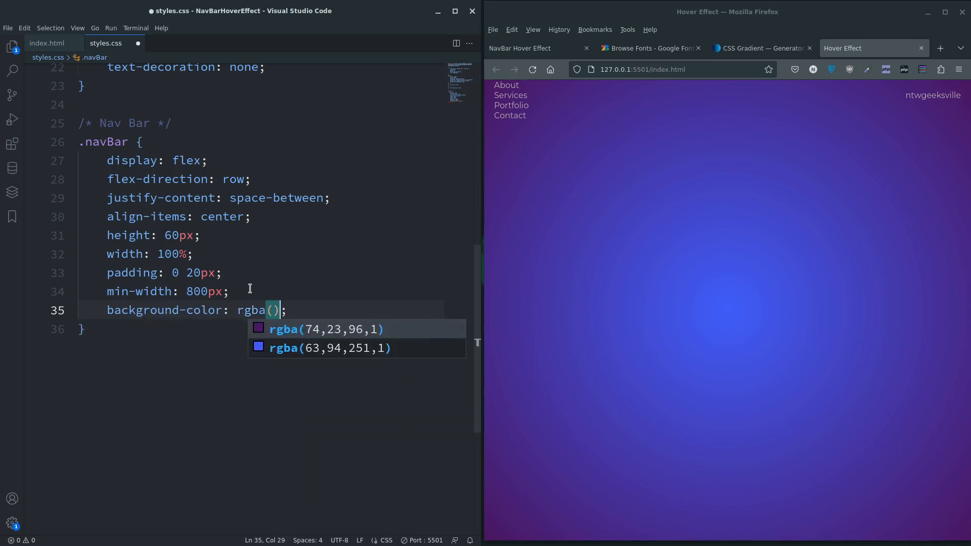
{"action": "type", "text": "32,32,32"}
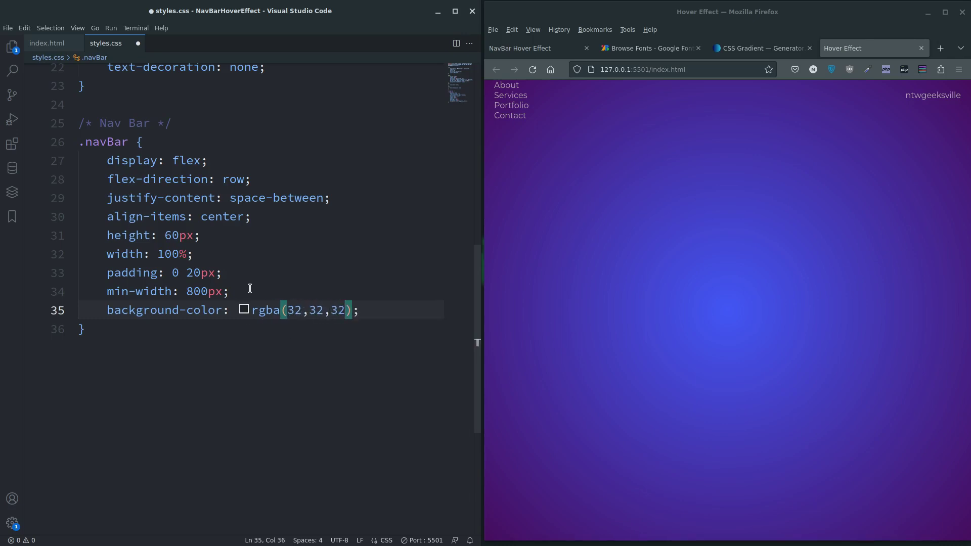
{"action": "type", "text": ",0.8"}
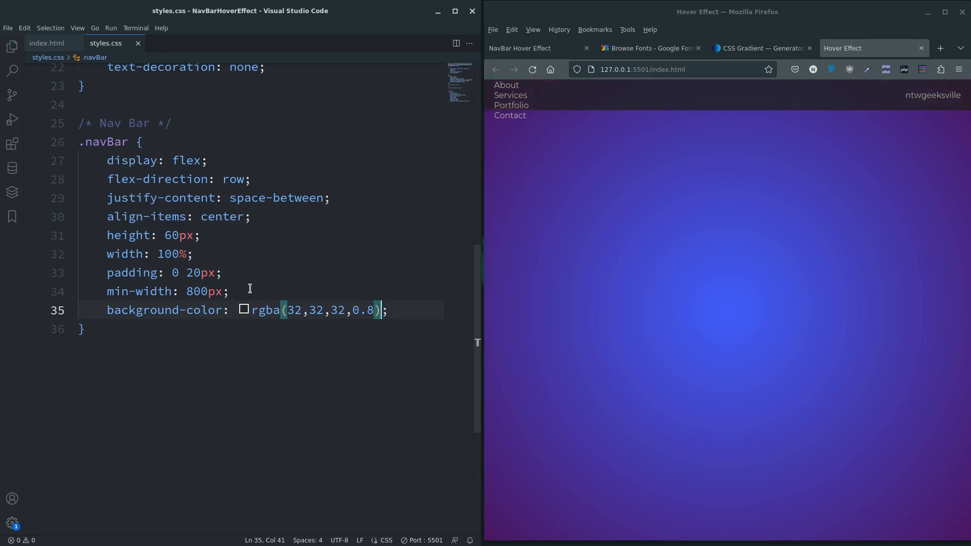
Add box-shadow: 0 8px 10px rgba(0,0,0,0.3) to .navBar.
{"action": "type", "text": "bo"}
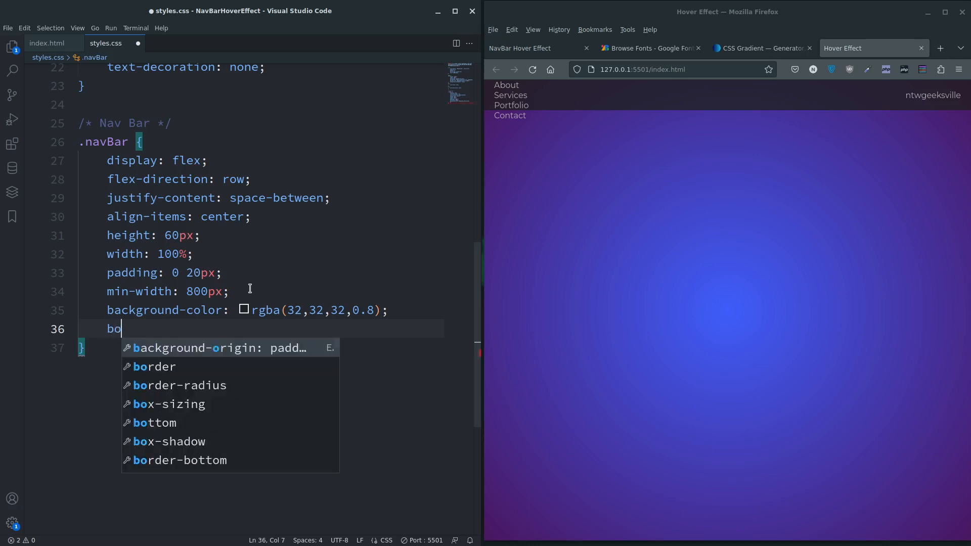
{"action": "type", "text": "x-shadow:"}
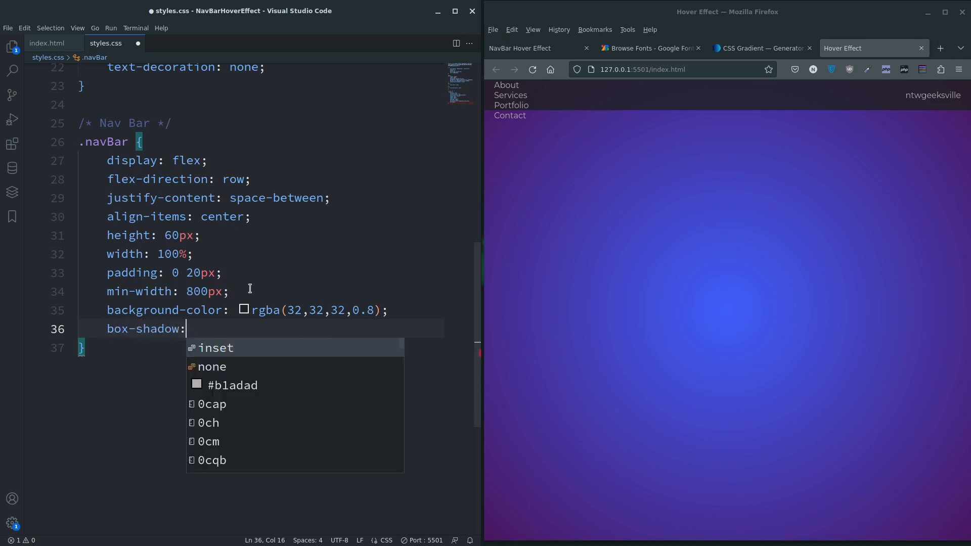
{"action": "type", "text": "0"}
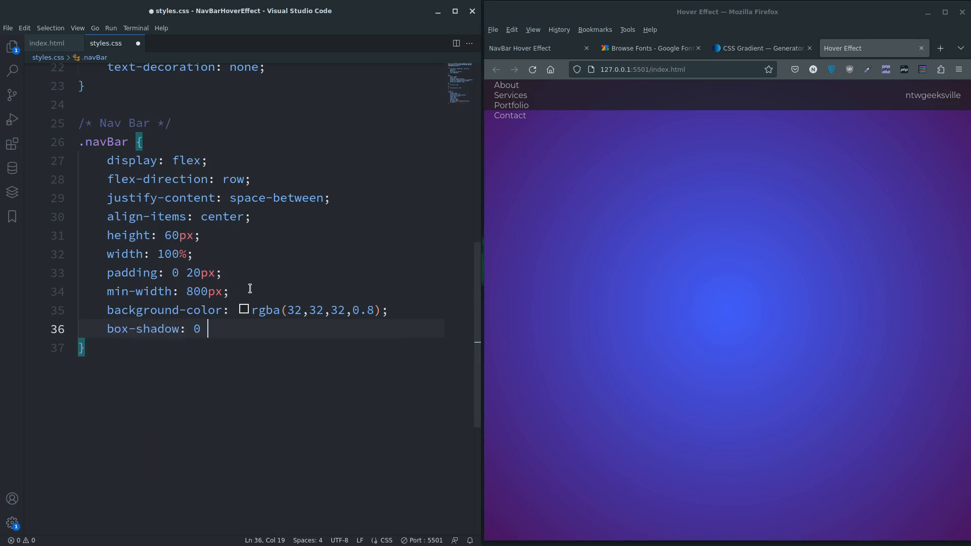
{"action": "type", "text": "8px"}
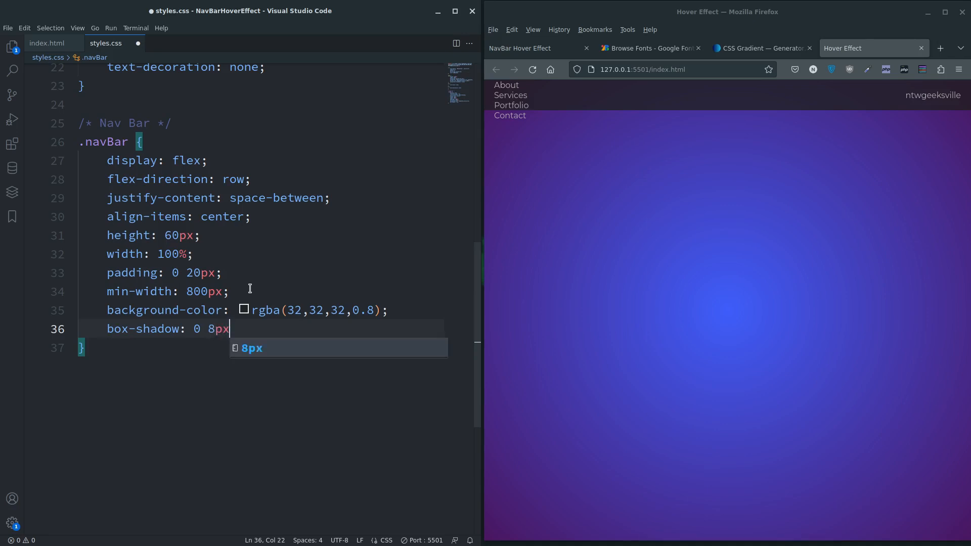
{"action": "type", "text": "10"}
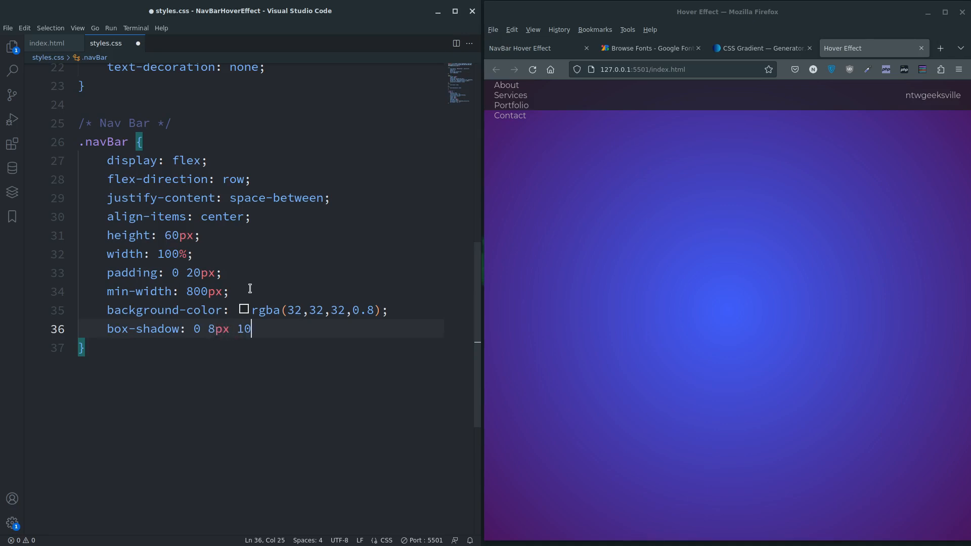
{"action": "type", "text": "px"}
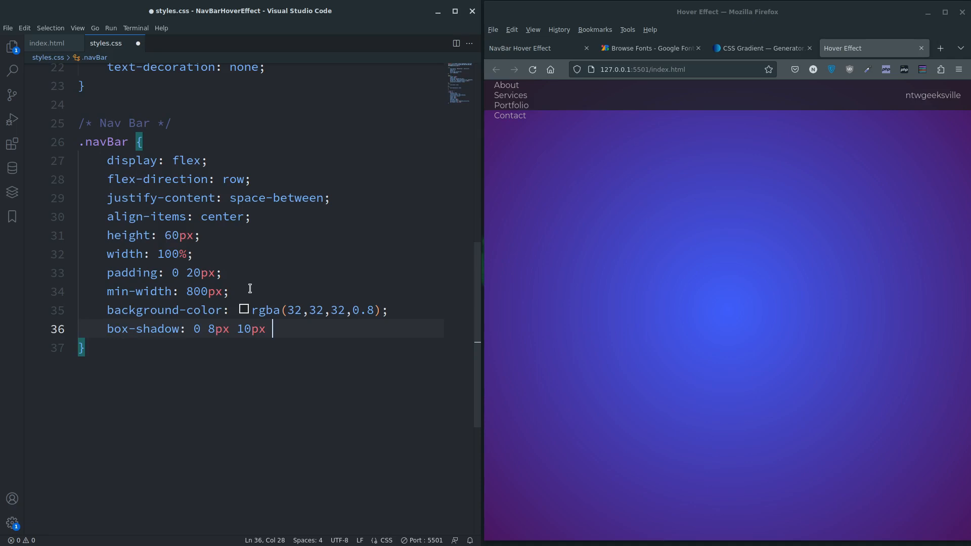
{"action": "type", "text": "rgba();"}
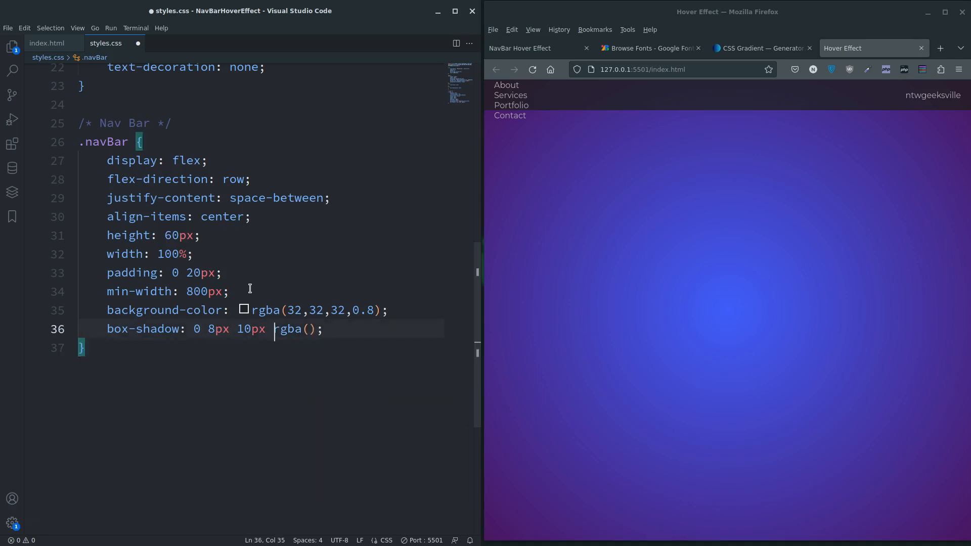
{"action": "type", "text": "0,0,0,"}
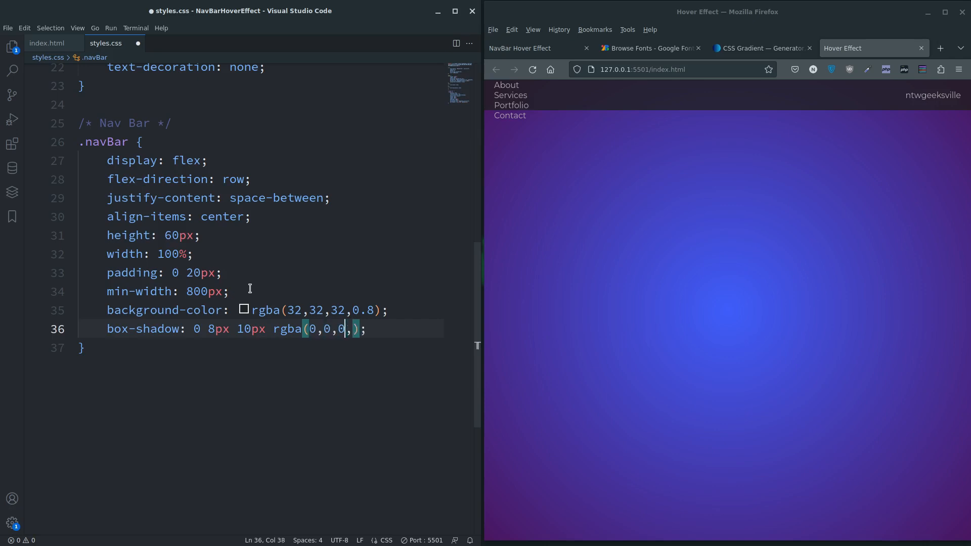
{"action": "type", "text": ".5"}
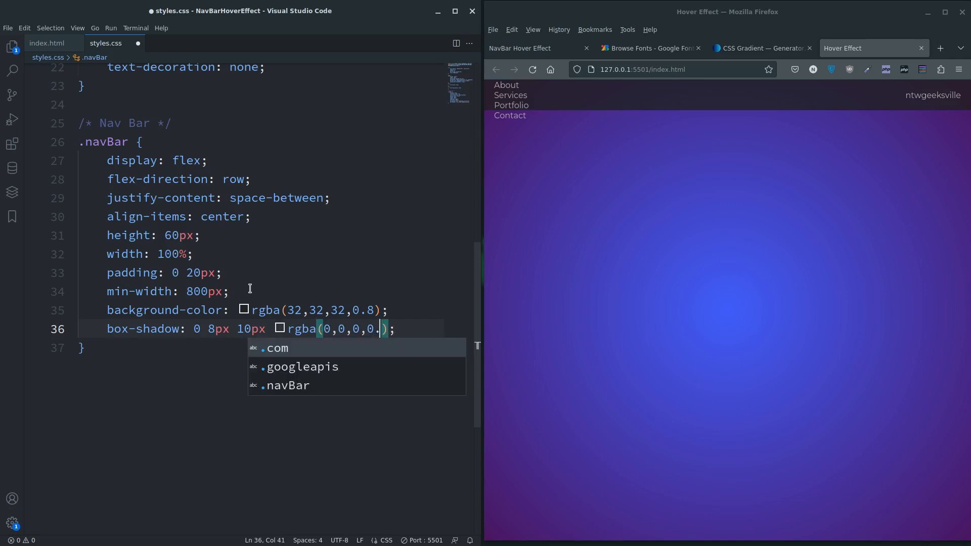
{"action": "type", "text": "3"}
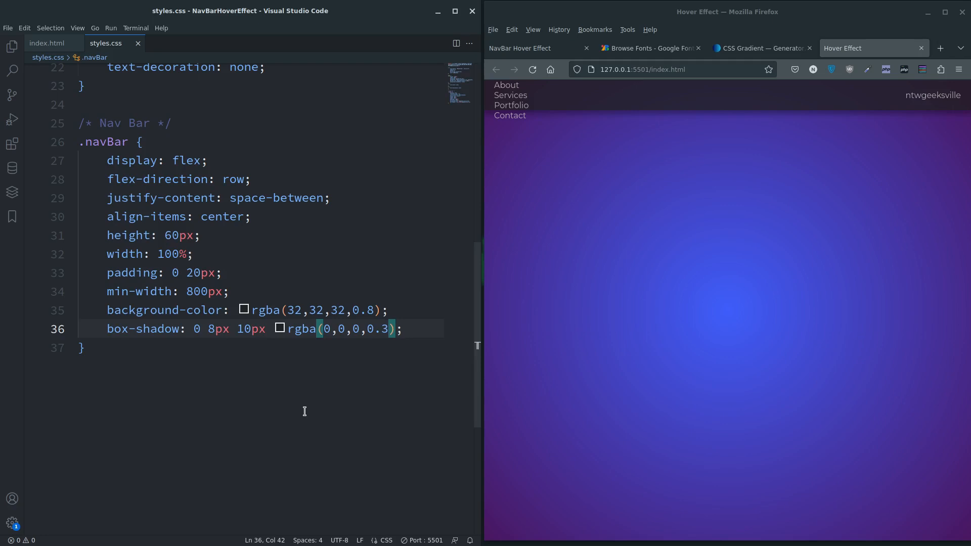
{"action": "mouse_move", "coordinate": [131, 273]}
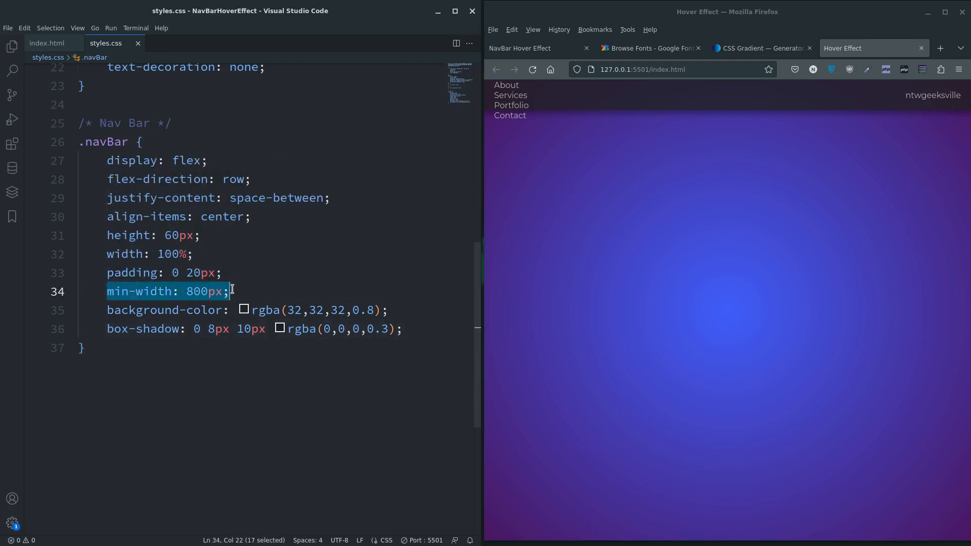
Move min-width directly under width and remove the leftover blank line in the rule.
{"action": "key", "text": "Delete"}
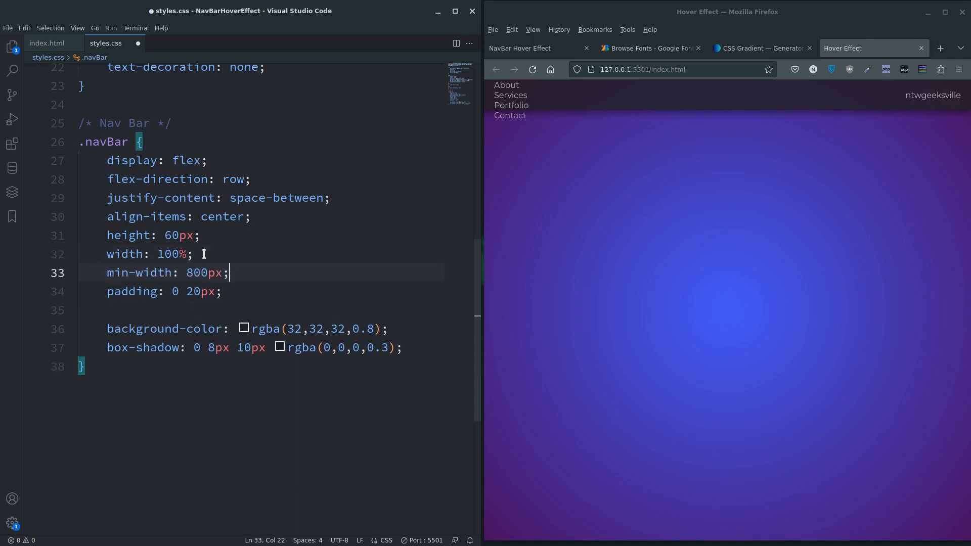
{"action": "left_click", "coordinate": [122, 310]}
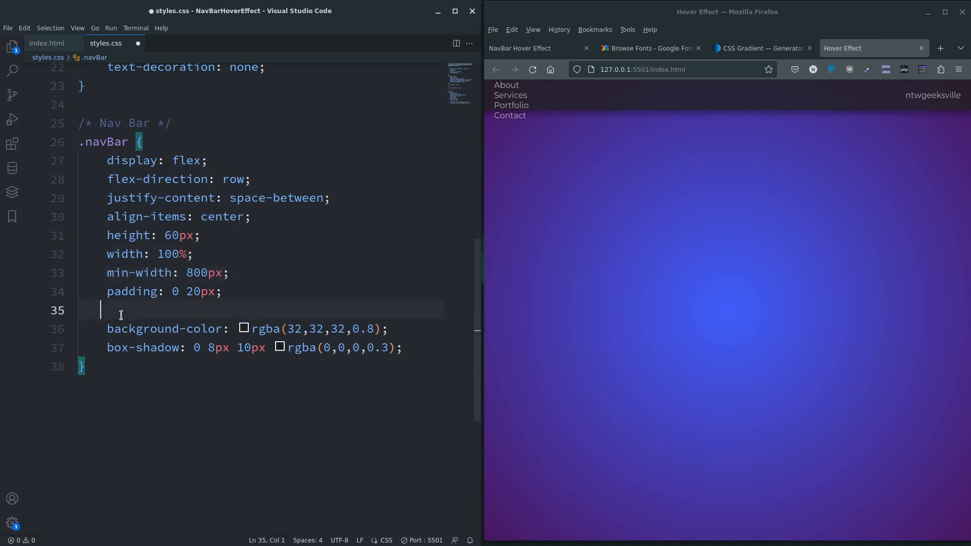
{"action": "key", "text": "Backspace"}
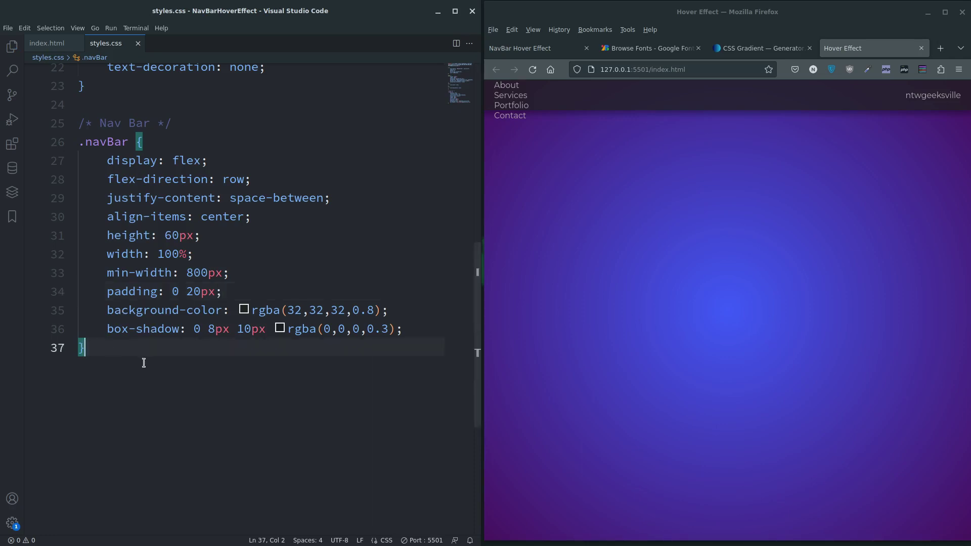
{"action": "key", "text": "Enter"}
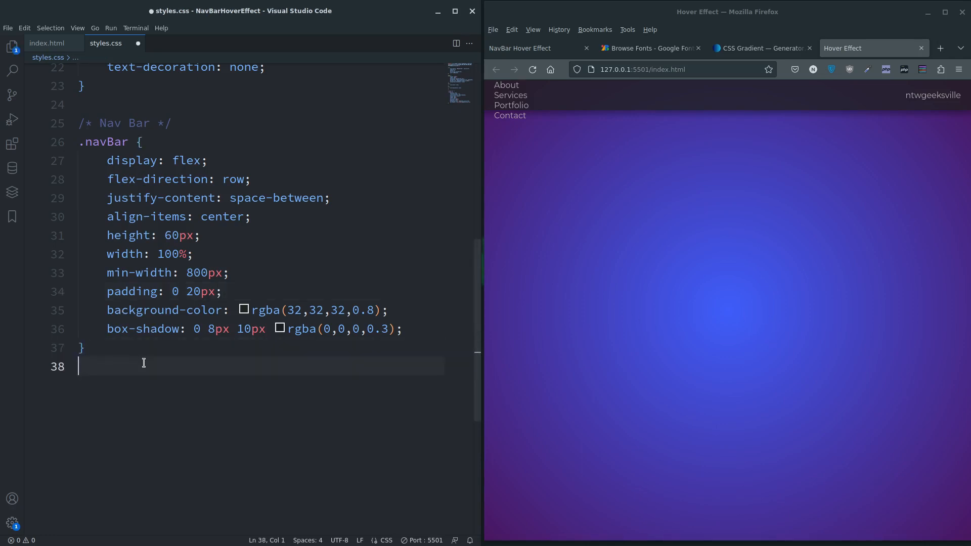
Write a .navBar nav rule with display: block and height: 100%.
{"action": "type", "text": "."}
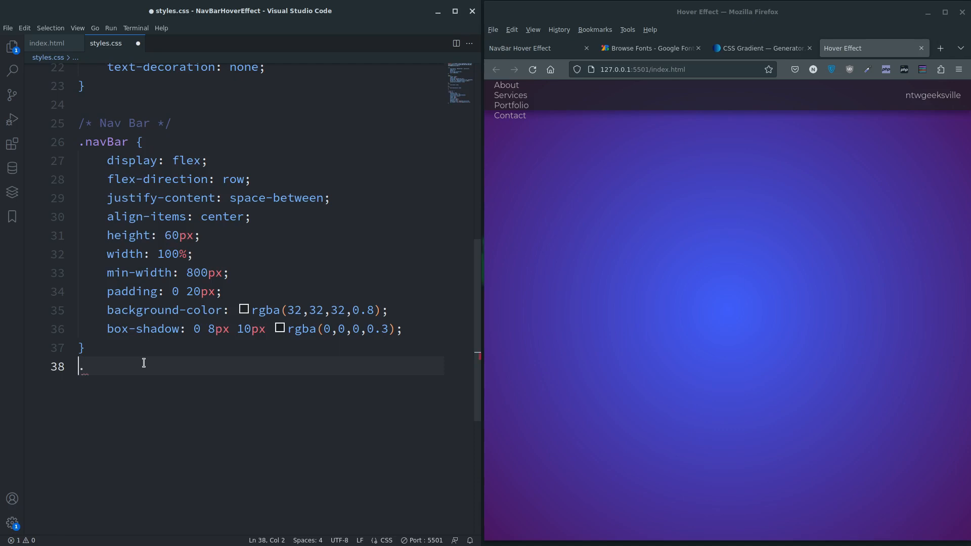
{"action": "type", "text": "navbar"}
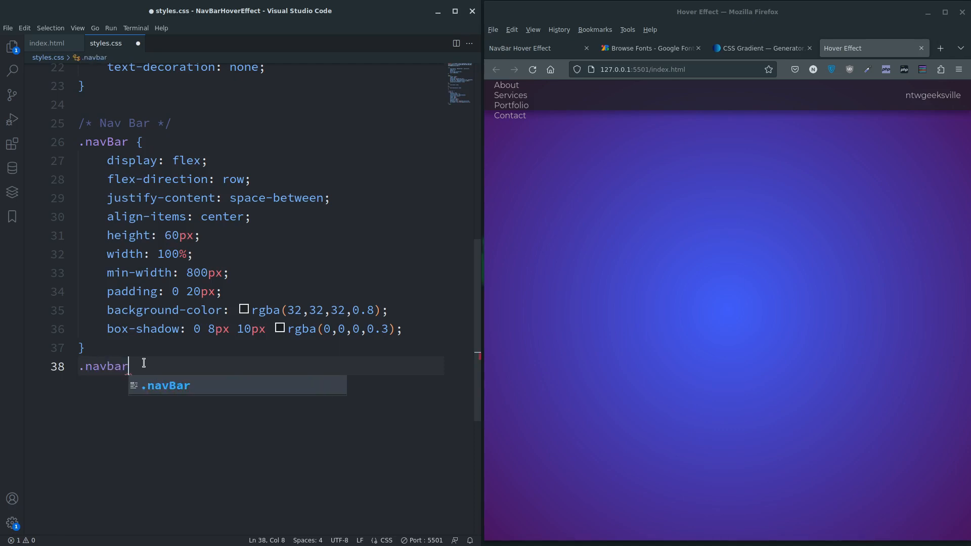
{"action": "key", "text": "Tab"}
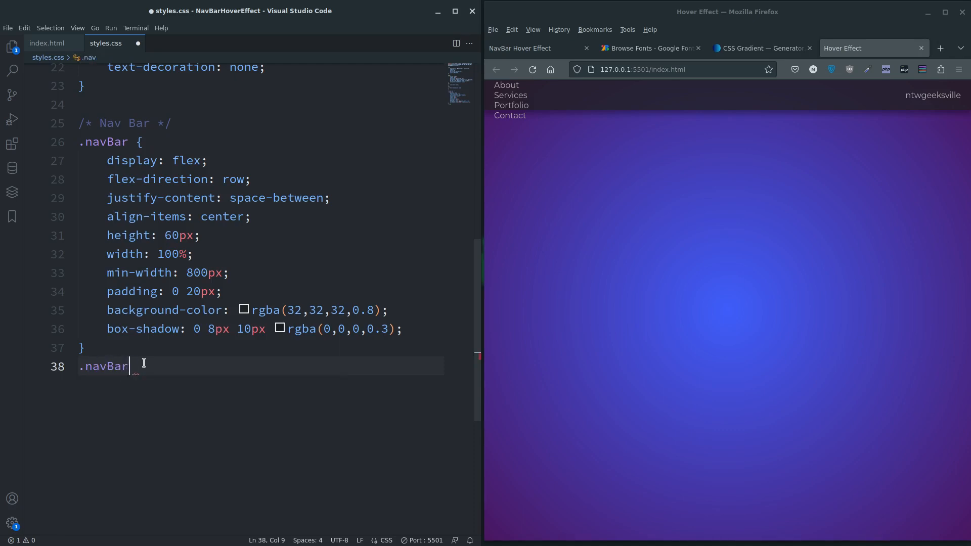
{"action": "type", "text": "nav"}
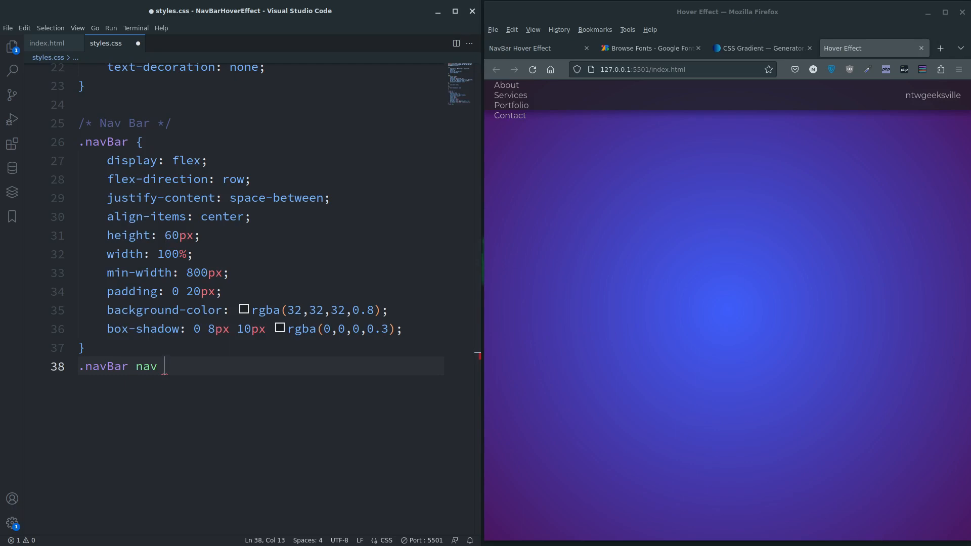
{"action": "mouse_move", "coordinate": [101, 143]}
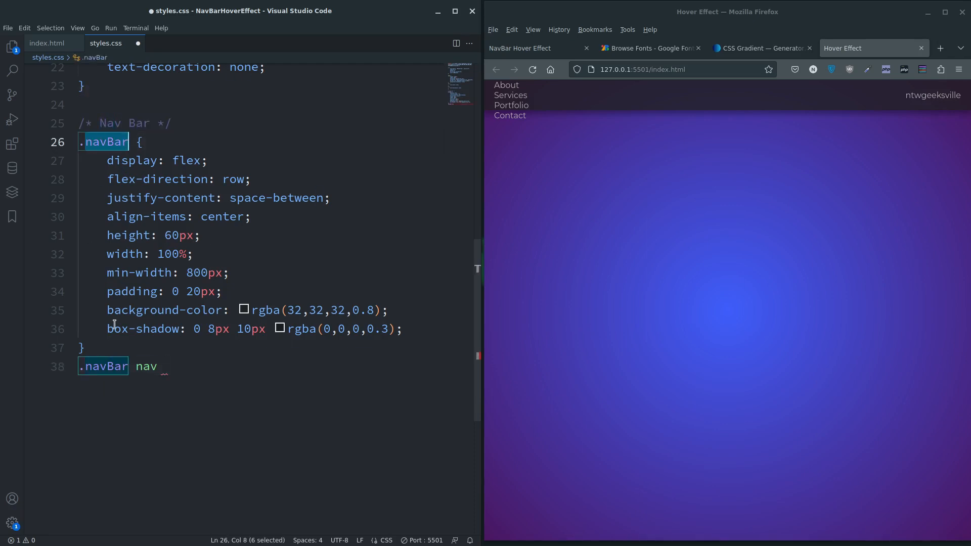
{"action": "mouse_move", "coordinate": [170, 438]}
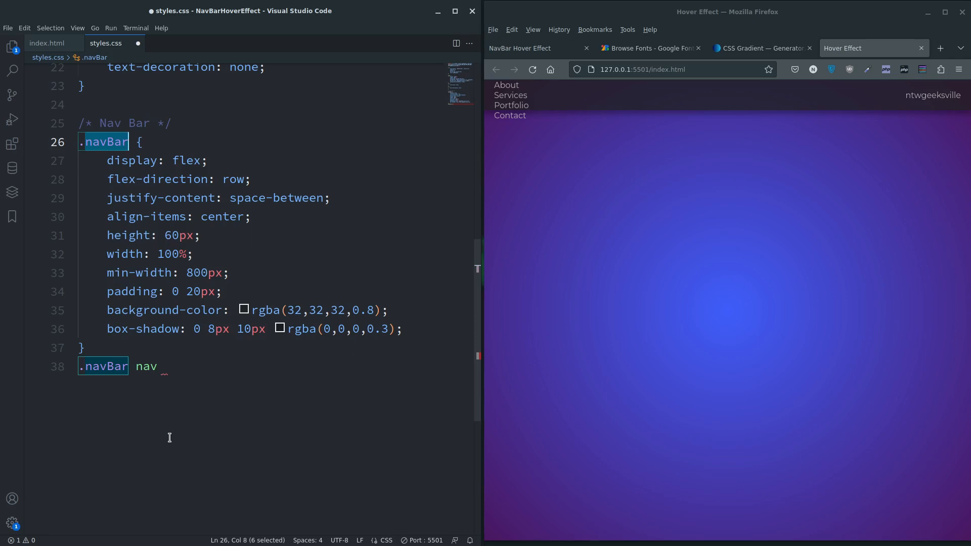
{"action": "mouse_move", "coordinate": [189, 399]}
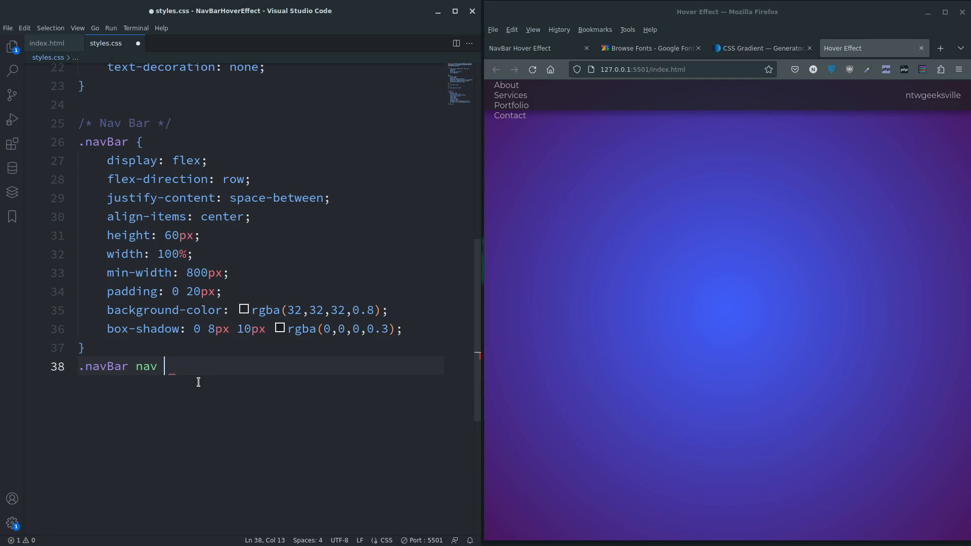
{"action": "type", "text": "{"}
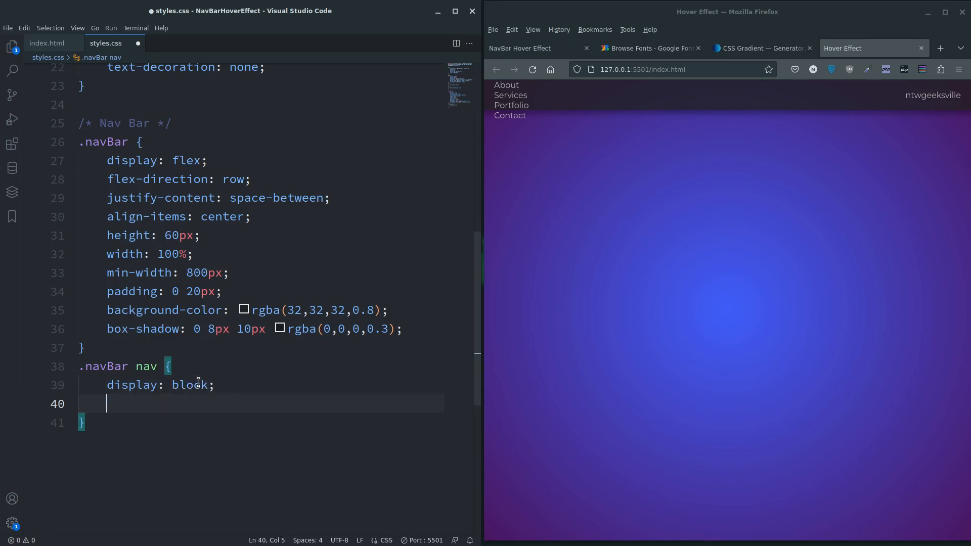
{"action": "type", "text": "height:"}
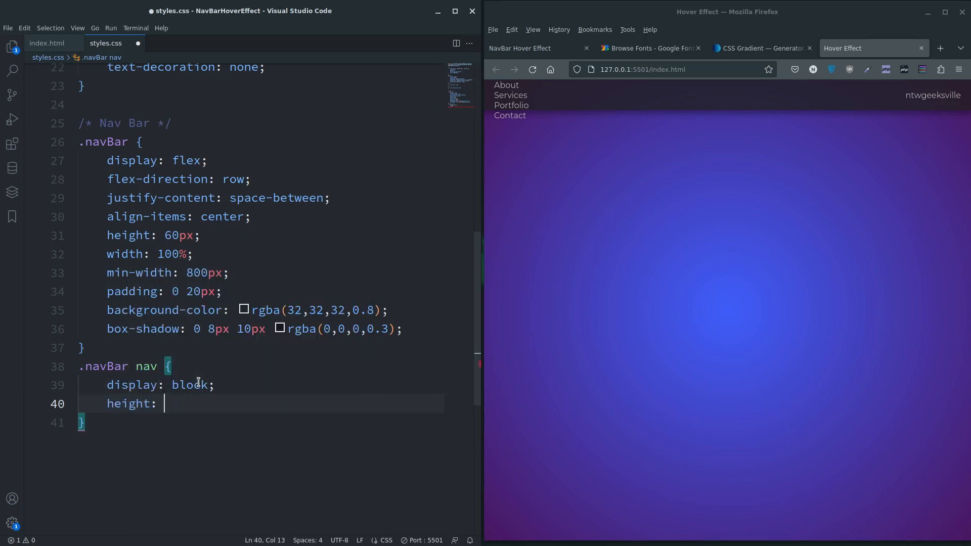
{"action": "type", "text": "100%;"}
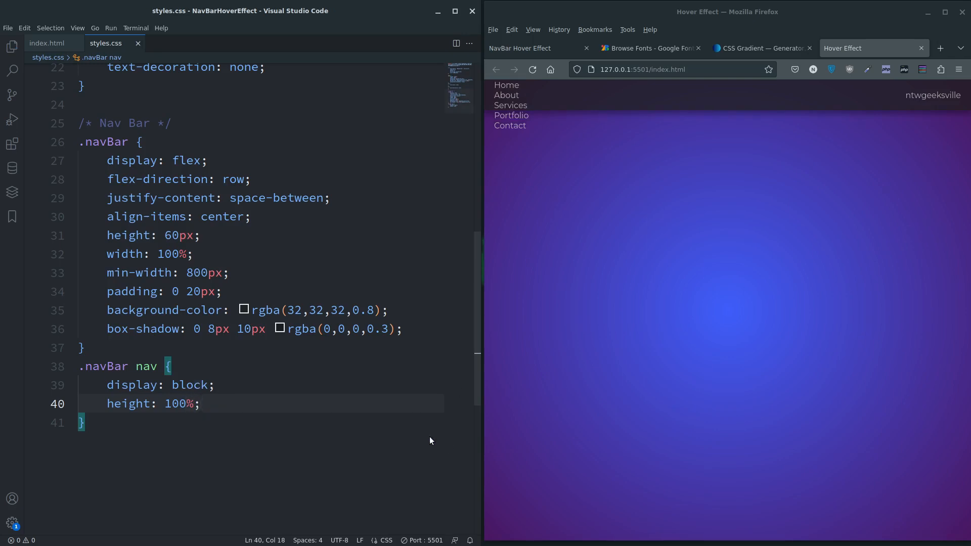
Extend the selector to include .navBar nav ul li and select it for reuse.
{"action": "double_click", "coordinate": [146, 366]}
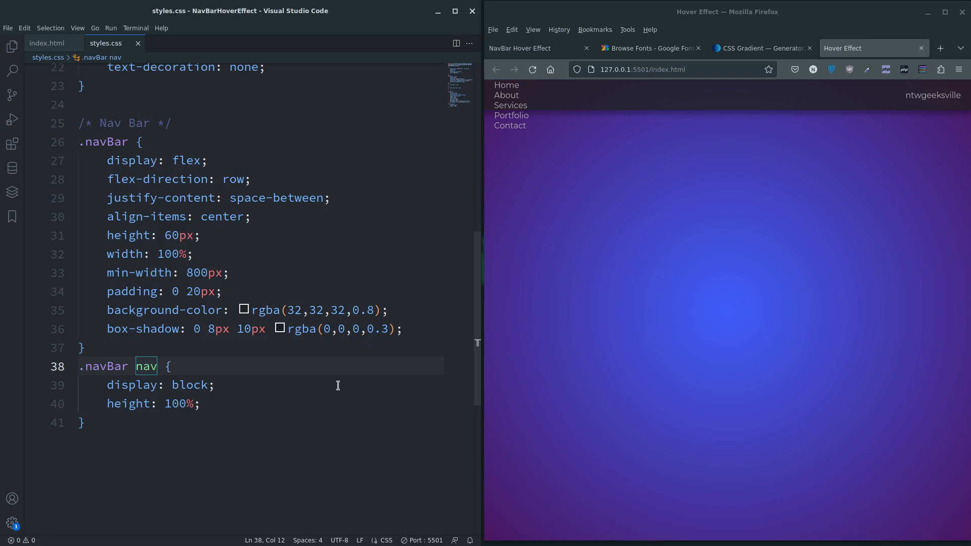
{"action": "type", "text": ","}
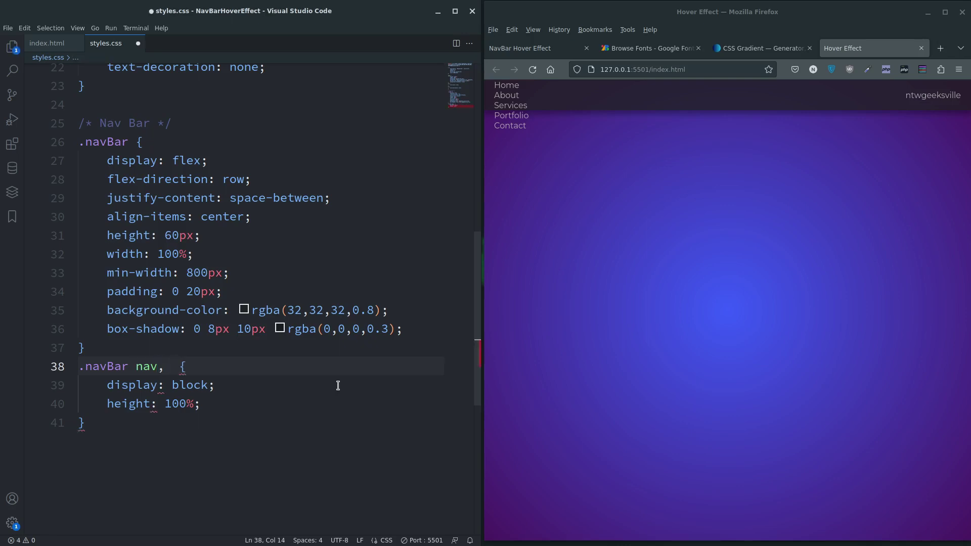
{"action": "type", "text": ".navBa"}
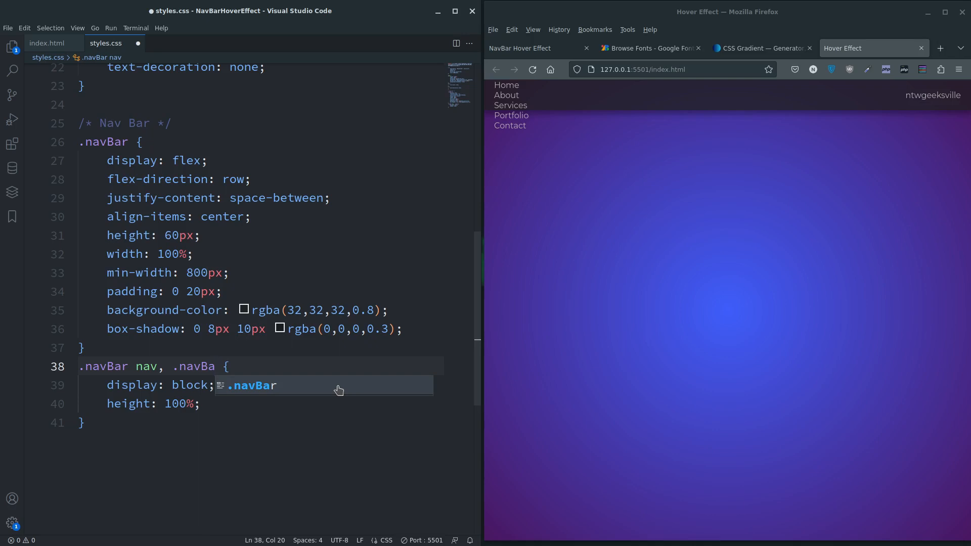
{"action": "type", "text": "nav"}
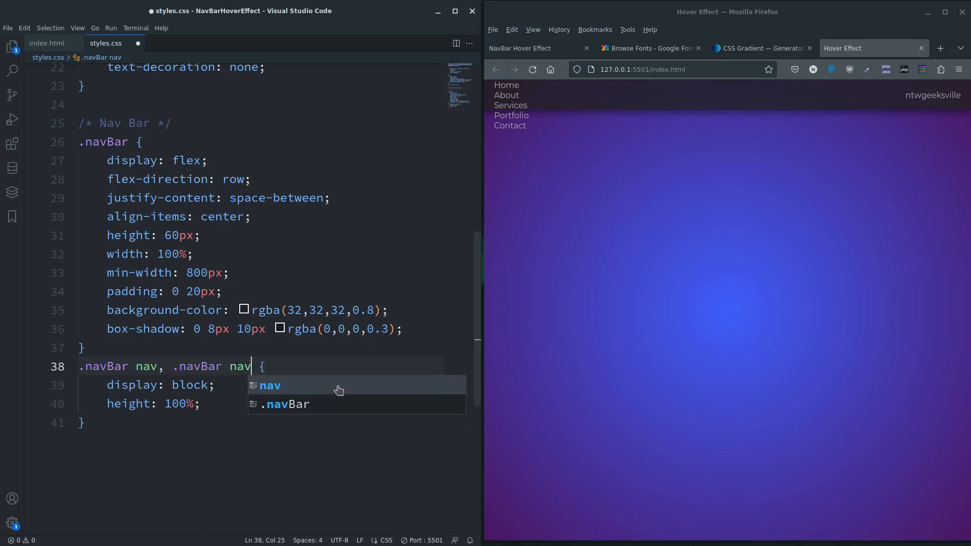
{"action": "key", "text": "Escape"}
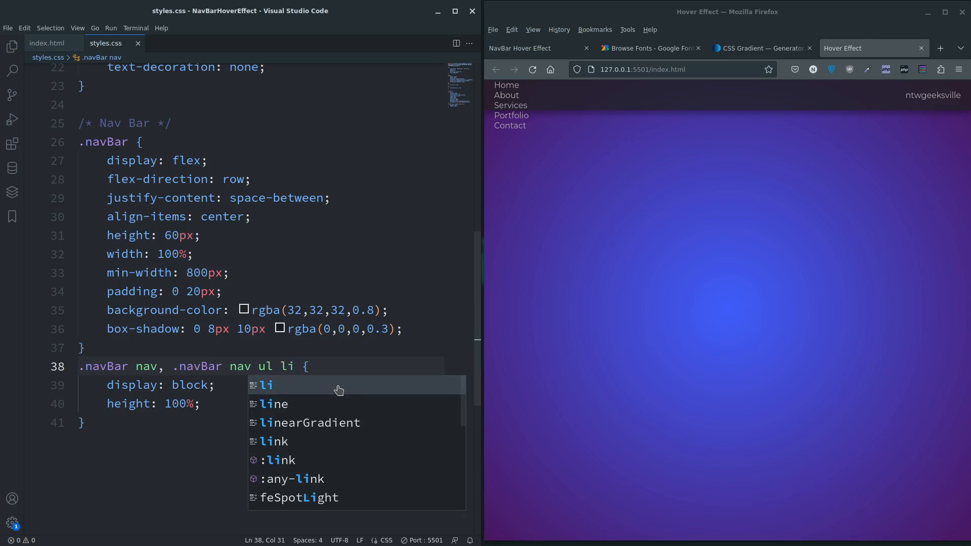
{"action": "scroll", "scroll_direction": "down", "scroll_amount": 3}
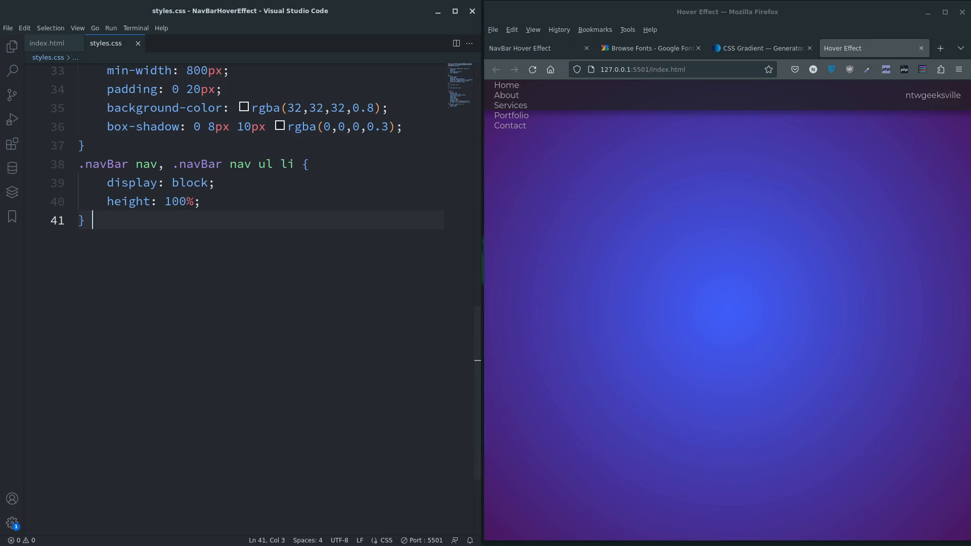
{"action": "mouse_move", "coordinate": [229, 193]}
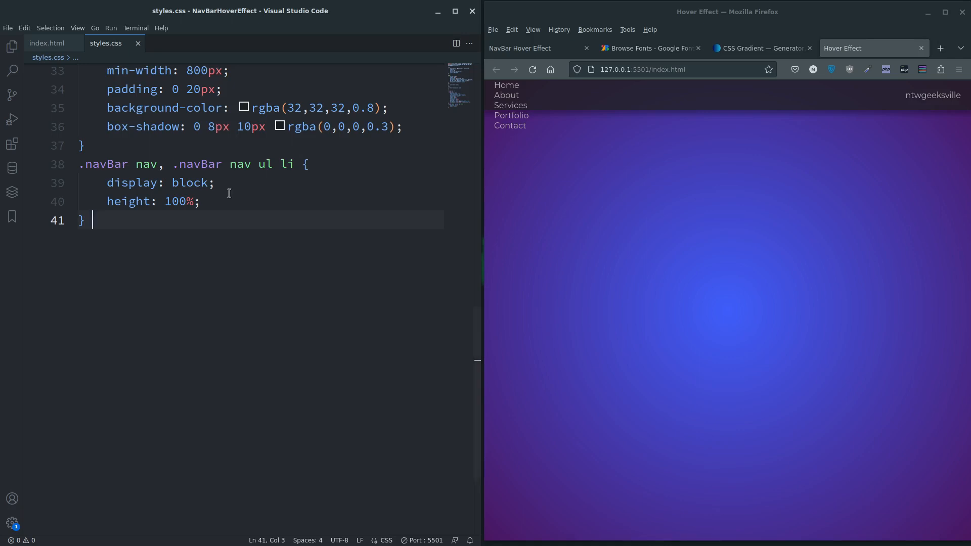
{"action": "left_click_drag", "start_coordinate": [172, 164], "coordinate": [295, 164]}
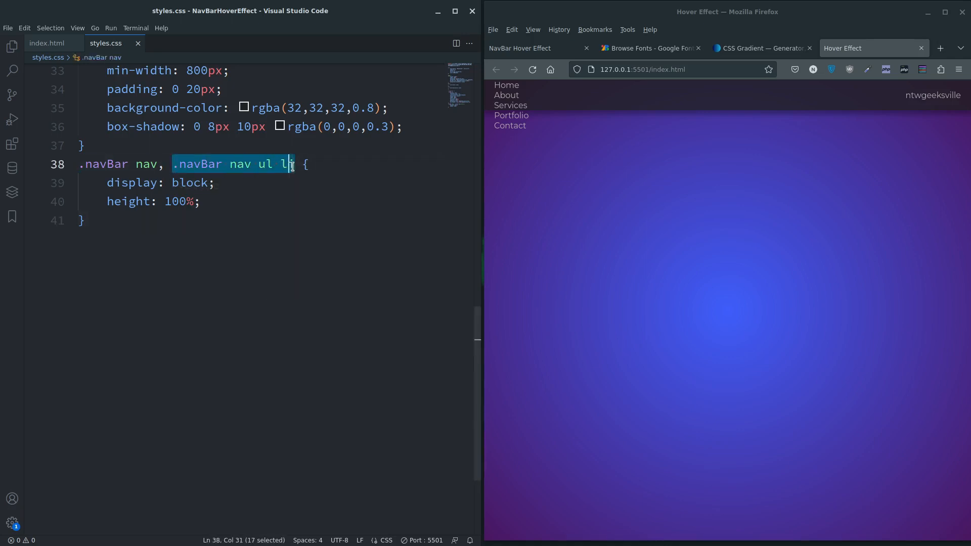
{"action": "mouse_move", "coordinate": [290, 163]}
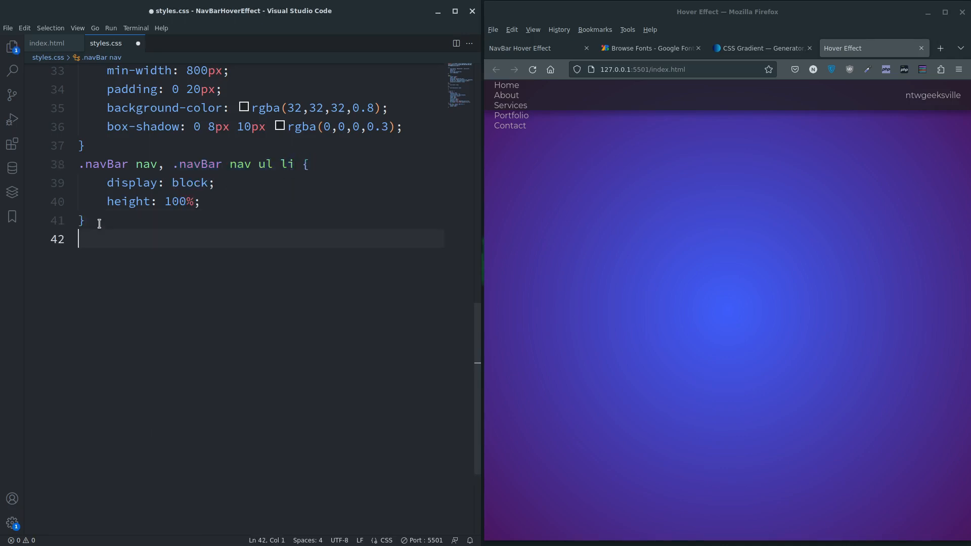
Add an empty .navBar nav ul li a rule and, above it, .navBar nav ul with display: flex.
{"action": "type", "text": ".navBar nav ul li a"}
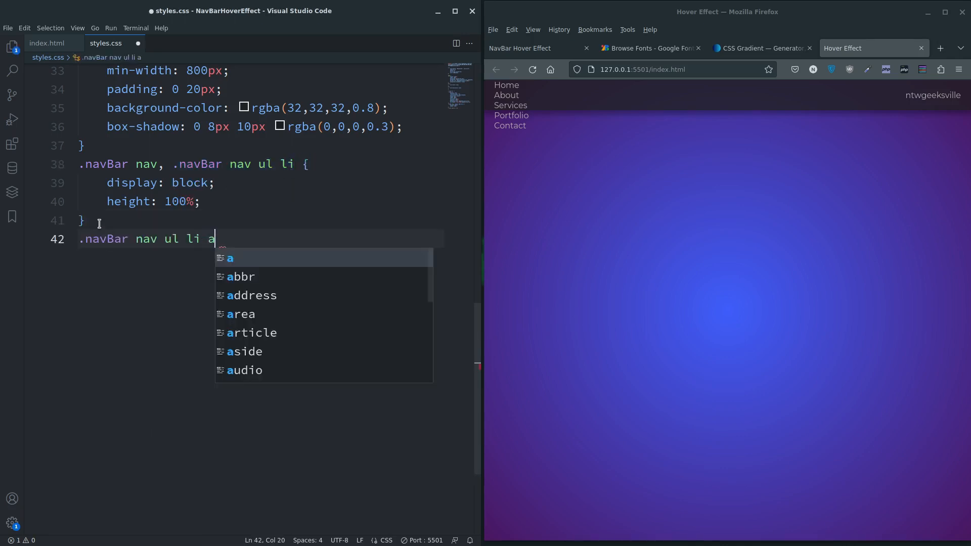
{"action": "type", "text": "{"}
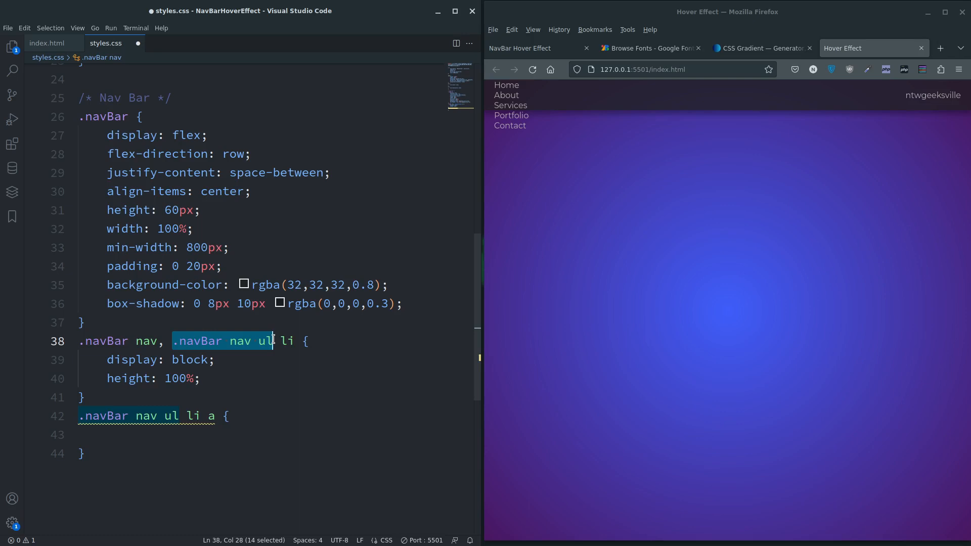
{"action": "key", "text": "Enter"}
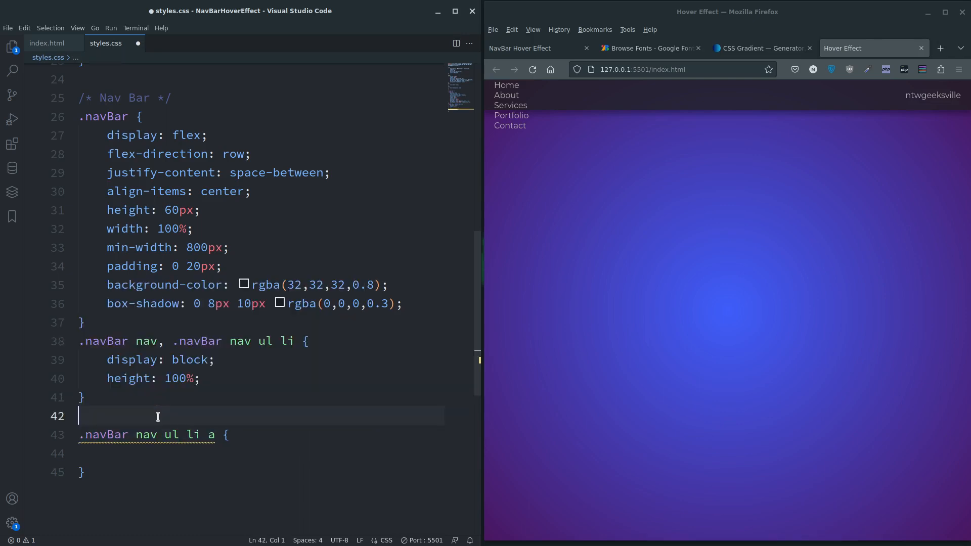
{"action": "type", "text": ".navBar nav ul"}
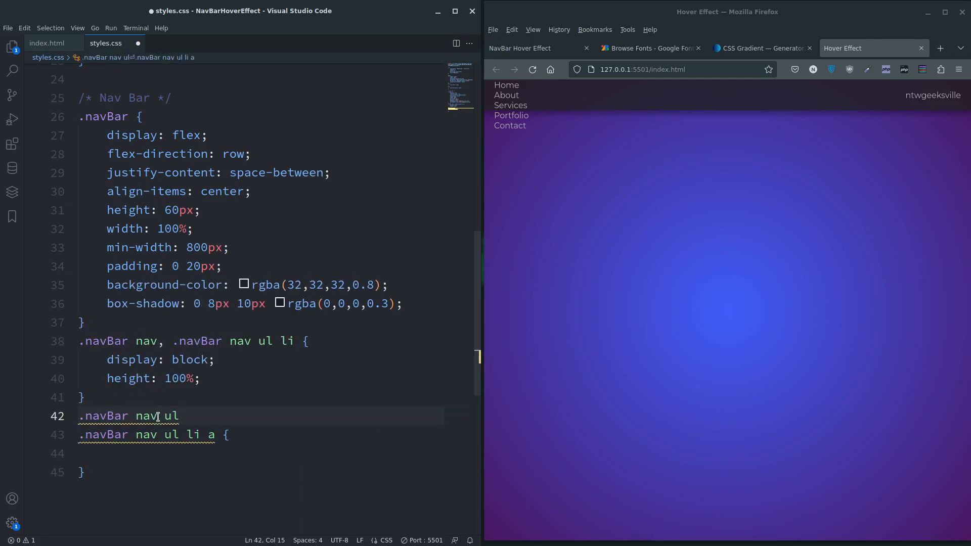
{"action": "type", "text": "{"}
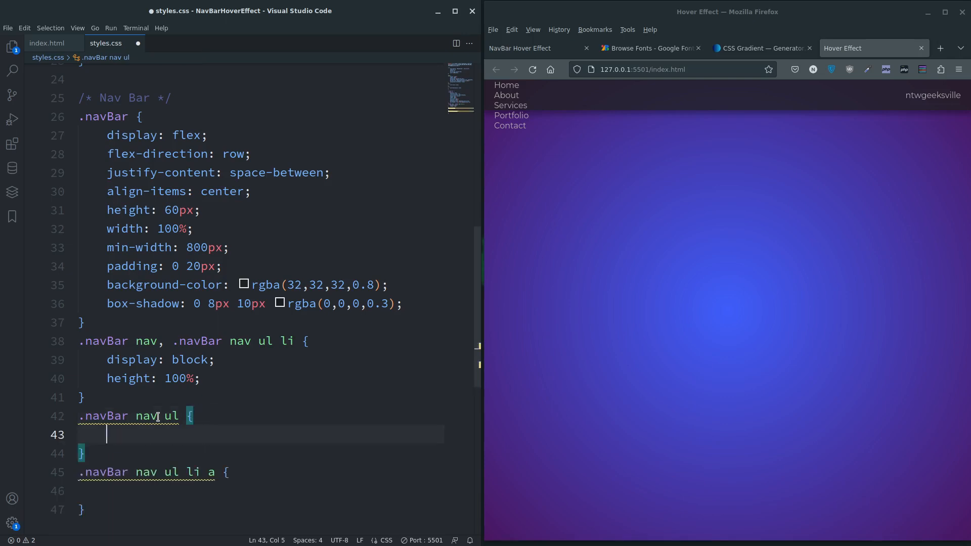
{"action": "type", "text": "display"}
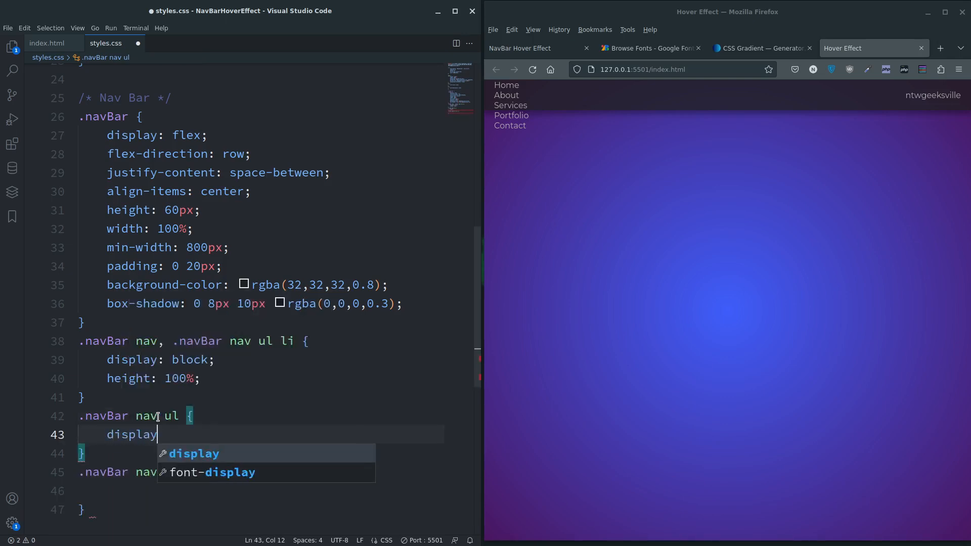
{"action": "type", "text": ": flex;"}
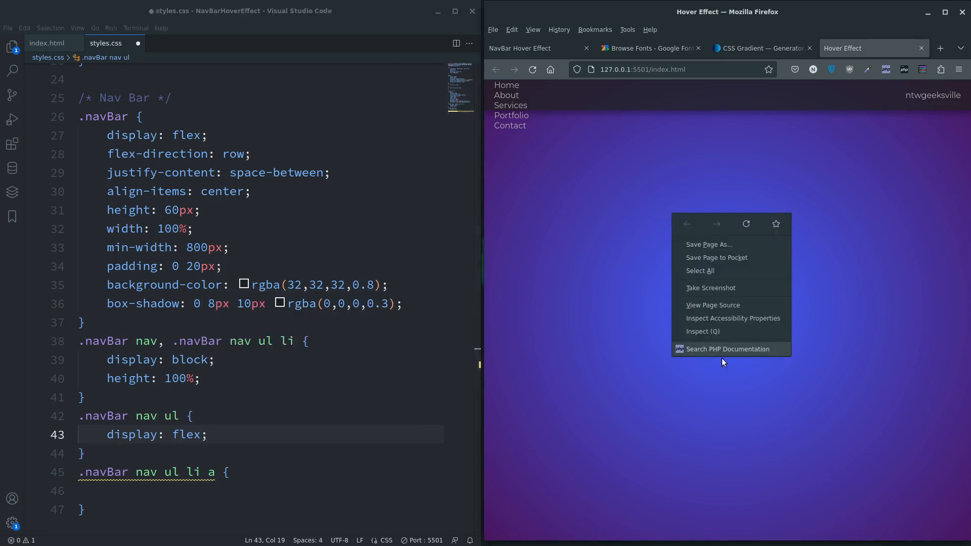
Inspect the page in Firefox and select the nav's ul element to view its styles.
{"action": "left_click", "coordinate": [702, 330]}
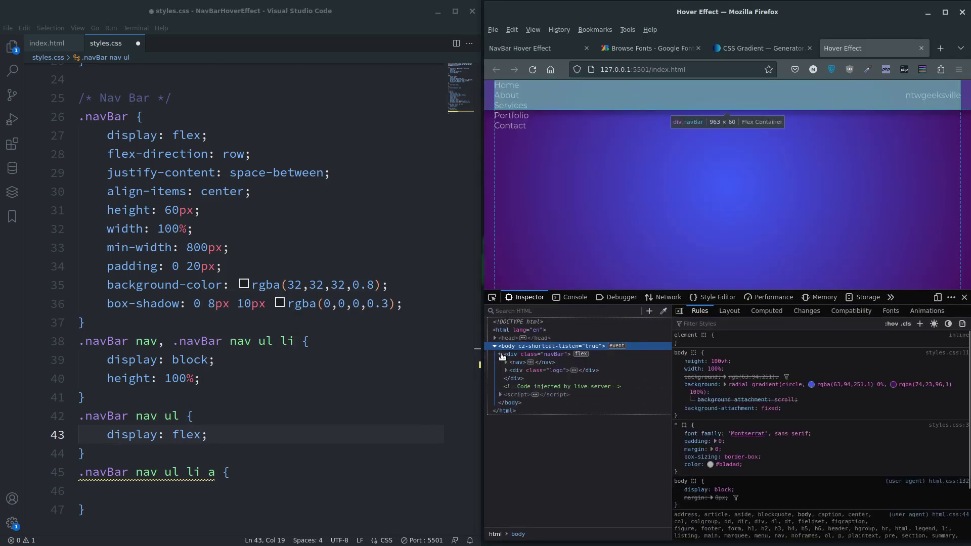
{"action": "left_click", "coordinate": [505, 362]}
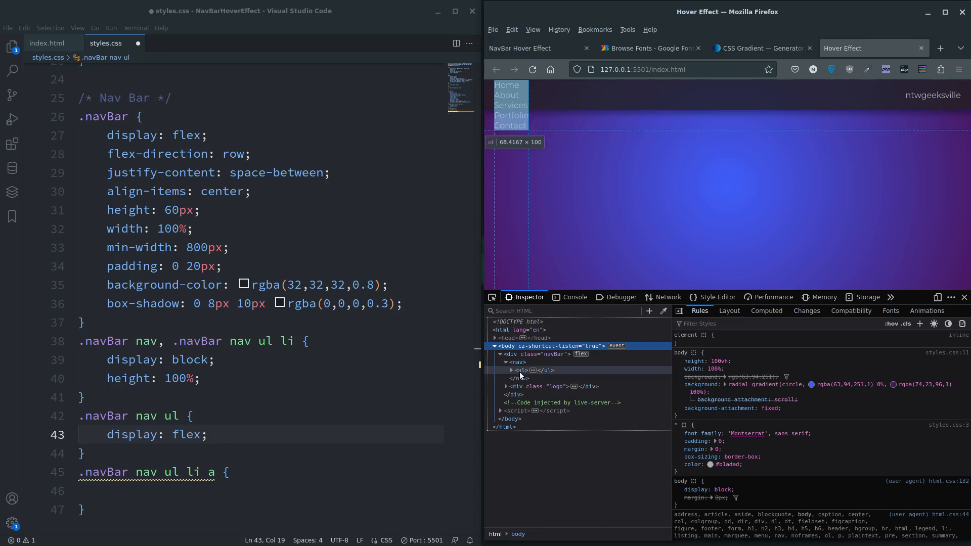
{"action": "left_click", "coordinate": [520, 370]}
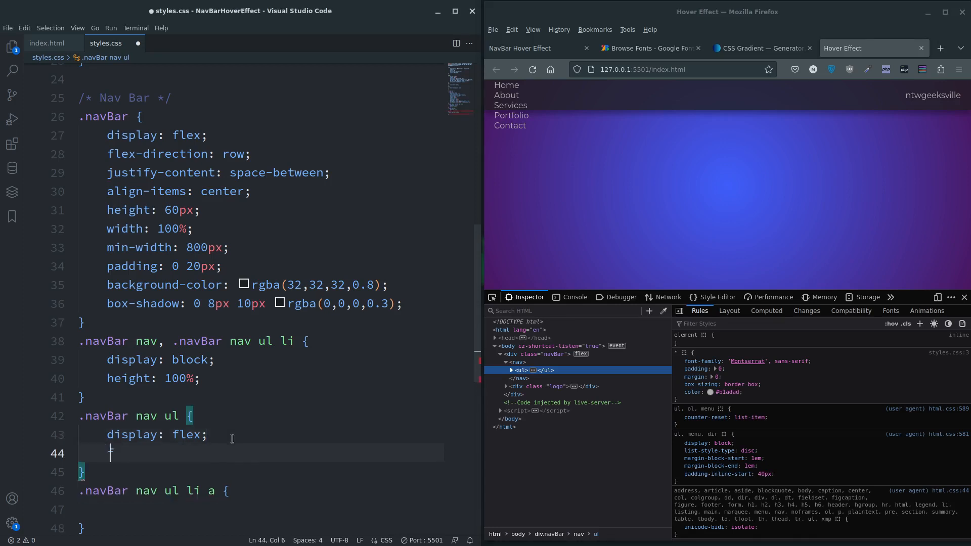
Give .navBar nav ul flex-direction: row, height: 100%, align-items: center and justify-content: center.
{"action": "type", "text": "flex-direction: ;"}
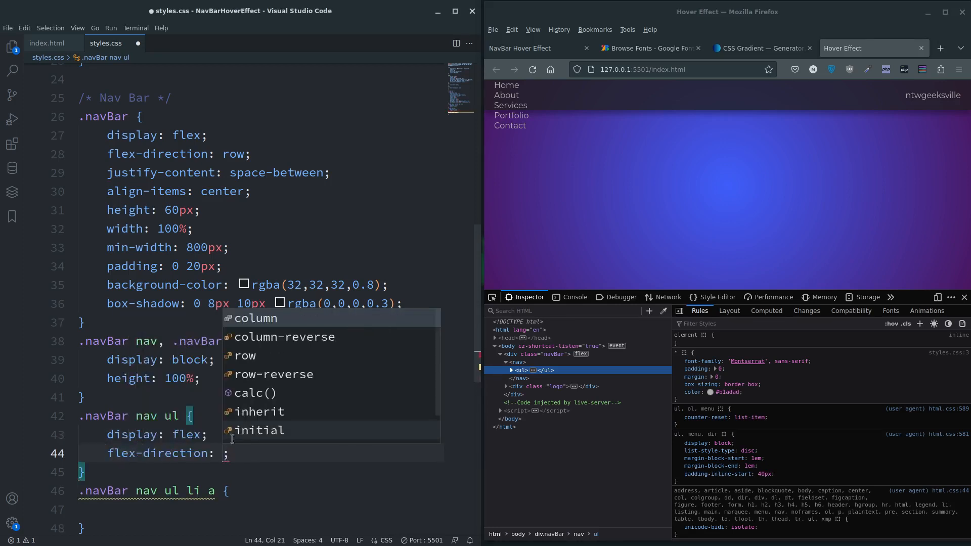
{"action": "type", "text": "row"}
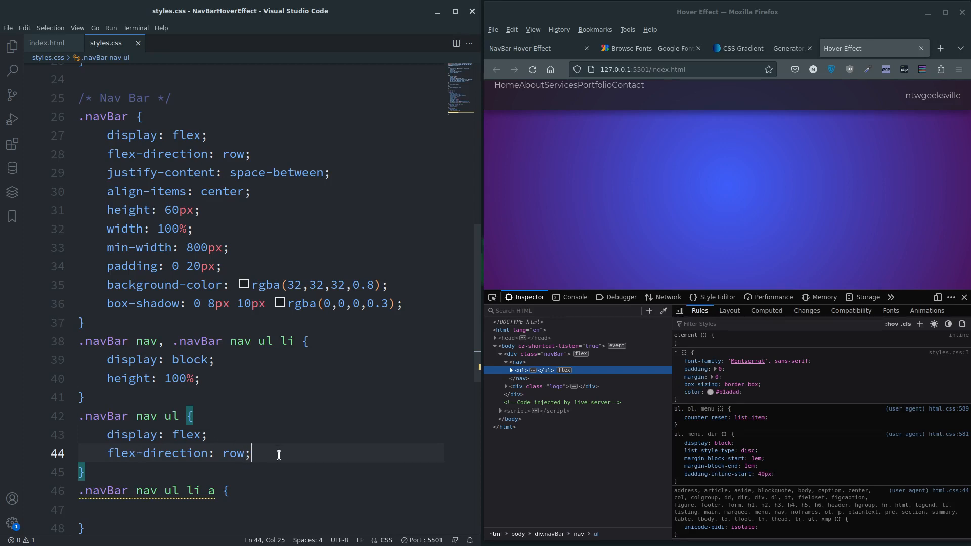
{"action": "type", "text": "height: 100%"}
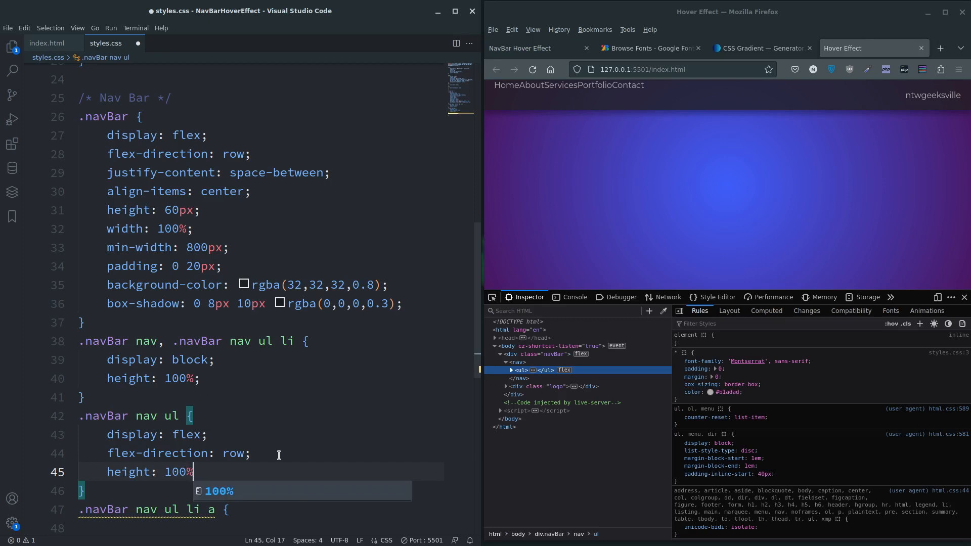
{"action": "type", "text": ";"}
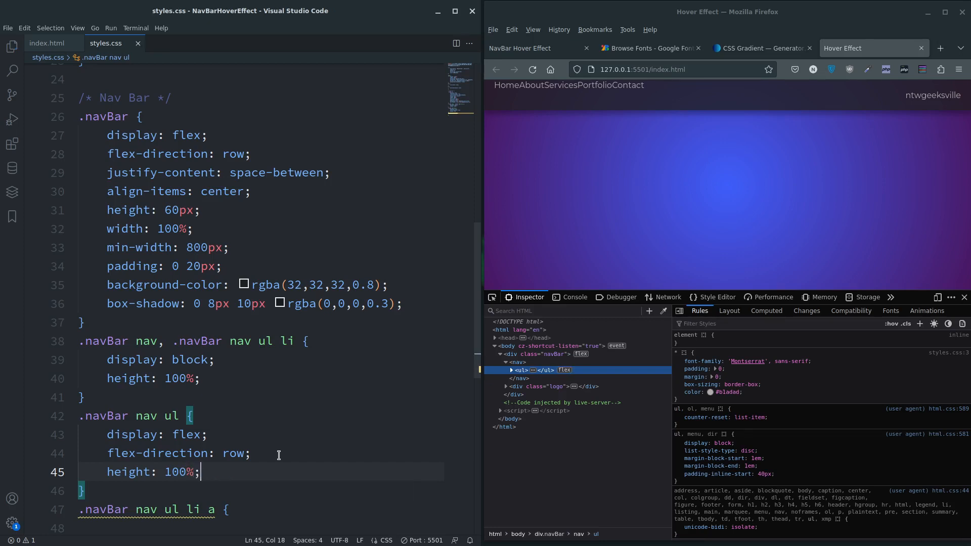
{"action": "type", "text": "al"}
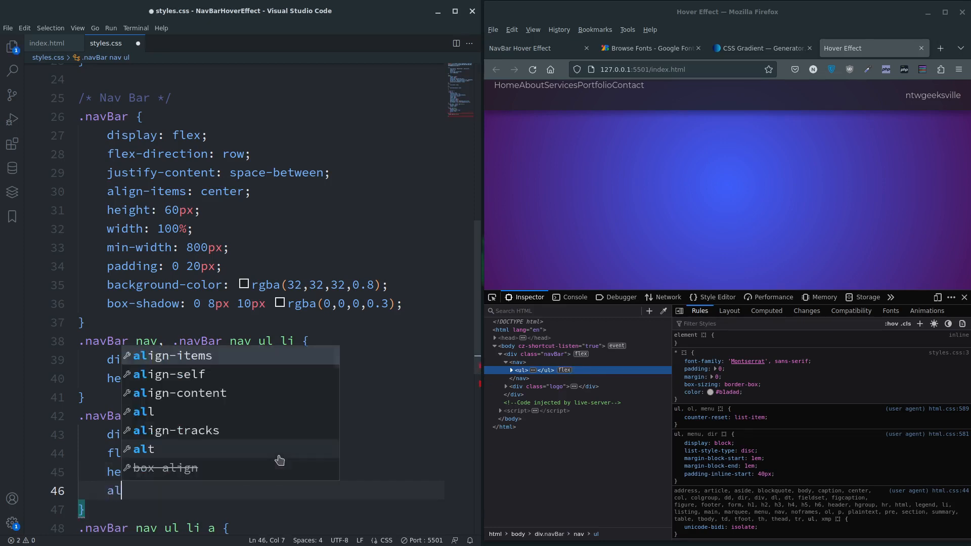
{"action": "type", "text": "align-items: c;"}
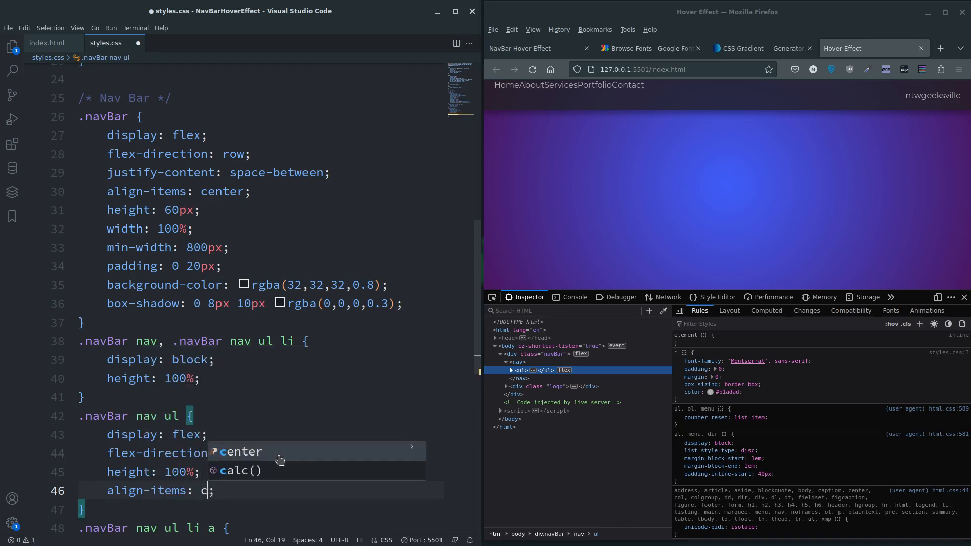
{"action": "type", "text": "ju"}
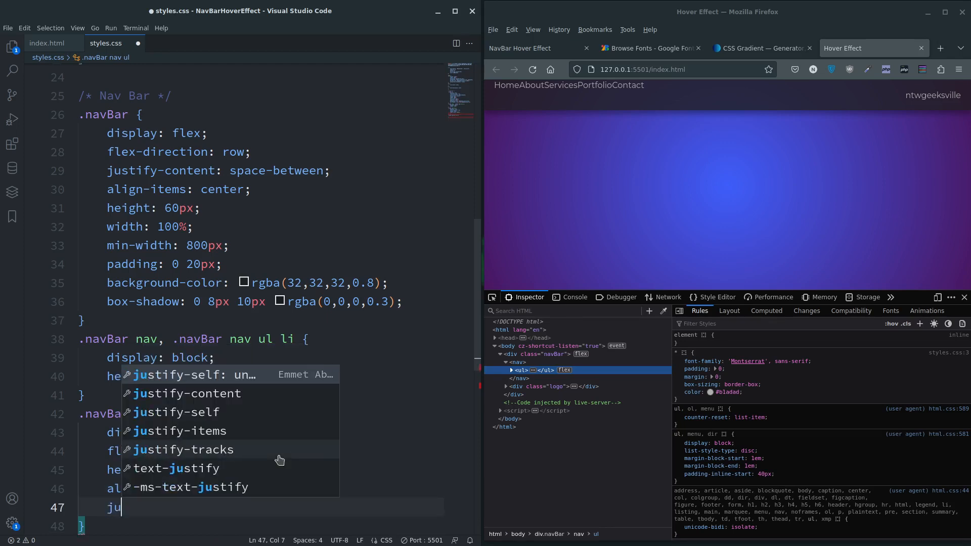
{"action": "type", "text": "stify-content: center;"}
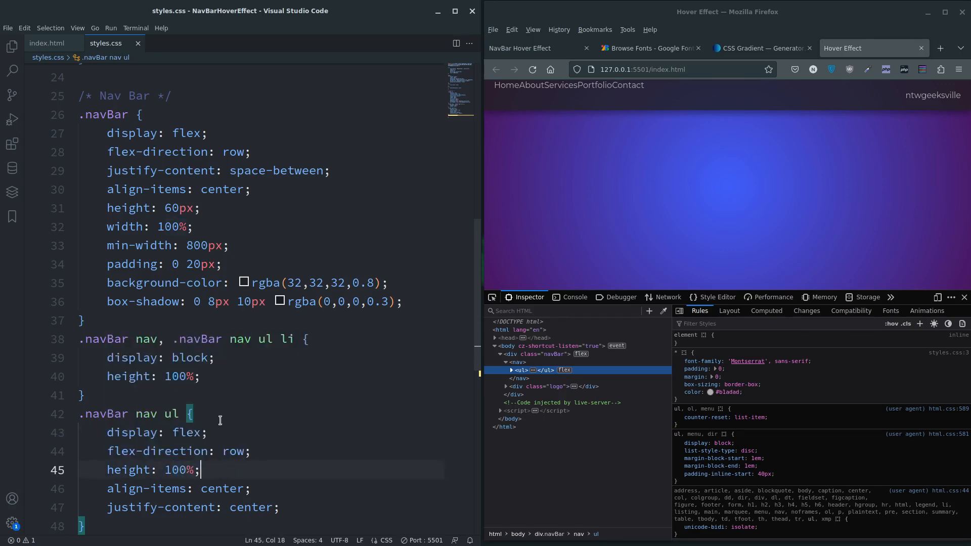
{"action": "left_click", "coordinate": [213, 209]}
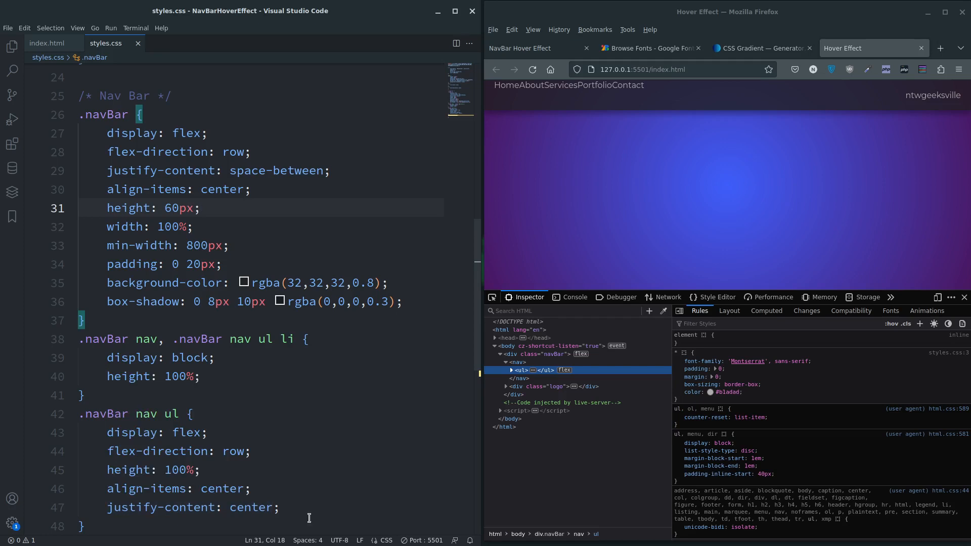
{"action": "mouse_move", "coordinate": [519, 370]}
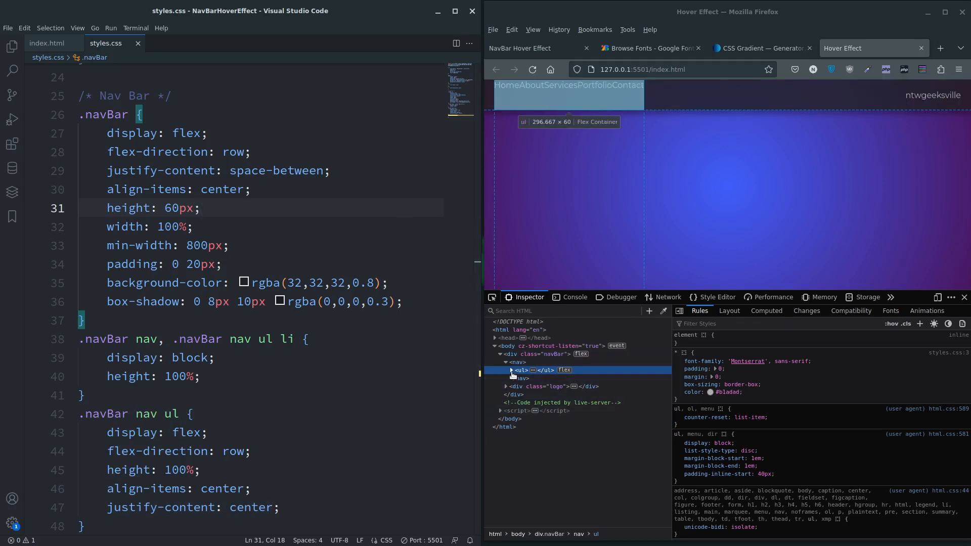
Expand the nav ul and its first li in the inspector to reveal the Home link.
{"action": "left_click", "coordinate": [511, 370]}
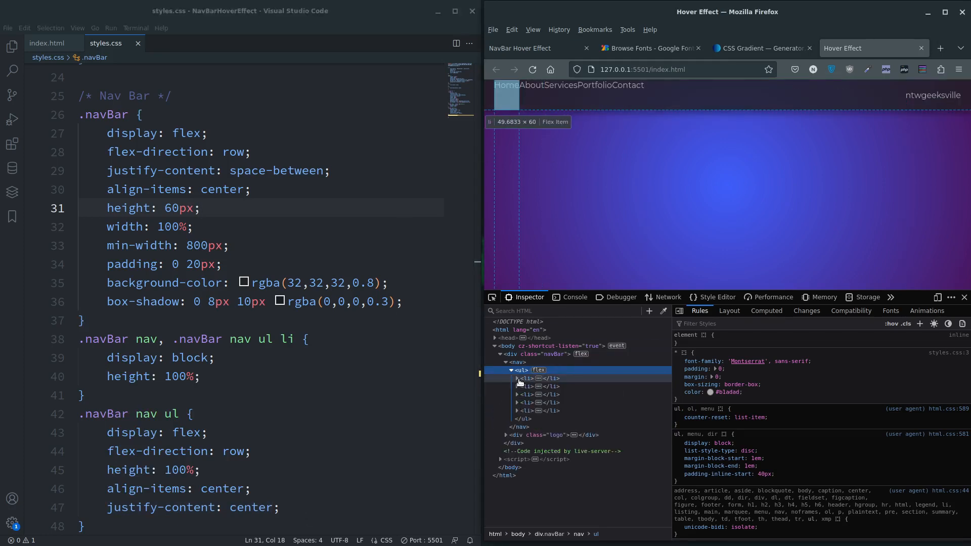
{"action": "left_click", "coordinate": [517, 378]}
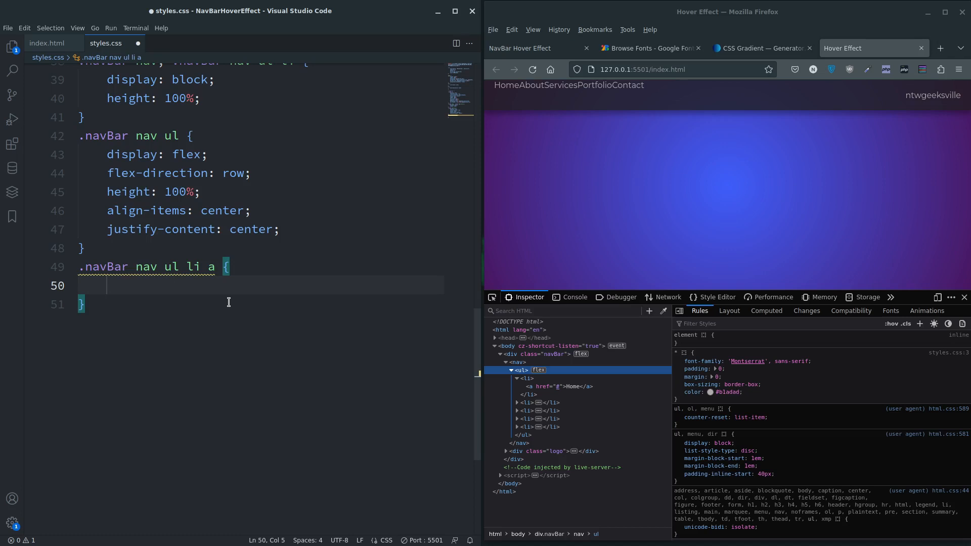
Give .navBar nav ul li a display: flex, height: 100%, and centered align-items and justify-content.
{"action": "type", "text": "display"}
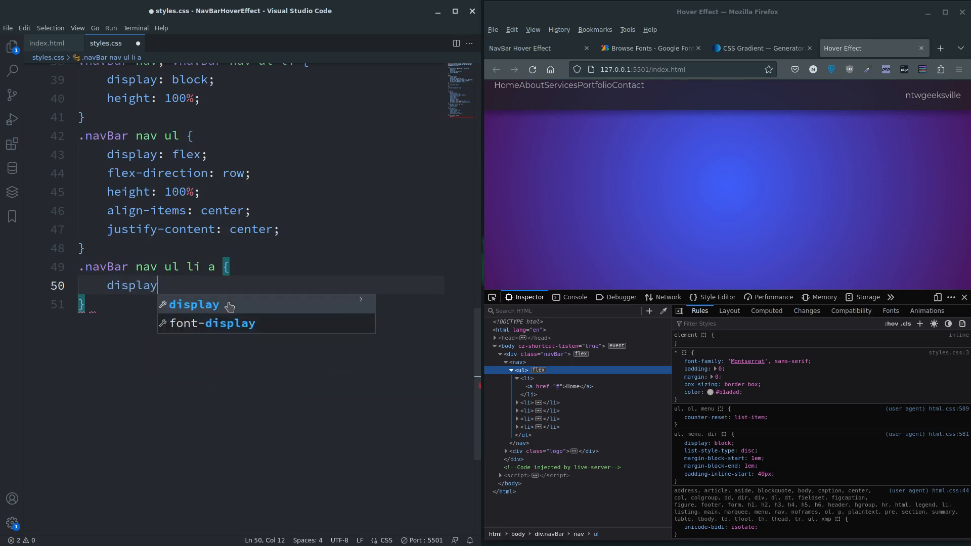
{"action": "type", "text": ": flex;"}
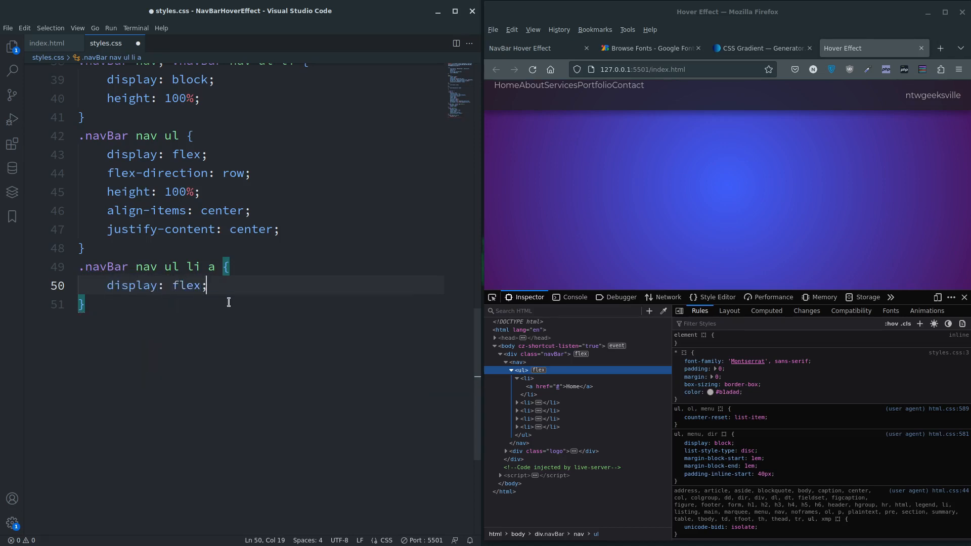
{"action": "type", "text": "height"}
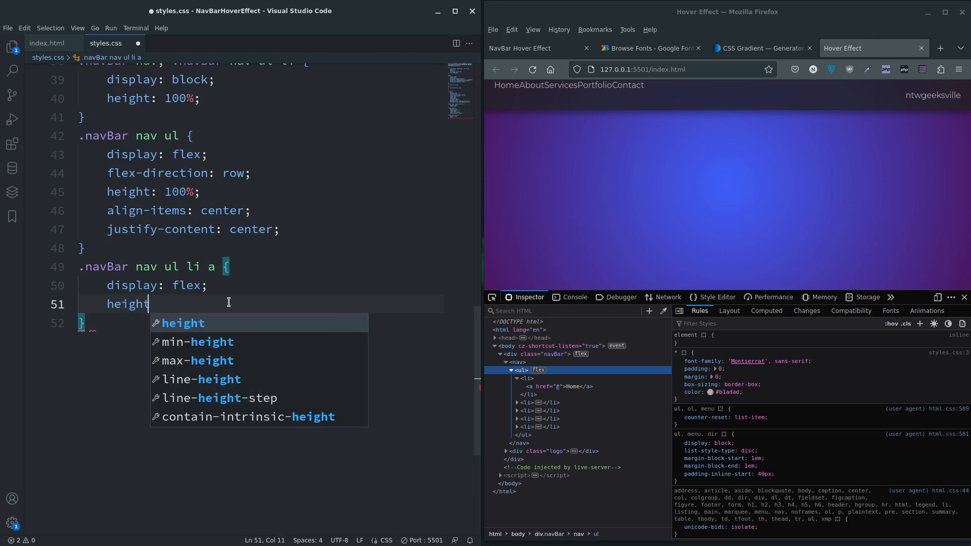
{"action": "type", "text": ": 100%;"}
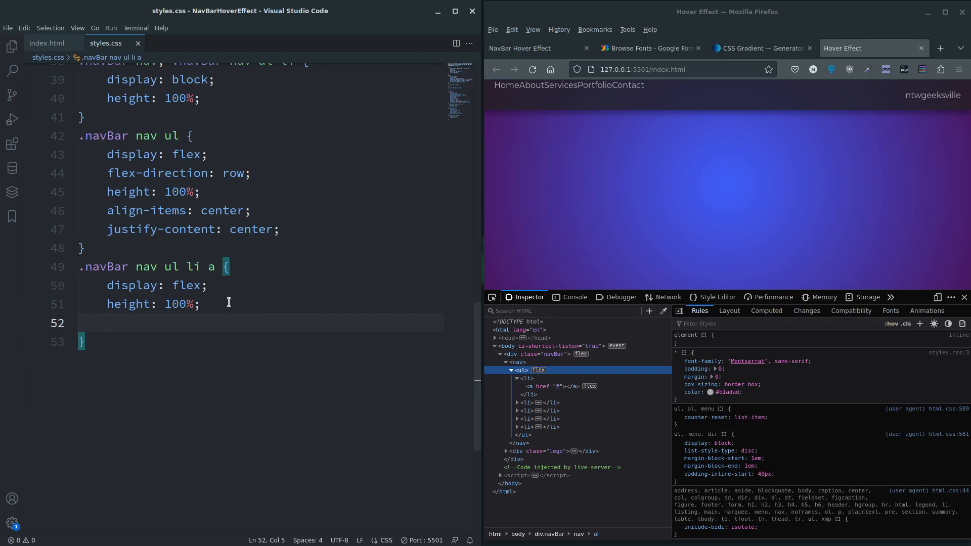
{"action": "type", "text": "align-items: center;"}
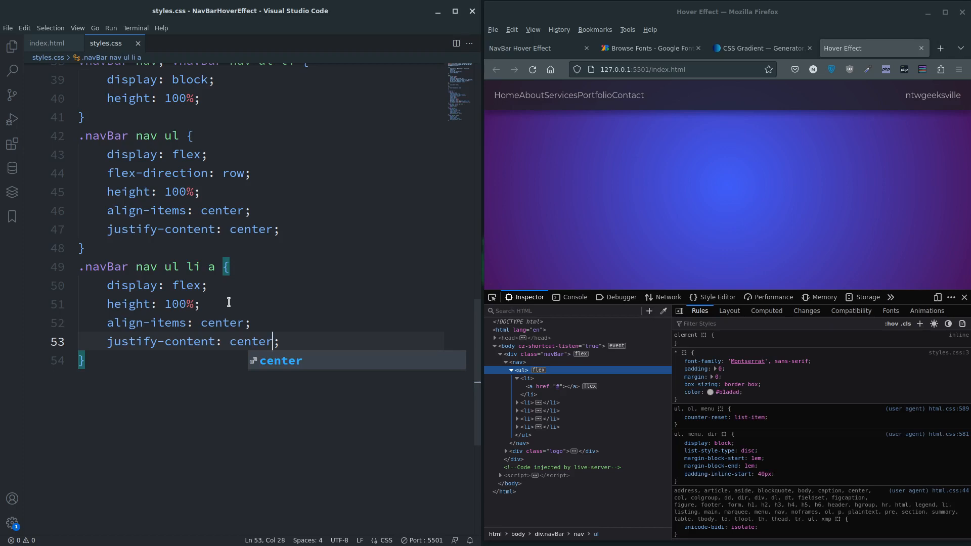
{"action": "key", "text": "Enter"}
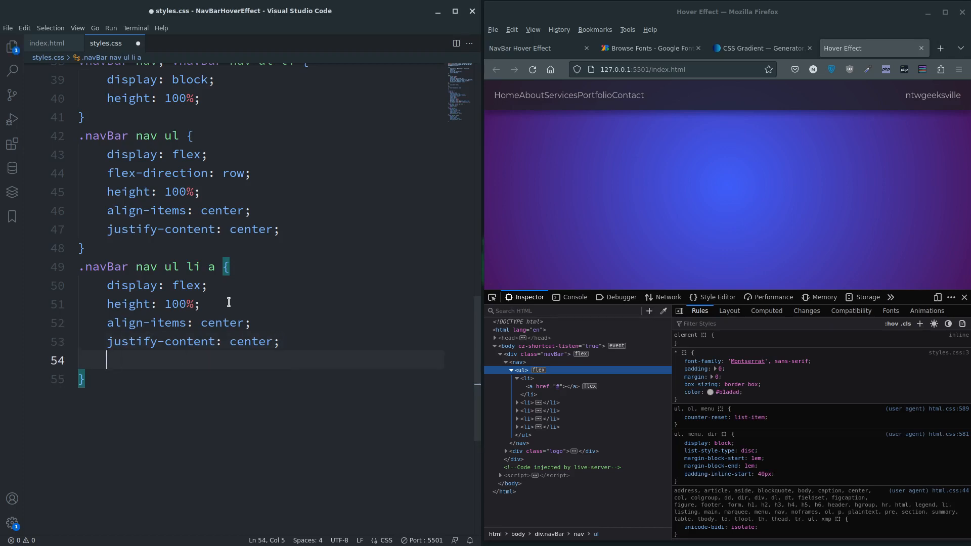
Give the nav link rule padding: 0 20px and position: relative.
{"action": "type", "text": "padding"}
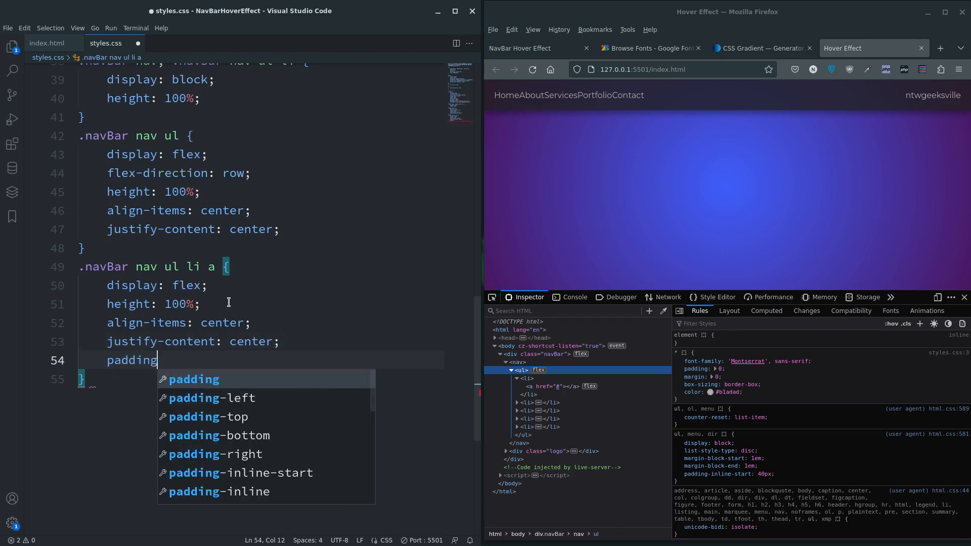
{"action": "type", "text": ": 0"}
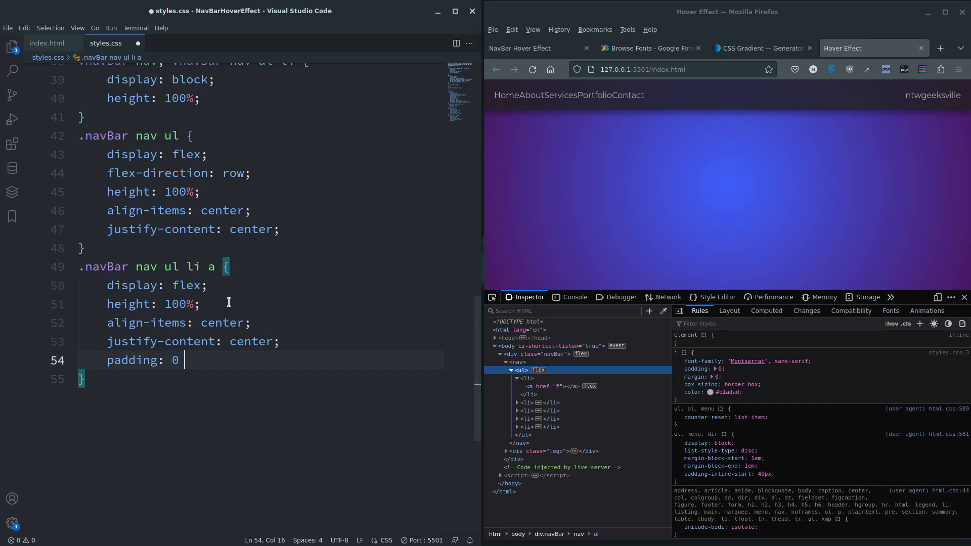
{"action": "type", "text": "20px;"}
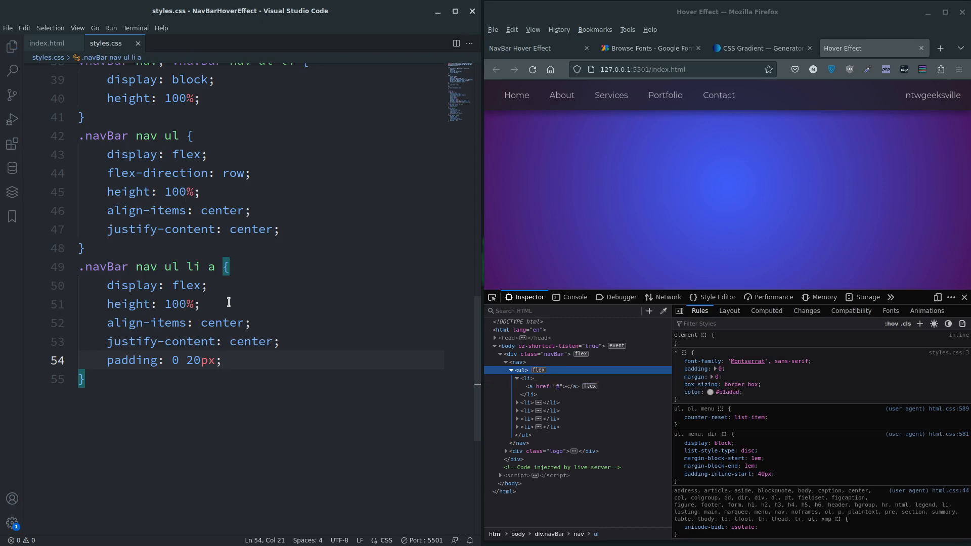
{"action": "key", "text": "Enter"}
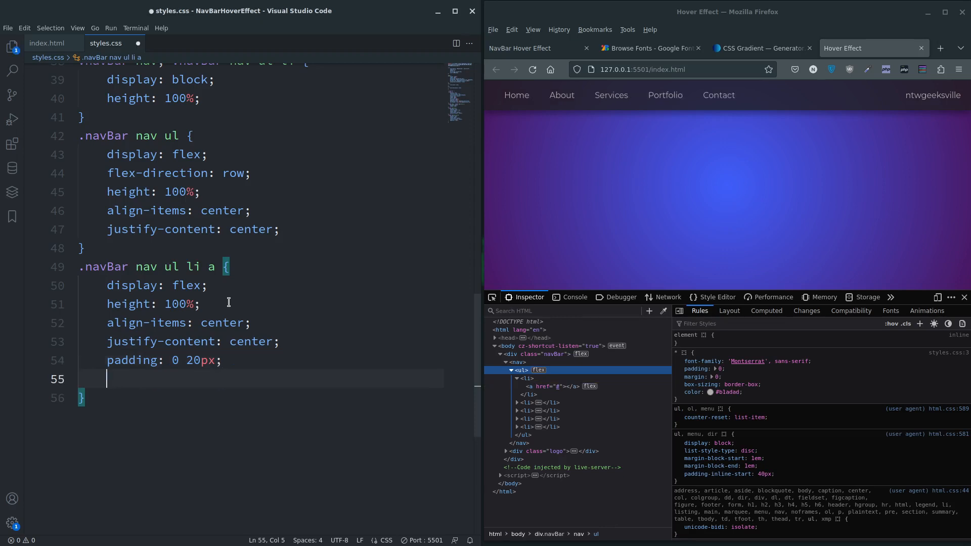
{"action": "type", "text": "p"}
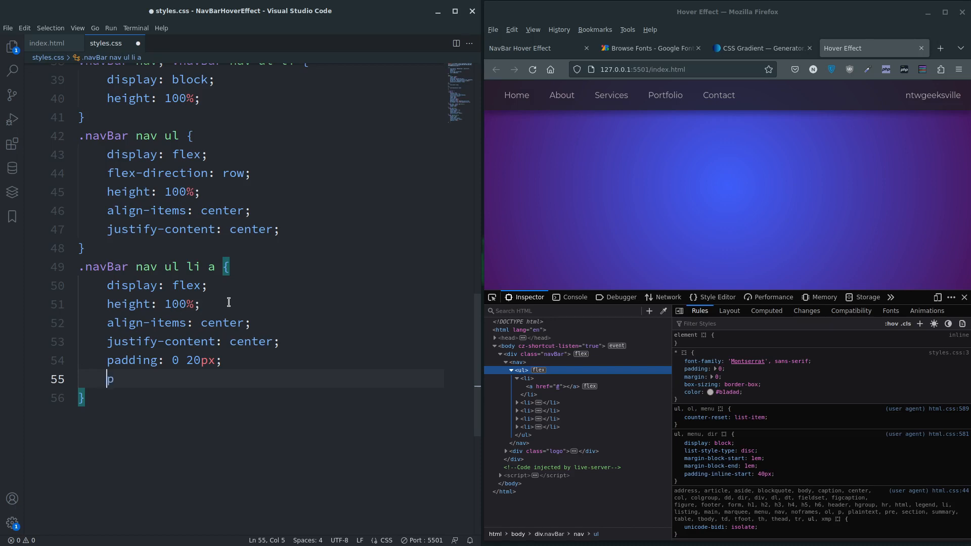
{"action": "type", "text": "osition:"}
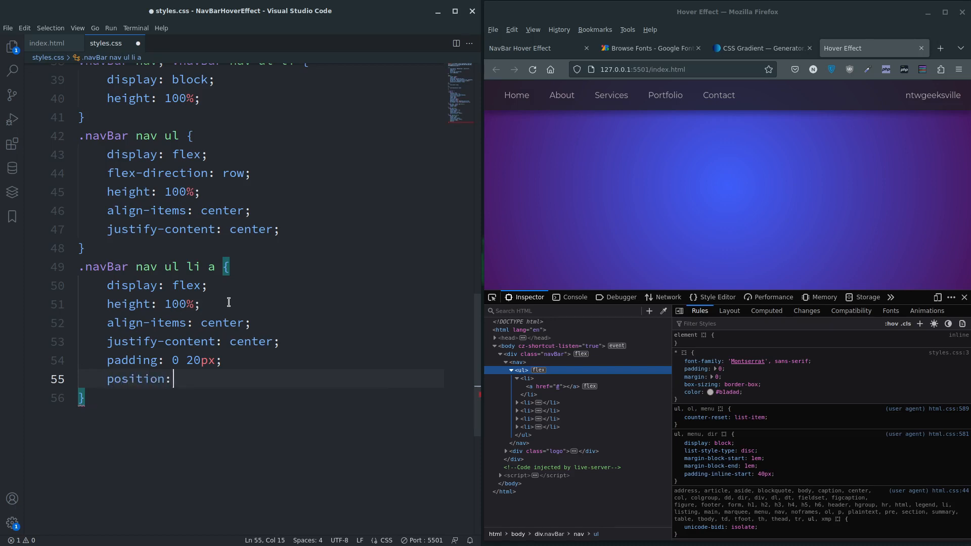
{"action": "type", "text": "relative"}
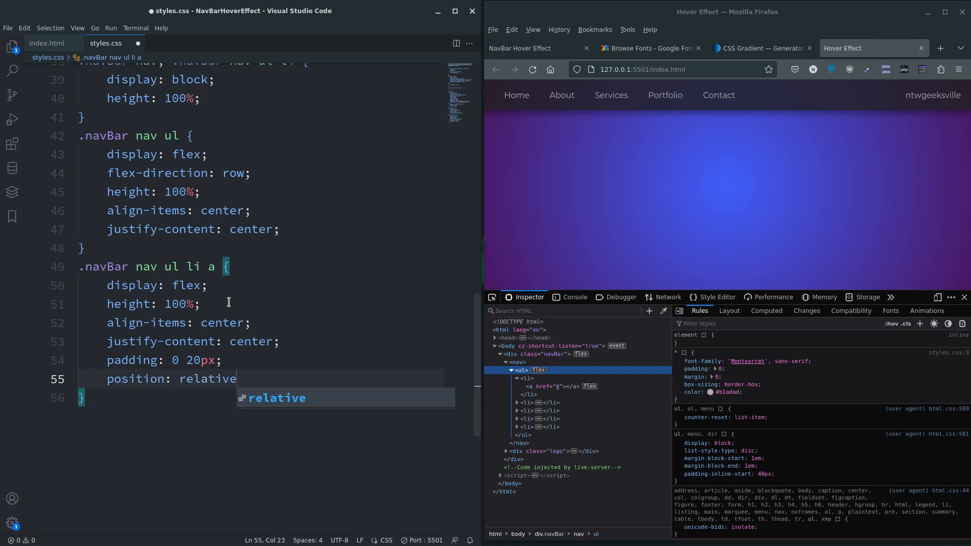
{"action": "key", "text": "Enter"}
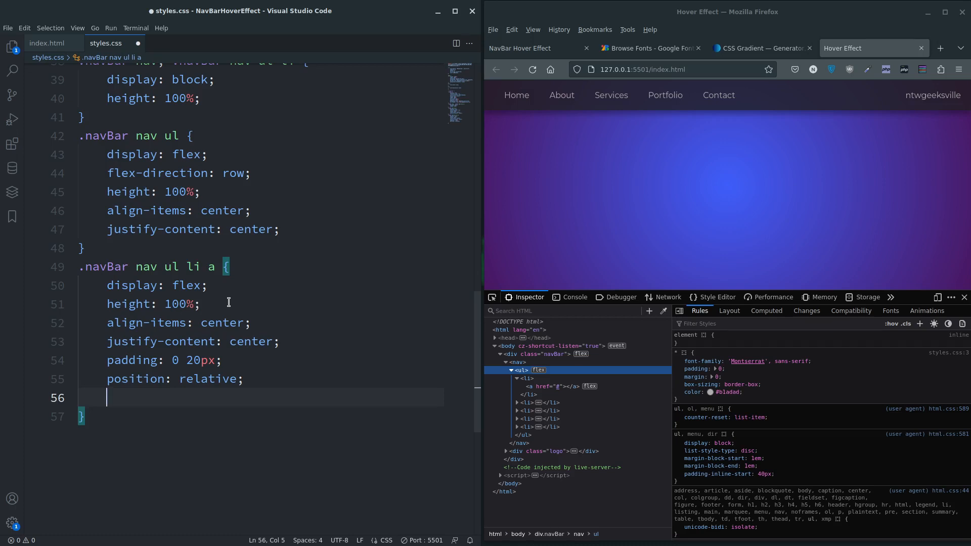
Add font-size: 1rem and a Verdana, Geneva, Tahoma, sans-serif font stack, then save.
{"action": "type", "text": "font-siz"}
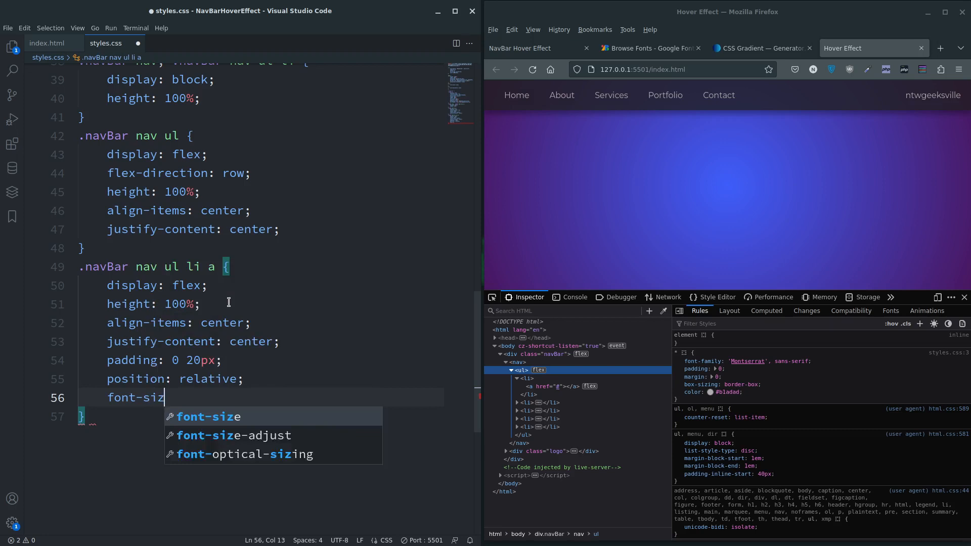
{"action": "type", "text": "e: 1"}
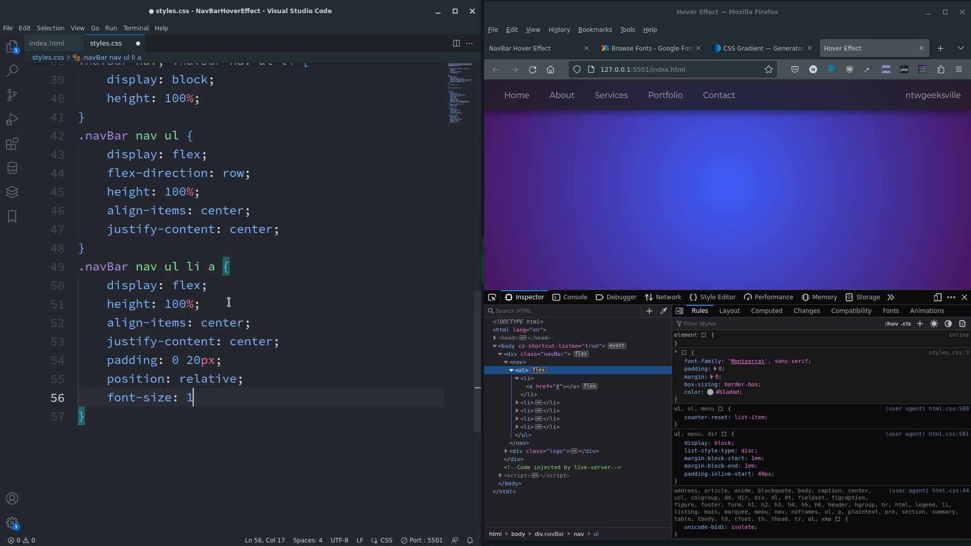
{"action": "type", "text": "rem;"}
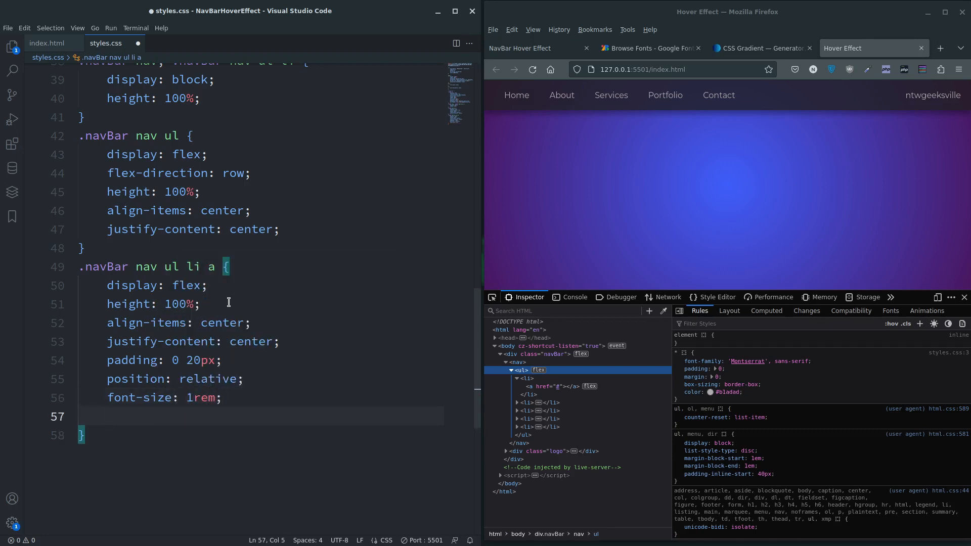
{"action": "type", "text": "font-famil"}
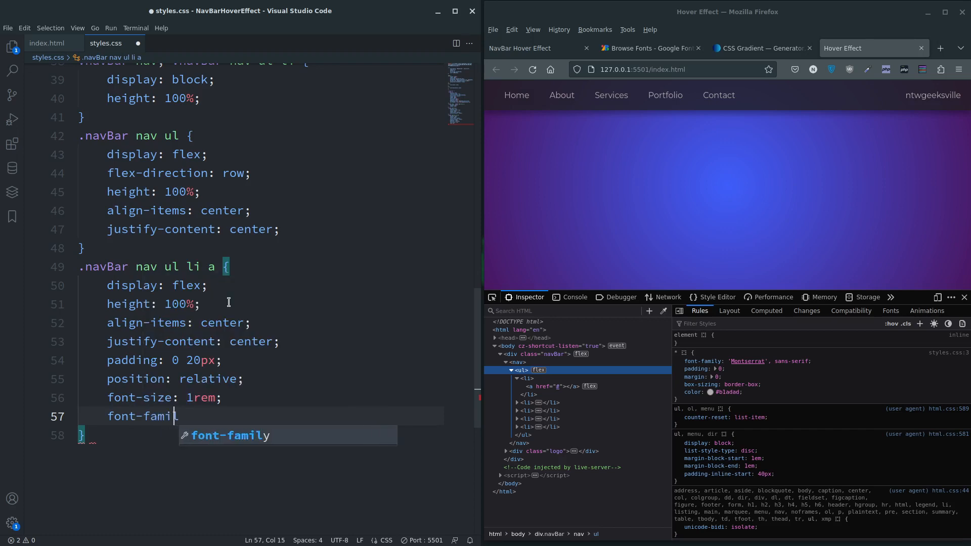
{"action": "type", "text": ":"}
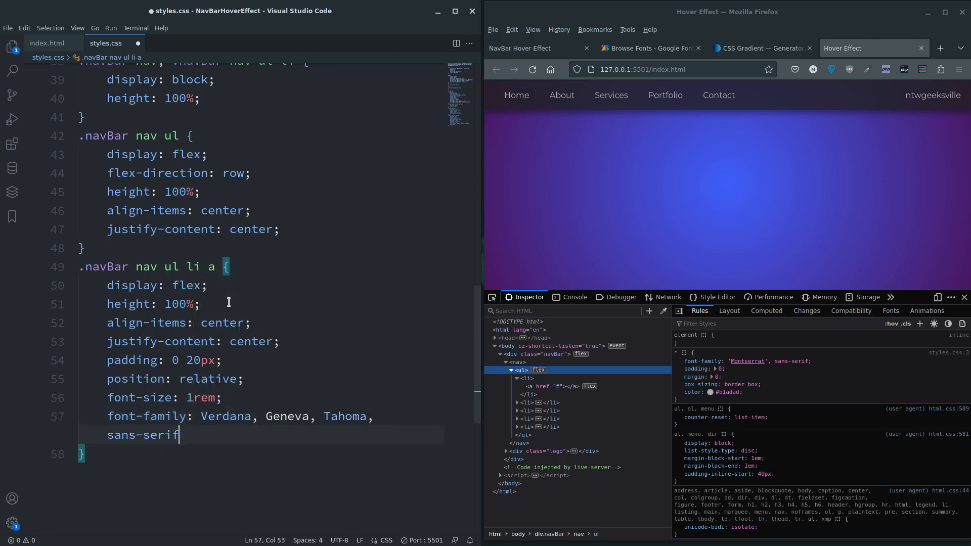
{"action": "key", "text": "Ctrl+s"}
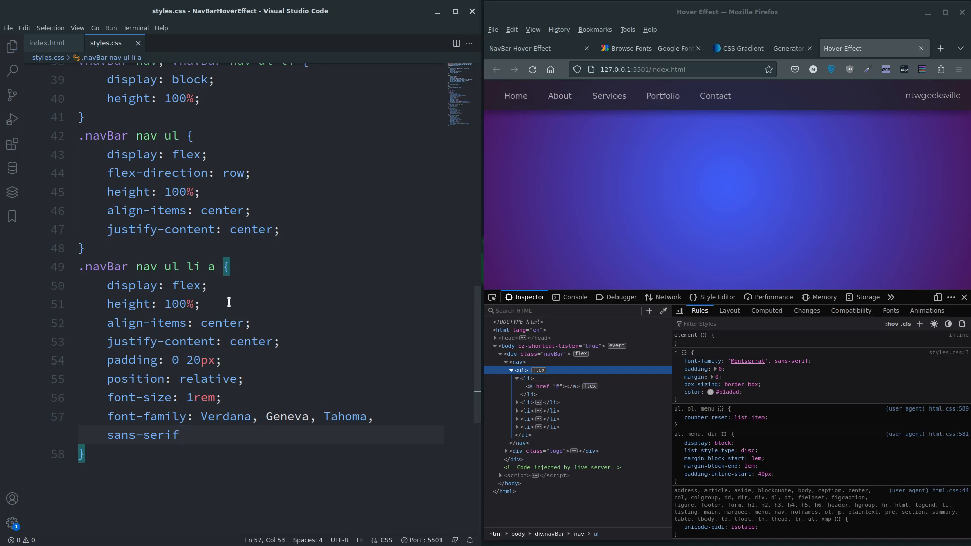
{"action": "mouse_move", "coordinate": [682, 204]}
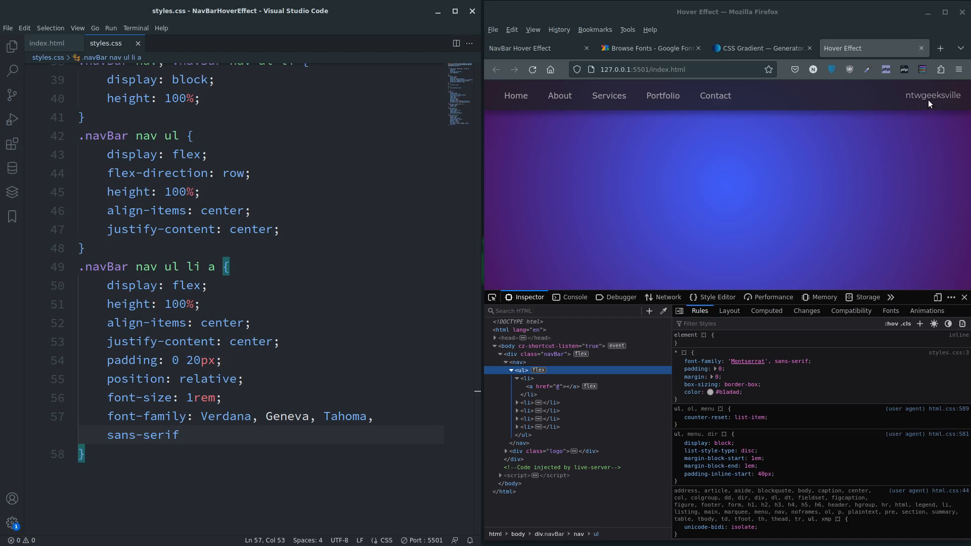
{"action": "scroll", "scroll_direction": "down", "scroll_amount": 3}
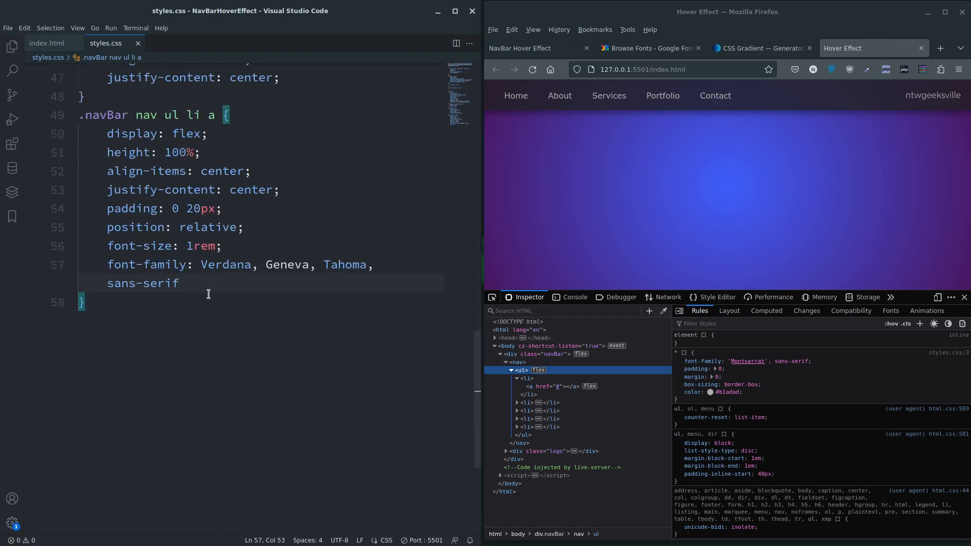
Start a .navBar nav ul li a::after rule below the link rule with an empty content declaration.
{"action": "type", "text": ";"}
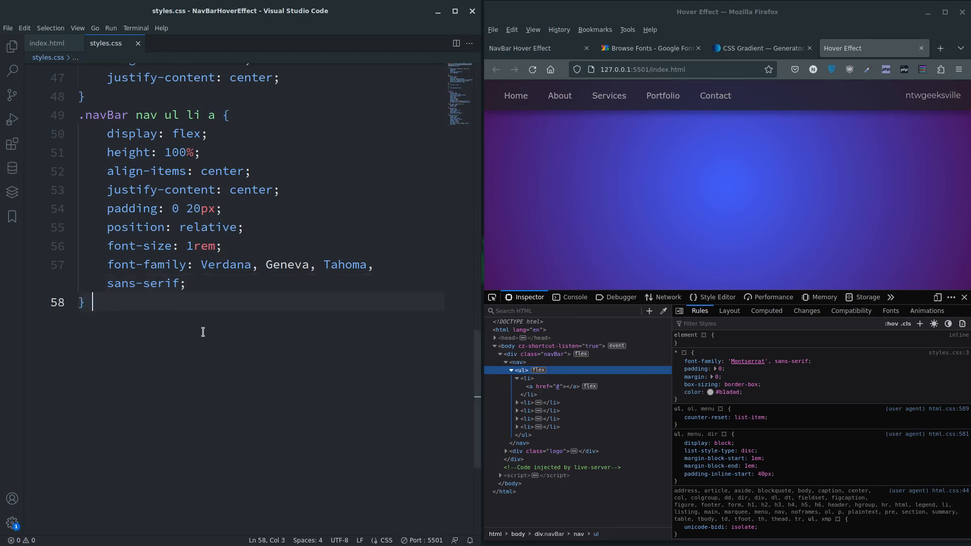
{"action": "key", "text": "Enter"}
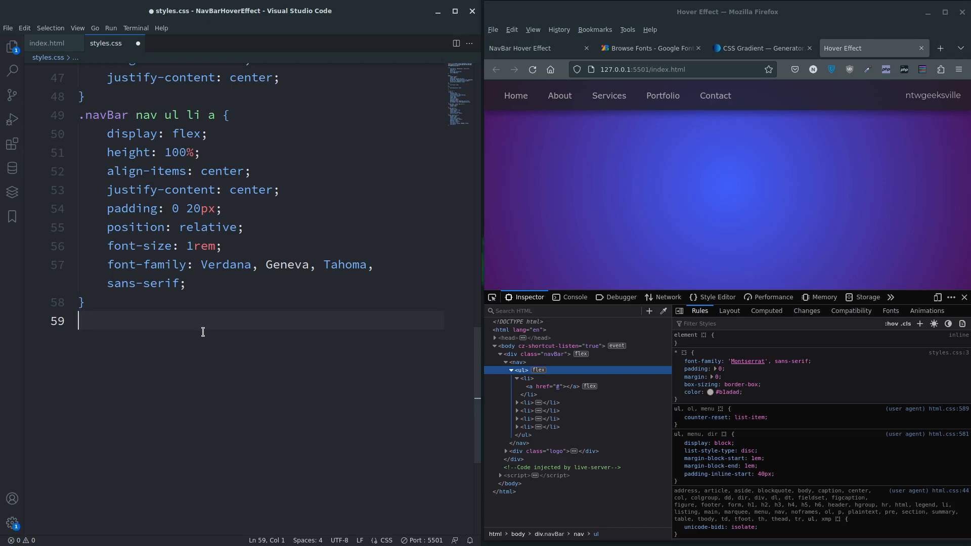
{"action": "type", "text": ".navBar nav ul li a"}
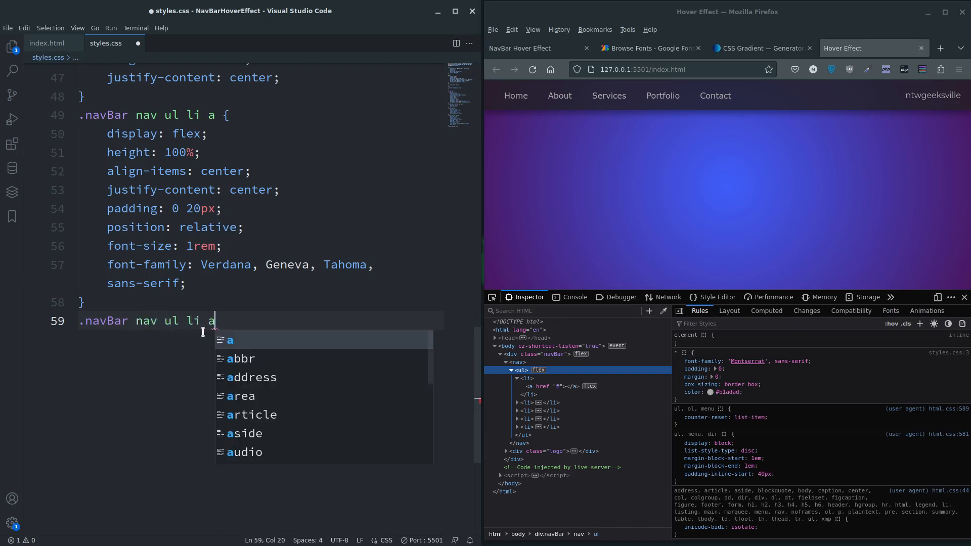
{"action": "type", "text": ":afte"}
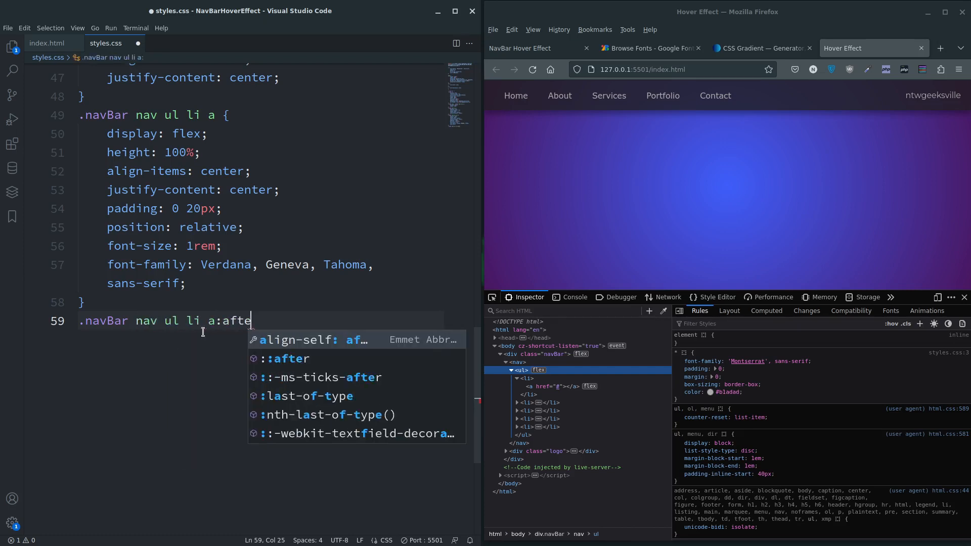
{"action": "key", "text": "Tab"}
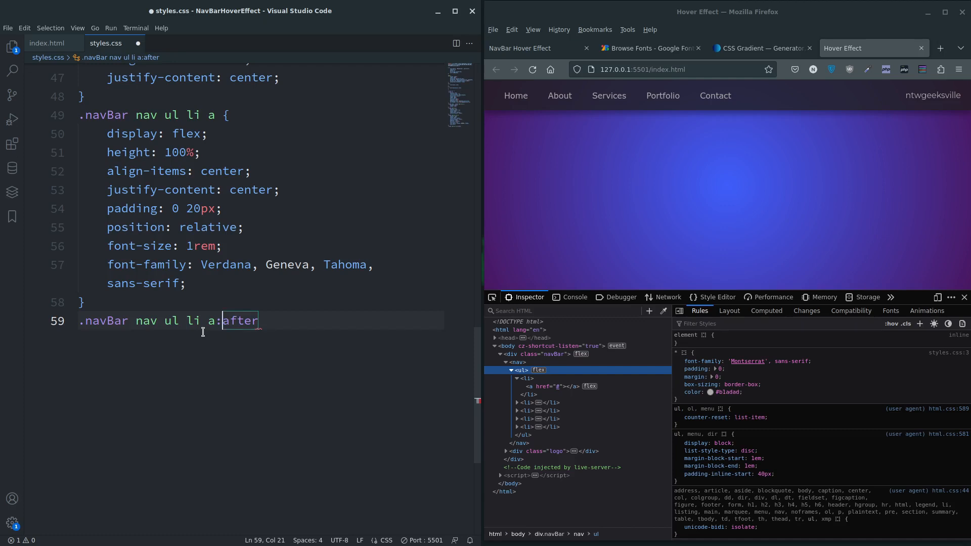
{"action": "key", "text": "ctrl+;"}
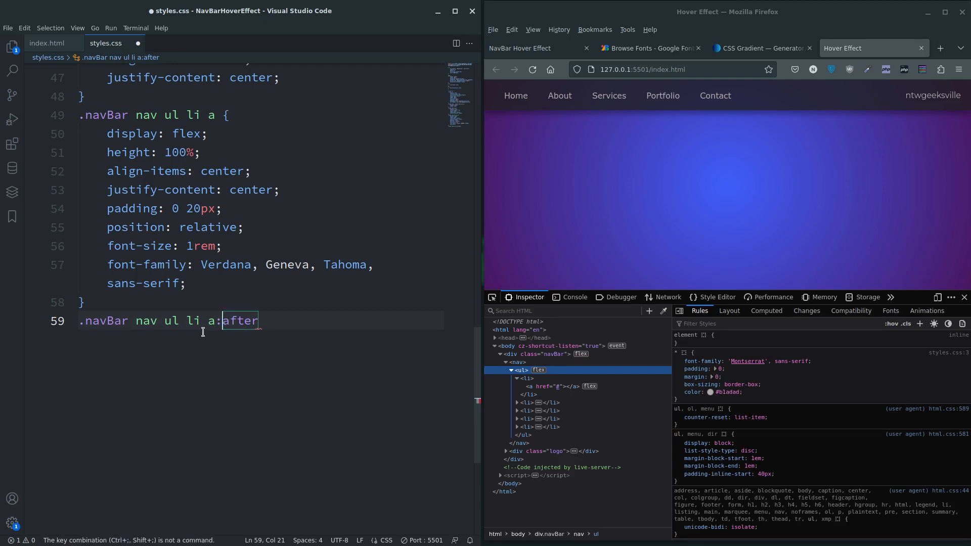
{"action": "type", "text": ":"}
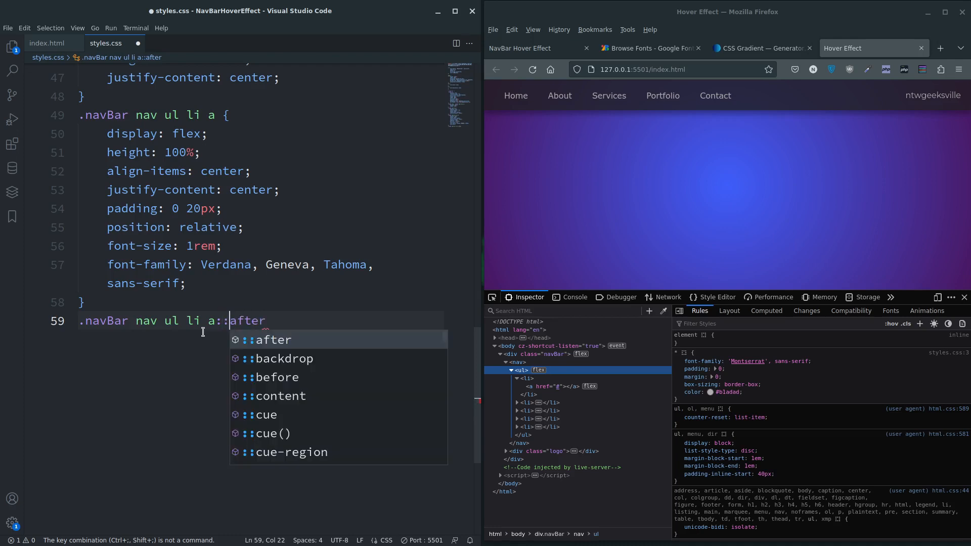
{"action": "type", "text": "after"}
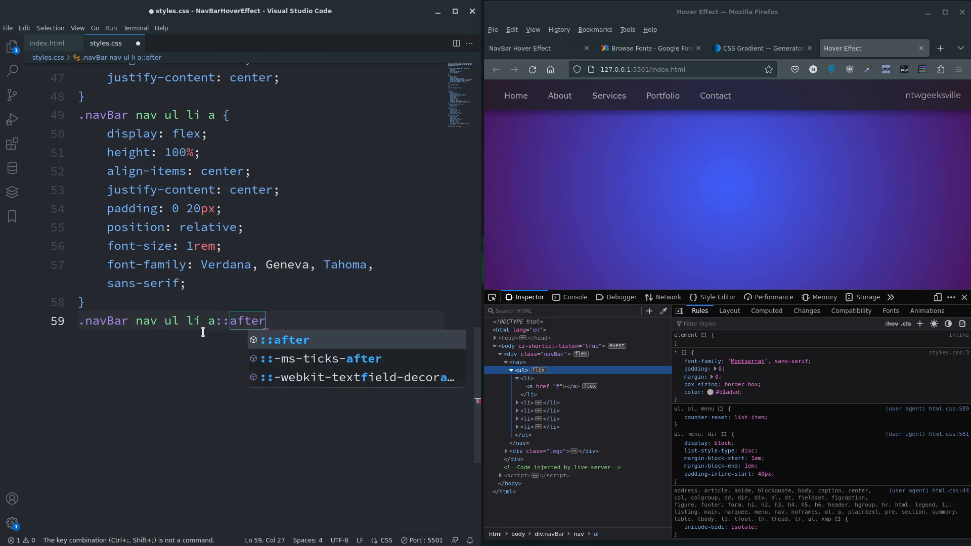
{"action": "type", "text": "{"}
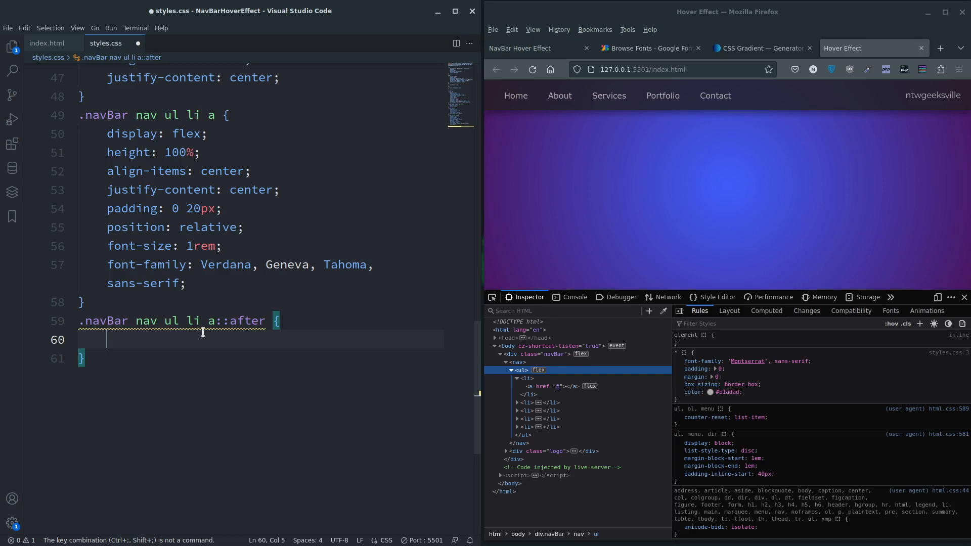
{"action": "type", "text": "content: '';"}
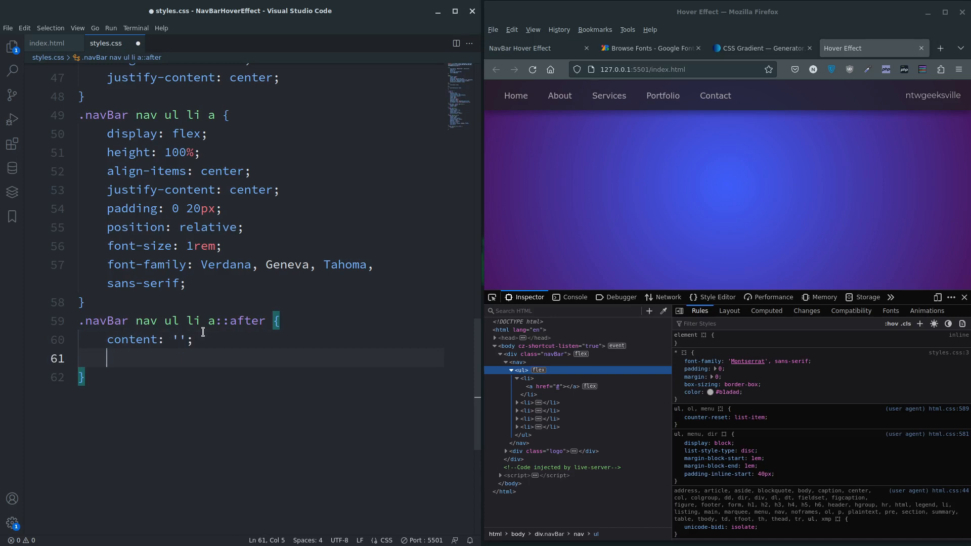
Give the ::after rule display: inline-block and width: 100%.
{"action": "type", "text": "display"}
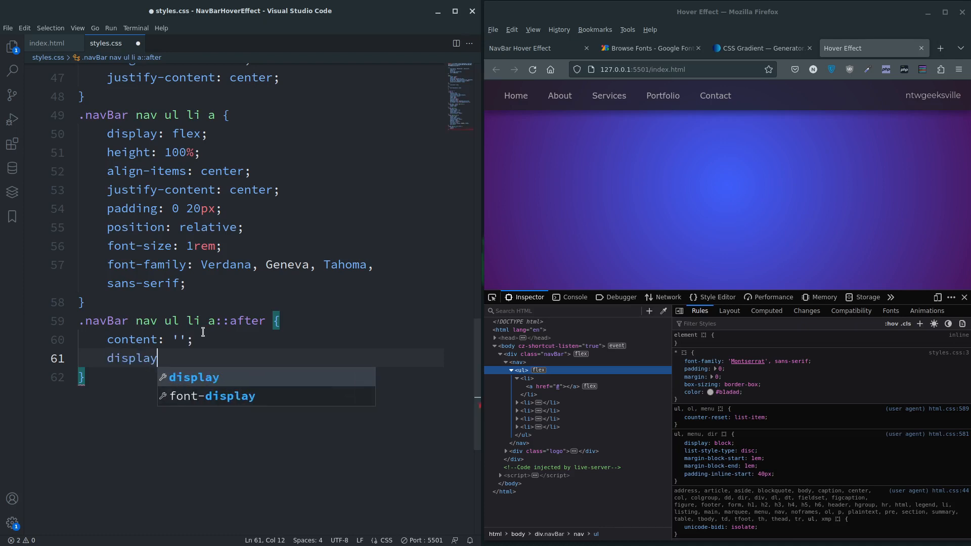
{"action": "type", "text": ": inlilnce"}
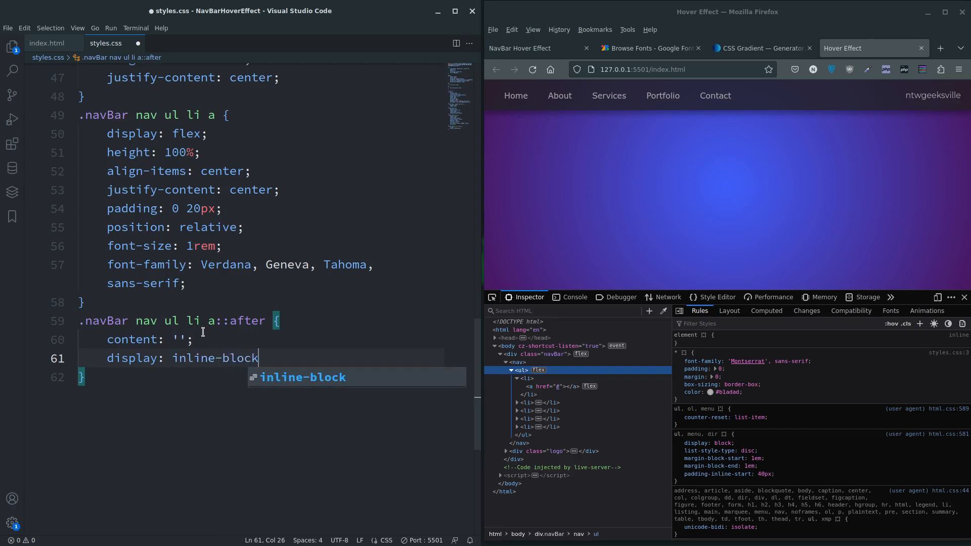
{"action": "key", "text": "Enter"}
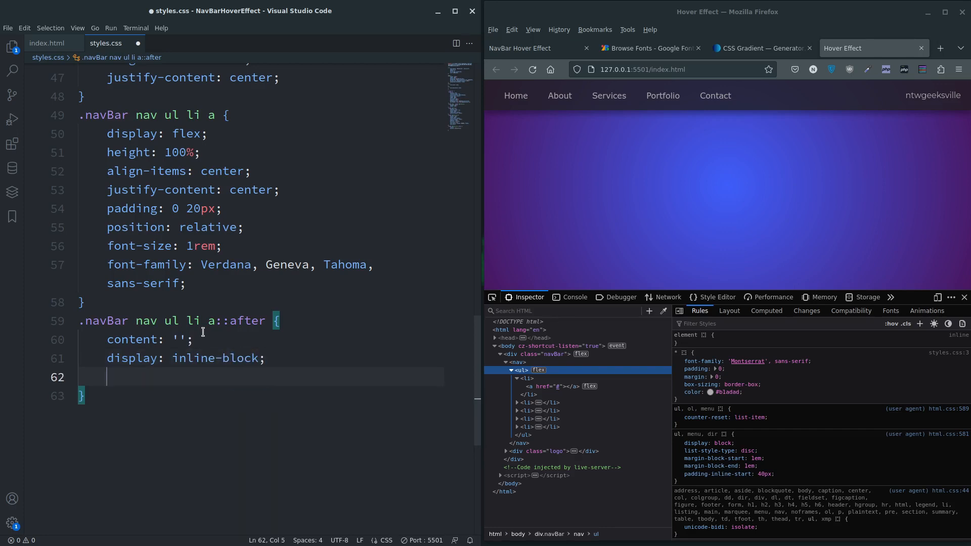
{"action": "type", "text": "width:"}
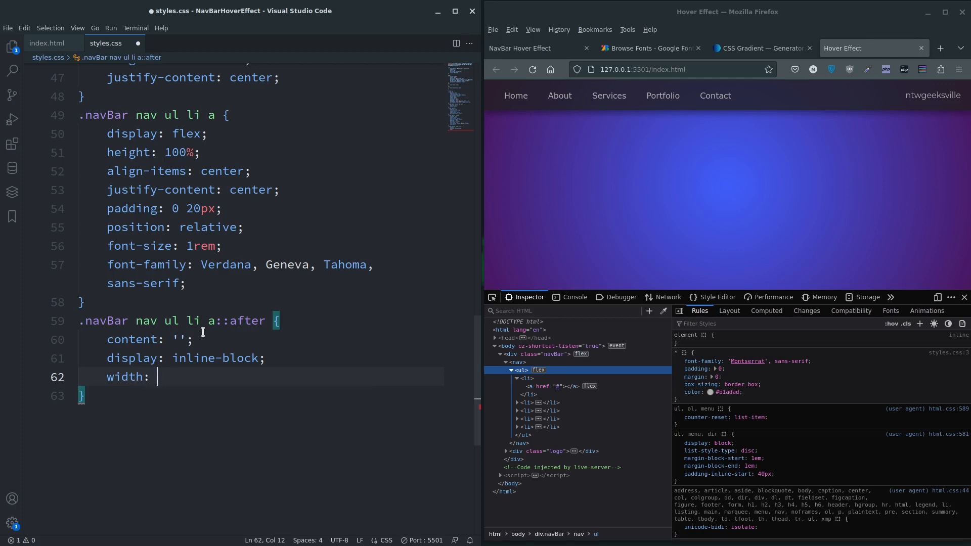
{"action": "type", "text": "100%"}
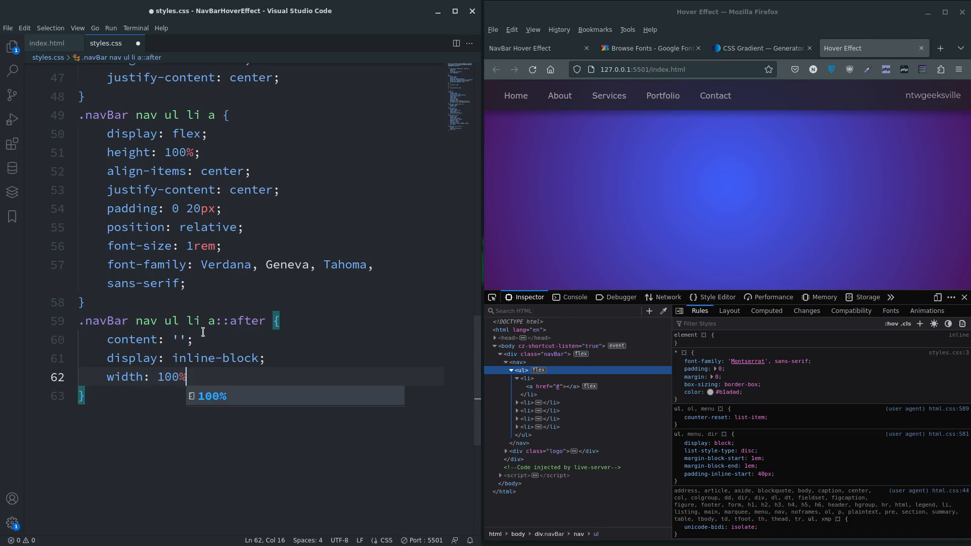
{"action": "key", "text": "Enter"}
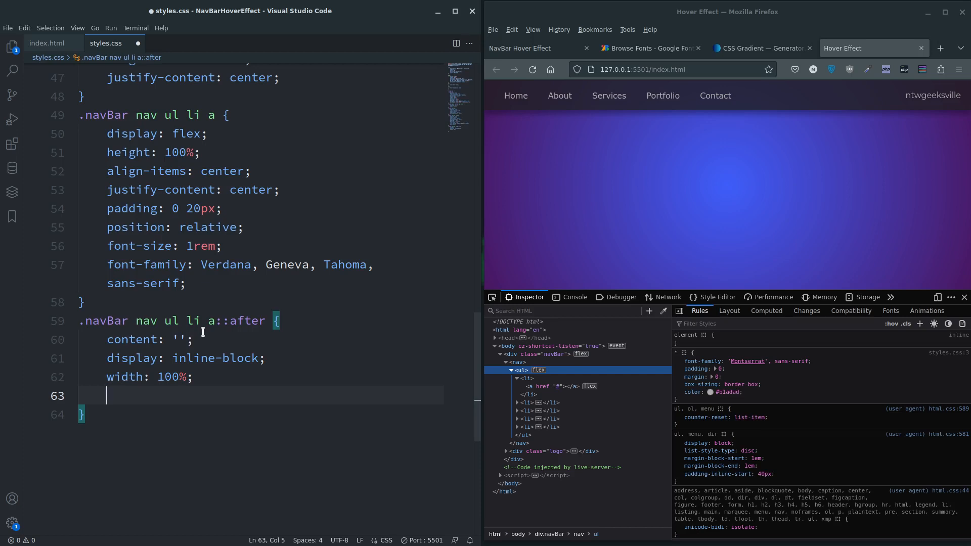
Add height: 1px and border: none, then begin the background declaration.
{"action": "type", "text": "height: 1"}
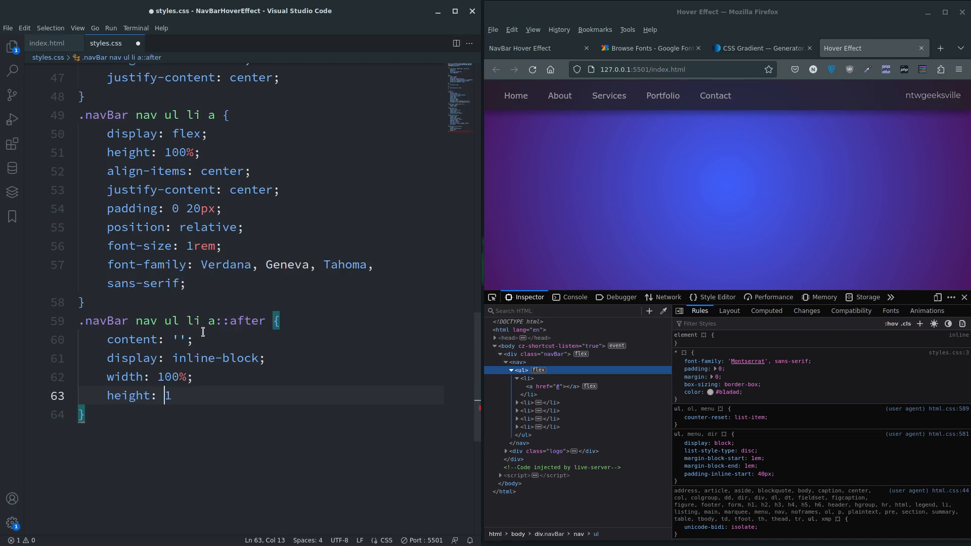
{"action": "type", "text": "b"}
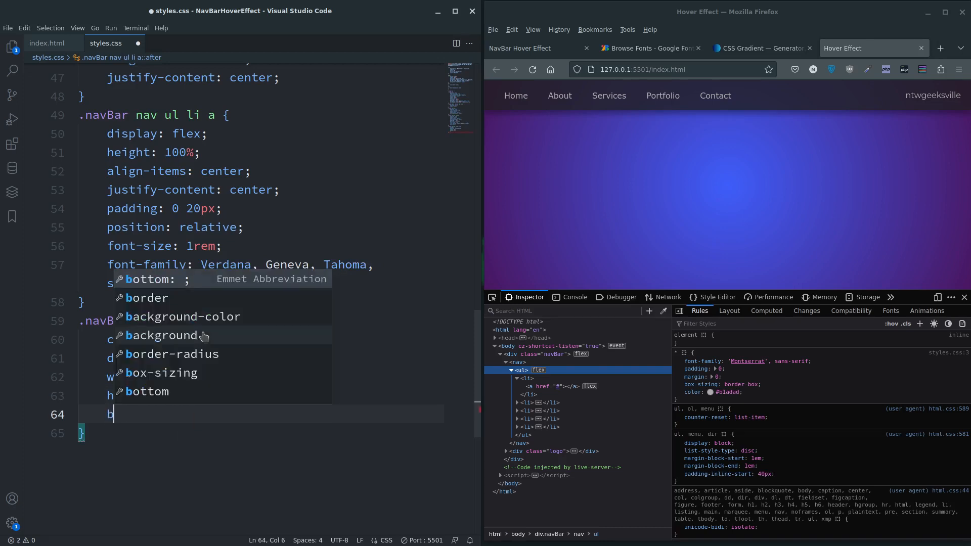
{"action": "type", "text": "order:"}
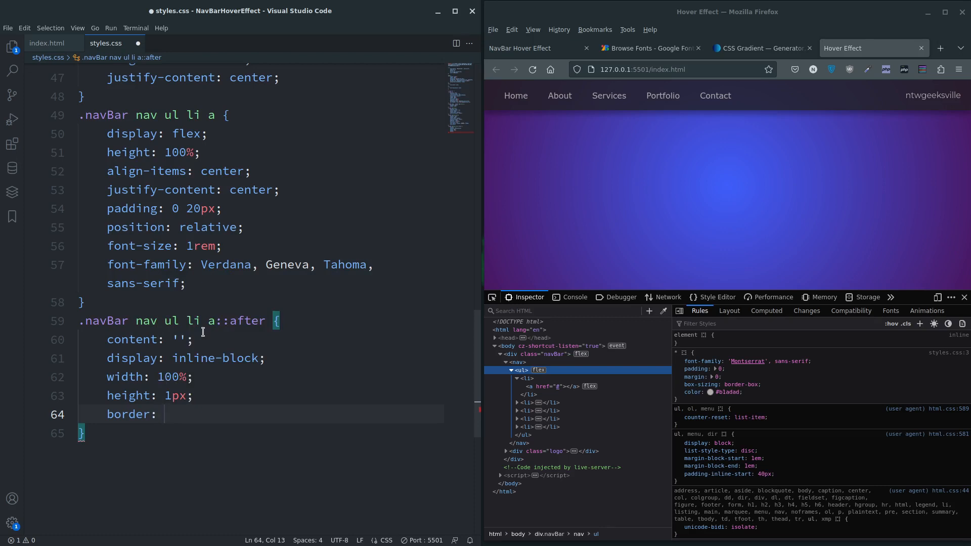
{"action": "type", "text": "0"}
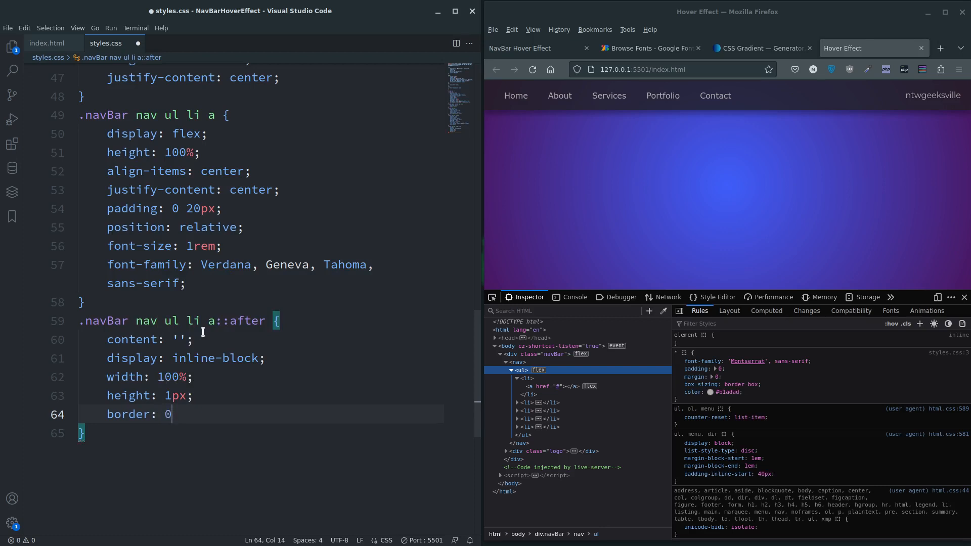
{"action": "type", "text": "none"}
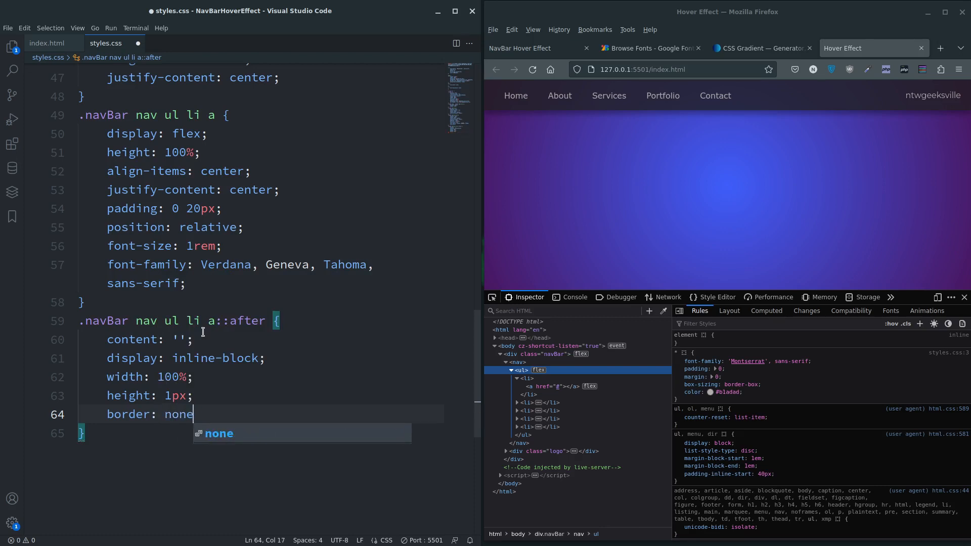
{"action": "type", "text": "ba"}
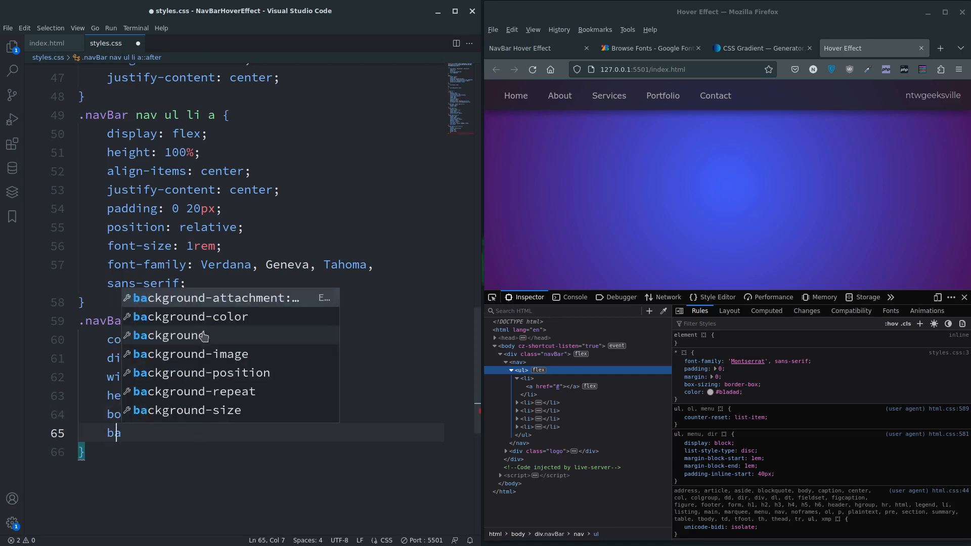
Set the underline background to rgb(91, 136, 233) and save.
{"action": "type", "text": "ckground-color: rgb;"}
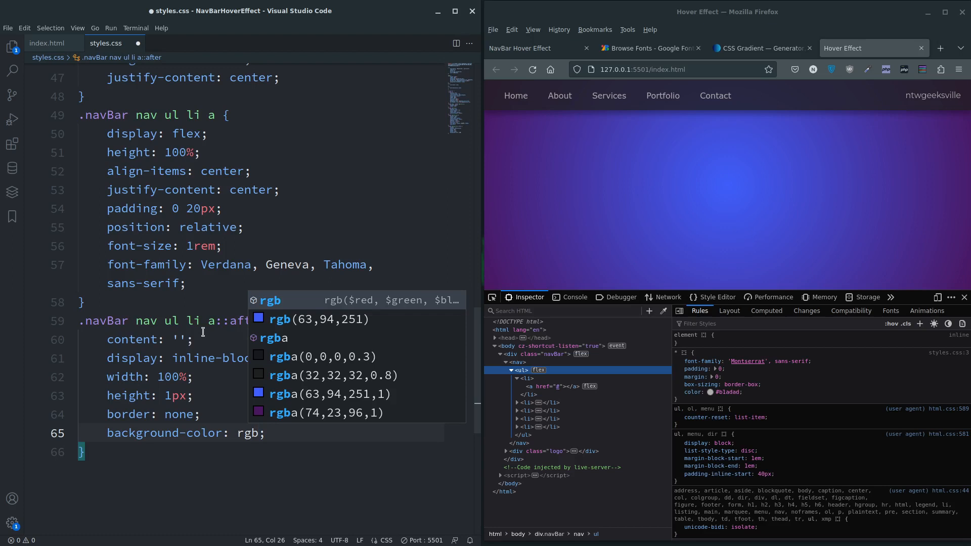
{"action": "type", "text": "9()"}
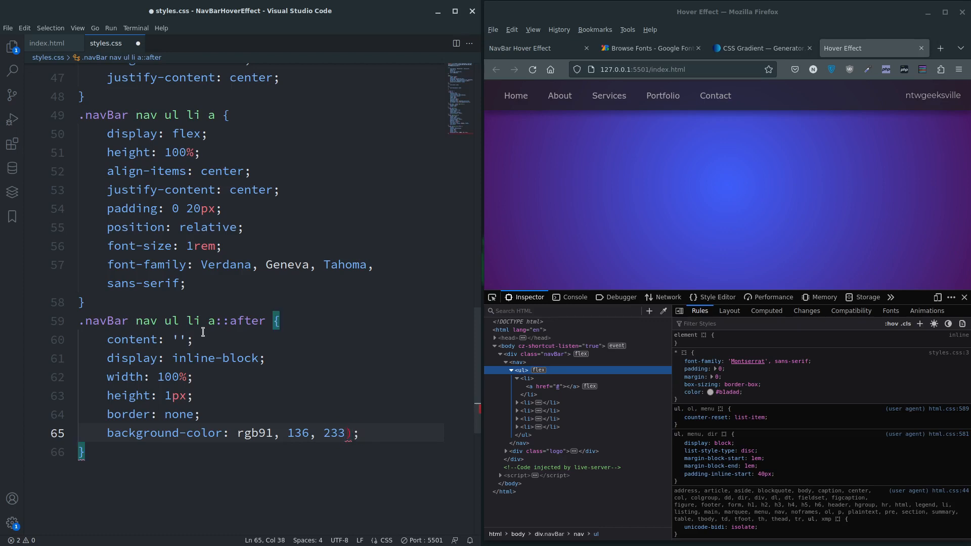
{"action": "double_click", "coordinate": [253, 433]}
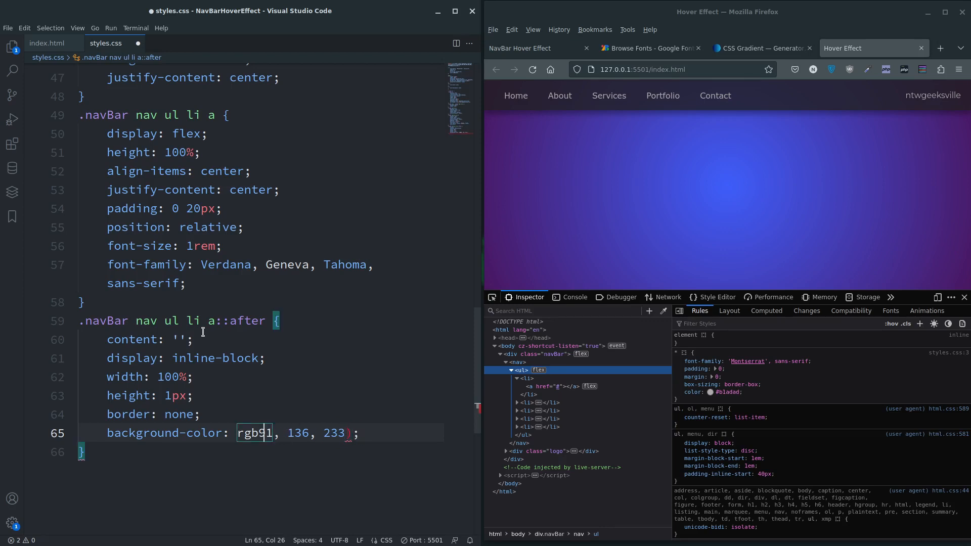
{"action": "key", "text": "Ctrl+s"}
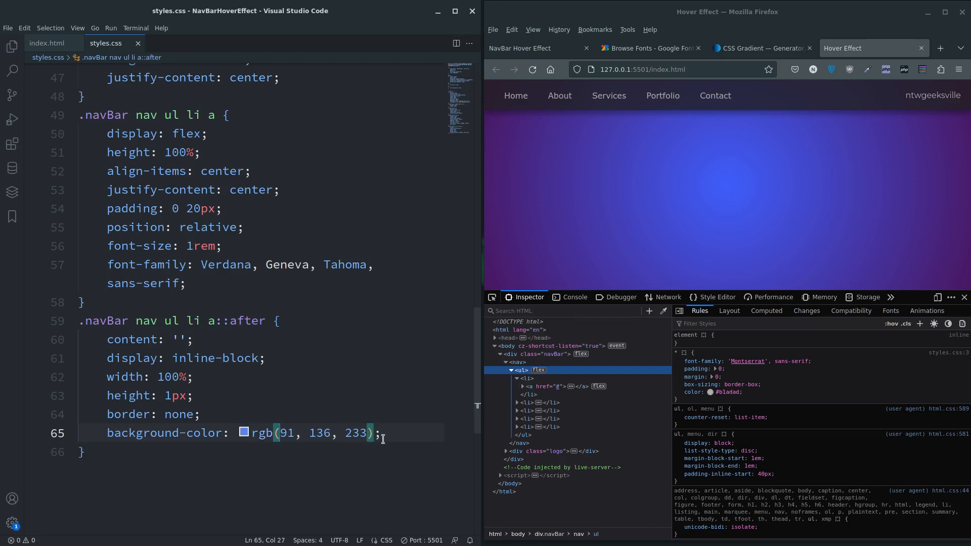
{"action": "key", "text": "Enter"}
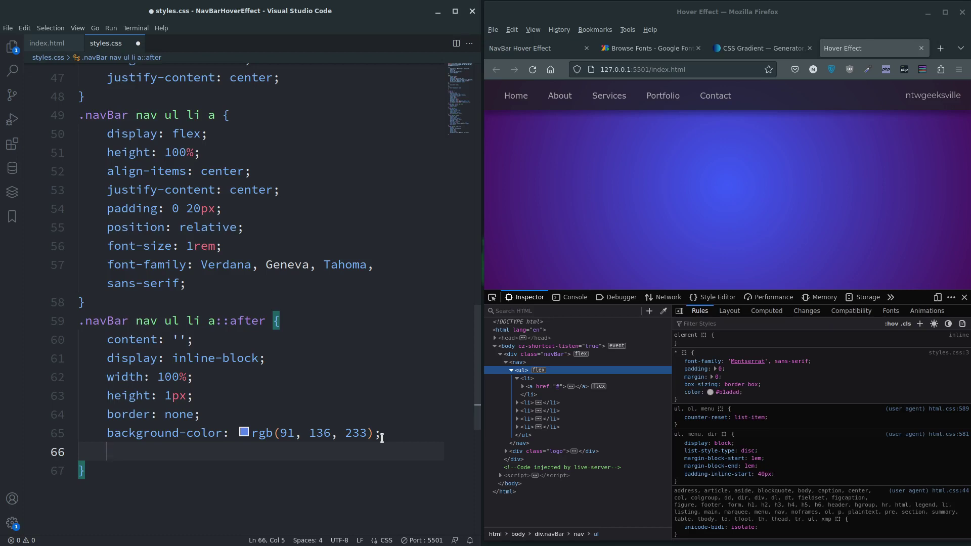
Anchor the underline with position: absolute, bottom: 0 and left: 0.
{"action": "type", "text": "position: absolute"}
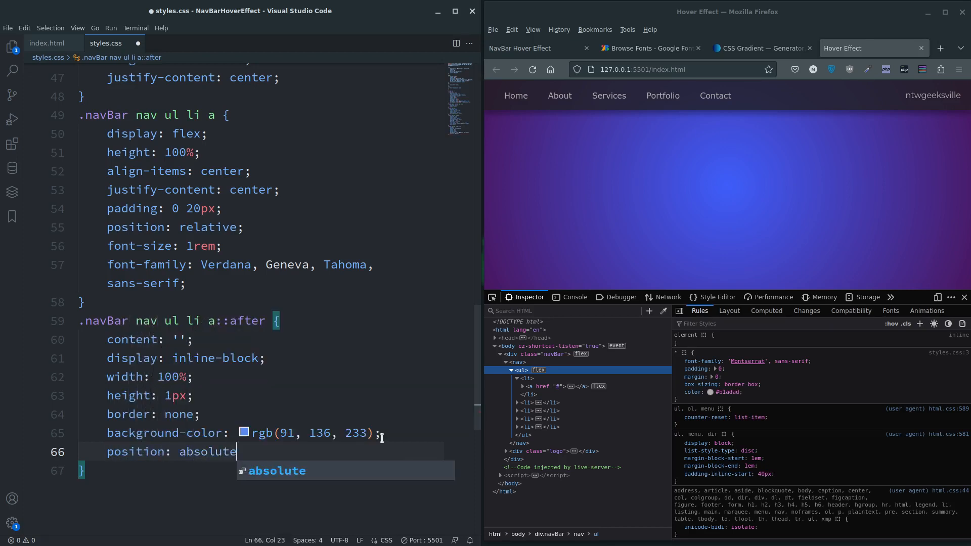
{"action": "type", "text": ";"}
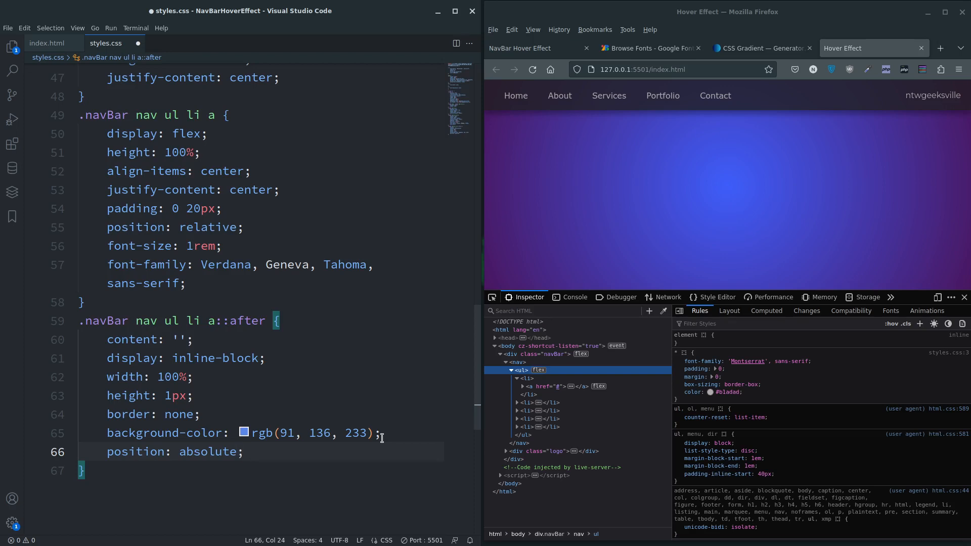
{"action": "key", "text": "Enter"}
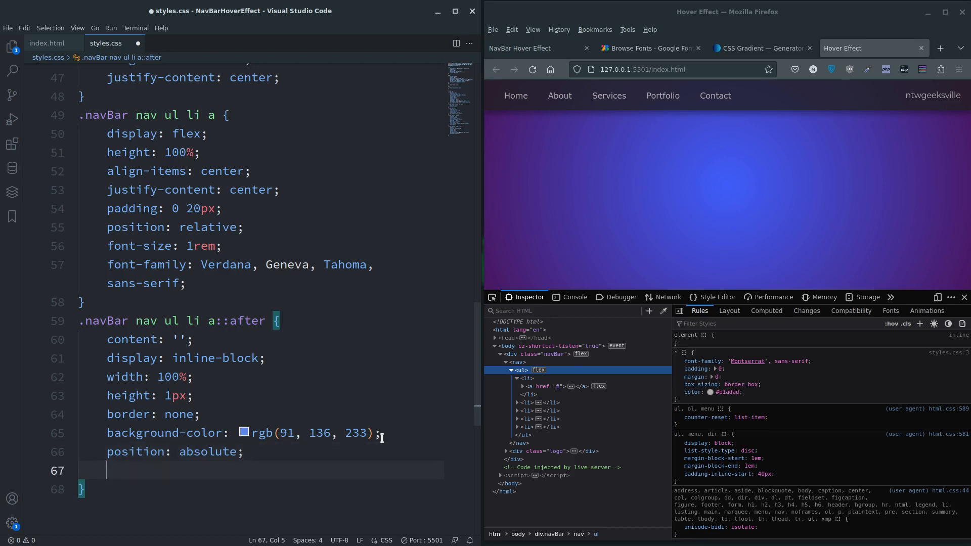
{"action": "type", "text": "bottom: 0"}
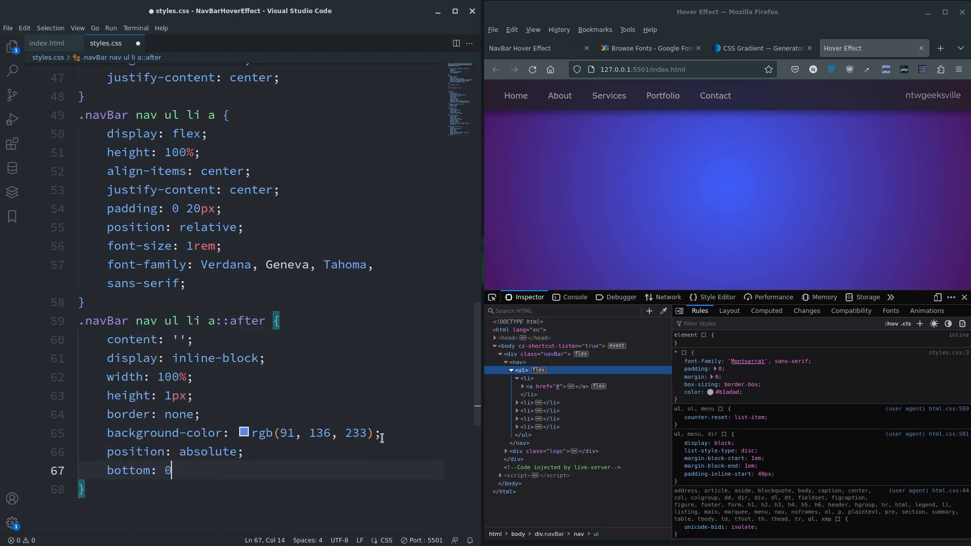
{"action": "type", "text": "left: 0;"}
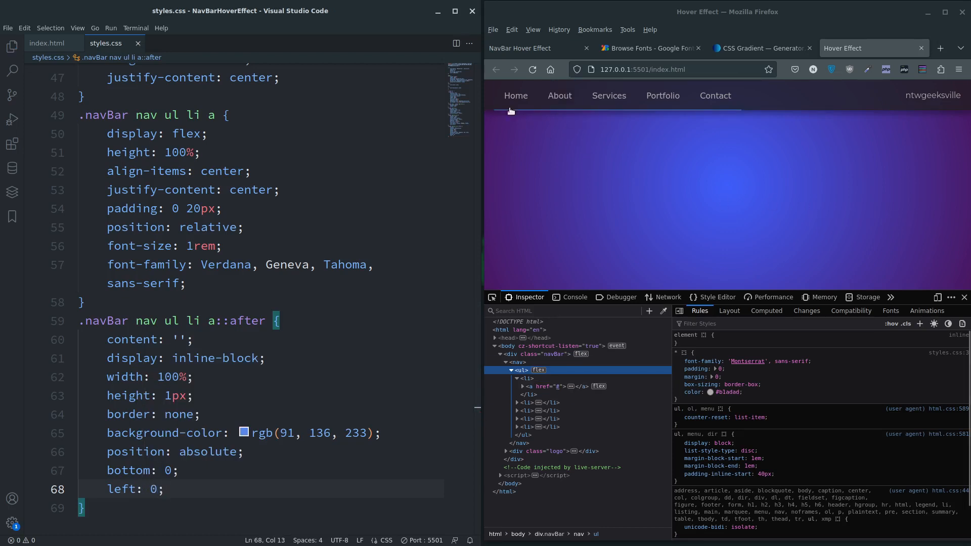
{"action": "mouse_move", "coordinate": [608, 107]}
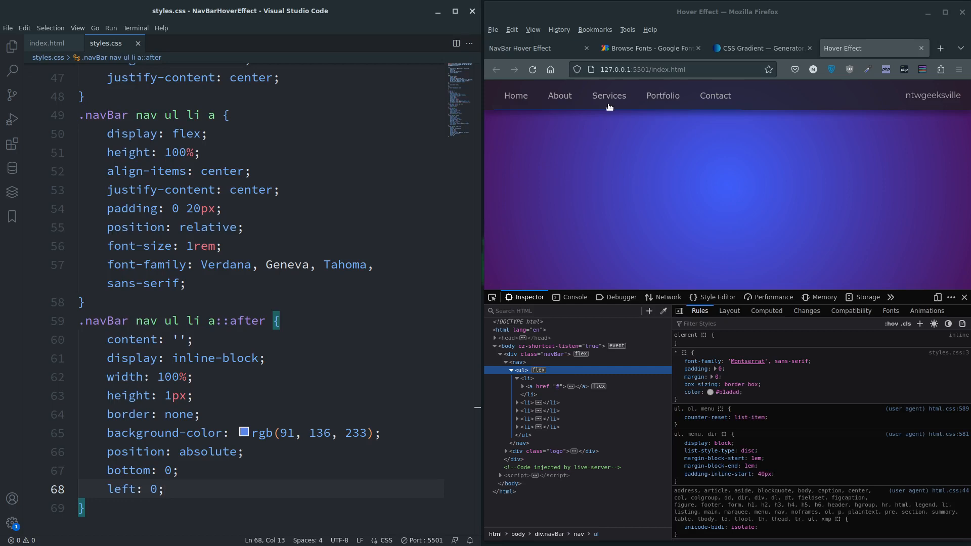
{"action": "scroll", "scroll_direction": "down", "scroll_amount": 3}
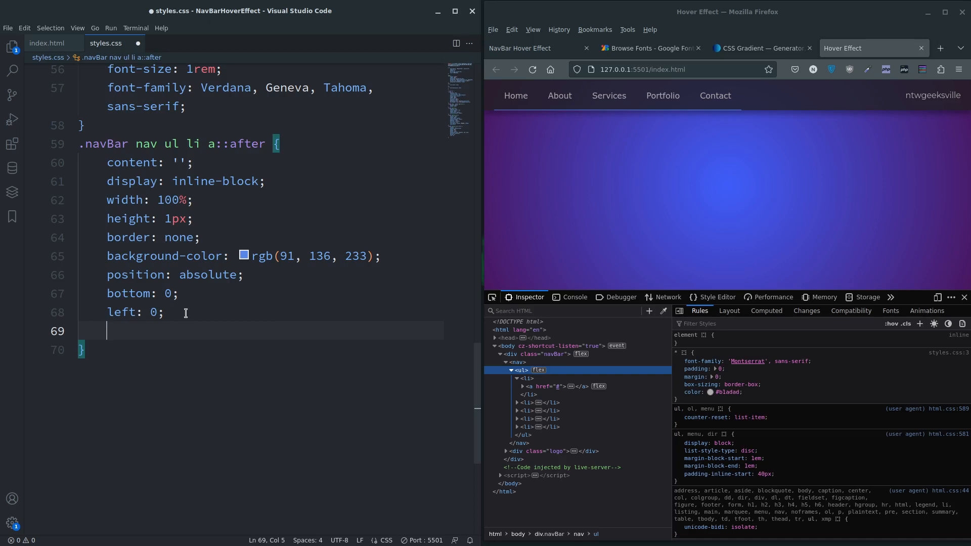
Give the underline z-index: 5 and transform: scaleX(0) so it starts hidden.
{"action": "type", "text": "z-"}
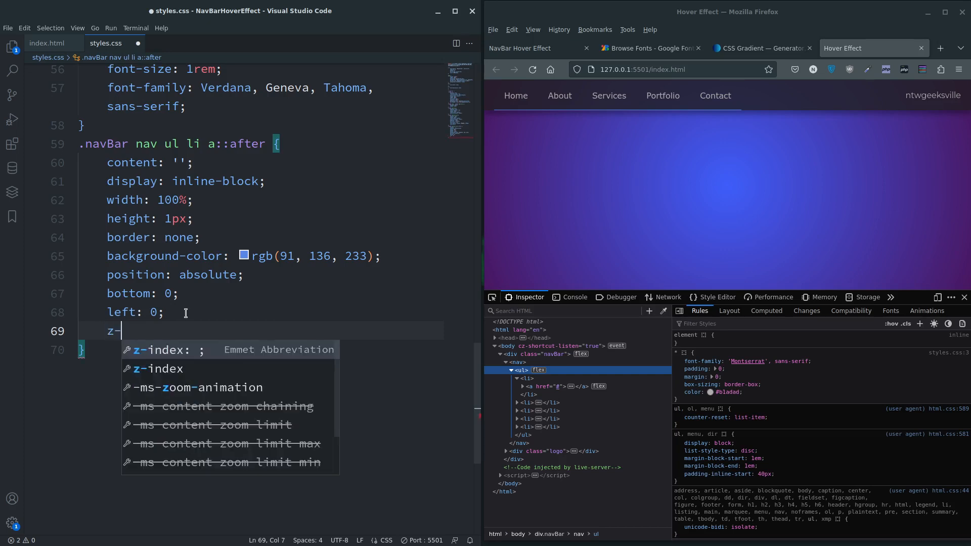
{"action": "type", "text": "-index"}
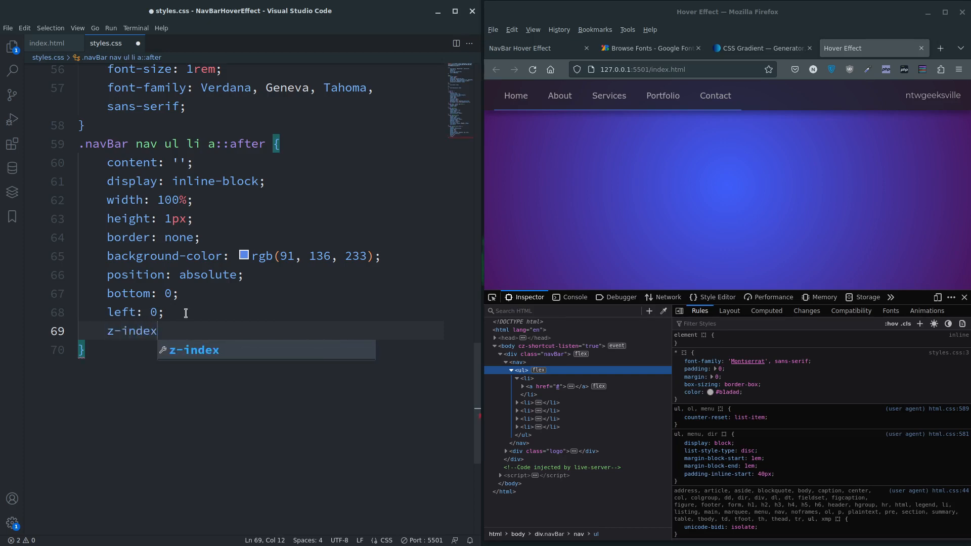
{"action": "type", "text": ": 5;"}
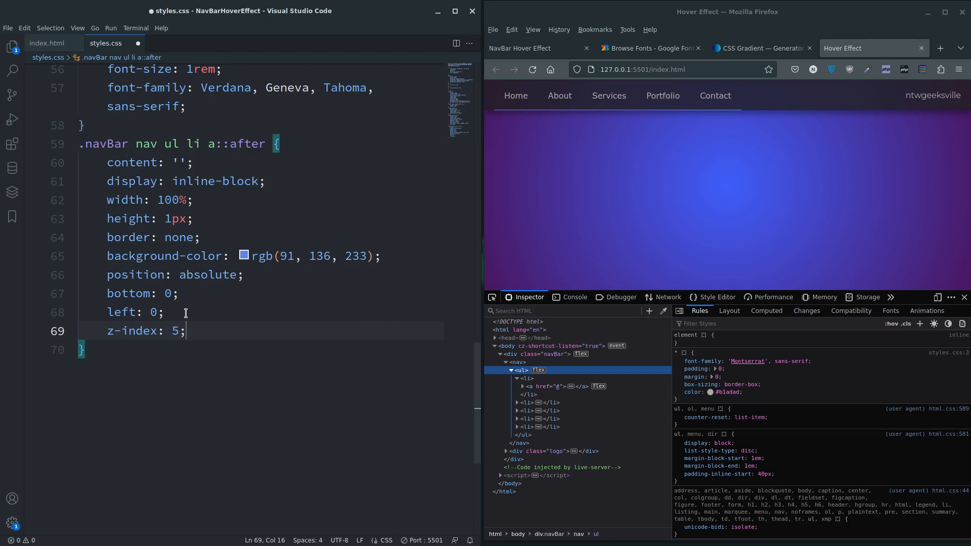
{"action": "key", "text": "Enter"}
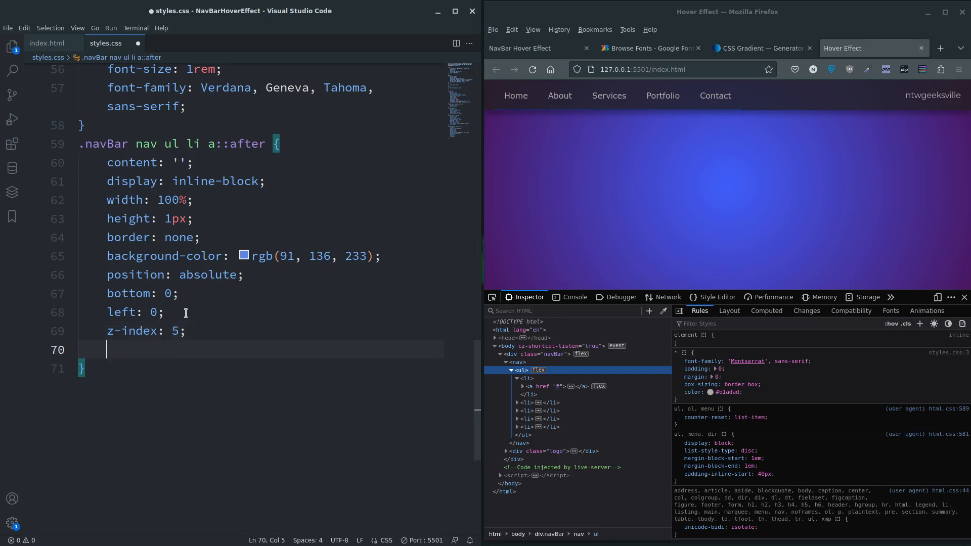
{"action": "type", "text": "transform"}
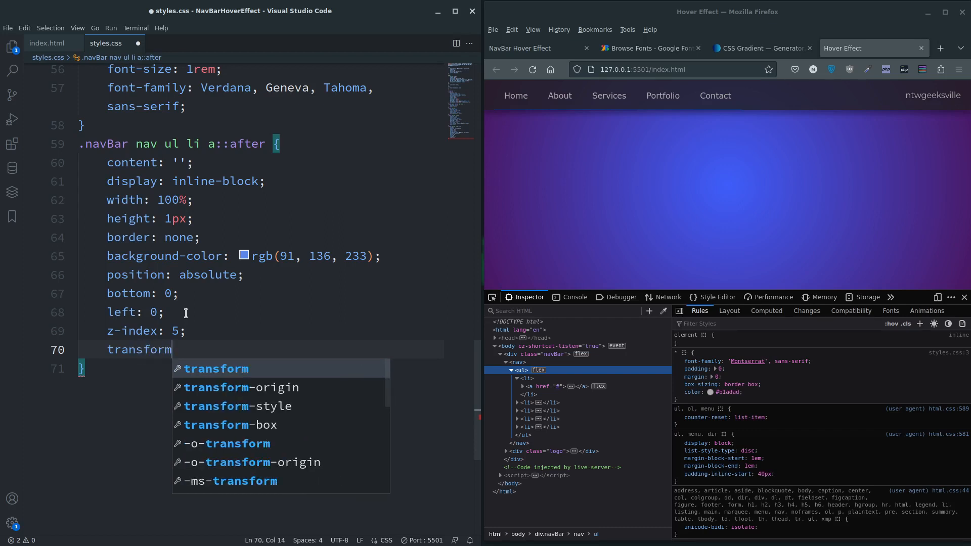
{"action": "type", "text": ": scaleX();"}
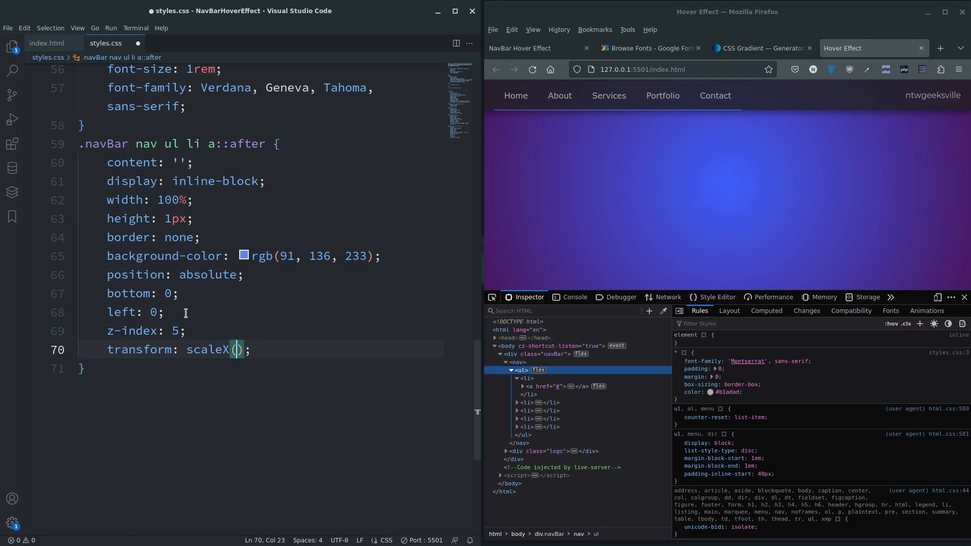
{"action": "type", "text": "0"}
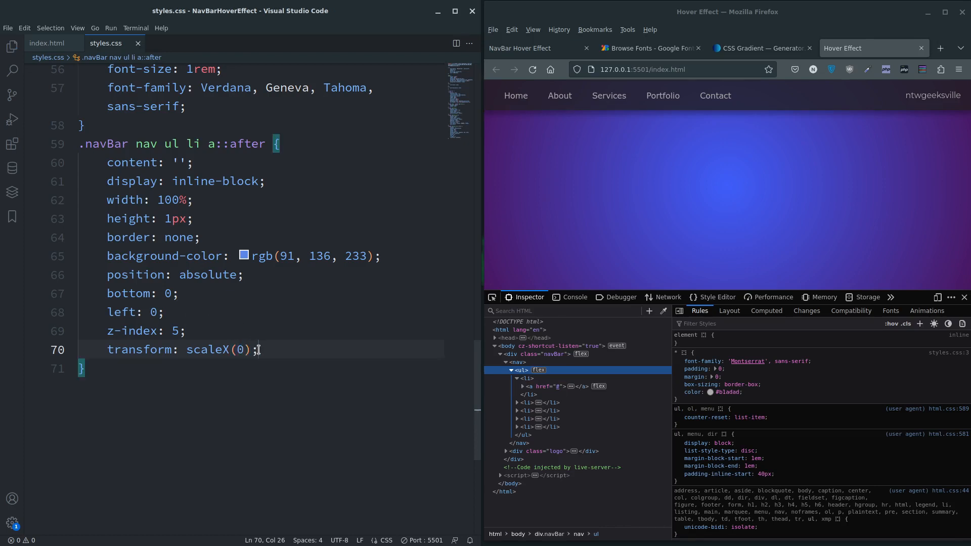
{"action": "key", "text": "Enter"}
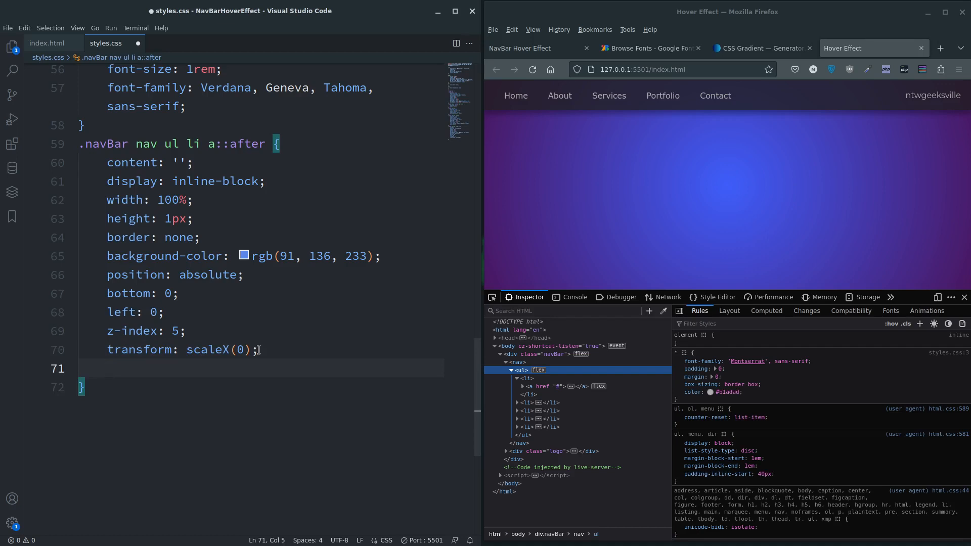
Set transform-origin: center so the underline scales from its middle.
{"action": "type", "text": "tra"}
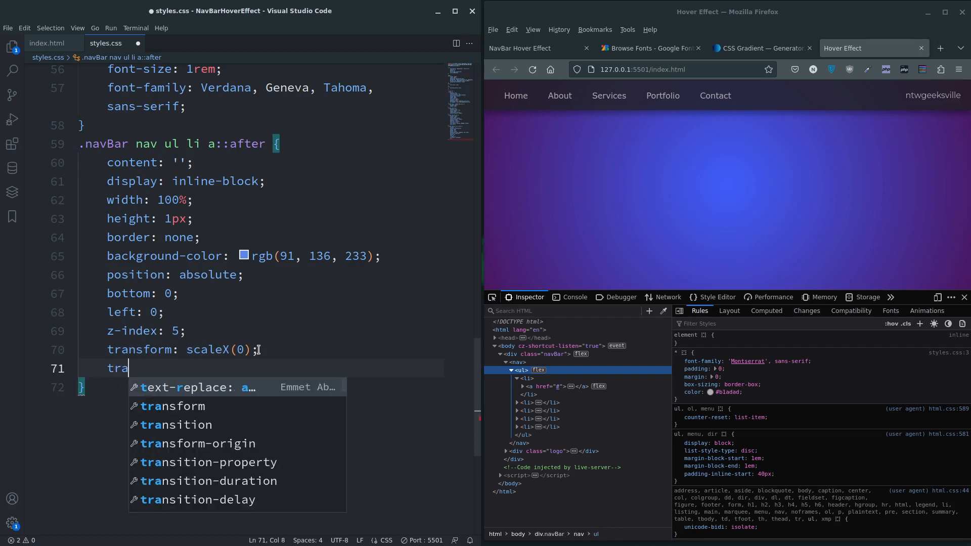
{"action": "type", "text": "n"}
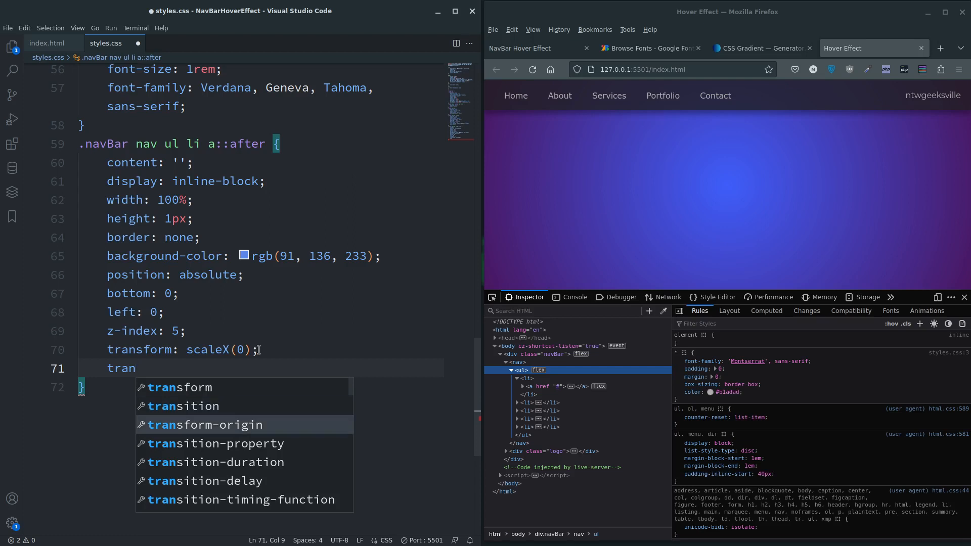
{"action": "type", "text": "transform-origin: ;"}
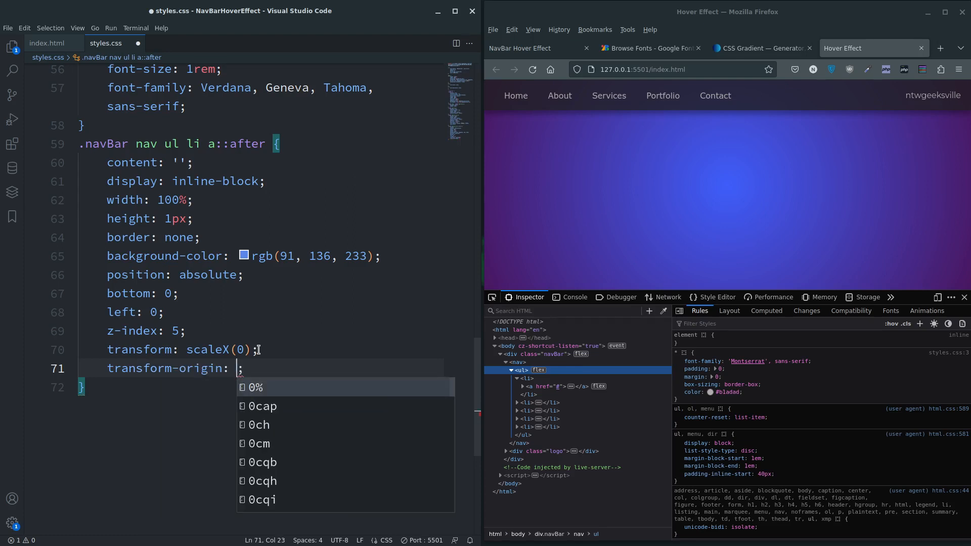
{"action": "type", "text": "center"}
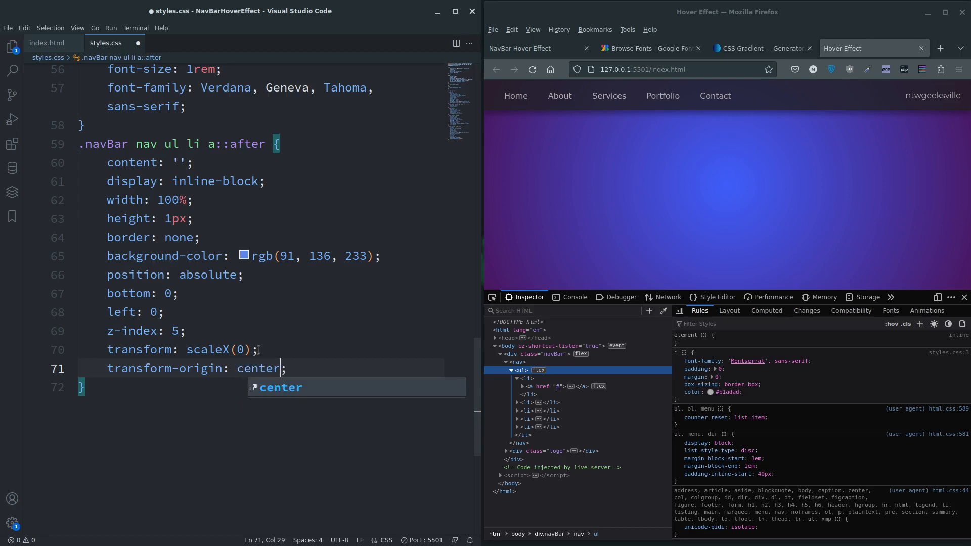
{"action": "key", "text": "Enter"}
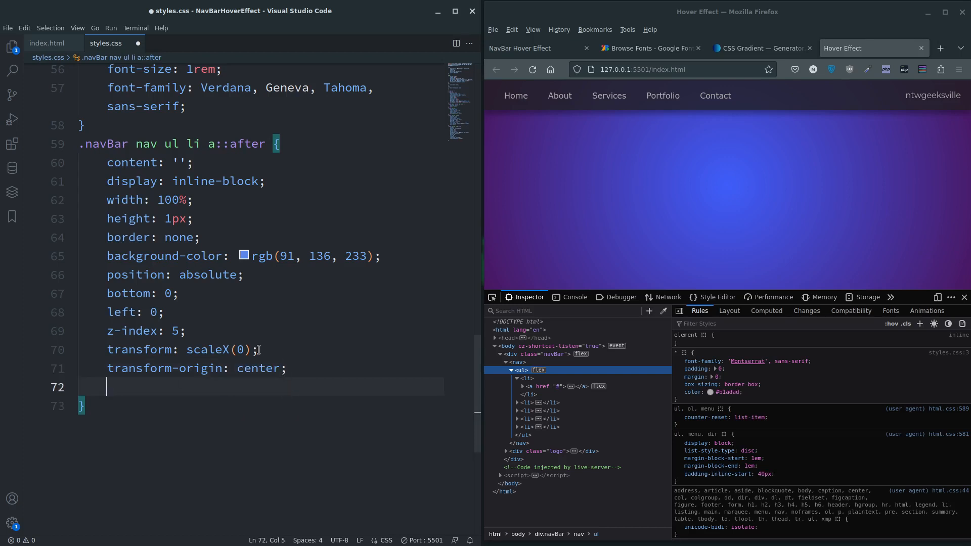
Add transition: transform 0.5s, height 0.5s, fixing the misspelled transform.
{"action": "type", "text": "transition"}
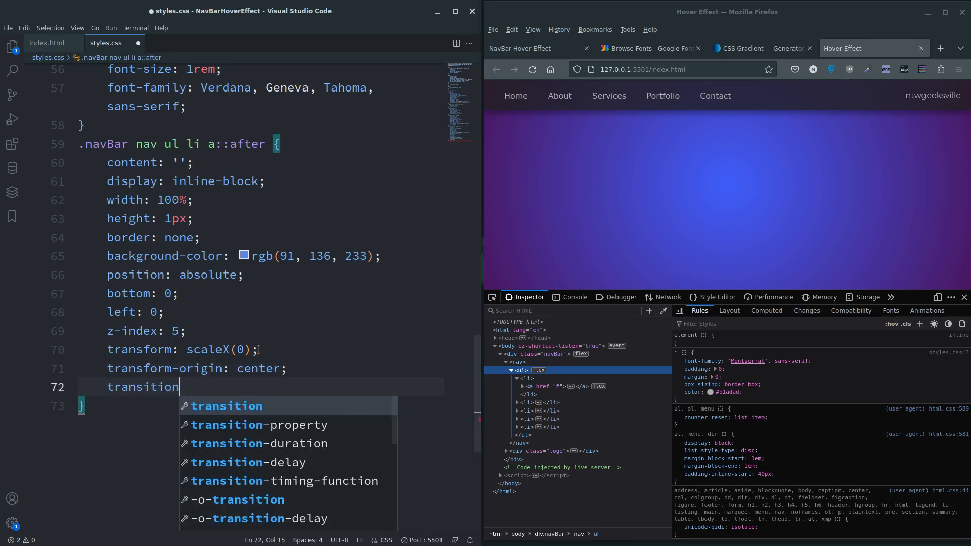
{"action": "type", "text": ":"}
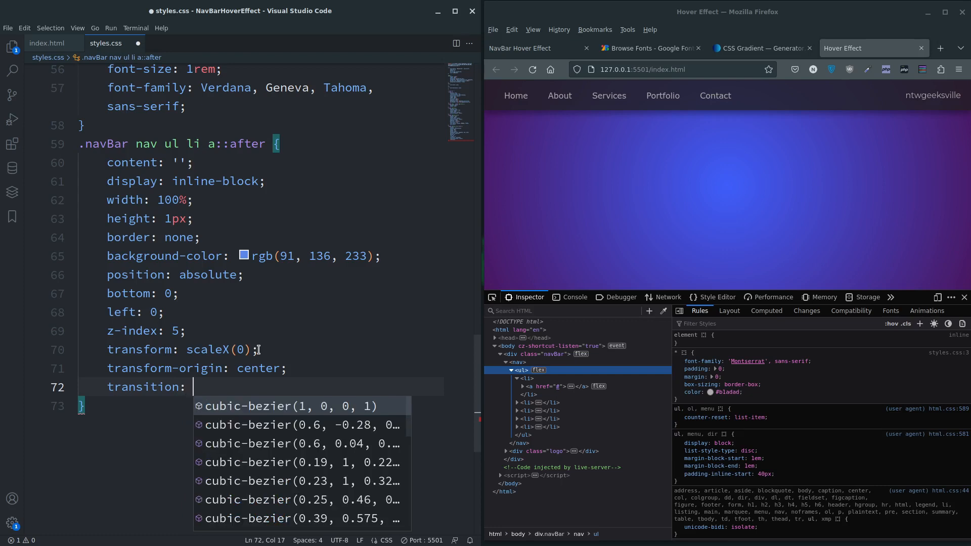
{"action": "type", "text": "trasnform"}
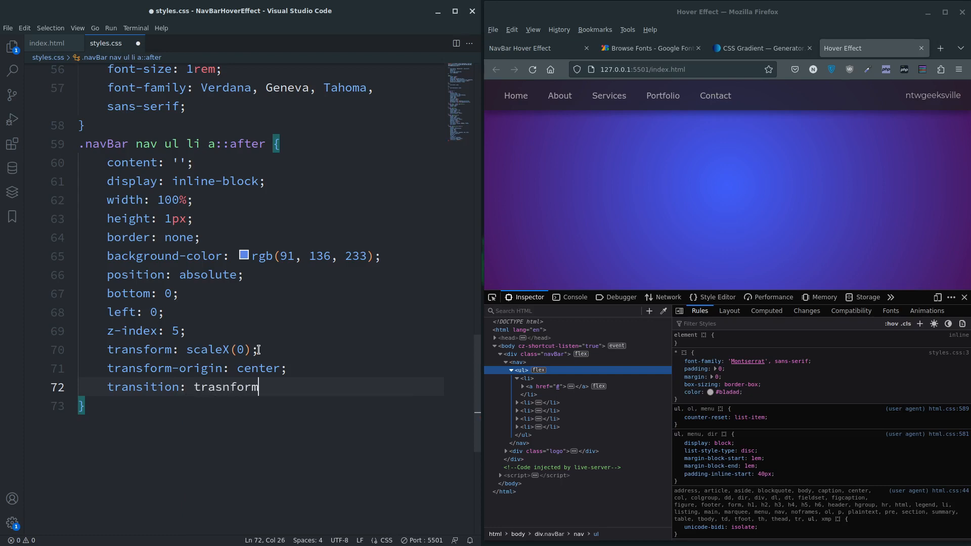
{"action": "key", "text": "Backspace"}
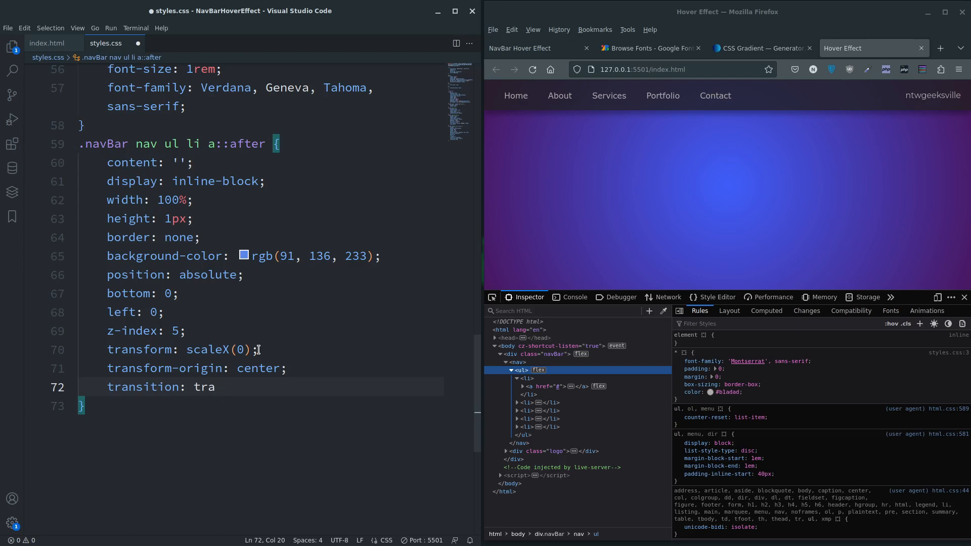
{"action": "mouse_move", "coordinate": [148, 349]}
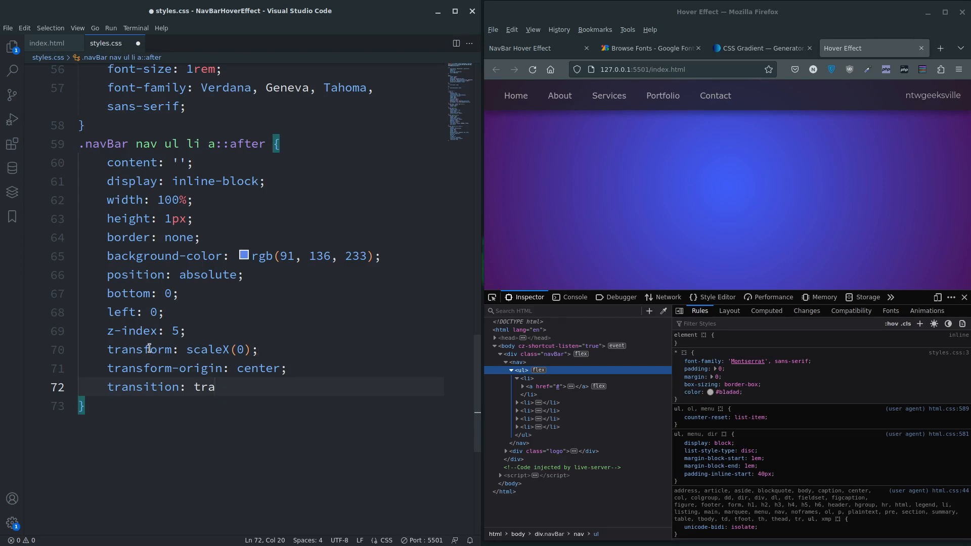
{"action": "double_click", "coordinate": [139, 349]}
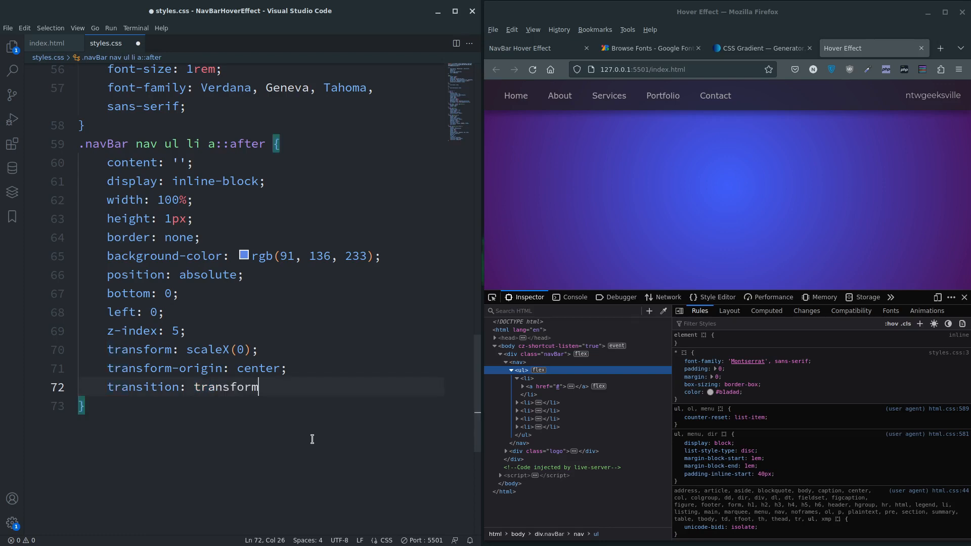
{"action": "type", "text": "0.5s;"}
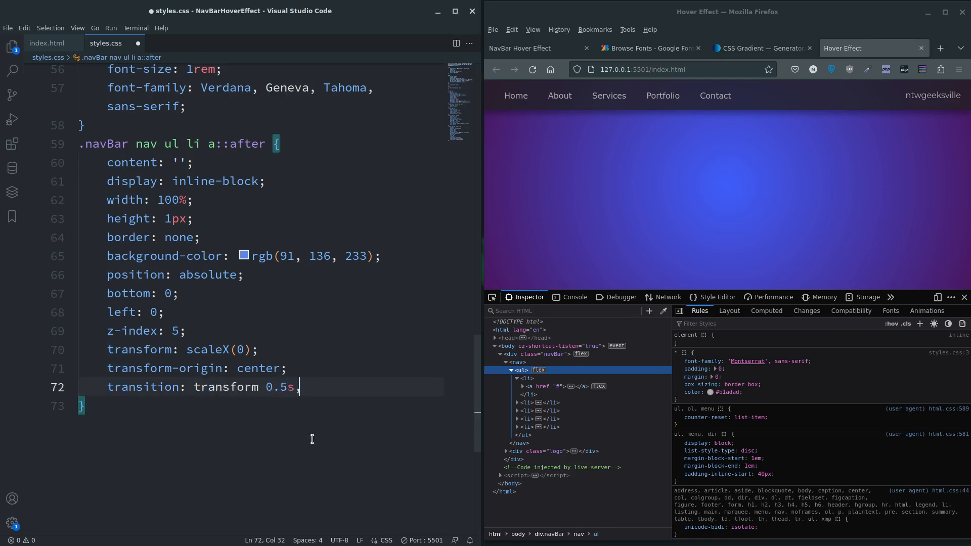
{"action": "type", "text": ", height:"}
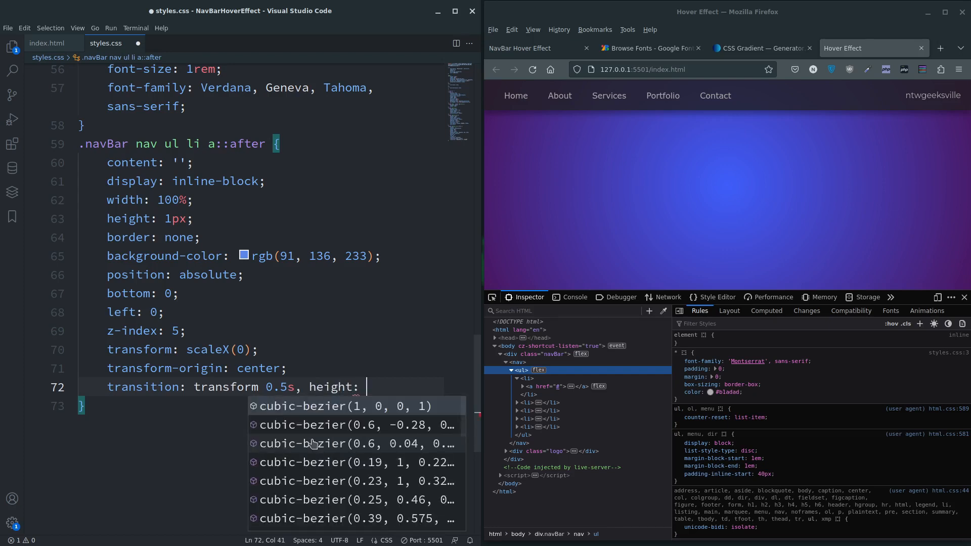
{"action": "type", "text": "0"}
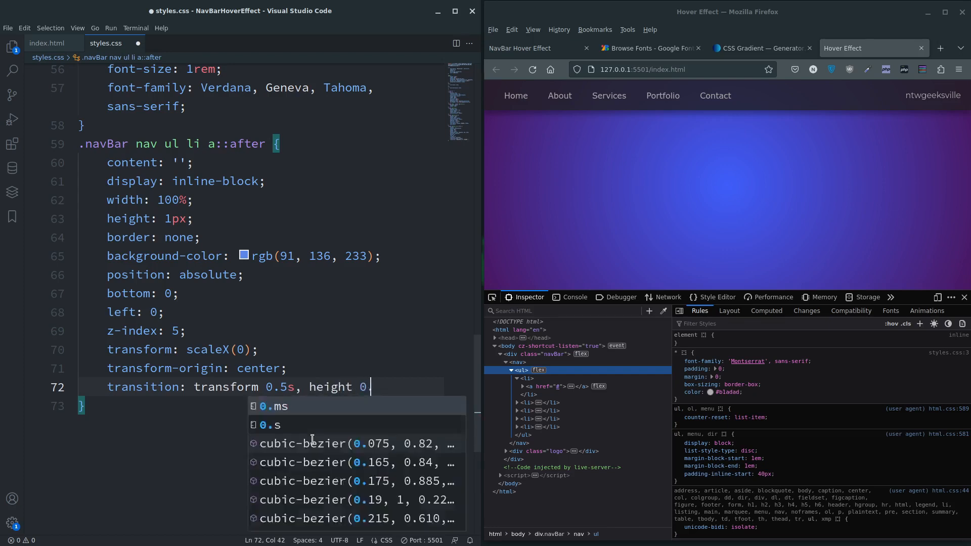
{"action": "type", "text": "5s;"}
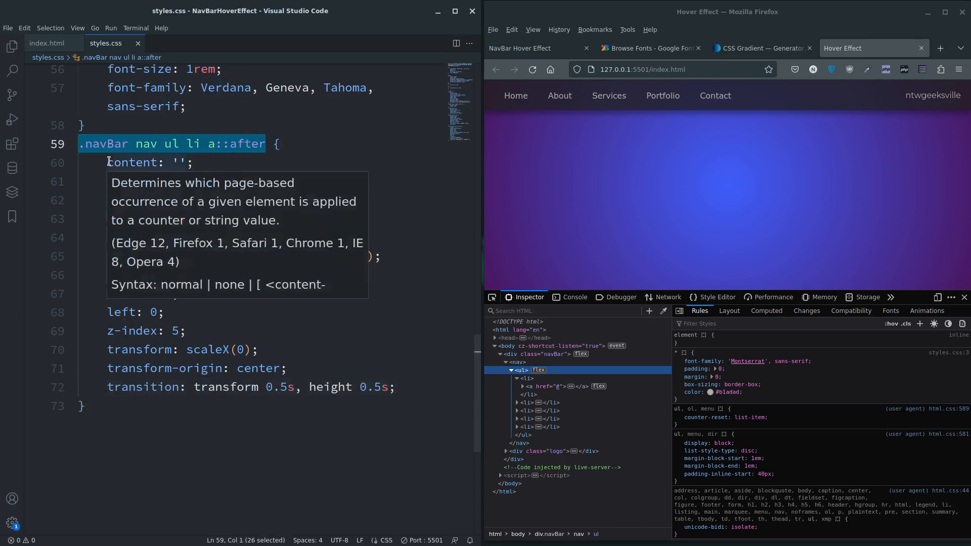
Start a .navBar nav ul li a:hover::after rule with an empty body, removing the stray colon.
{"action": "type", "text": ".navBar nav ul li a::after"}
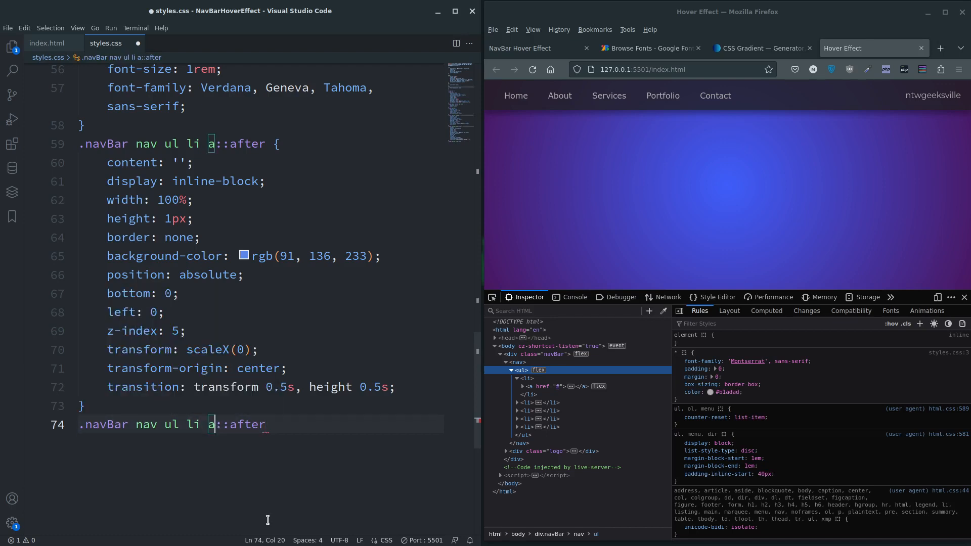
{"action": "type", "text": ":"}
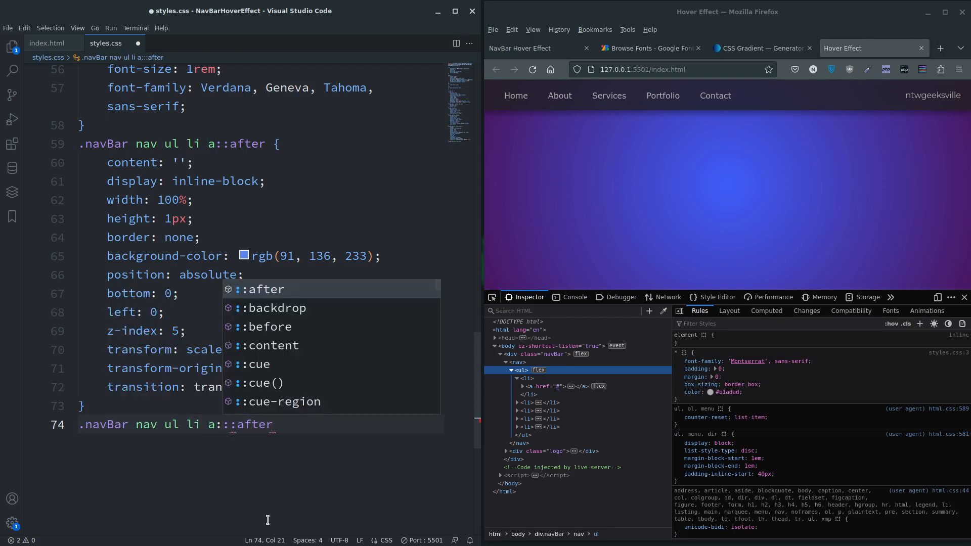
{"action": "type", "text": "h:"}
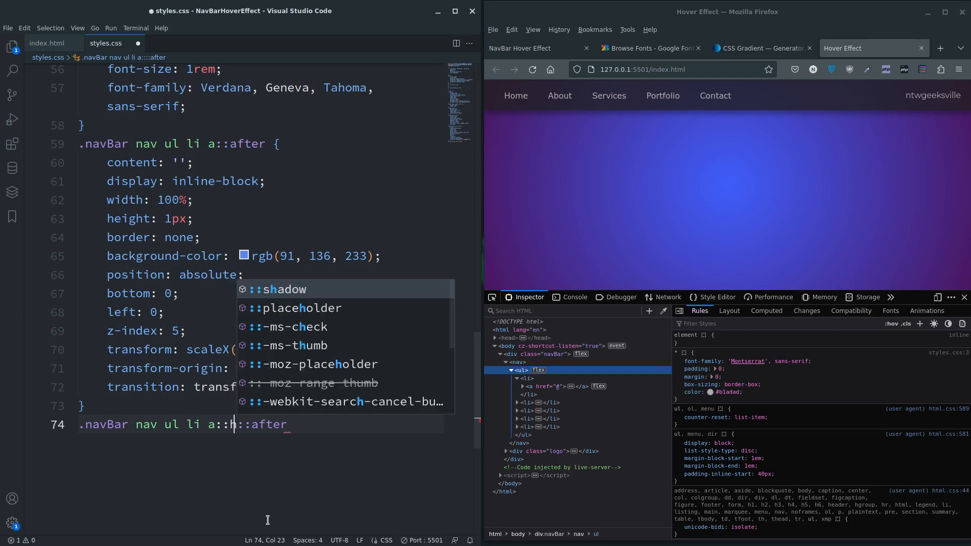
{"action": "type", "text": "ver"}
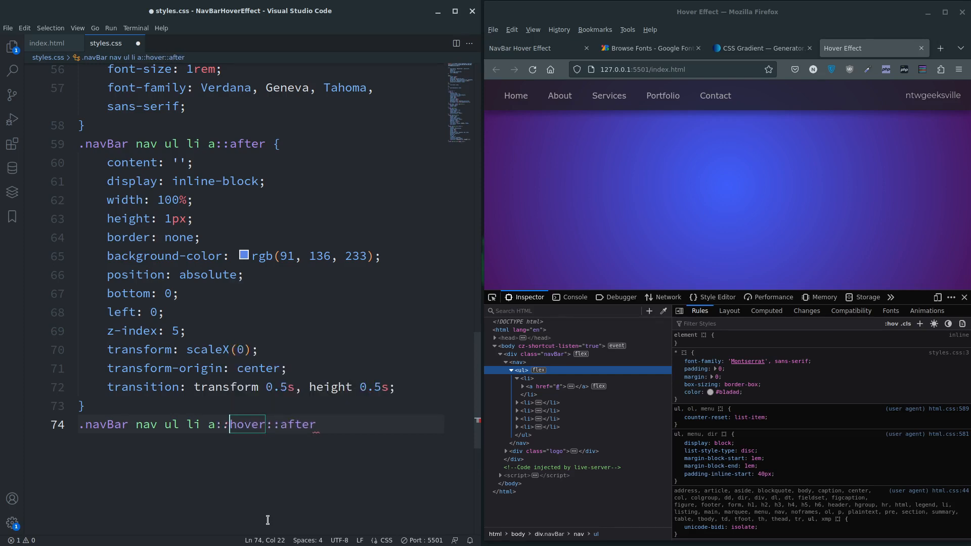
{"action": "key", "text": "BackSpace"}
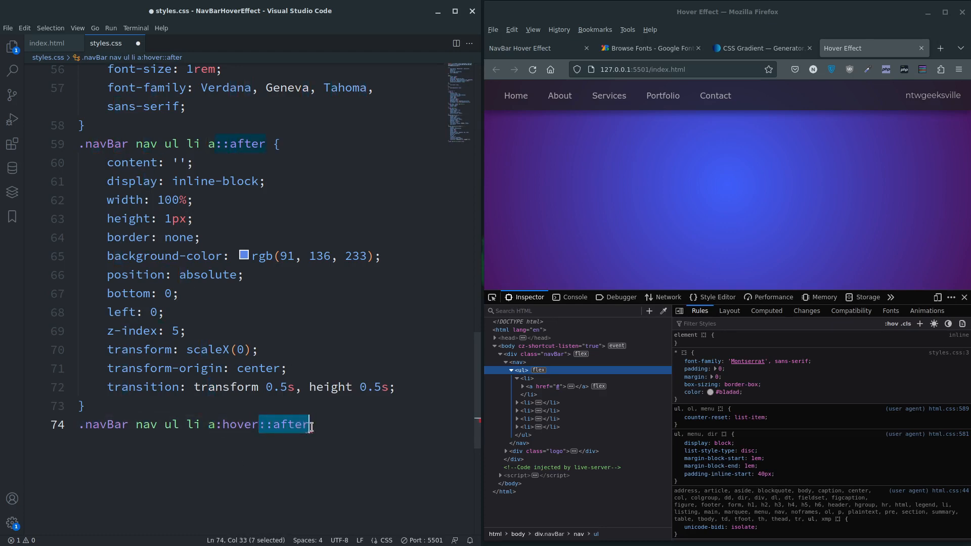
{"action": "left_click", "coordinate": [318, 424]}
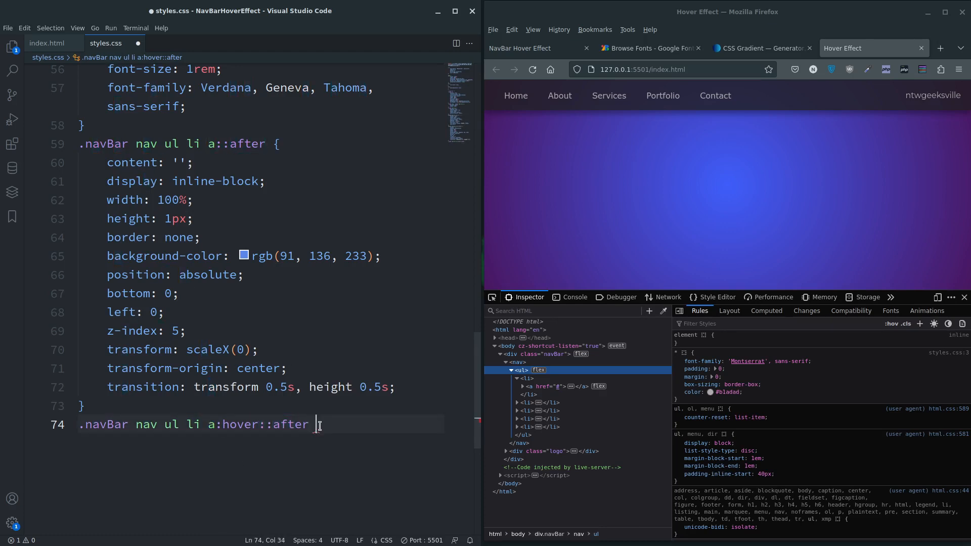
{"action": "type", "text": "{"}
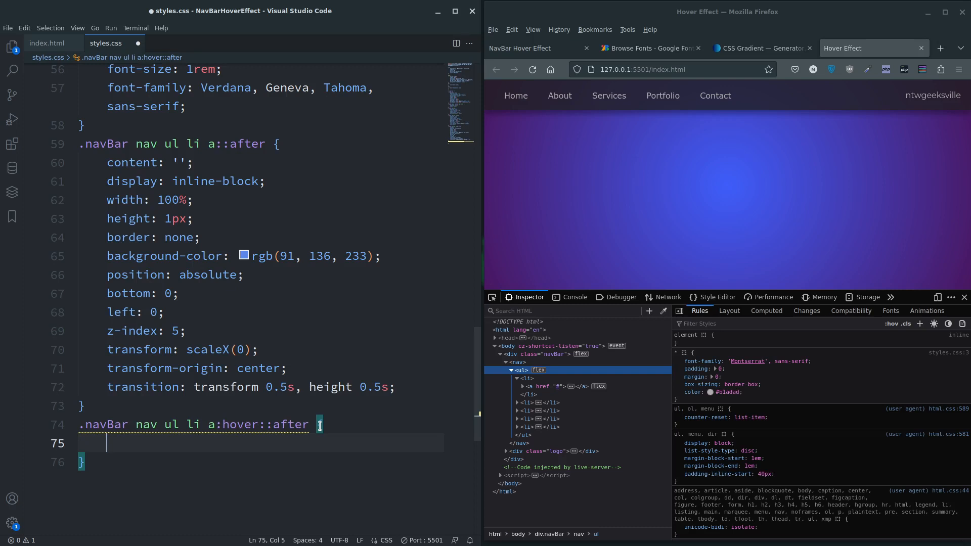
Make the hover rule set transform: scaleX(1) and height: 2px.
{"action": "type", "text": "transofmr"}
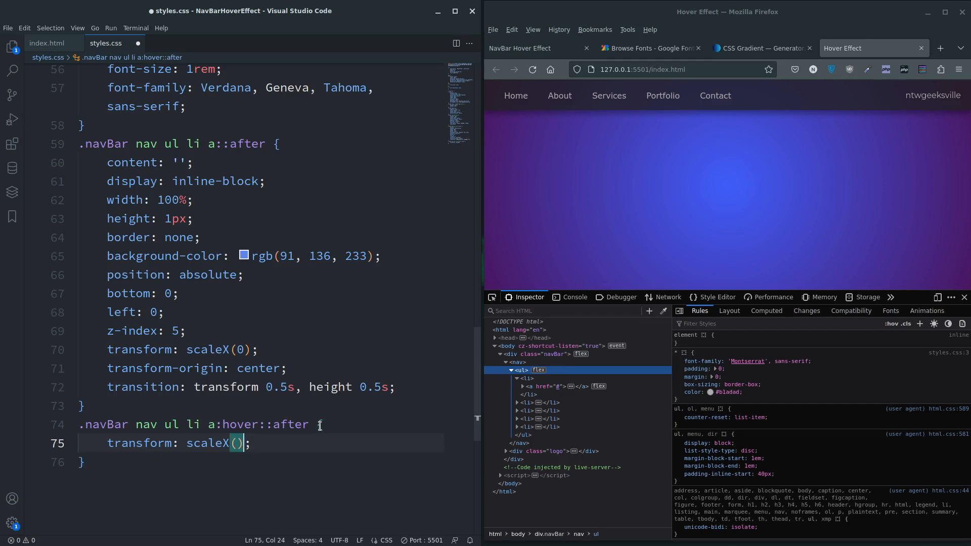
{"action": "type", "text": "1"}
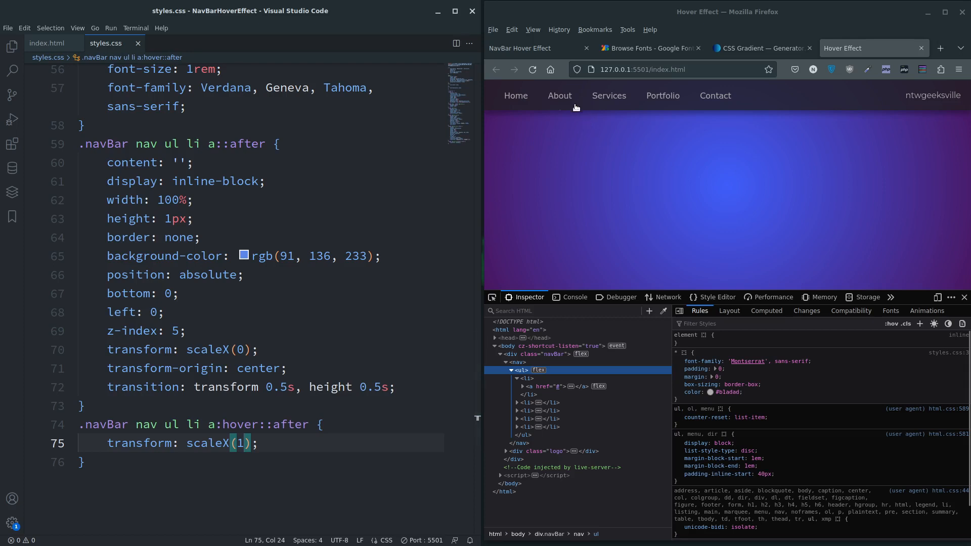
{"action": "mouse_move", "coordinate": [562, 104]}
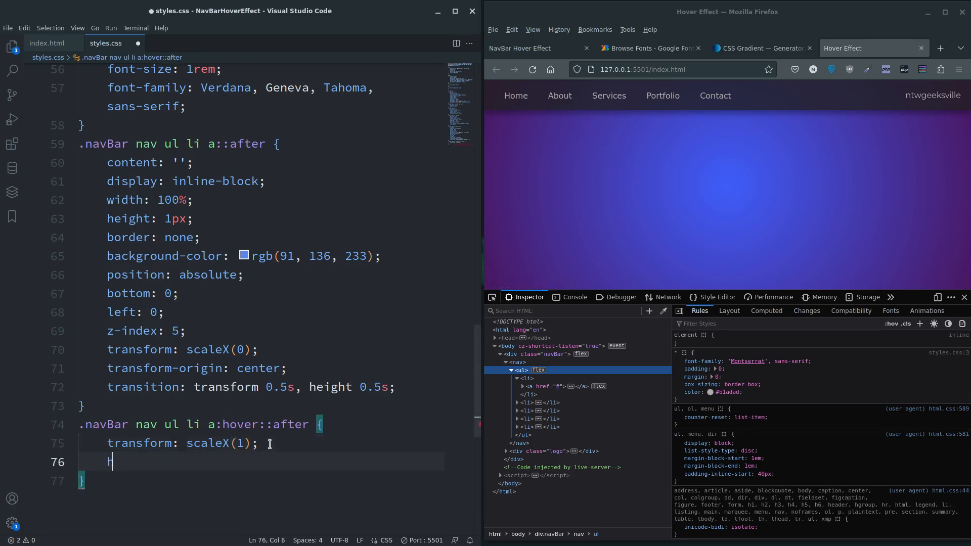
{"action": "type", "text": "eight: 2"}
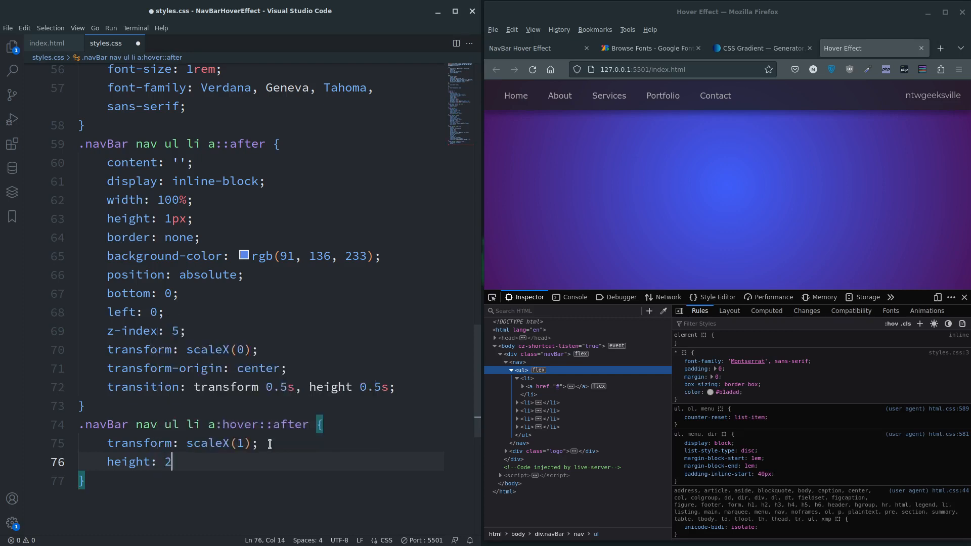
{"action": "type", "text": "px;"}
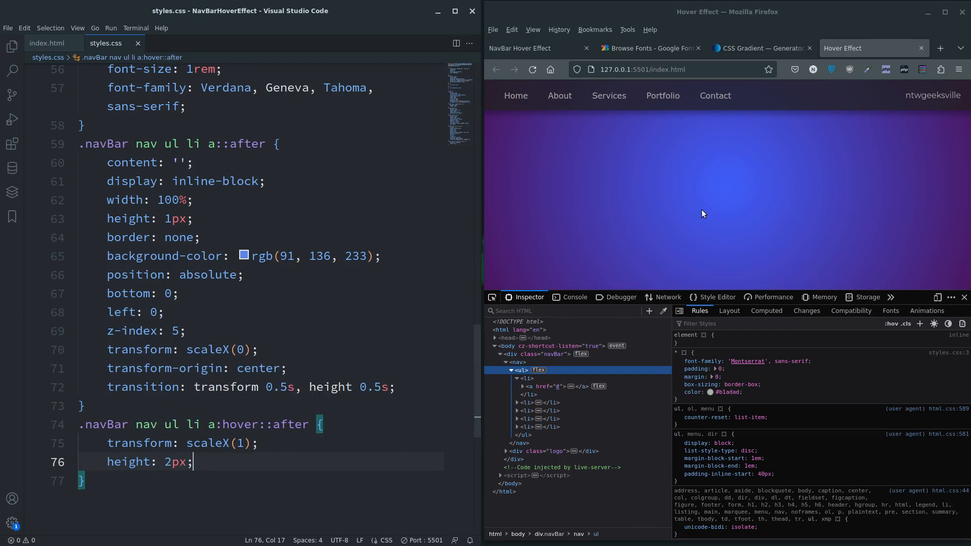
{"action": "mouse_move", "coordinate": [567, 104]}
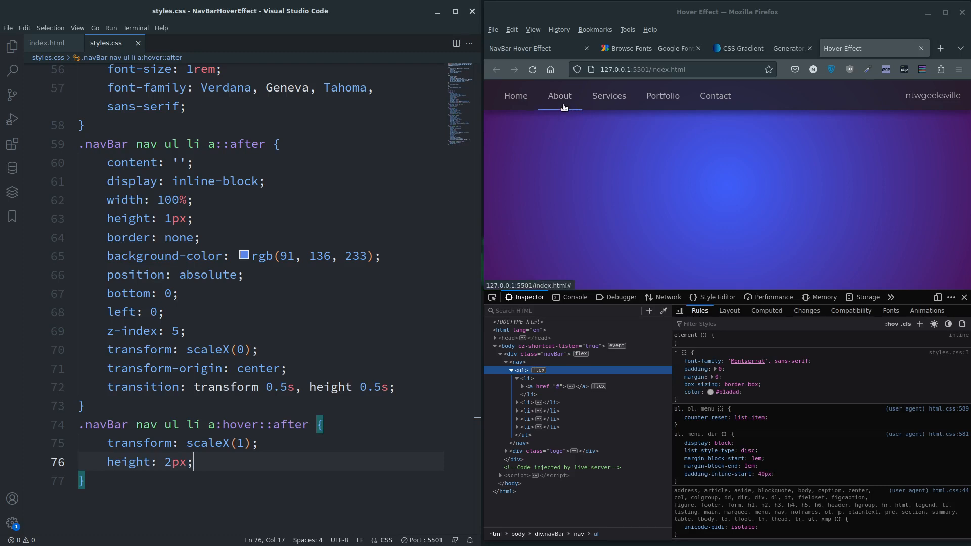
{"action": "mouse_move", "coordinate": [562, 105]}
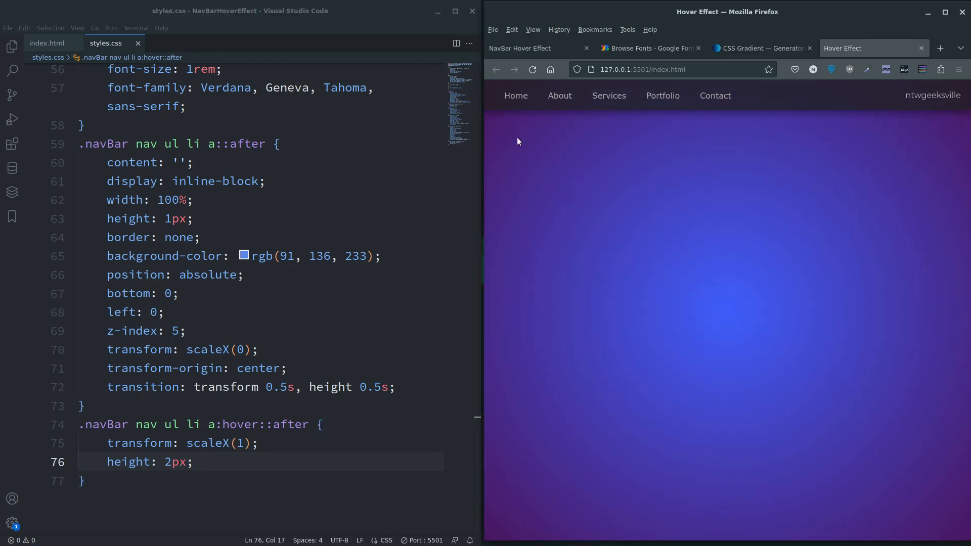
{"action": "mouse_move", "coordinate": [698, 103]}
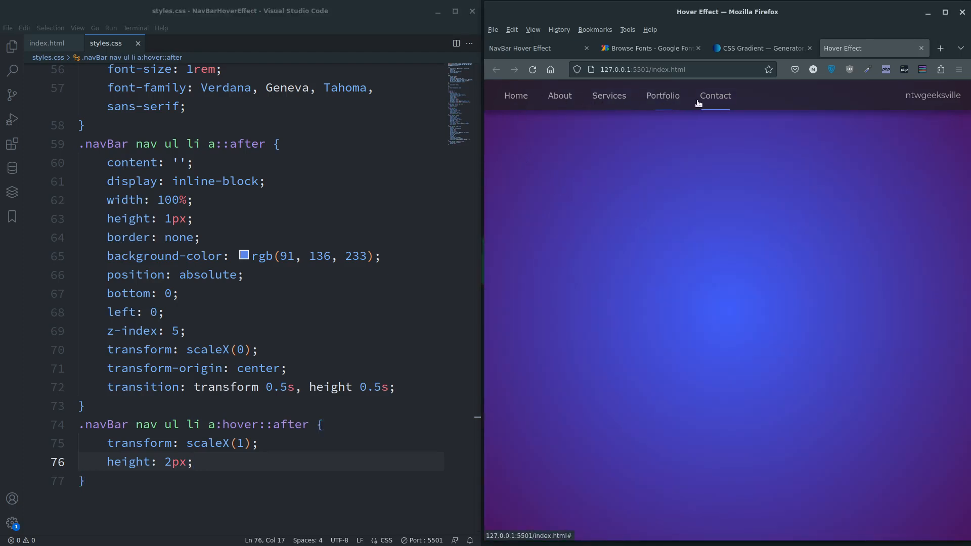
{"action": "double_click", "coordinate": [242, 443]}
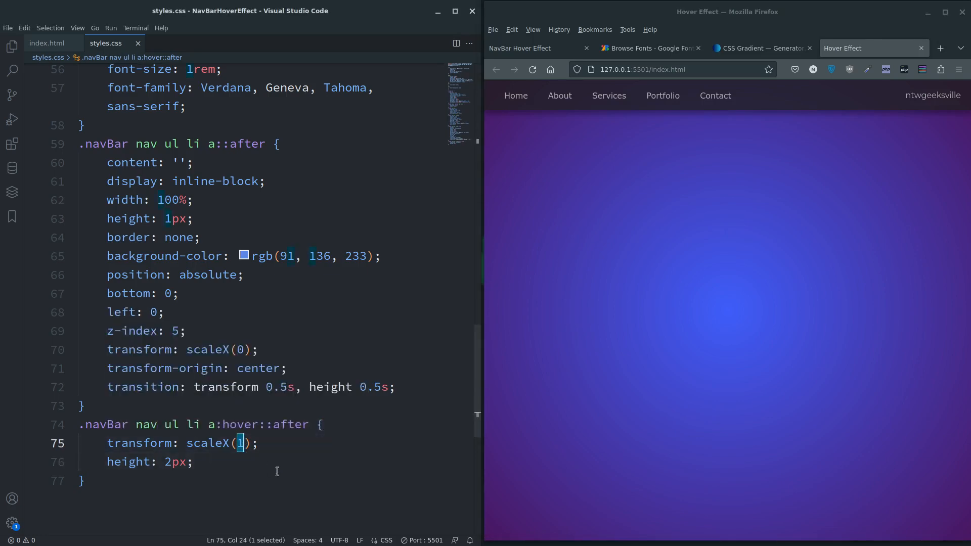
{"action": "type", "text": "0.8"}
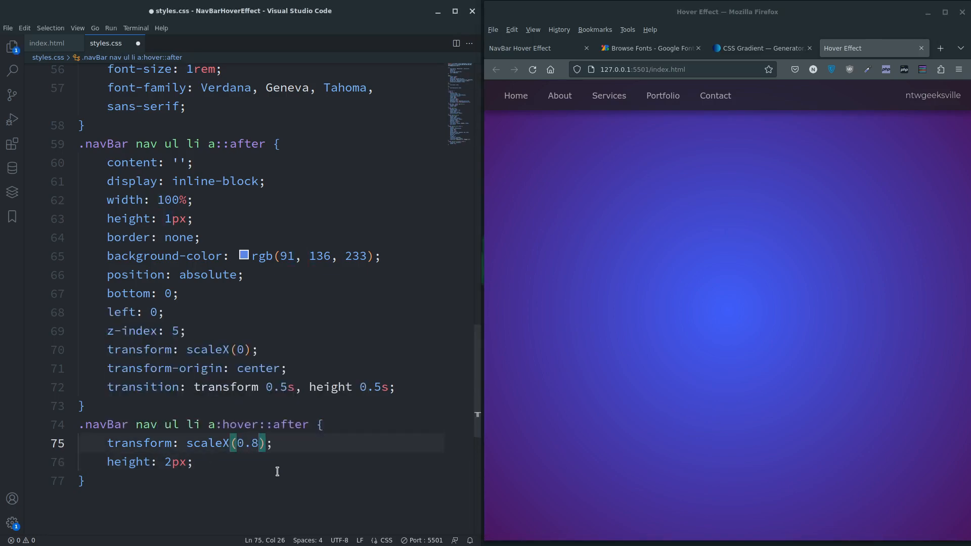
{"action": "mouse_move", "coordinate": [565, 97]}
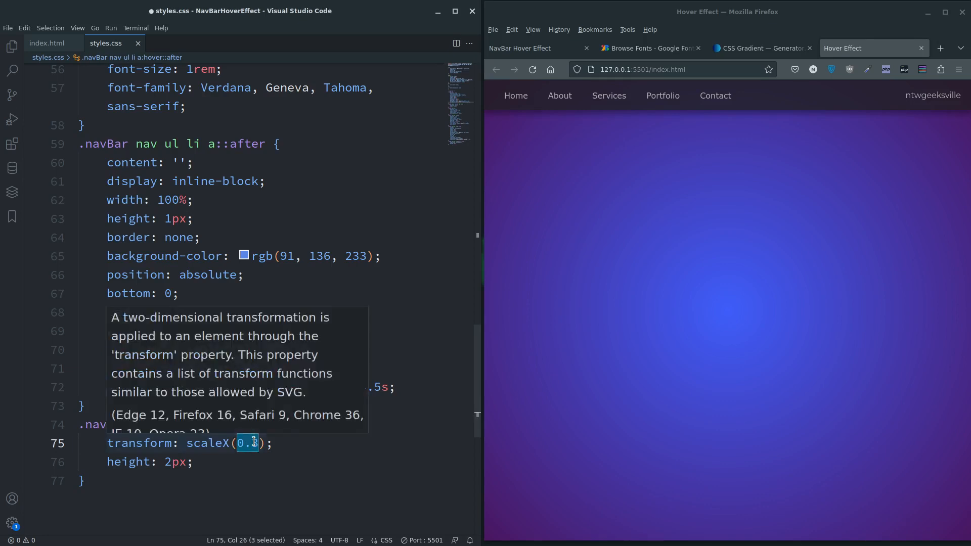
{"action": "type", "text": "1s"}
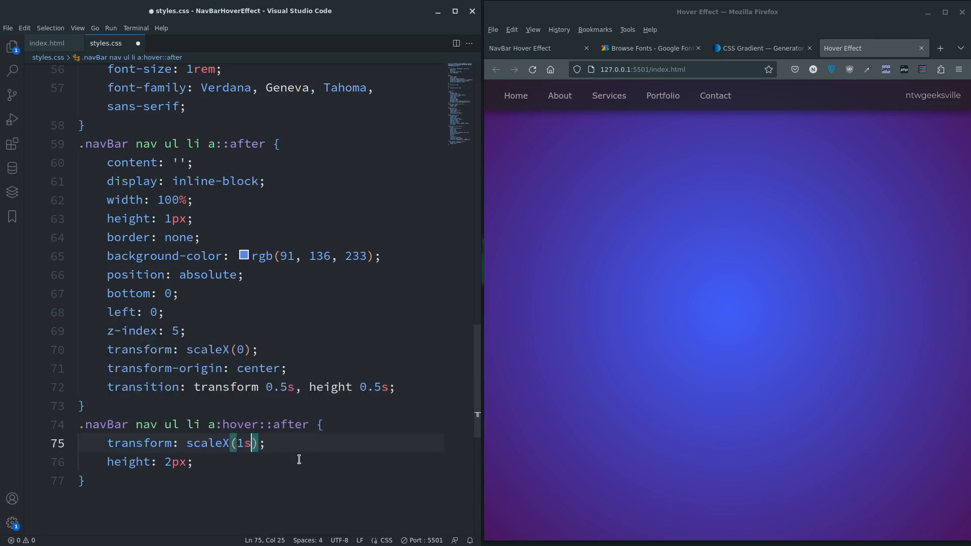
{"action": "key", "text": "BackSpace"}
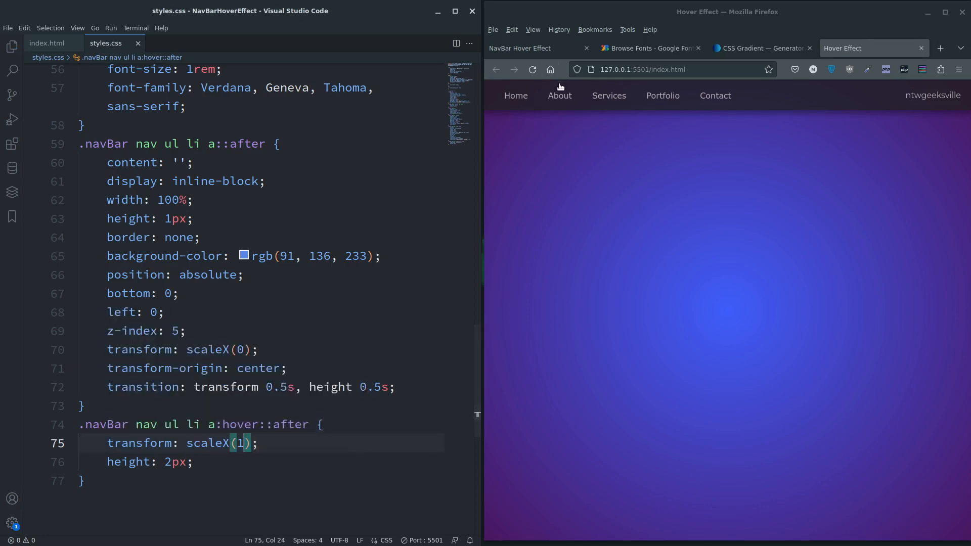
{"action": "mouse_move", "coordinate": [322, 289]}
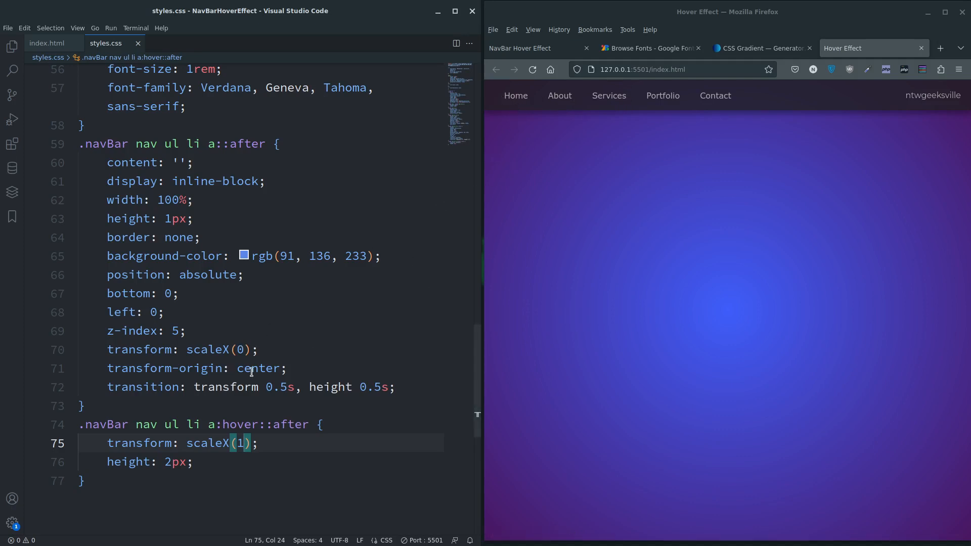
Change the underline's transform-origin to left, then to right.
{"action": "type", "text": "left"}
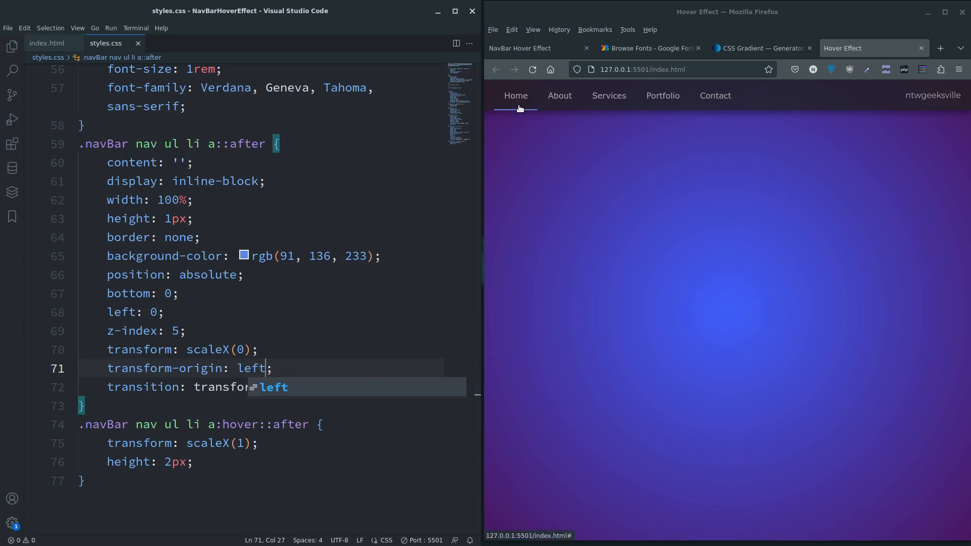
{"action": "mouse_move", "coordinate": [224, 391]}
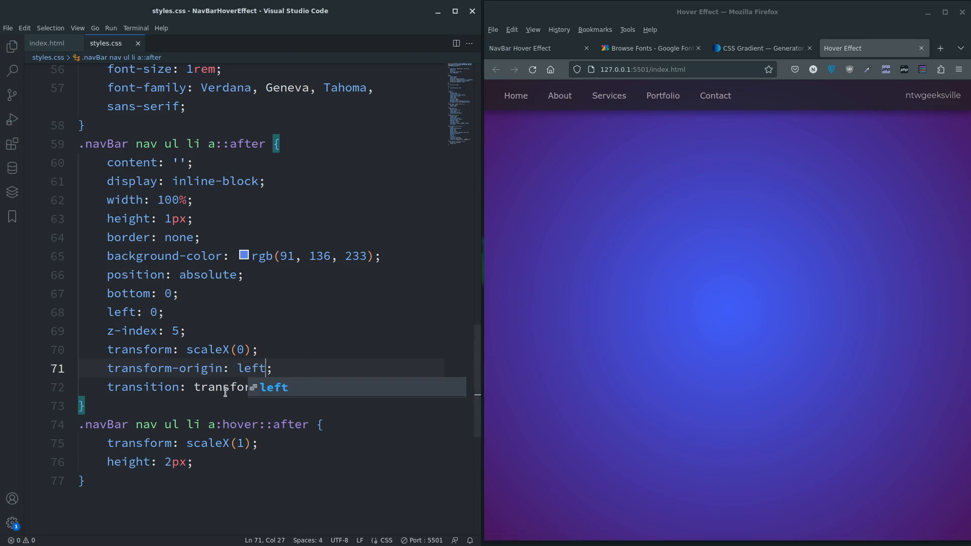
{"action": "type", "text": "righ"}
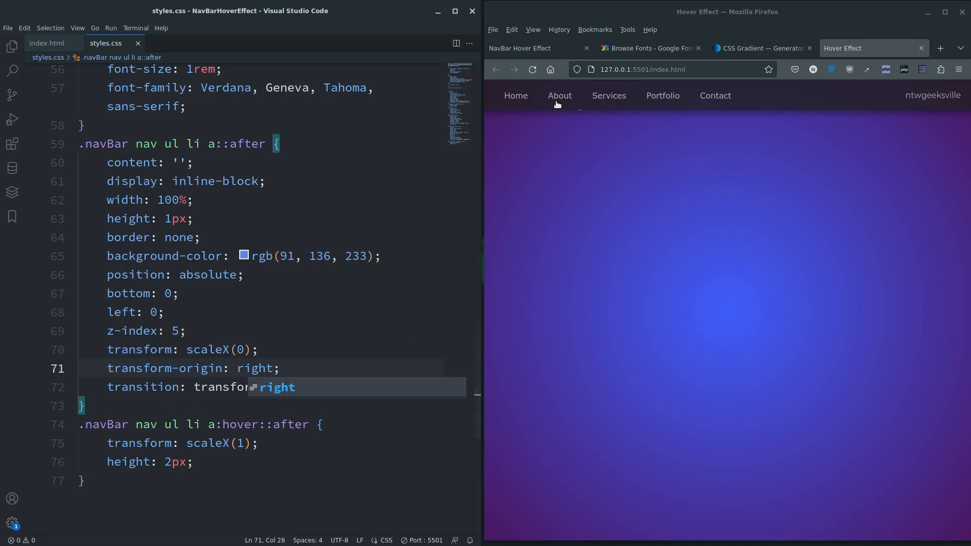
{"action": "mouse_move", "coordinate": [716, 95]}
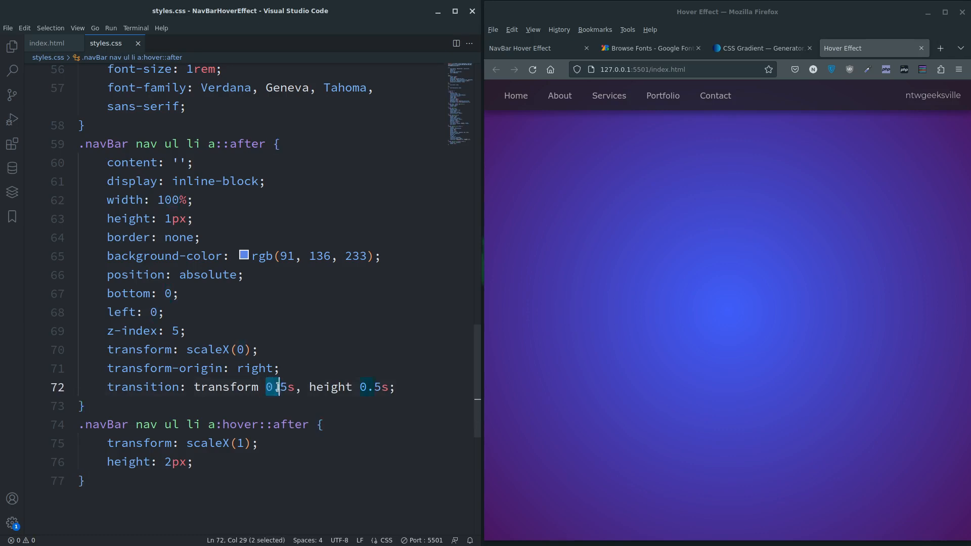
After a 2s trial, restore transform-origin: center and the 0.5s transition, save, and add a blank line.
{"action": "type", "text": "2"}
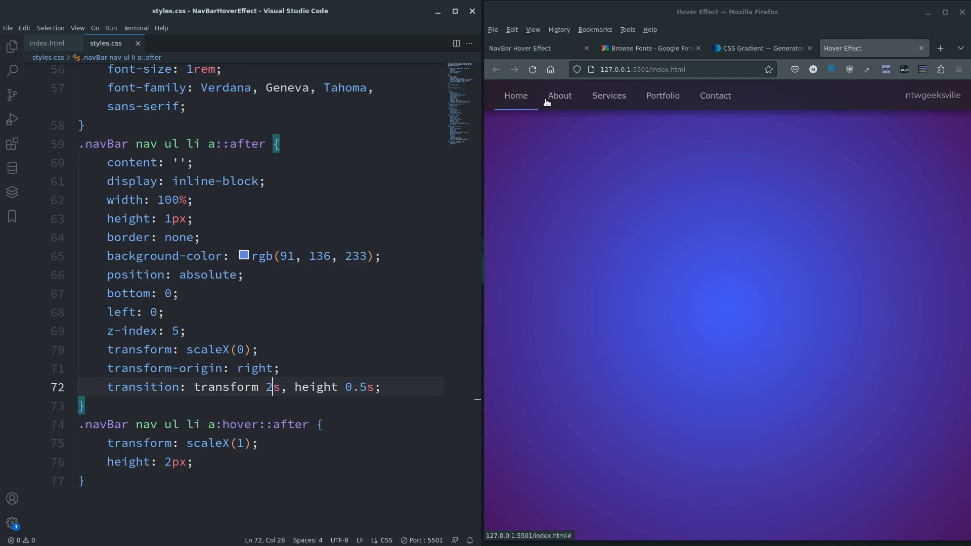
{"action": "double_click", "coordinate": [255, 368]}
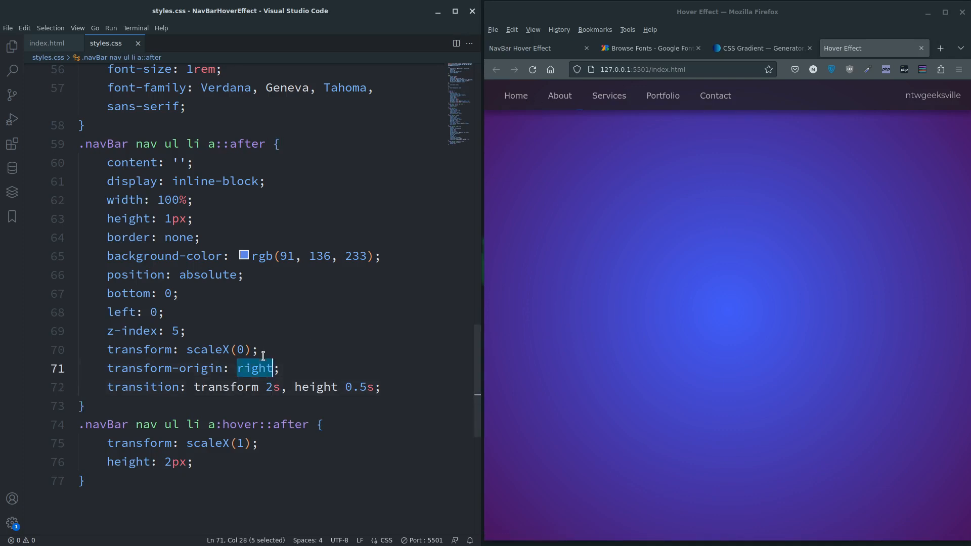
{"action": "type", "text": "center"}
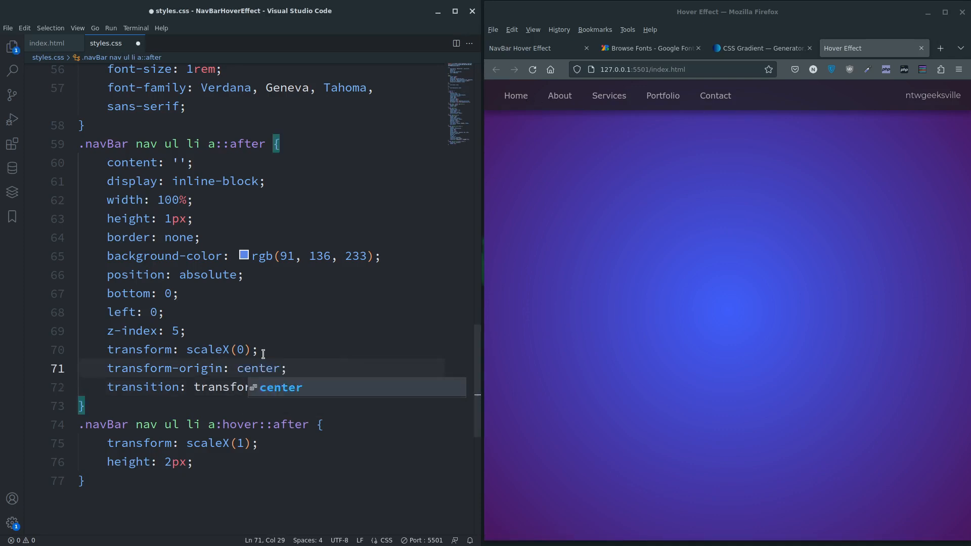
{"action": "mouse_move", "coordinate": [560, 103]}
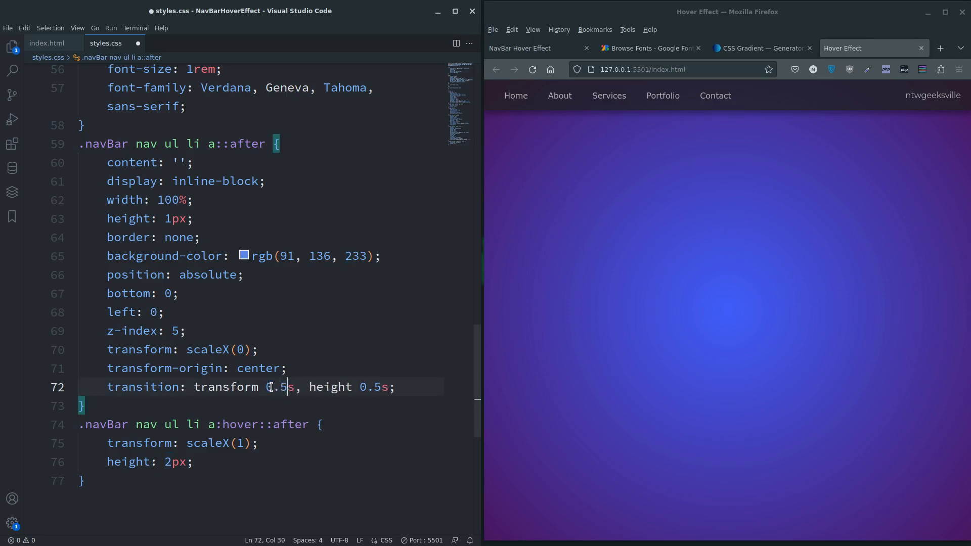
{"action": "key", "text": "ctrl+s"}
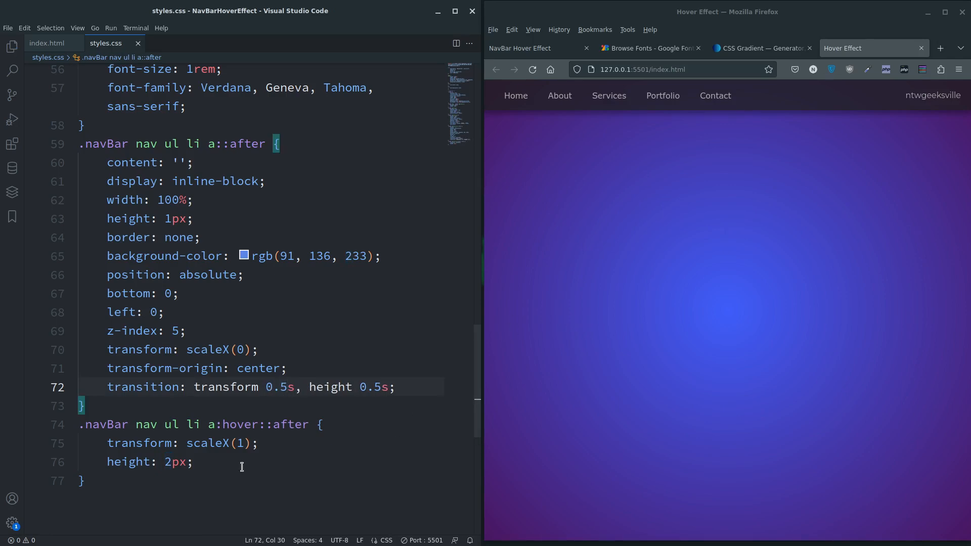
{"action": "key", "text": "Enter"}
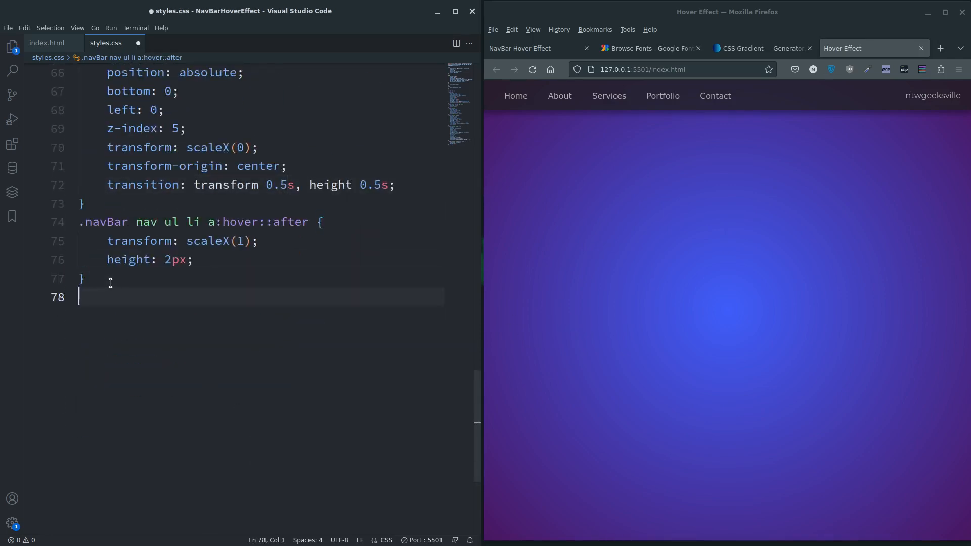
Start the .logo rule and set its font-size to 1.7rem.
{"action": "type", "text": ".logo {"}
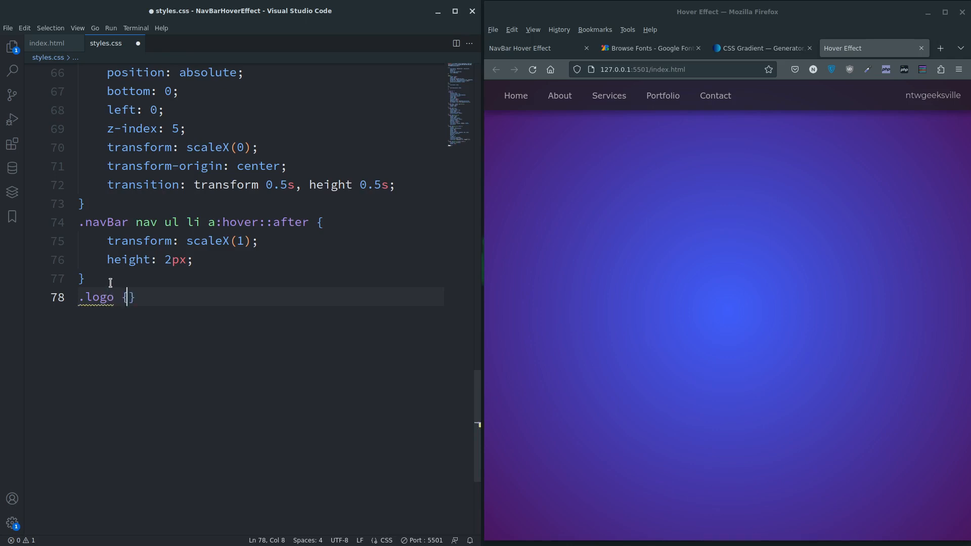
{"action": "key", "text": "Enter"}
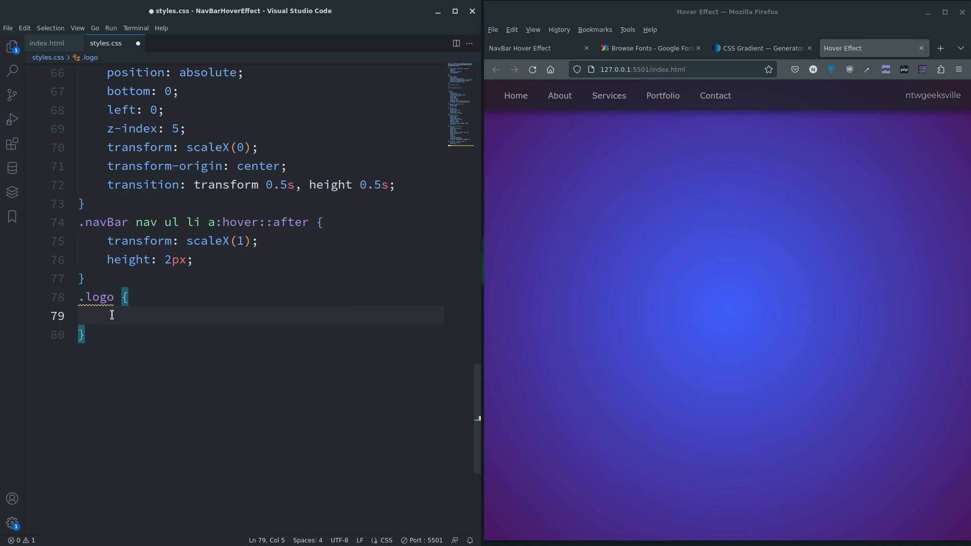
{"action": "type", "text": "font-size"}
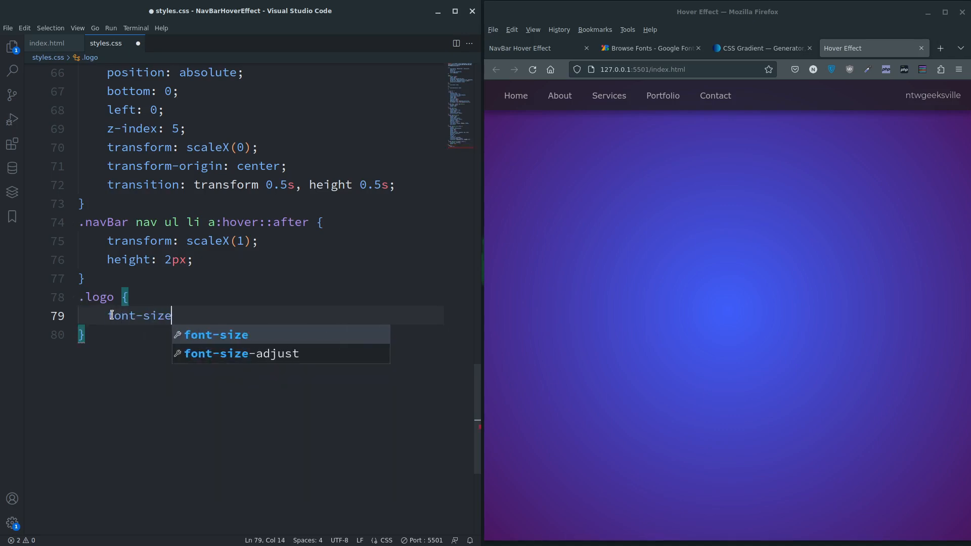
{"action": "type", "text": ": 0.7rem"}
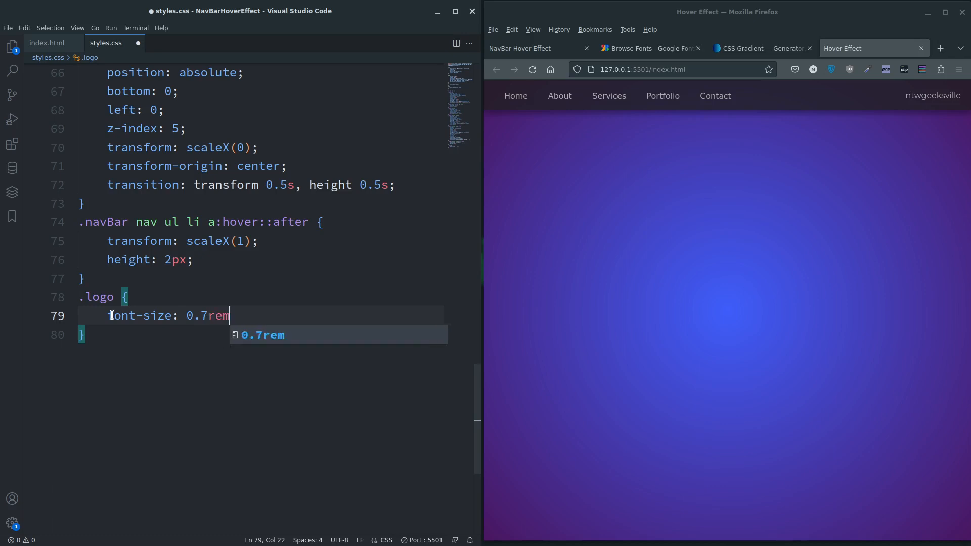
{"action": "type", "text": ";"}
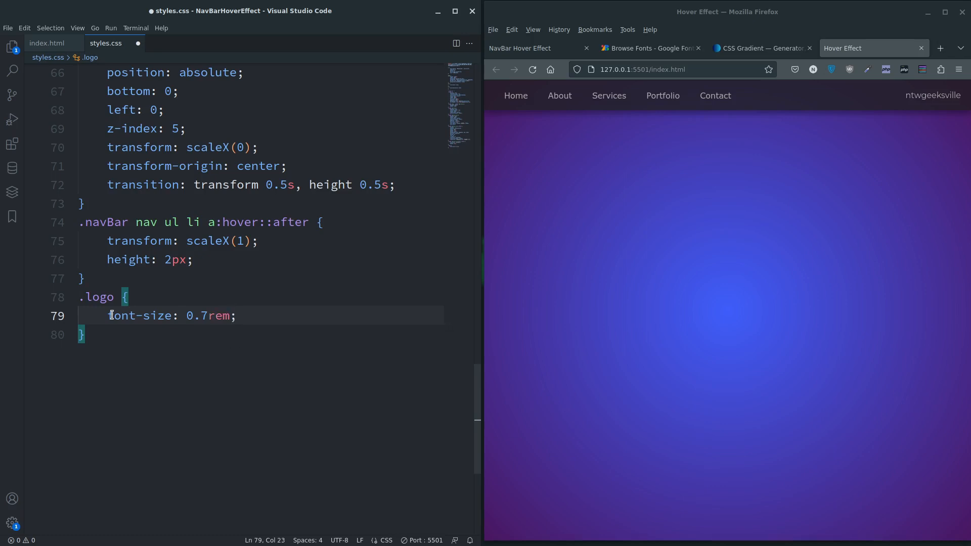
{"action": "type", "text": "1.7"}
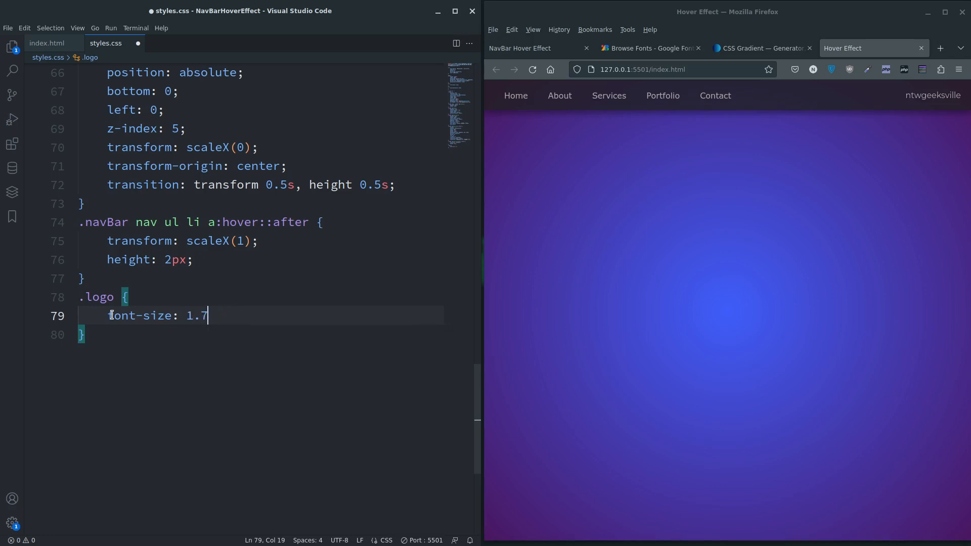
{"action": "type", "text": "rem;"}
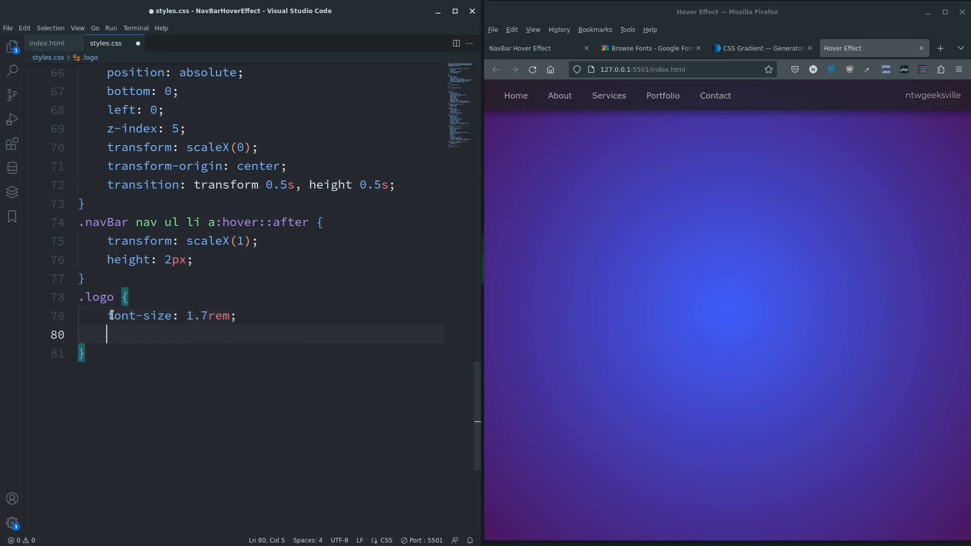
Add letter-spacing: 1px and color: rgb(91, 136, 233) to the .logo rule.
{"action": "type", "text": "letw"}
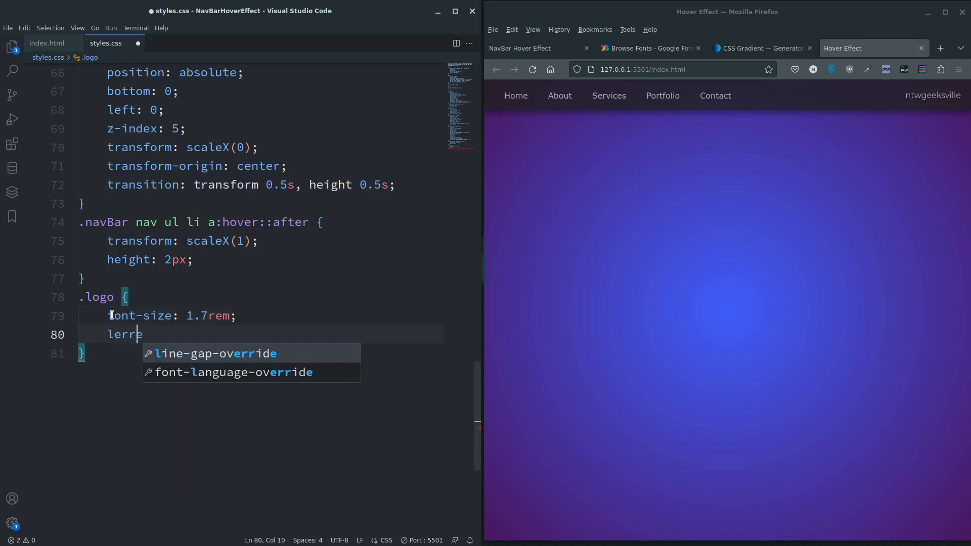
{"action": "key", "text": "BackSpace"}
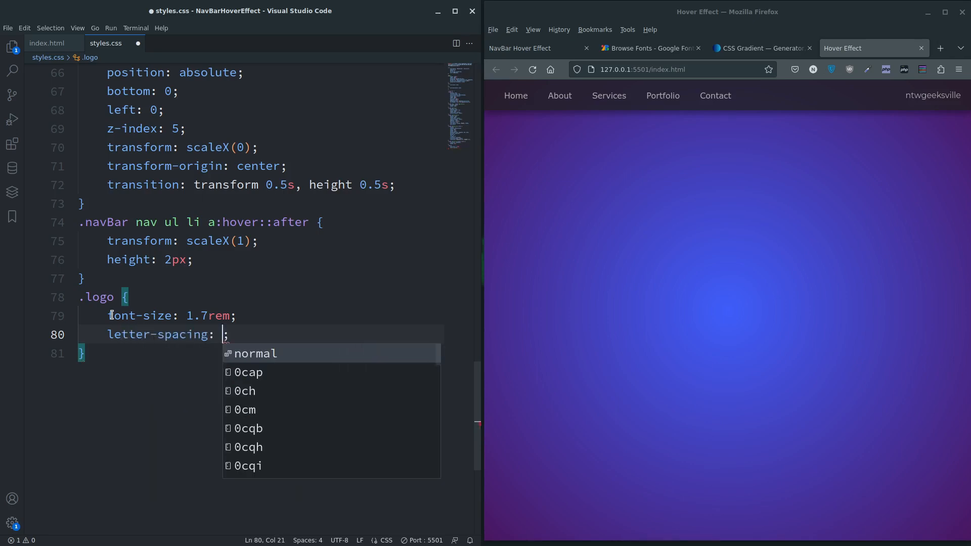
{"action": "type", "text": "1px"}
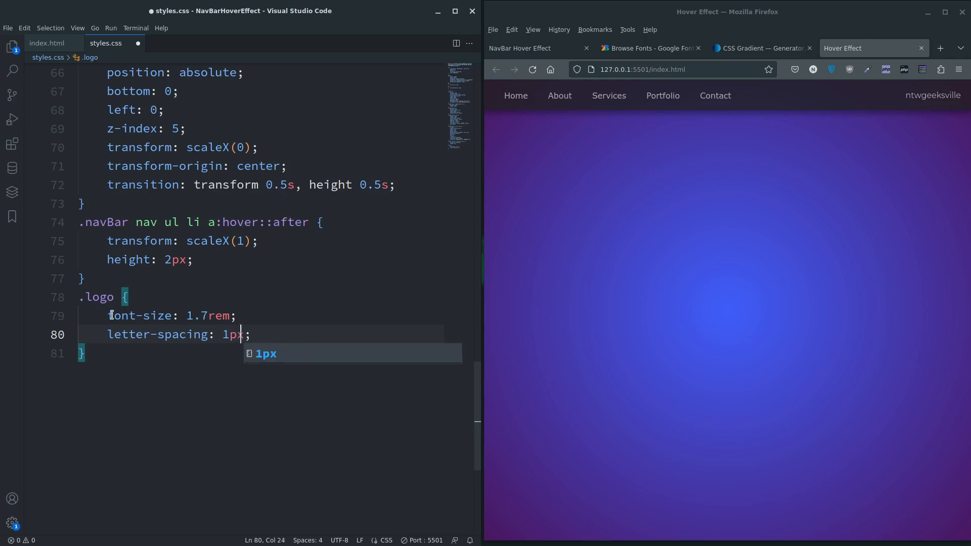
{"action": "key", "text": "Enter"}
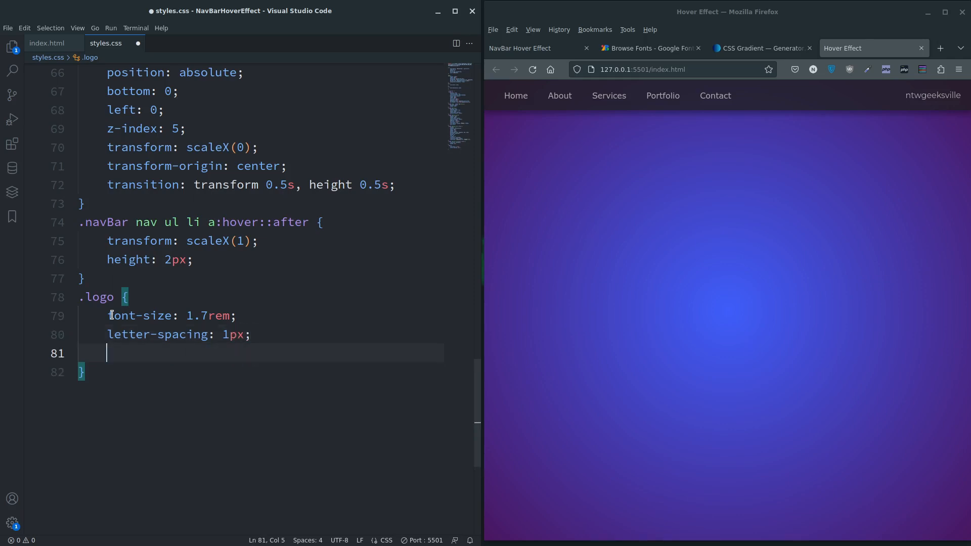
{"action": "type", "text": "color"}
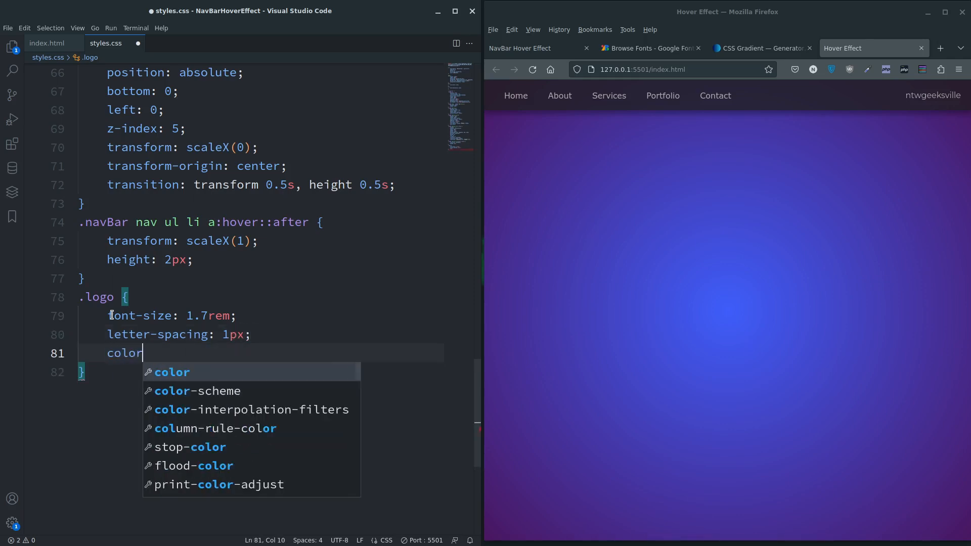
{"action": "type", "text": ":"}
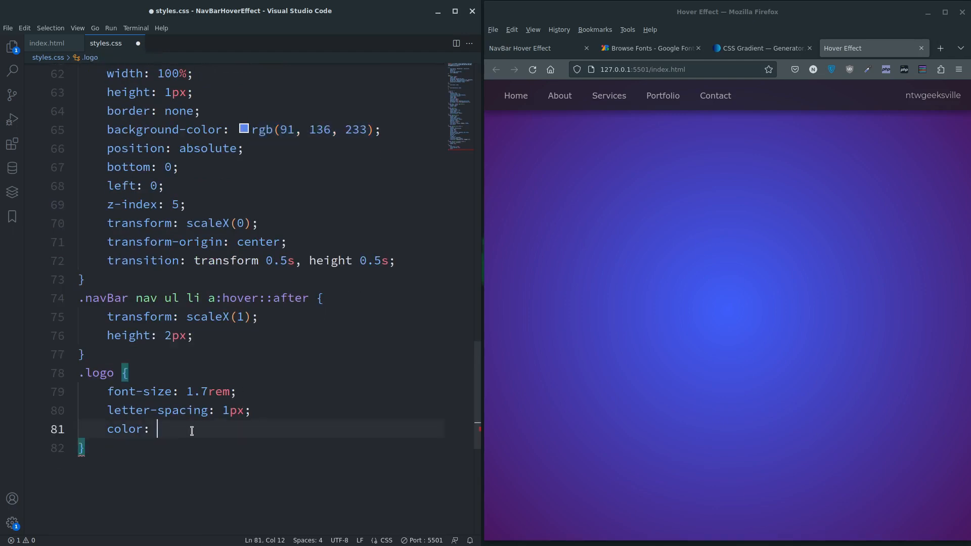
{"action": "type", "text": "rgb(91, 136, 233);"}
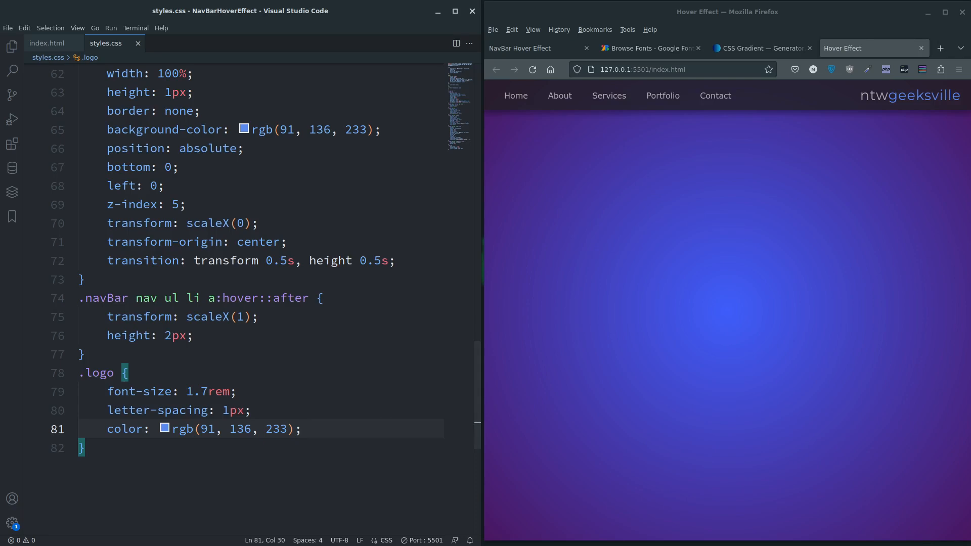
{"action": "mouse_move", "coordinate": [893, 97]}
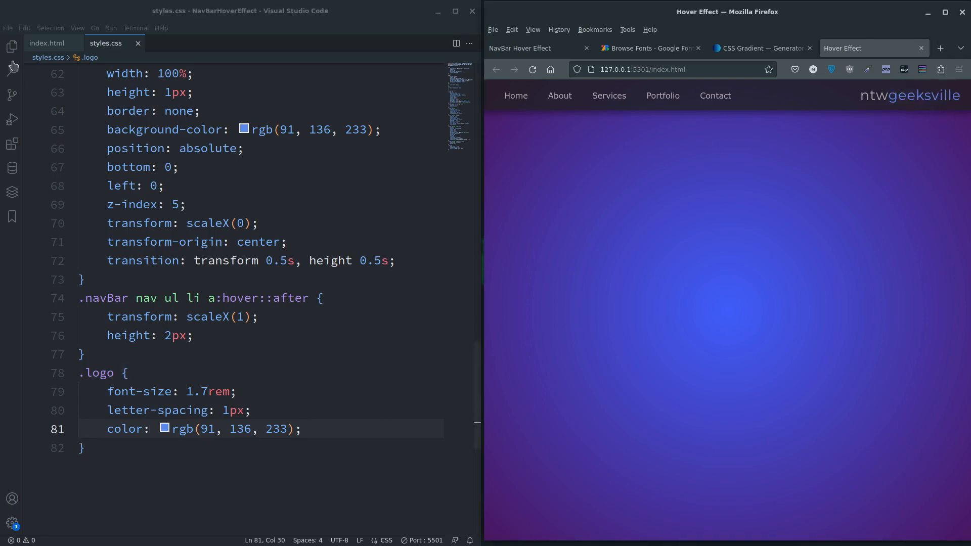
{"action": "left_click", "coordinate": [47, 42]}
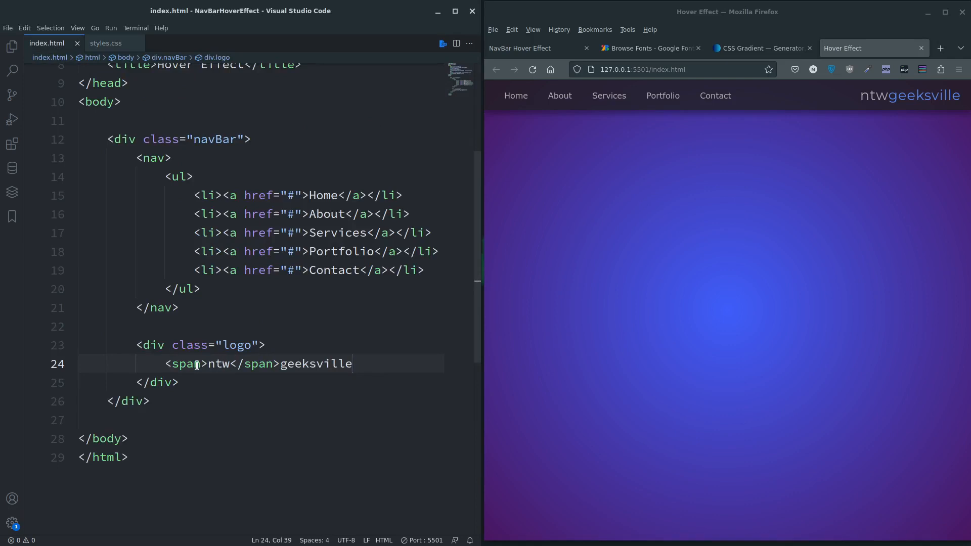
{"action": "mouse_move", "coordinate": [304, 374]}
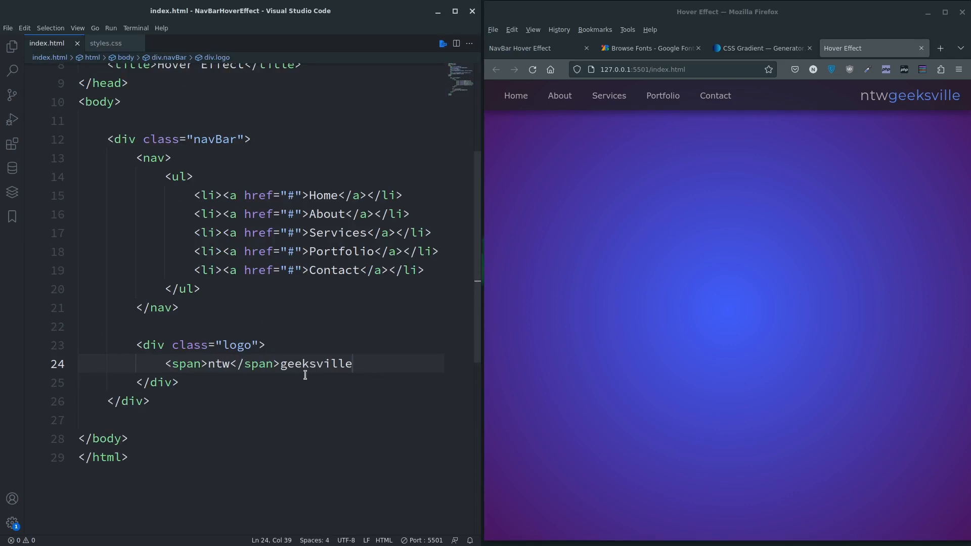
{"action": "left_click", "coordinate": [105, 42]}
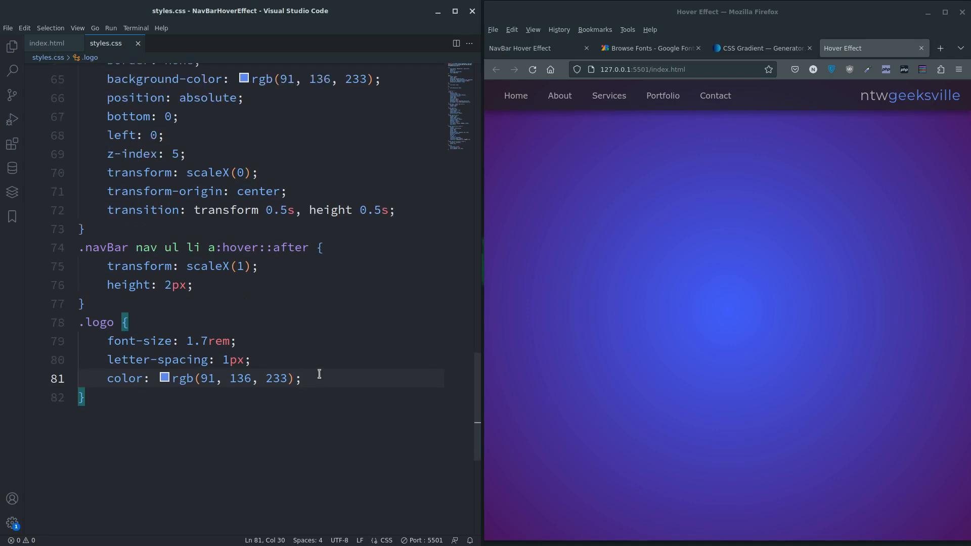
Add height 100%, display: flex and centred align-items to .logo, then begin a new .logo selector below.
{"action": "key", "text": "Enter"}
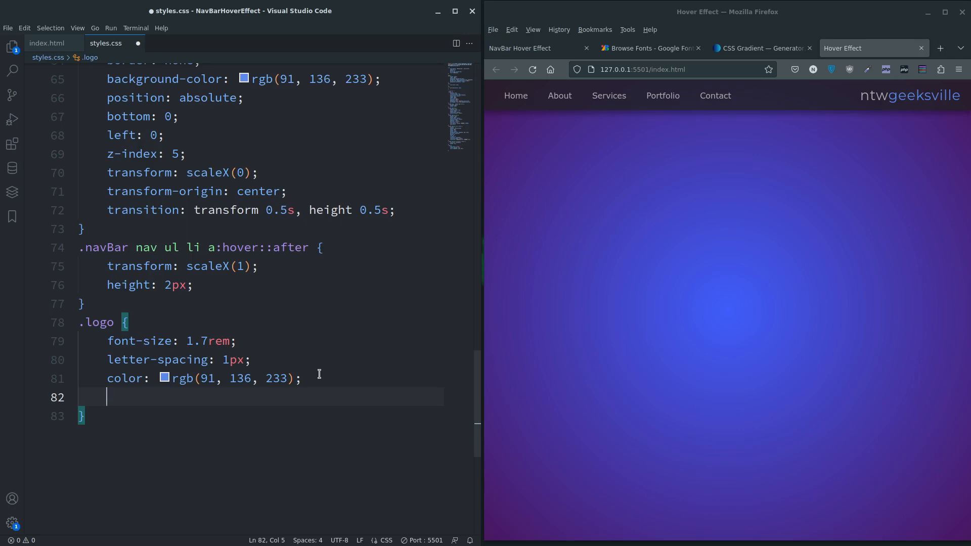
{"action": "type", "text": "height: 100%;"}
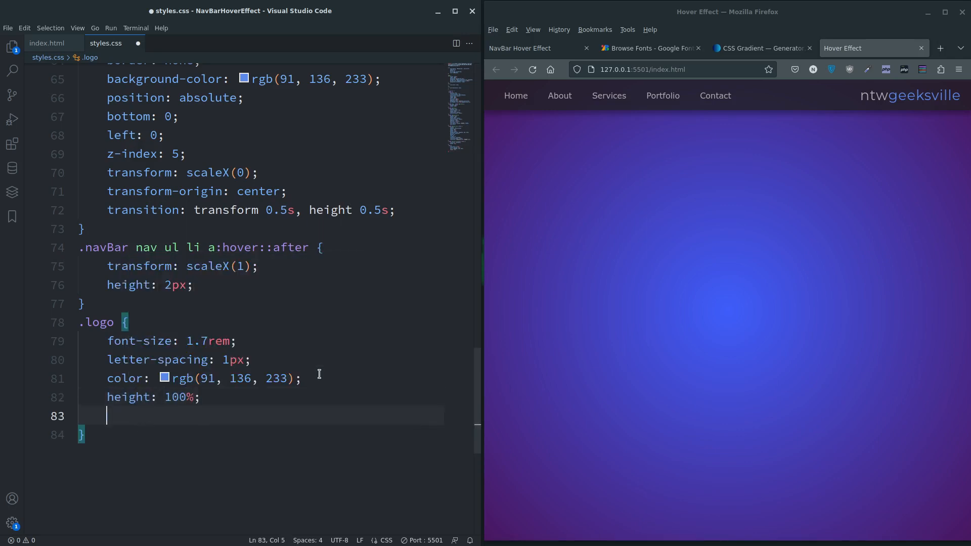
{"action": "type", "text": "display:"}
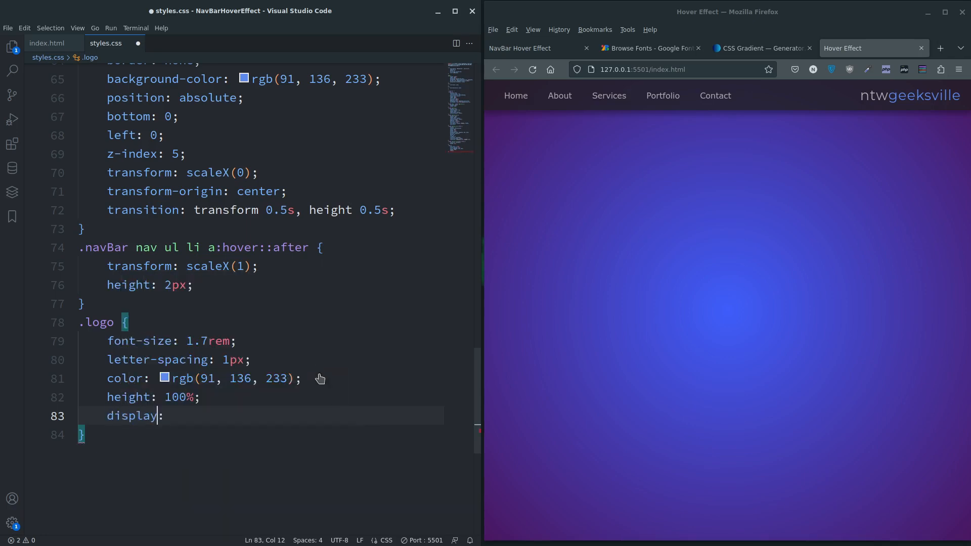
{"action": "type", "text": "flex;"}
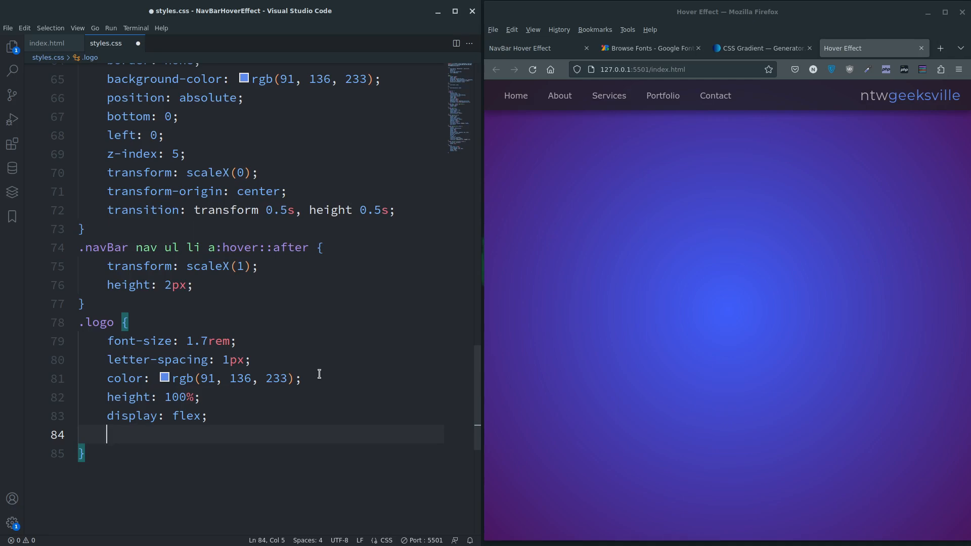
{"action": "type", "text": "align-items: center;"}
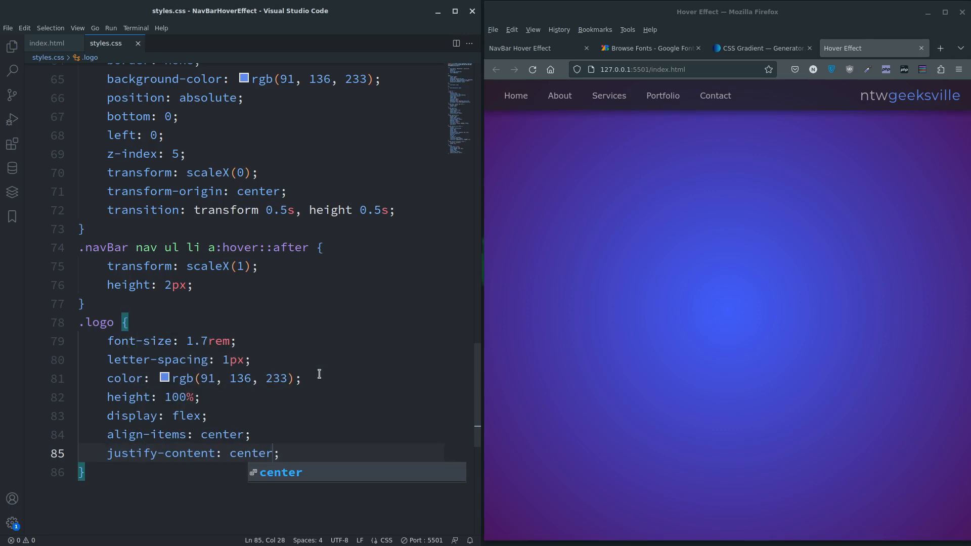
{"action": "left_click", "coordinate": [86, 472]}
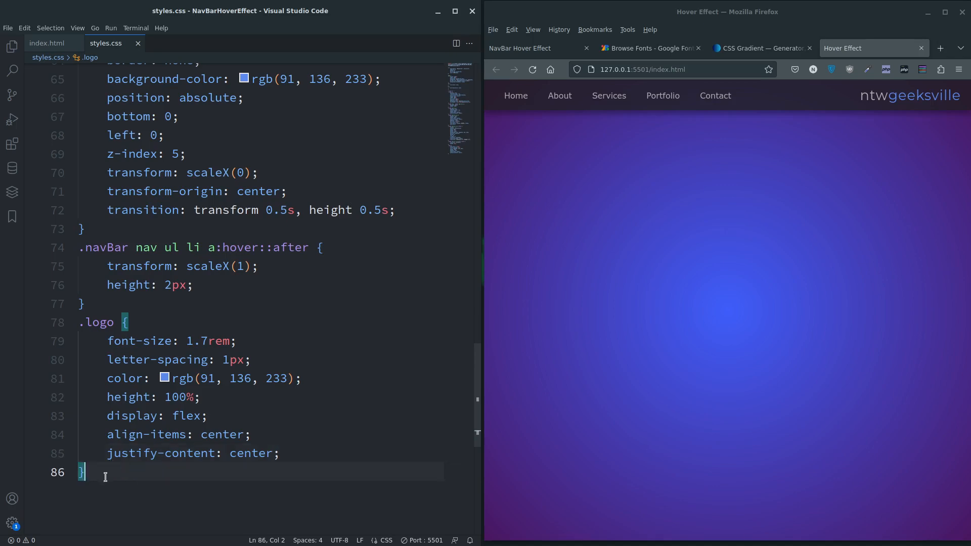
{"action": "type", "text": ".logo"}
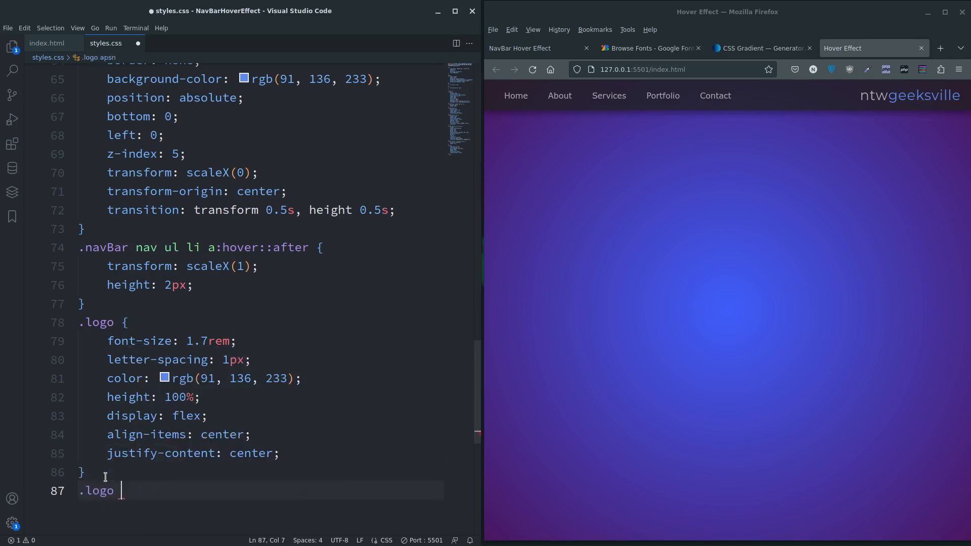
Write a .logo span rule with font-weight: 600 and letter-spacing: 1px.
{"action": "type", "text": "span {"}
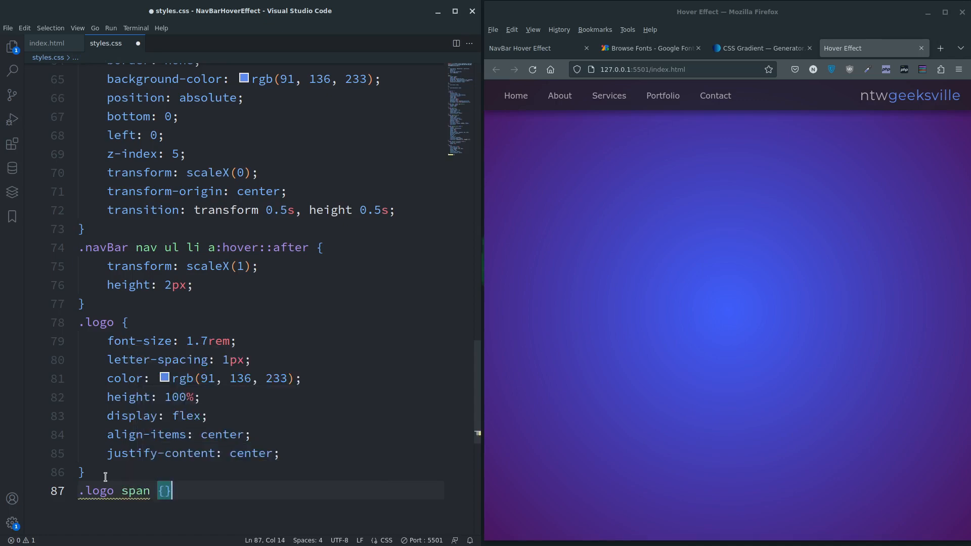
{"action": "key", "text": "Enter"}
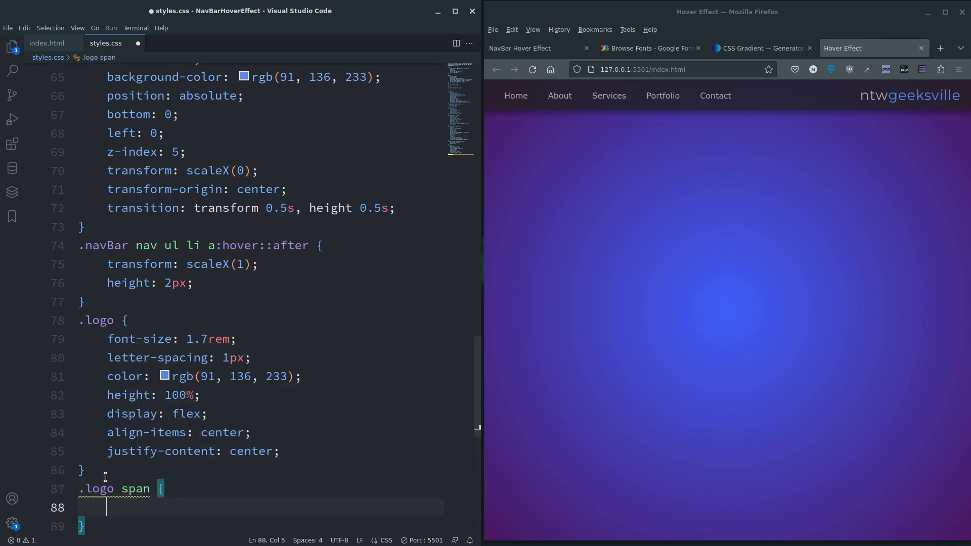
{"action": "type", "text": "font"}
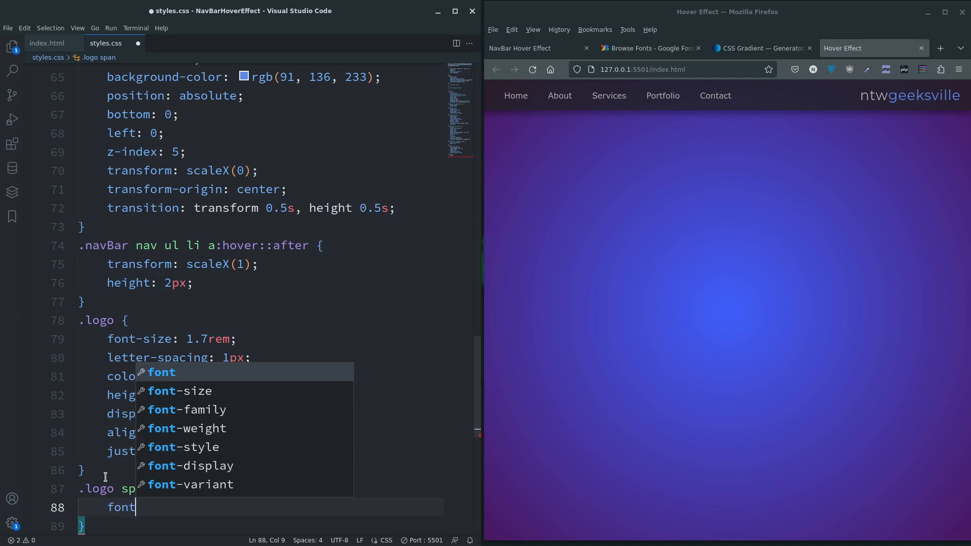
{"action": "type", "text": "-weight: ;"}
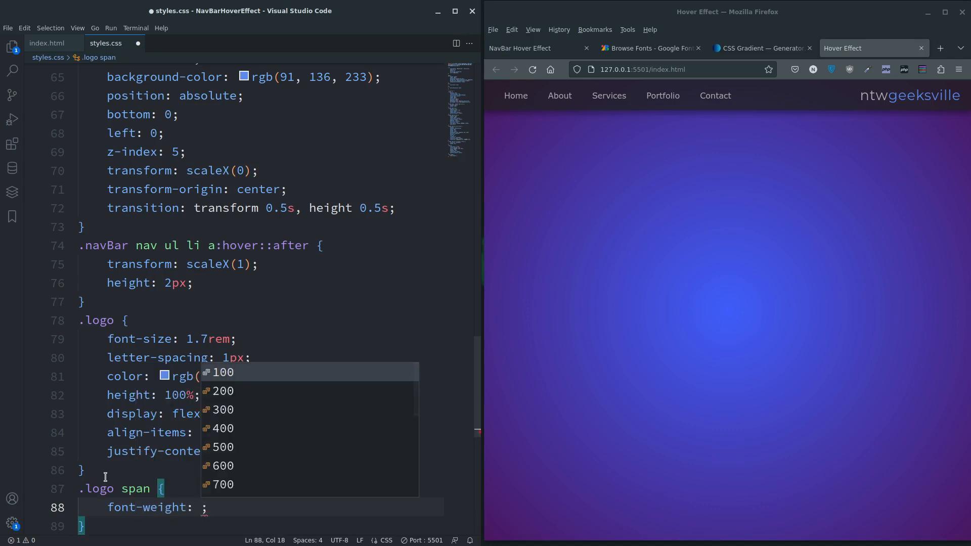
{"action": "left_click", "coordinate": [223, 465]}
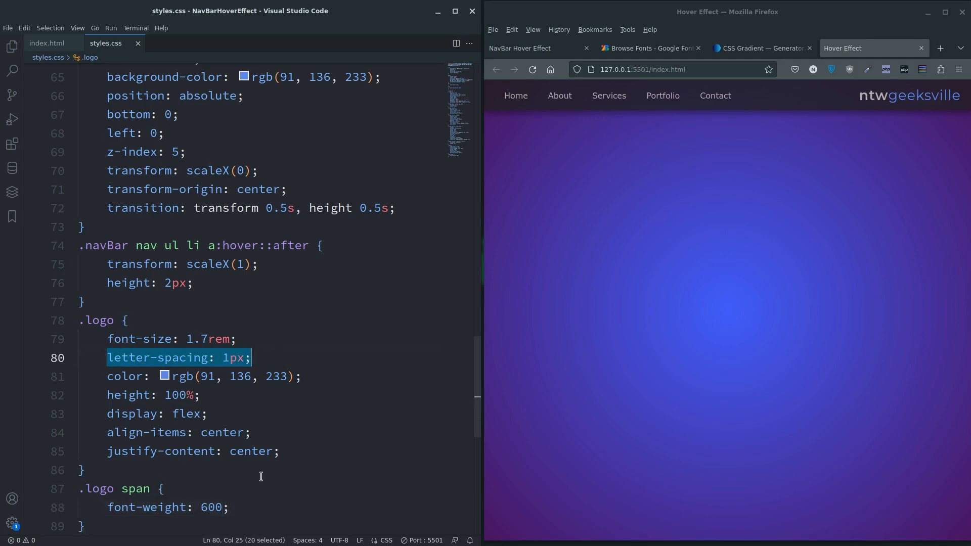
{"action": "type", "text": "letter-spacing: 1px;"}
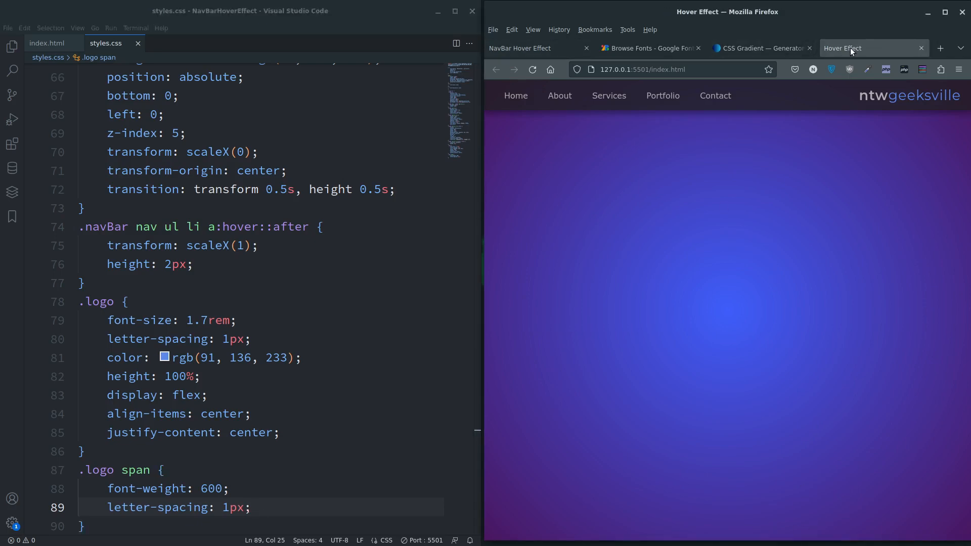
{"action": "mouse_move", "coordinate": [515, 95]}
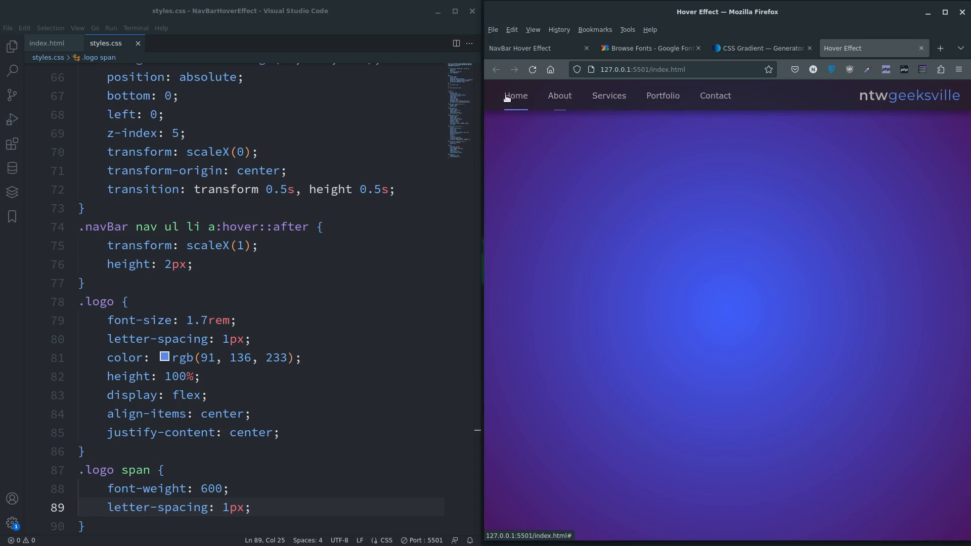
{"action": "mouse_move", "coordinate": [717, 204]}
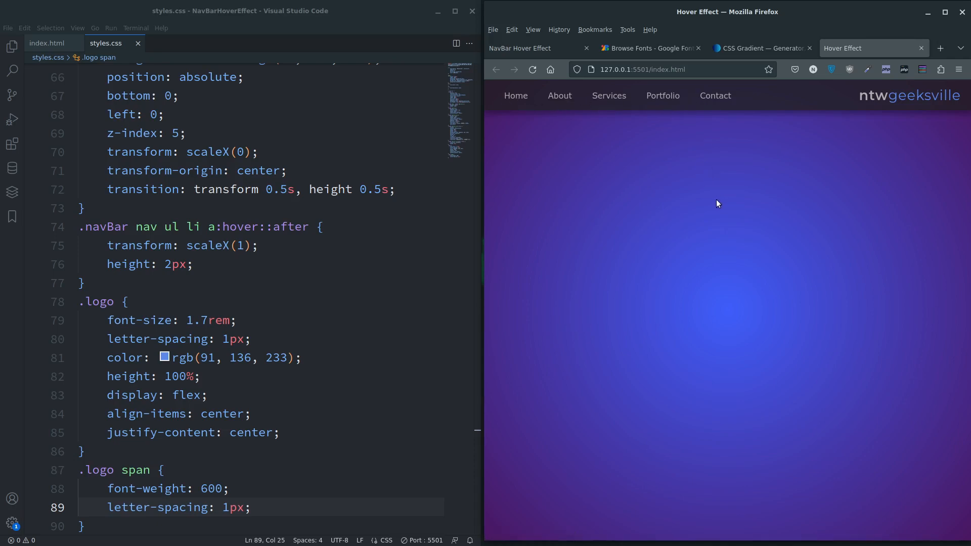